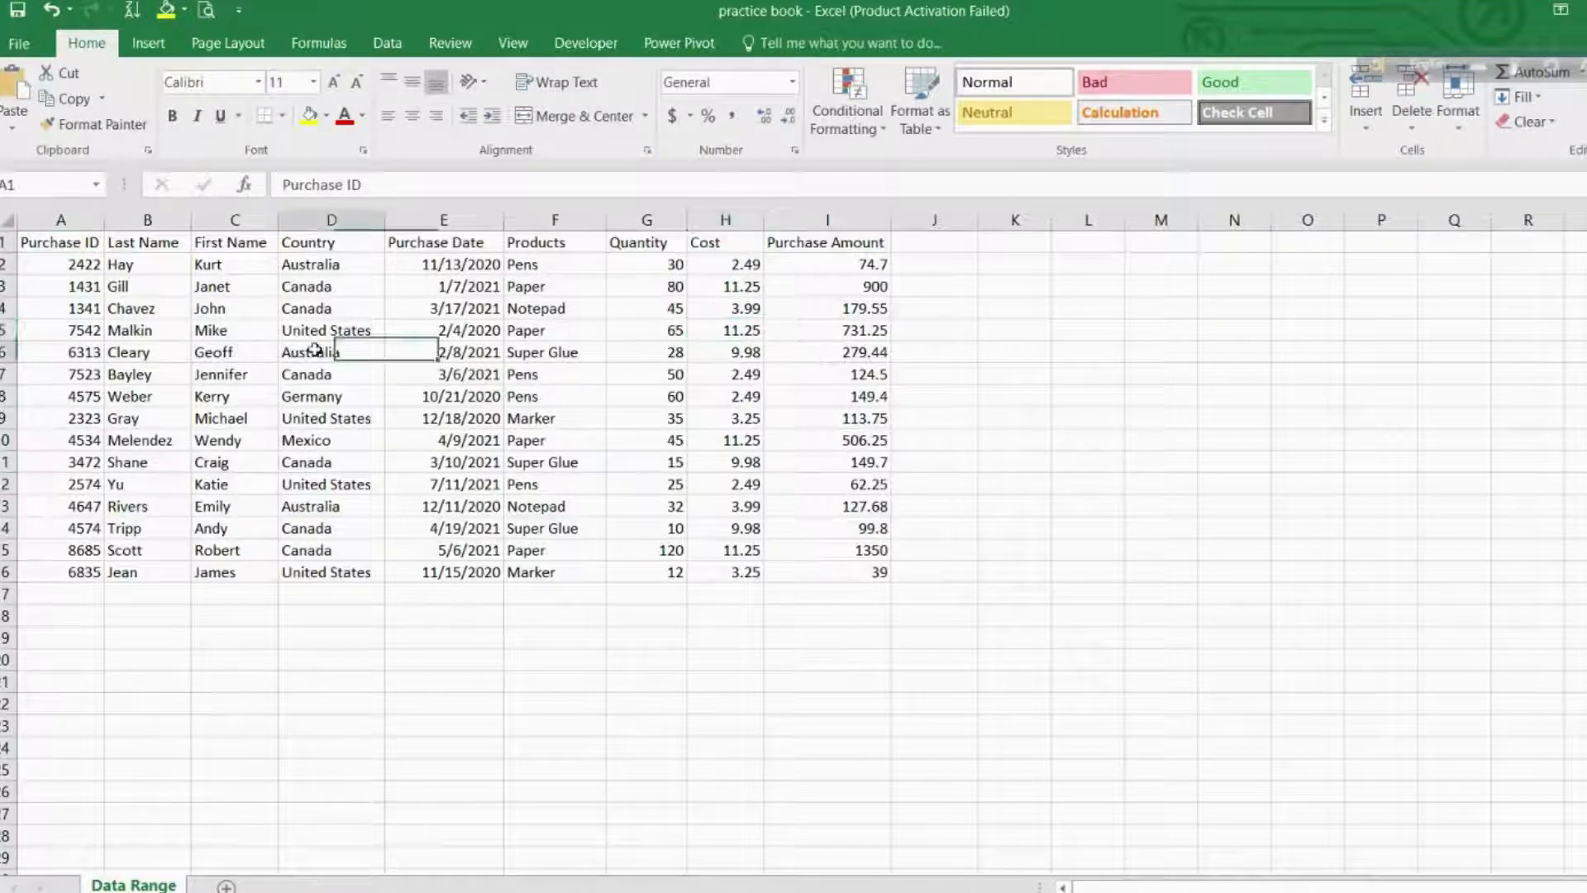
Inspect several purchase-data cells on the Data Range sheet (IDs, dates, names, countries, products).
click(330, 418)
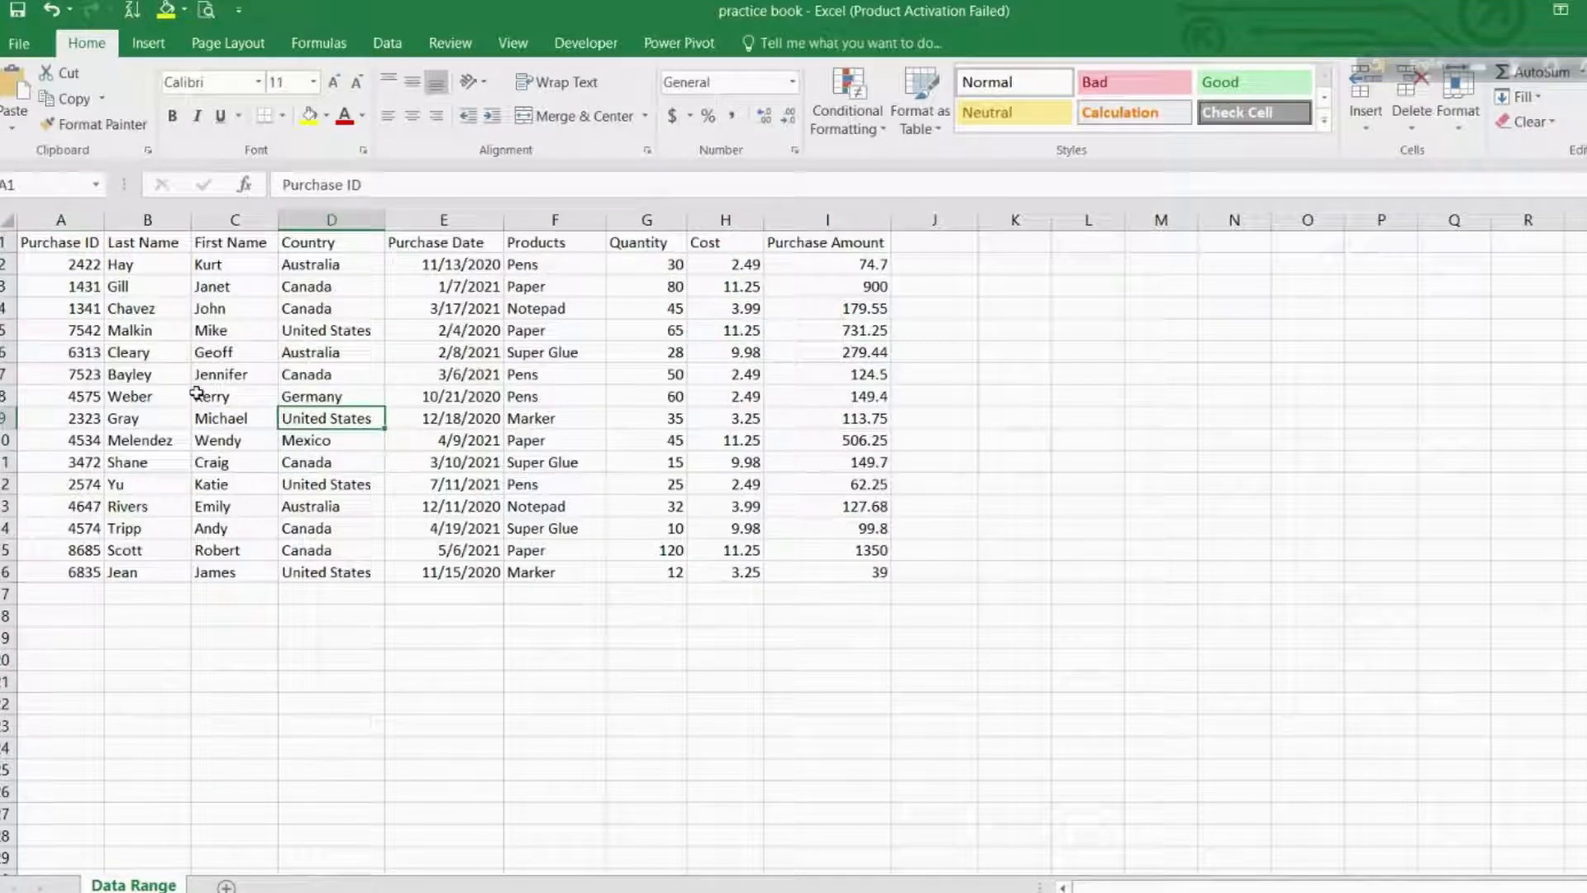
click(60, 265)
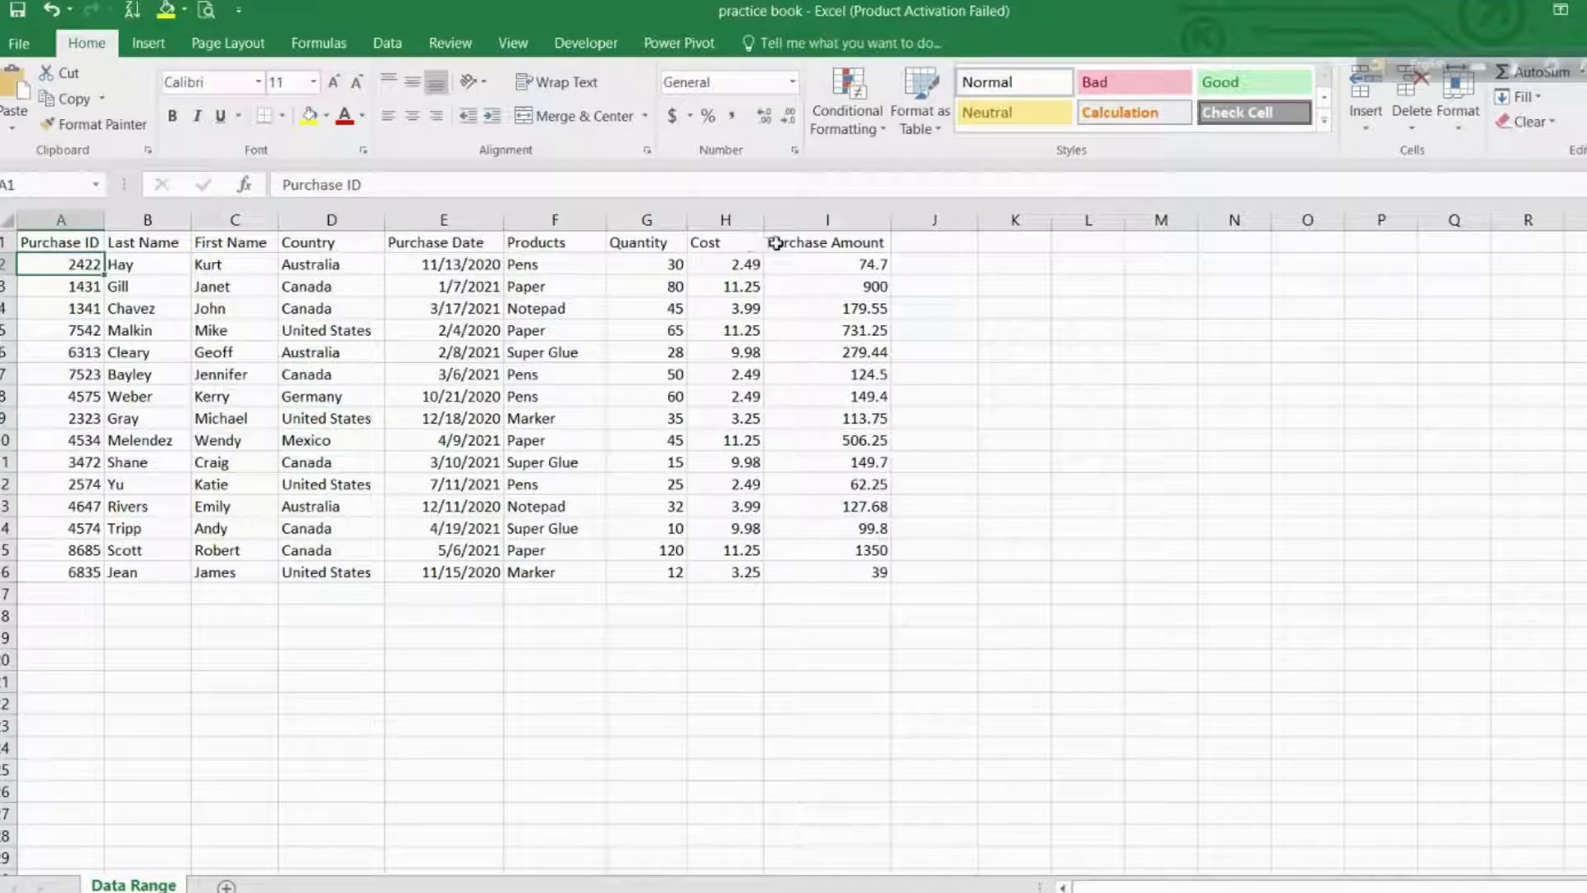
click(827, 241)
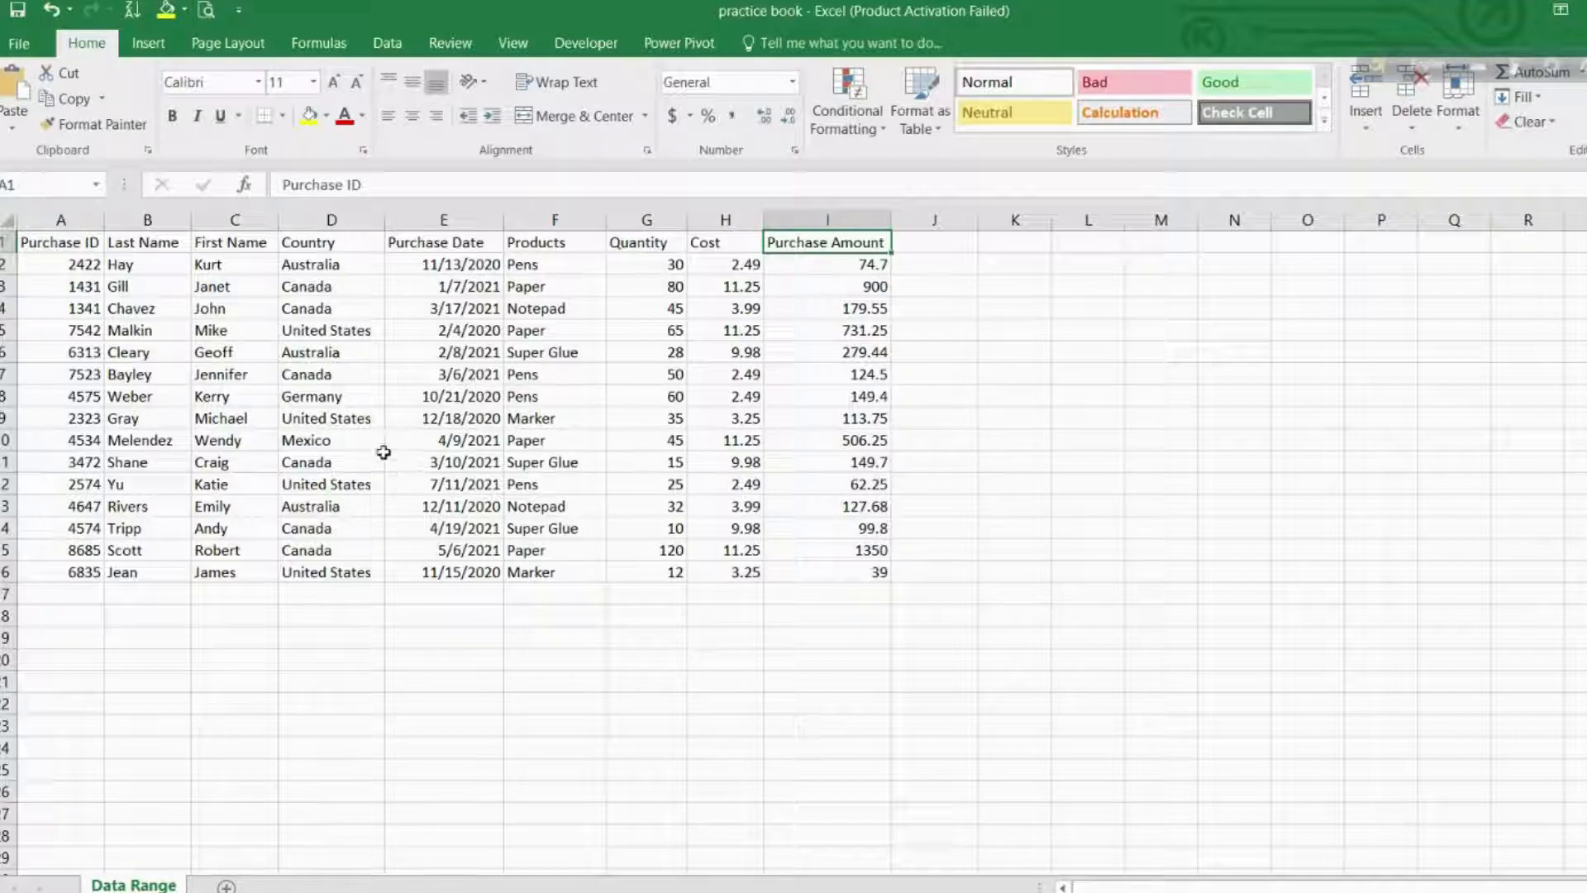
click(443, 461)
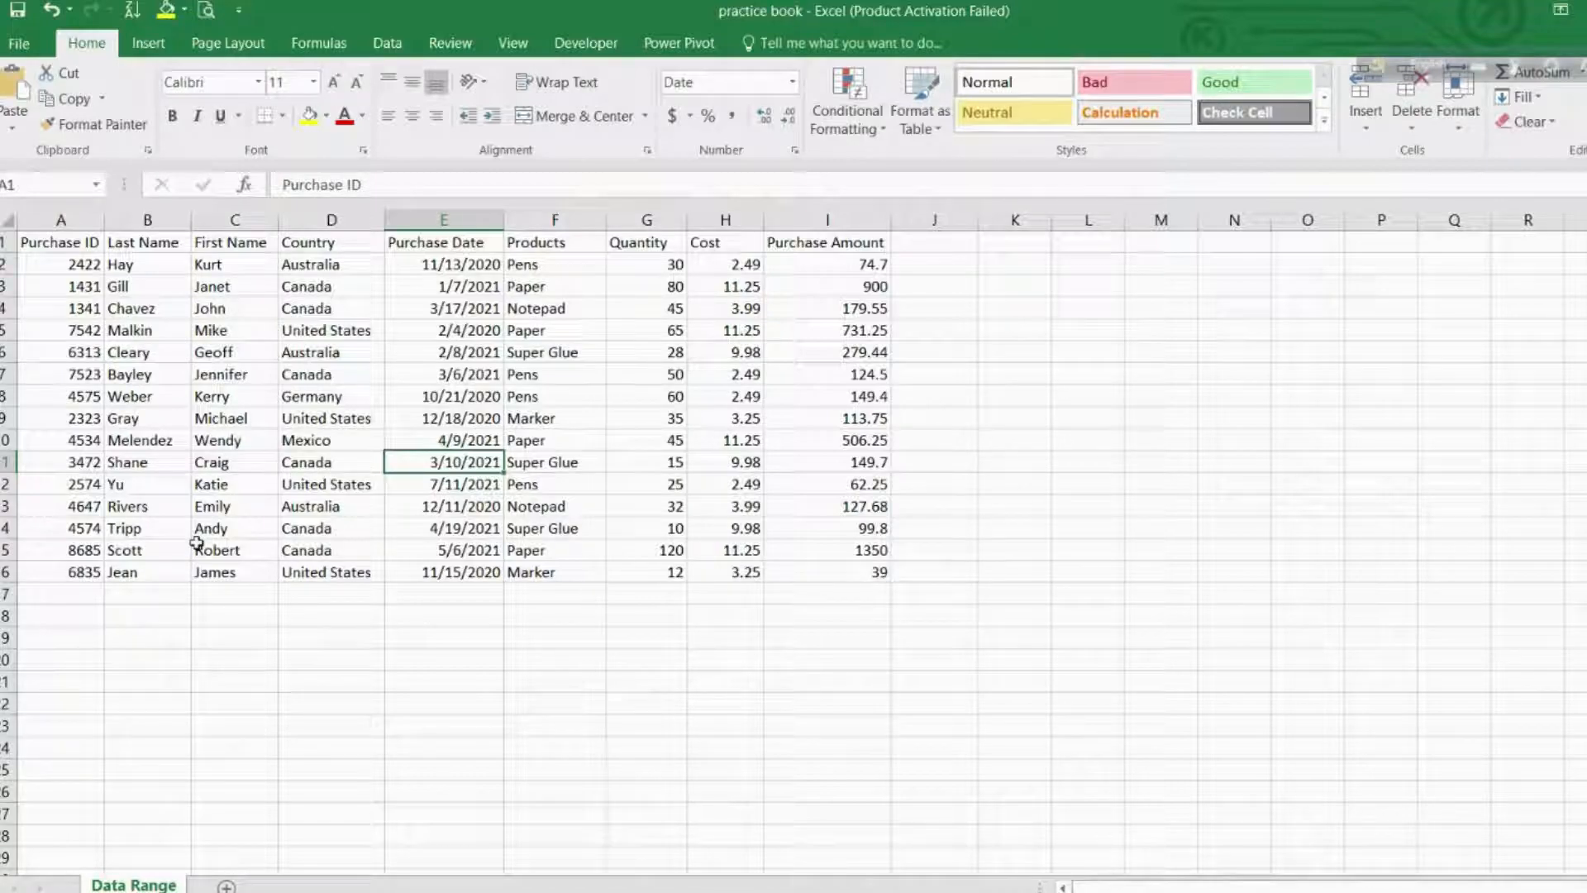
click(233, 549)
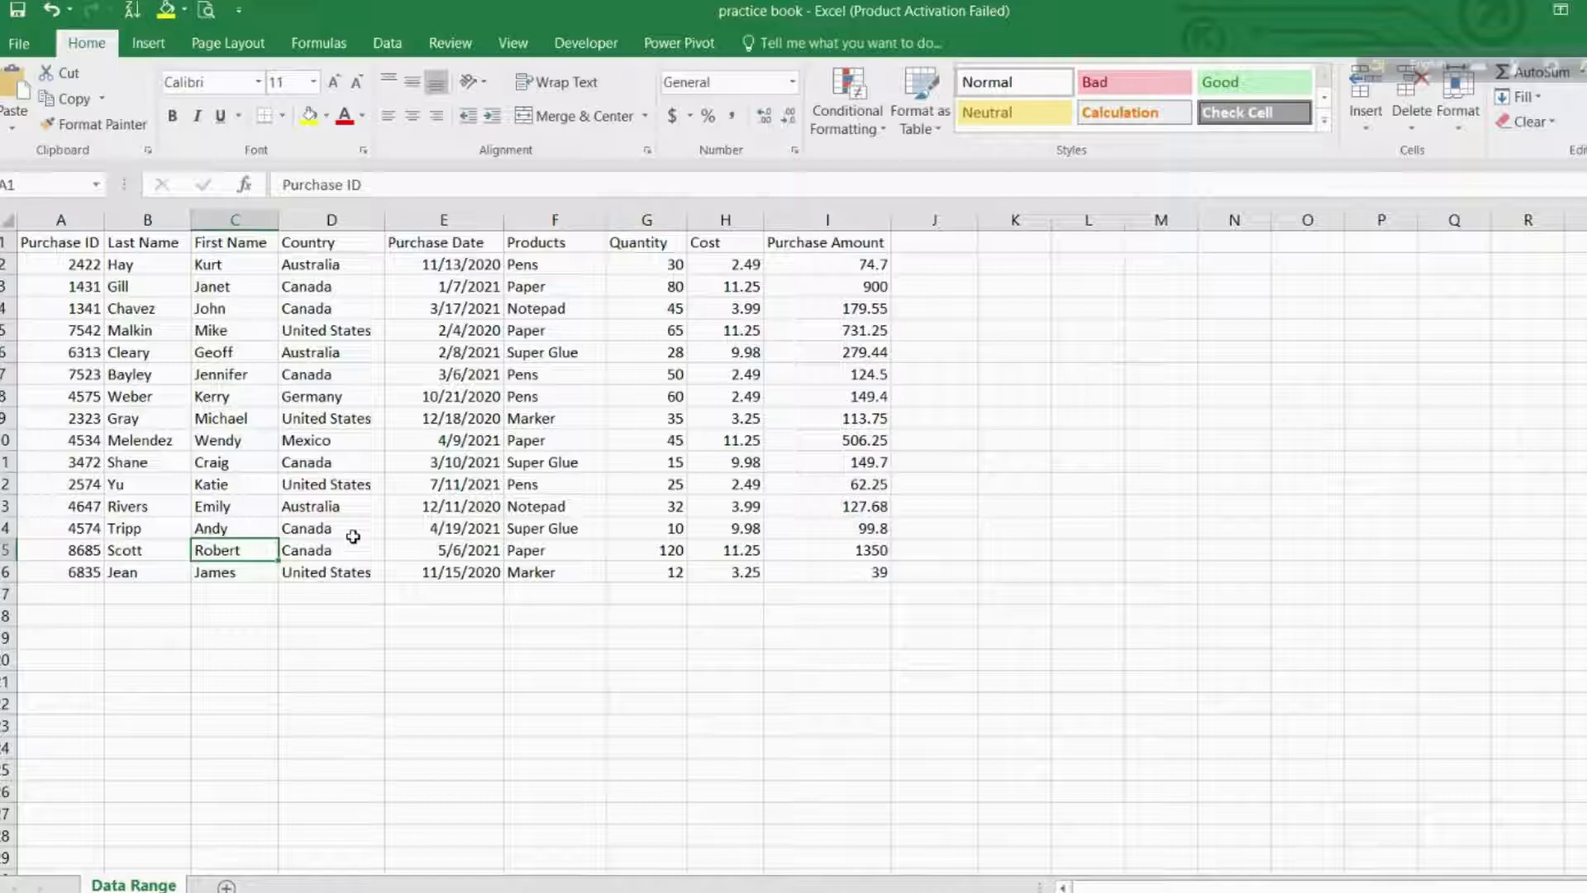
click(331, 528)
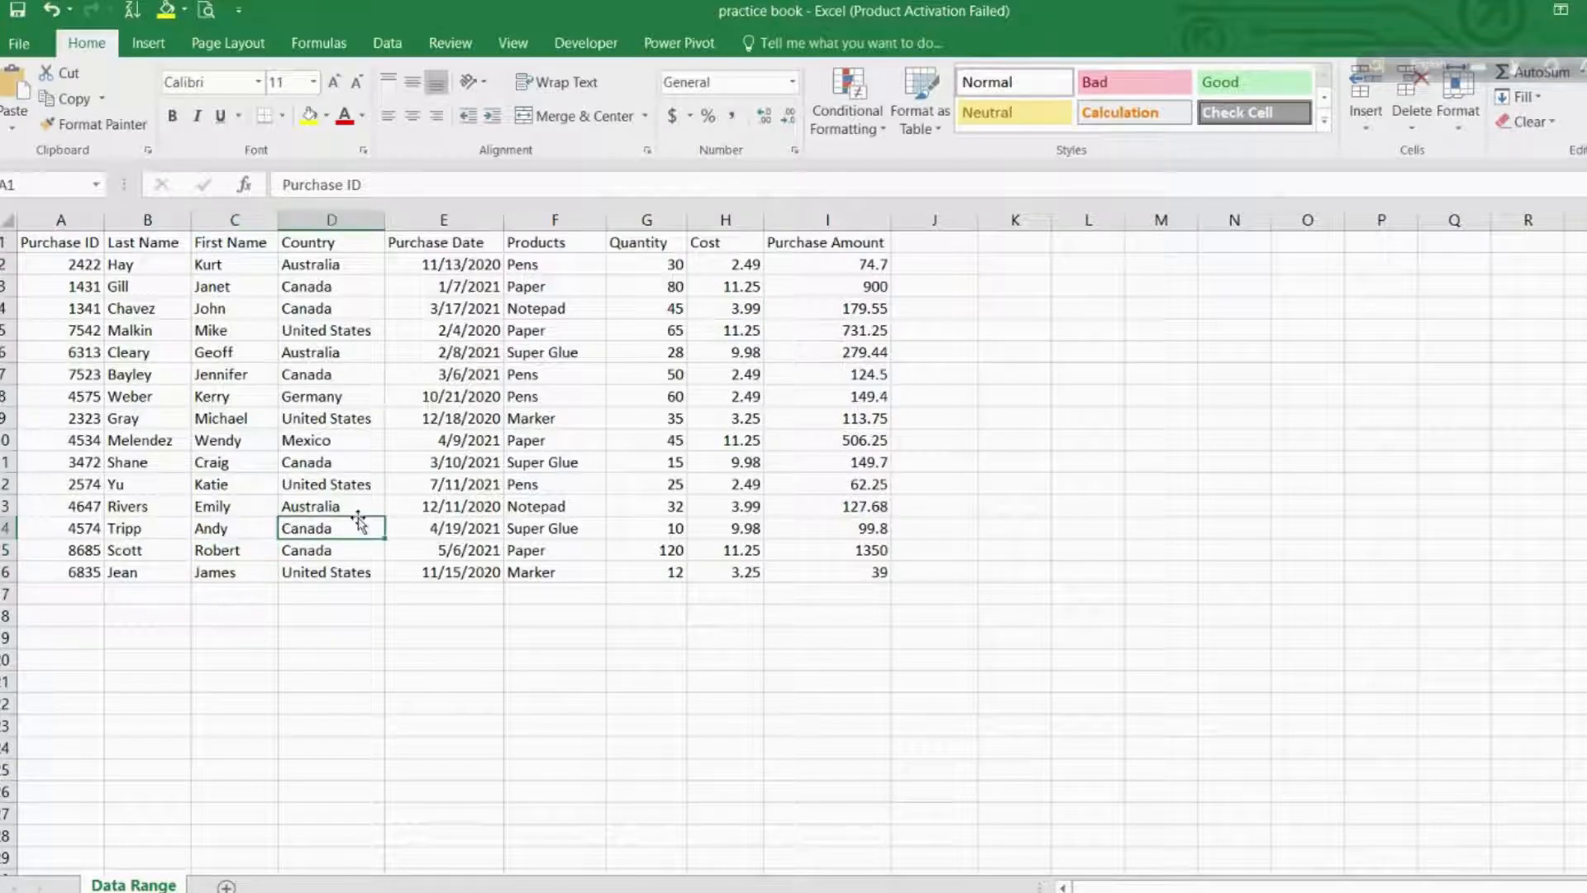
mouse_move(491, 535)
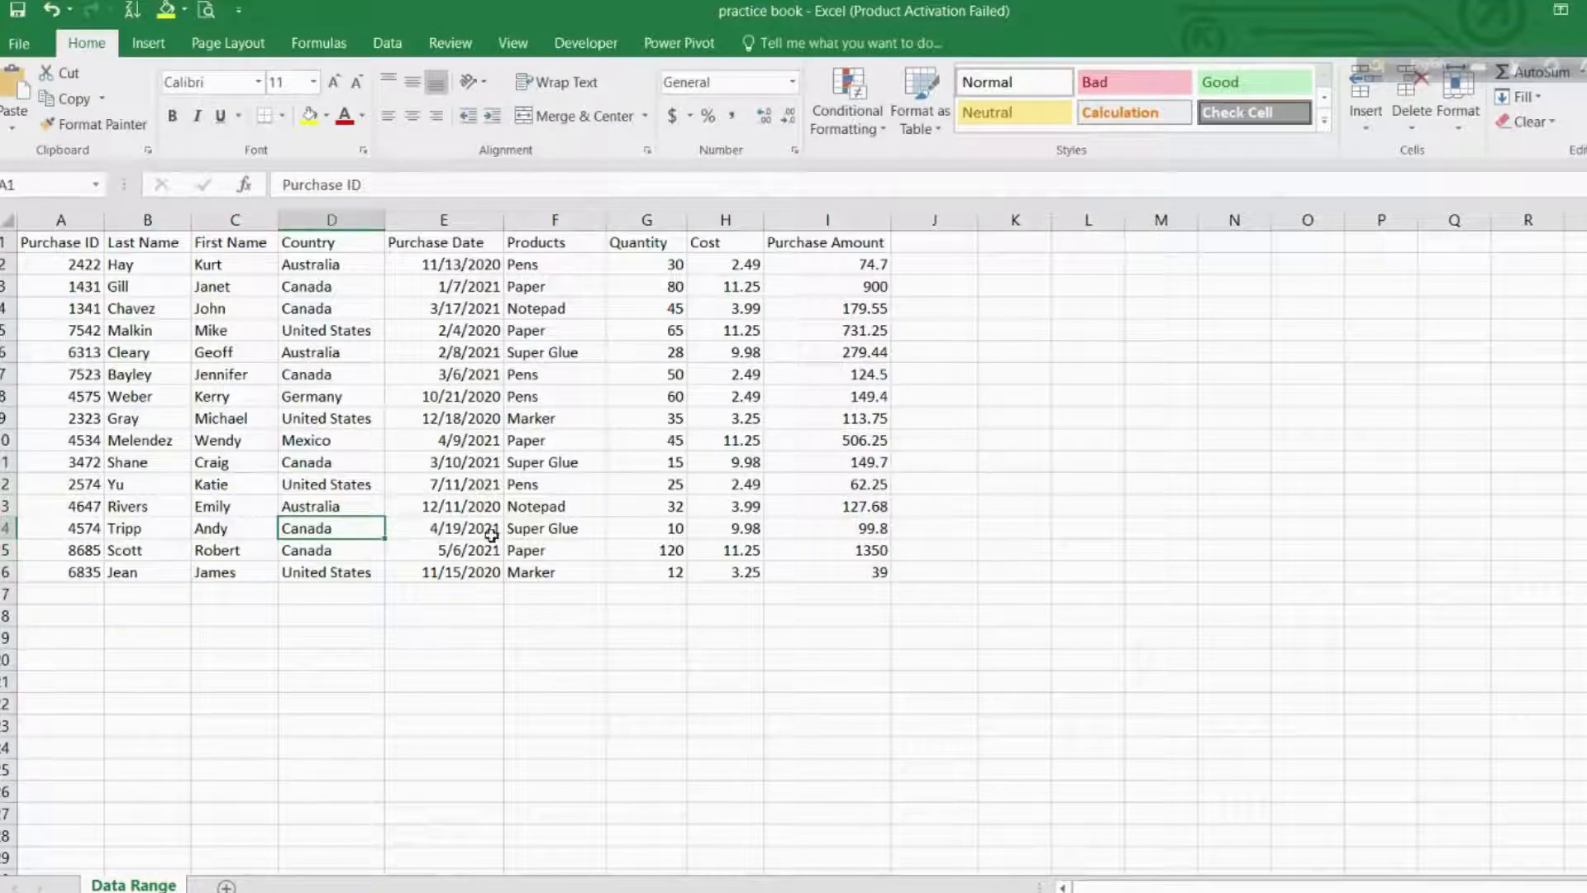
mouse_move(616, 481)
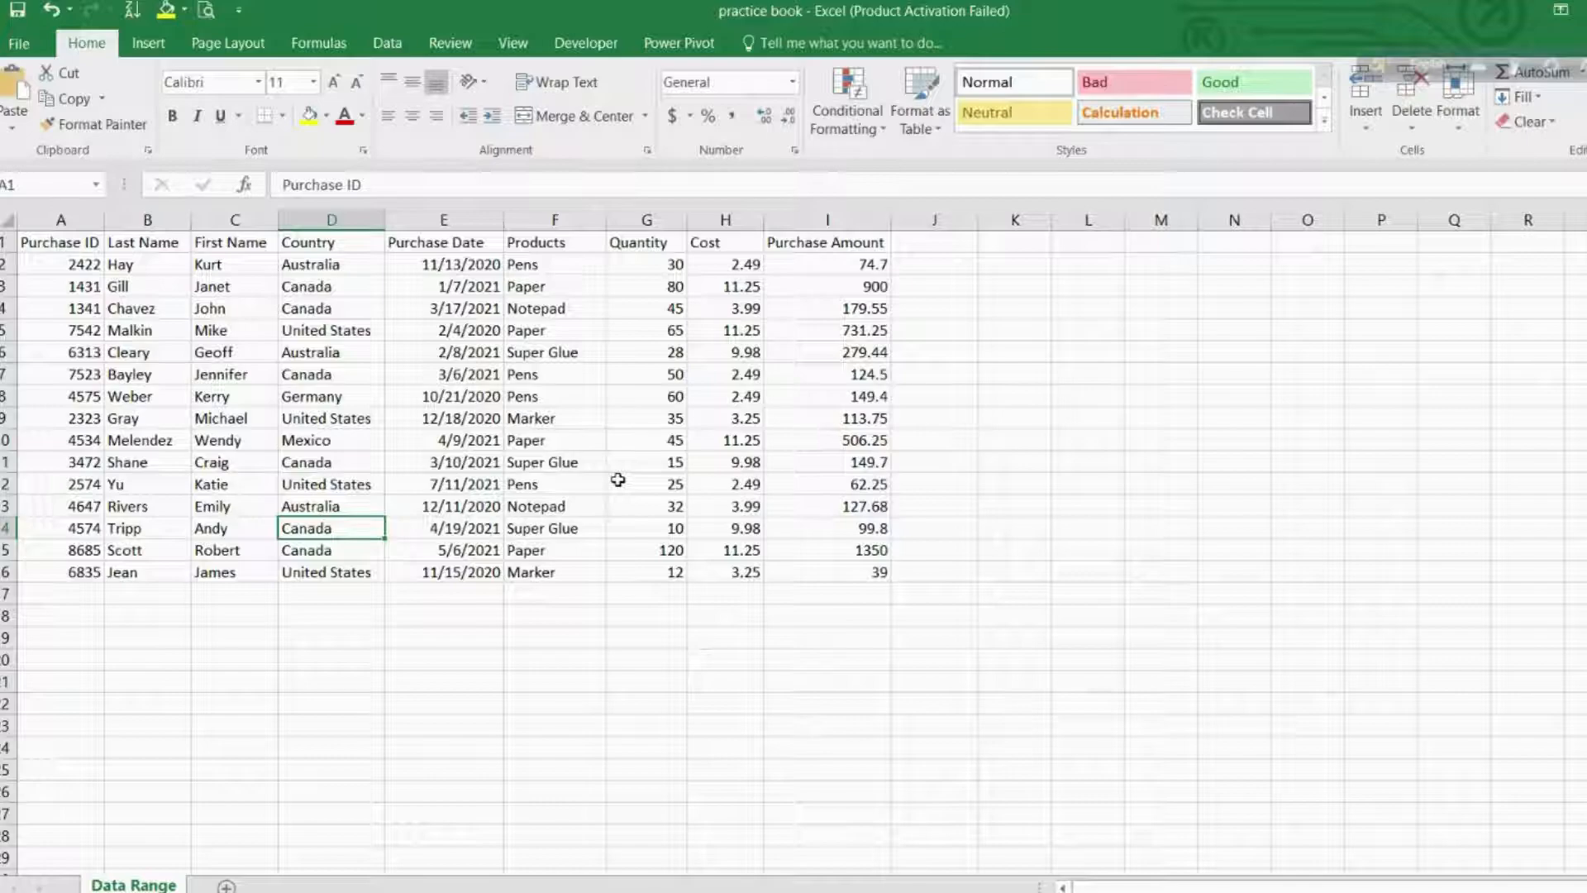
click(554, 350)
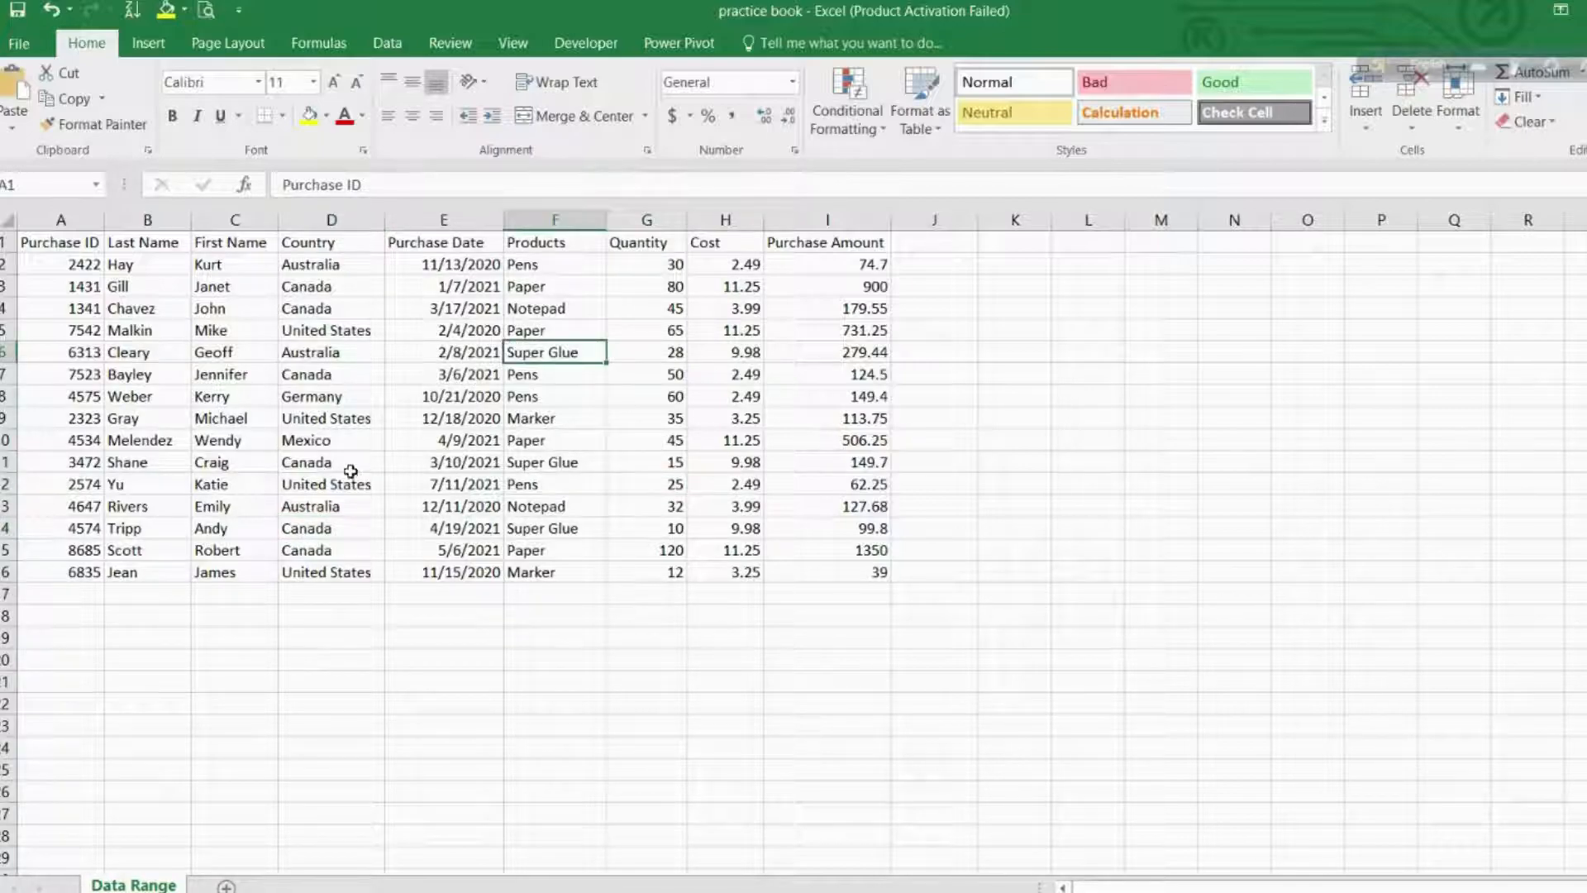
mouse_move(359, 506)
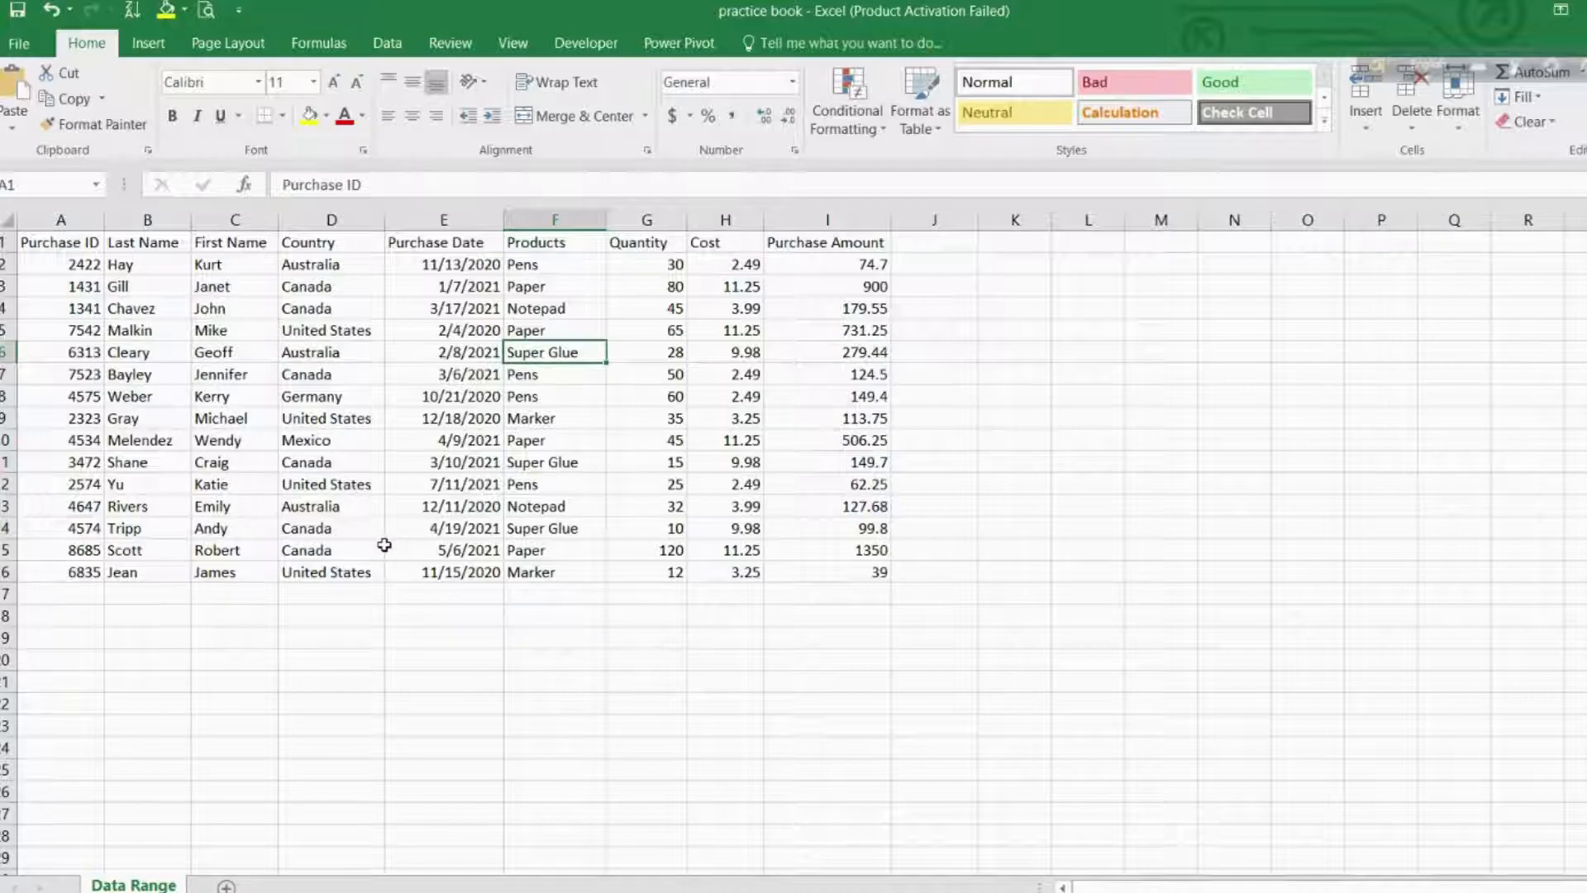
mouse_move(148, 855)
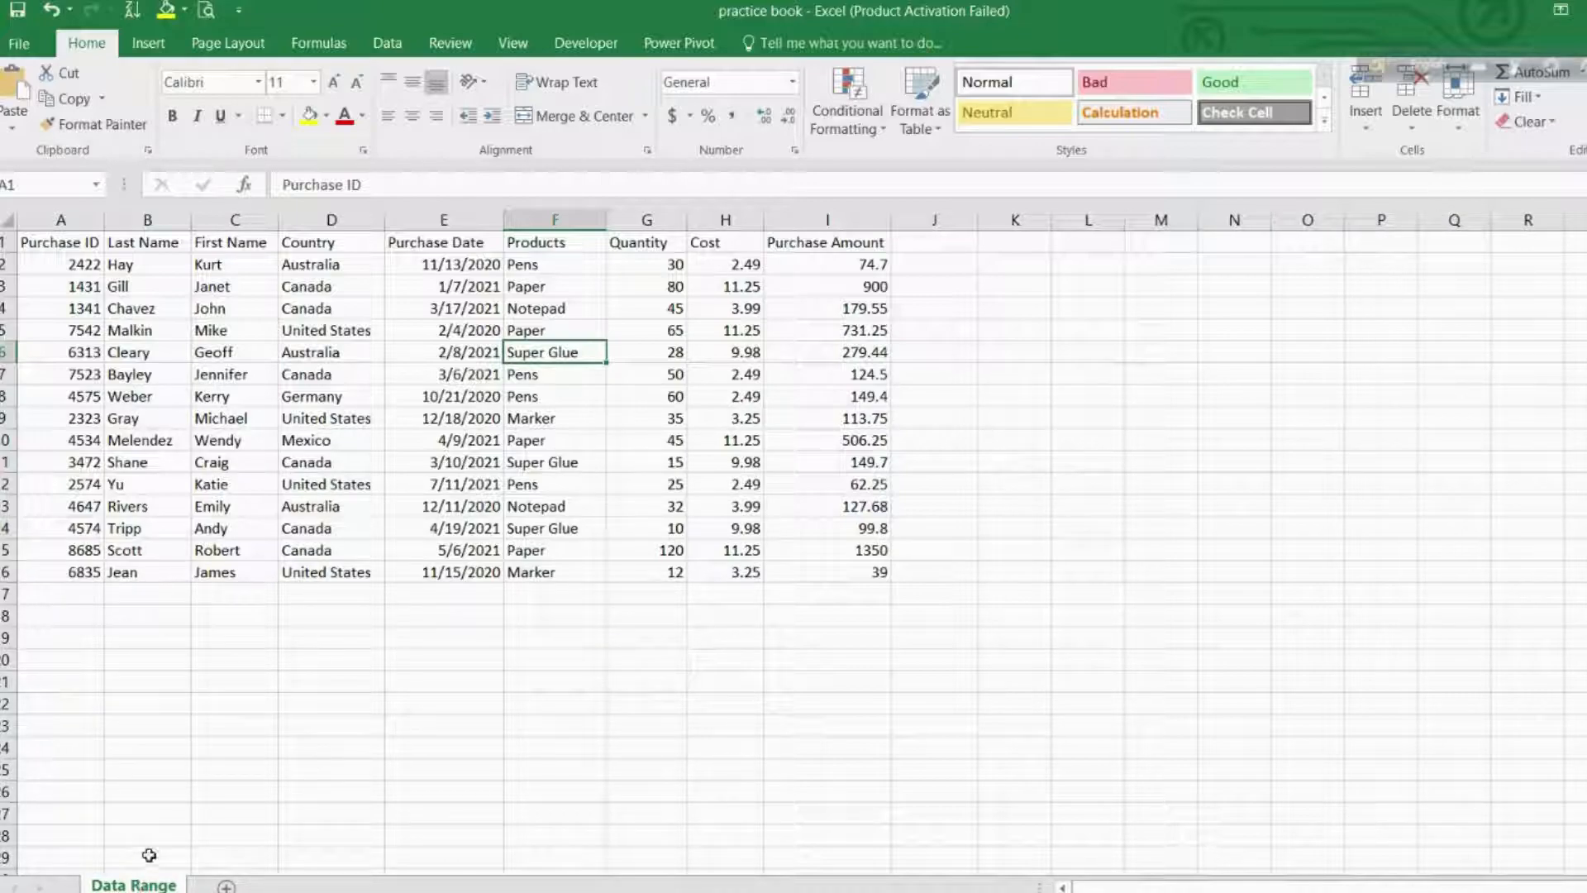
Copy the Data Range sheet to the end of the workbook and switch to the new Table sheet.
right_click(134, 883)
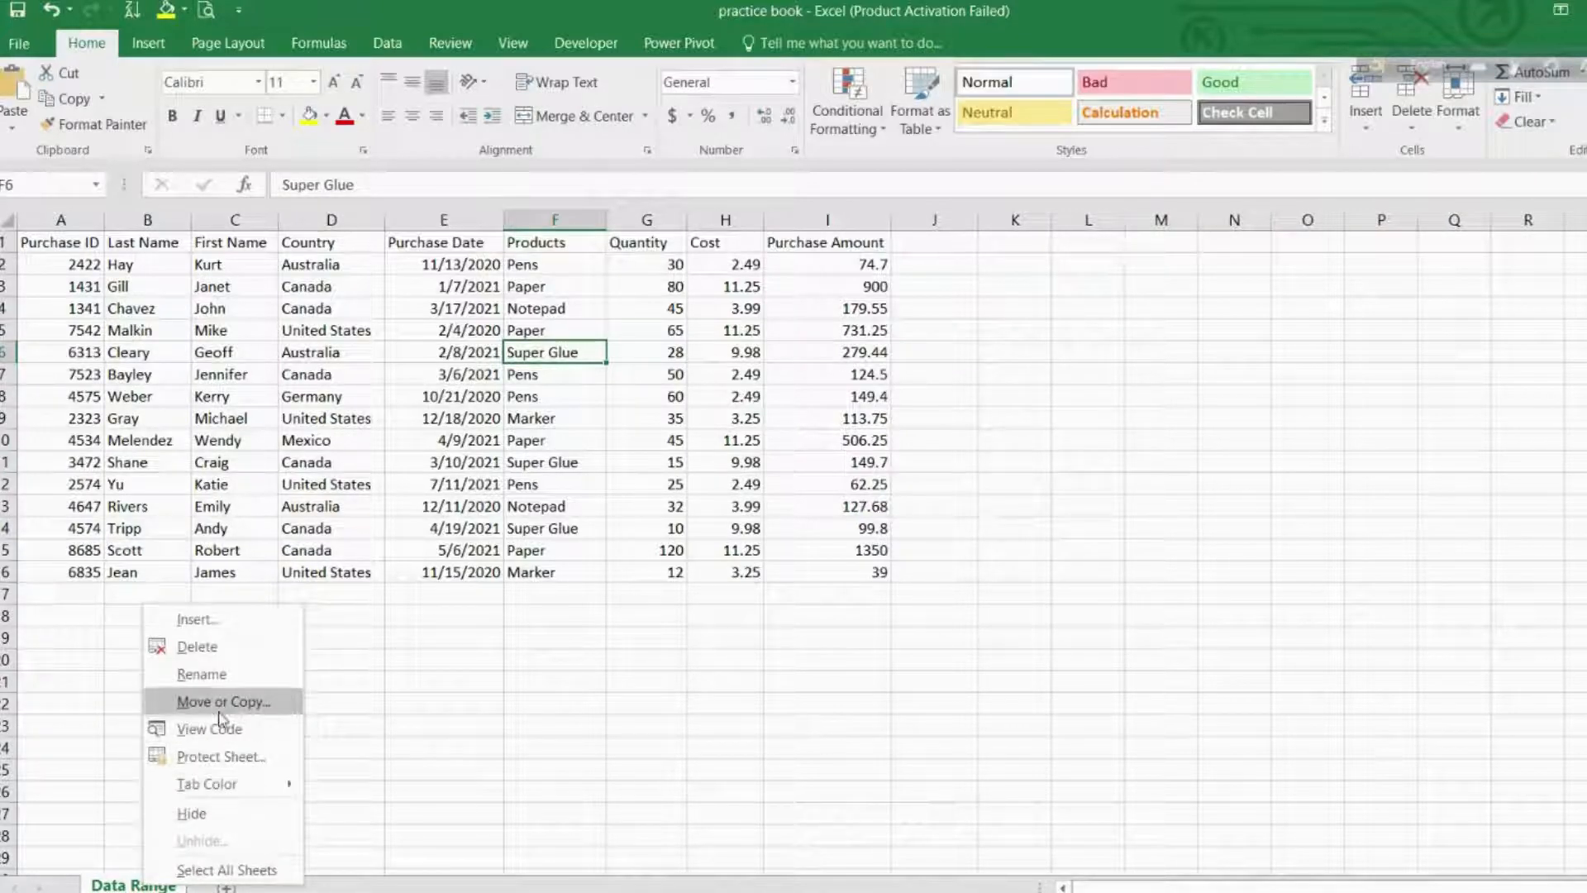
click(223, 701)
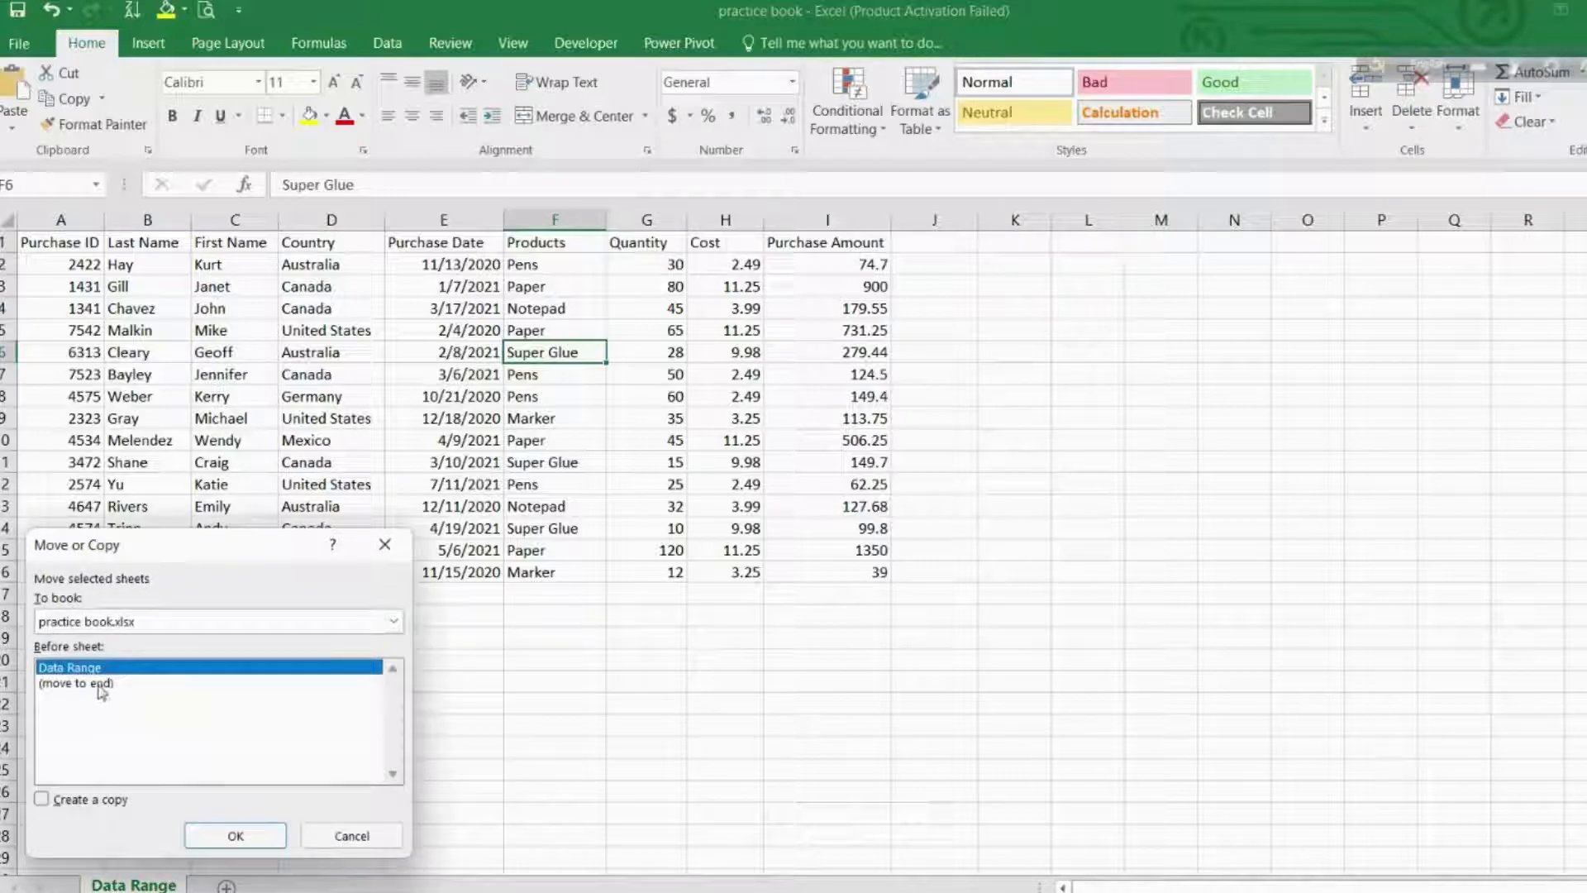
click(42, 799)
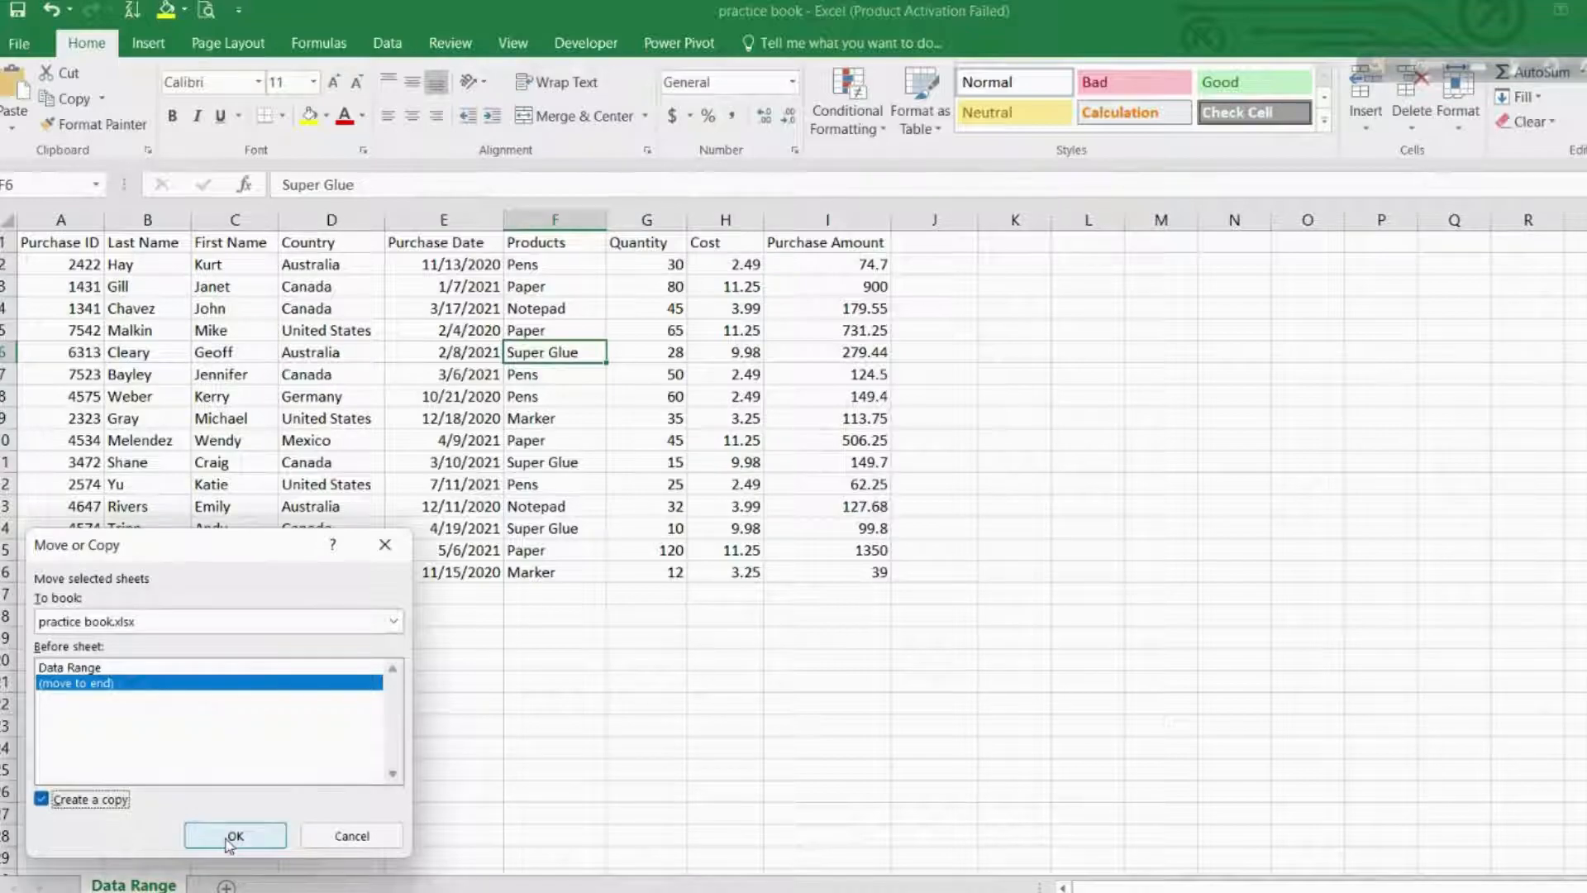
click(235, 835)
text(Table)
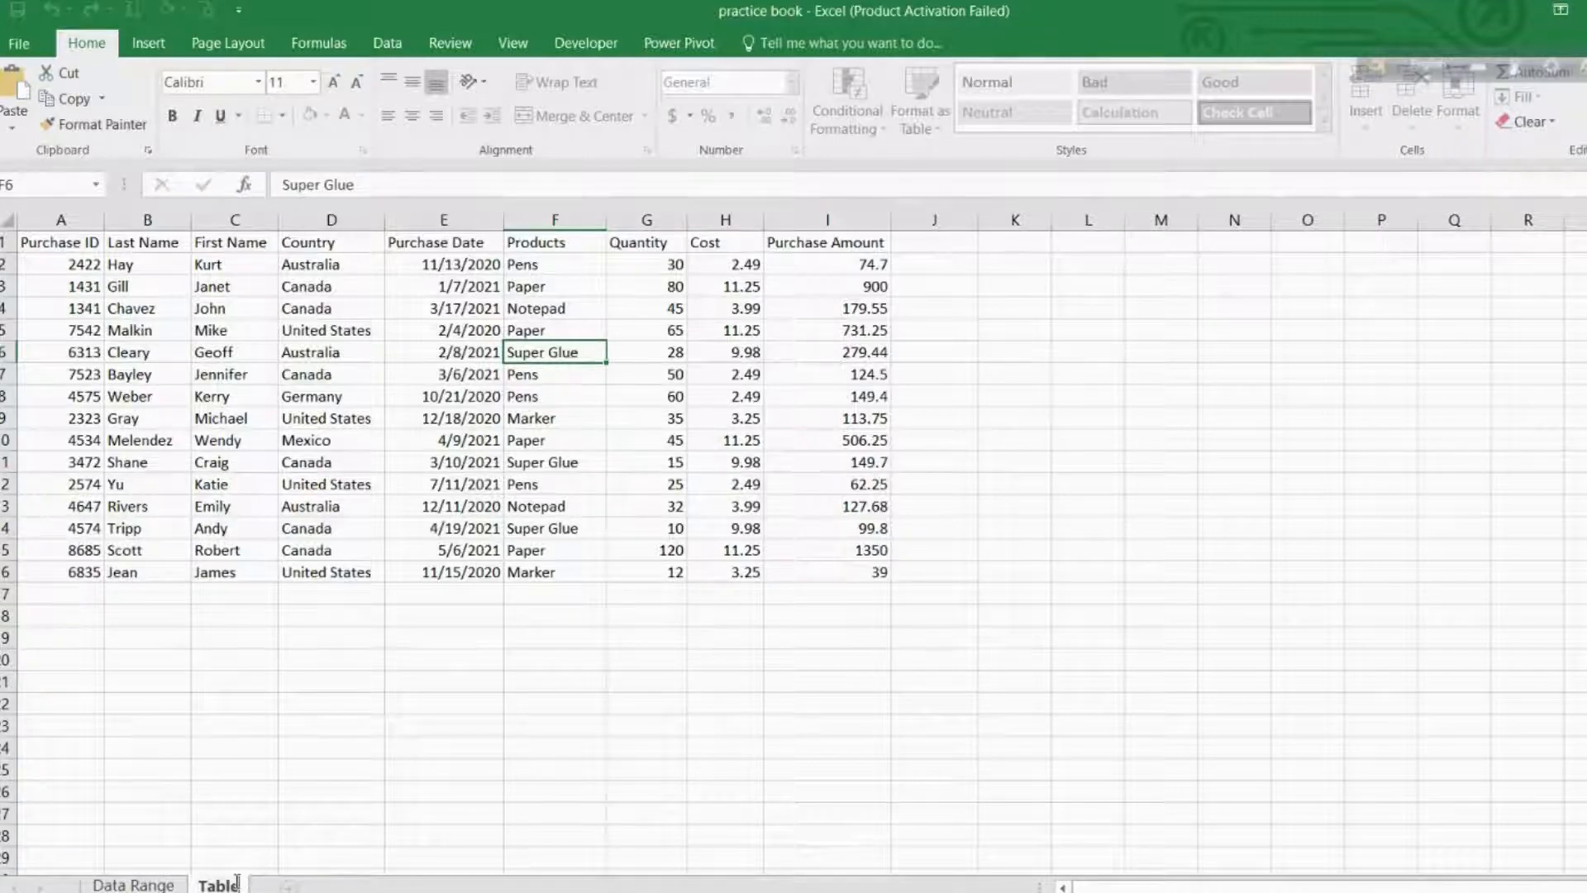
click(443, 769)
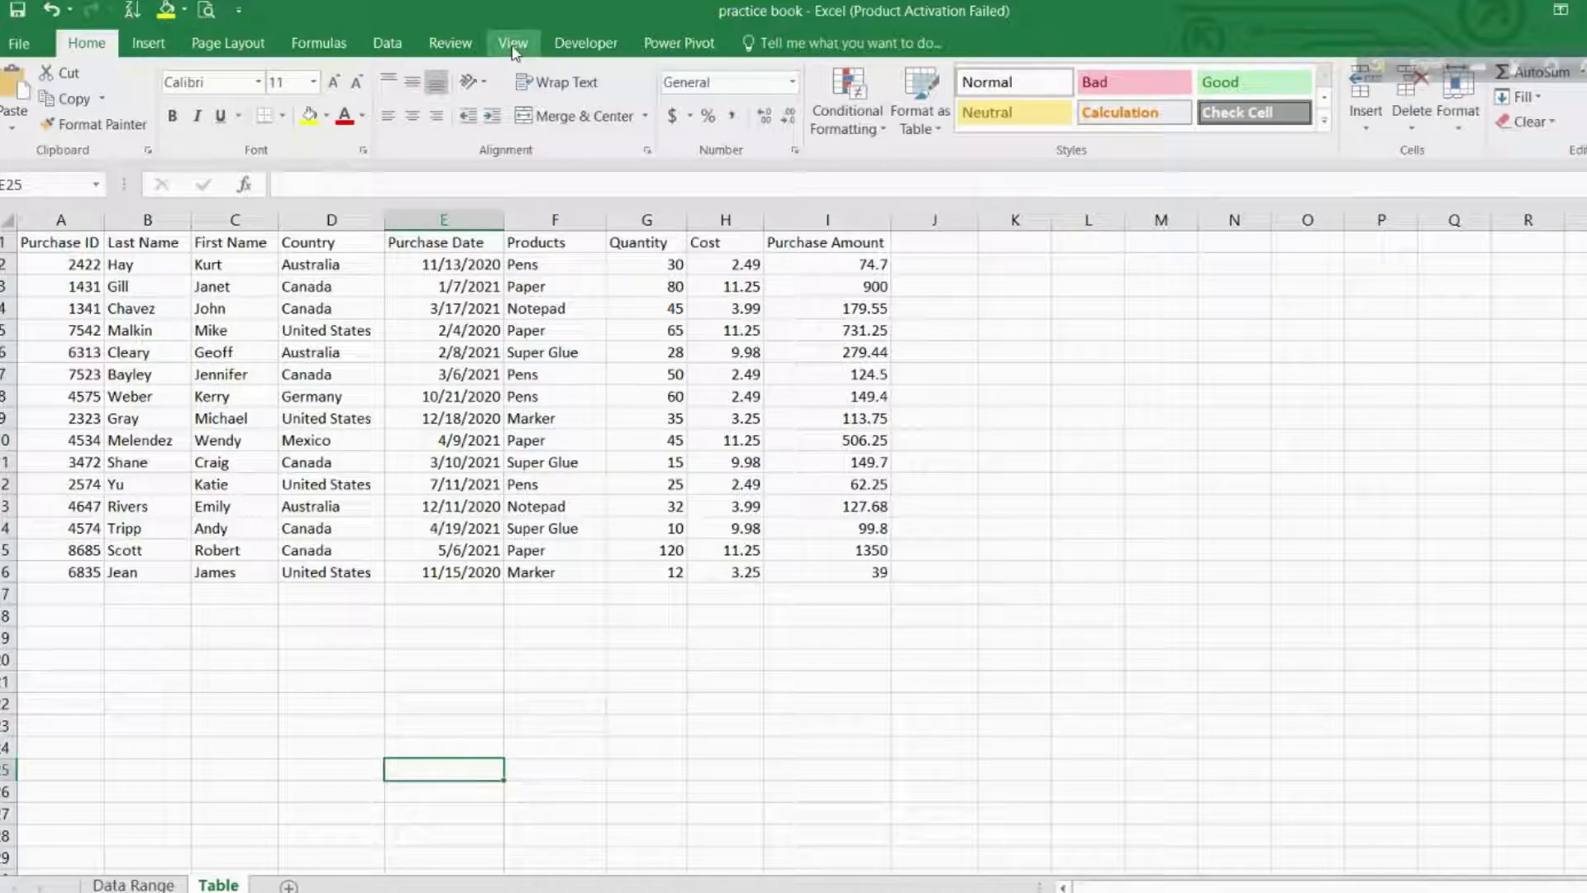
Open a second workbook window and arrange both windows vertically side by side.
click(512, 43)
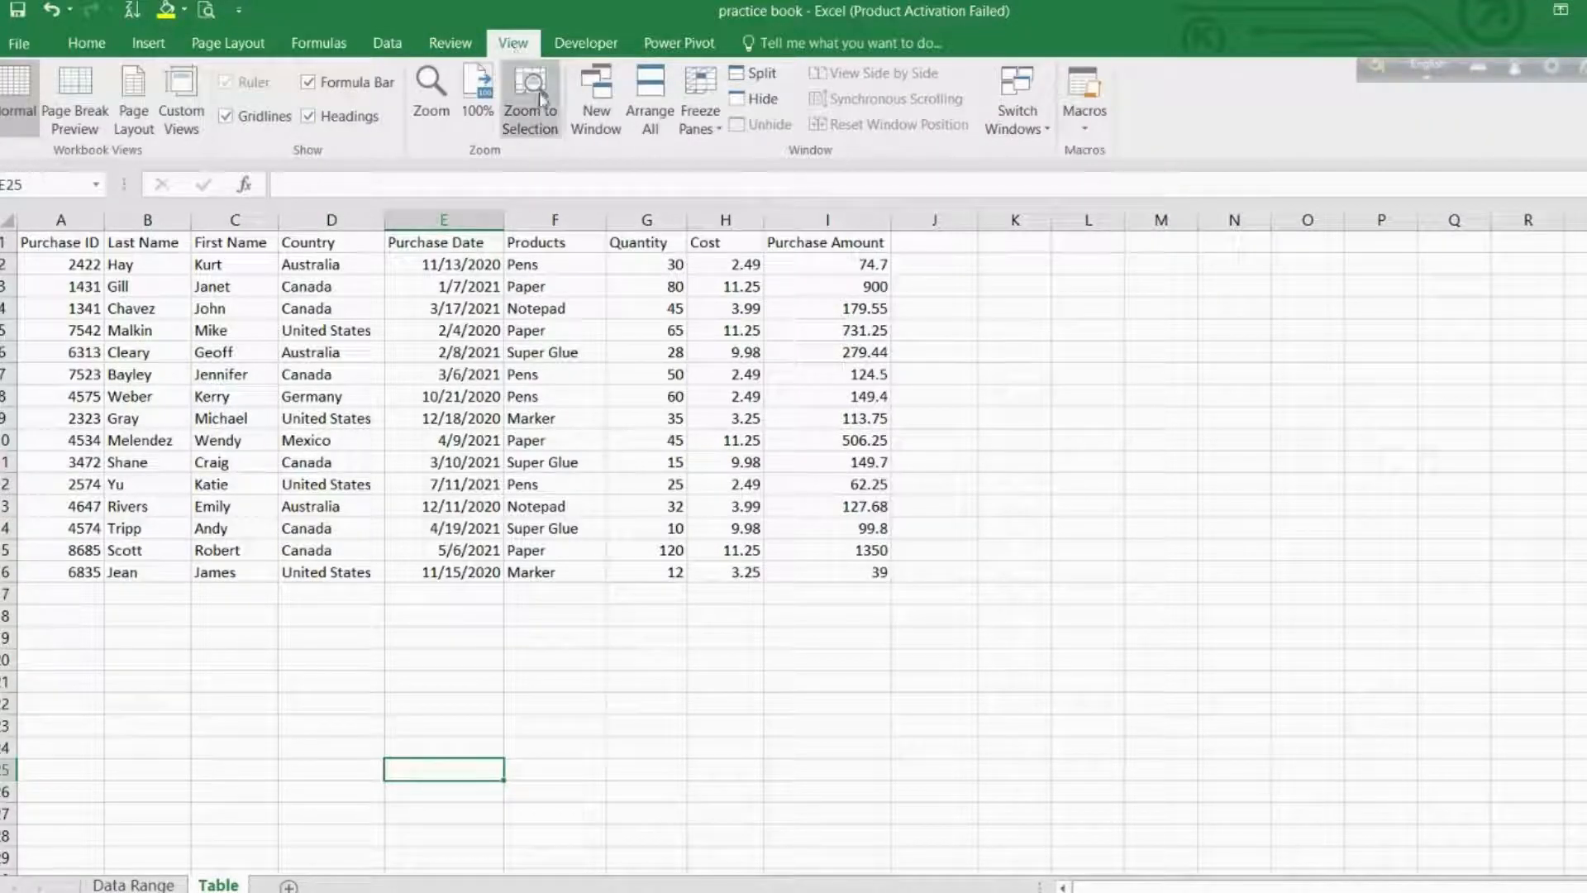
mouse_move(638, 159)
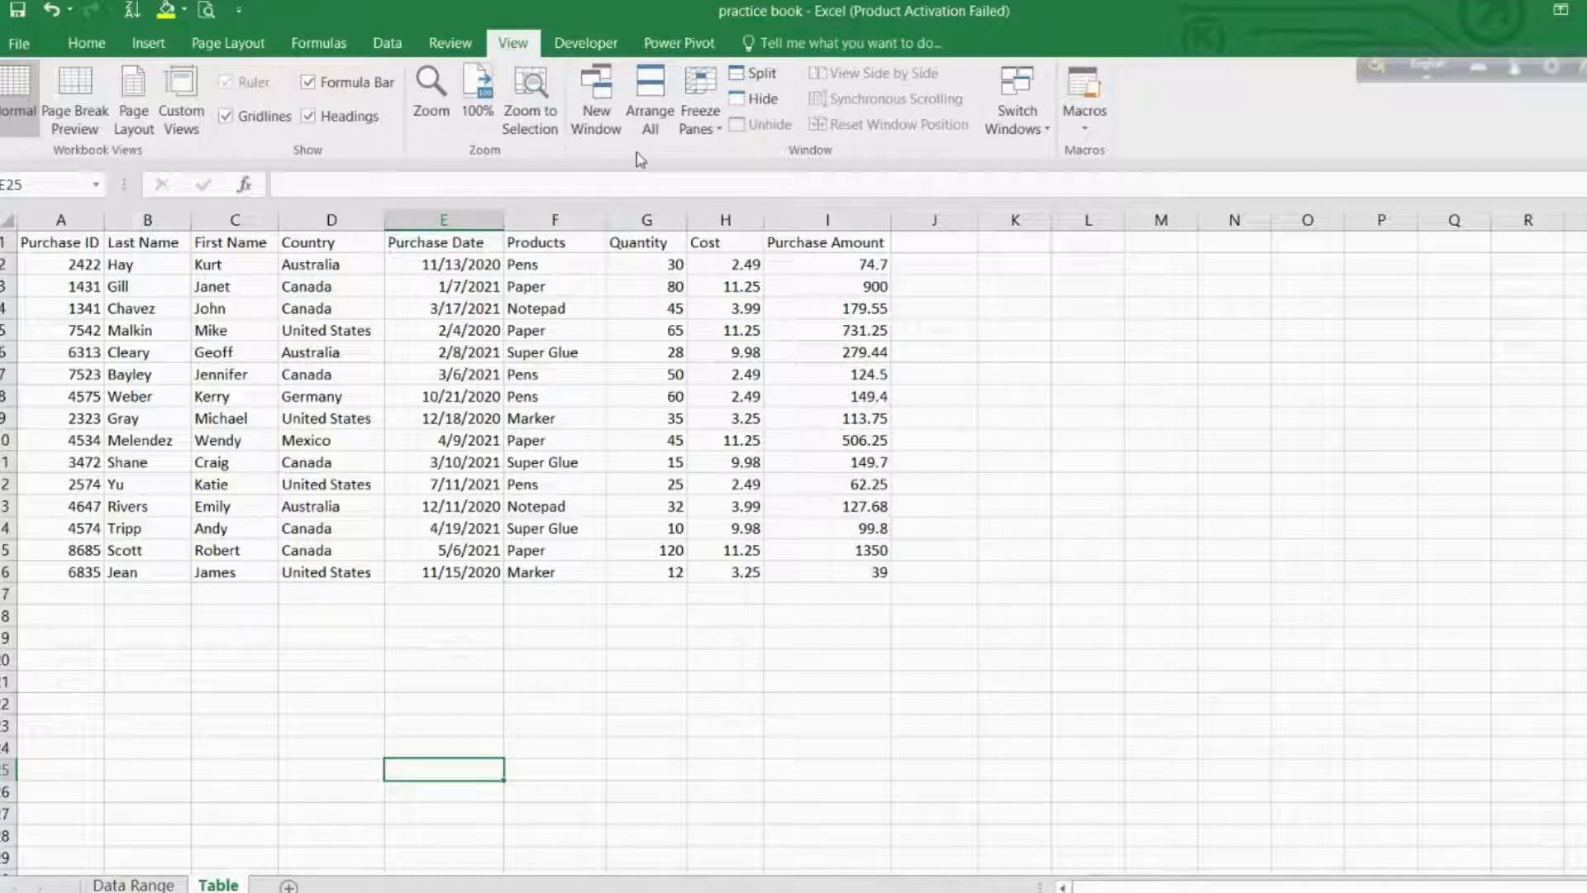
mouse_move(597, 98)
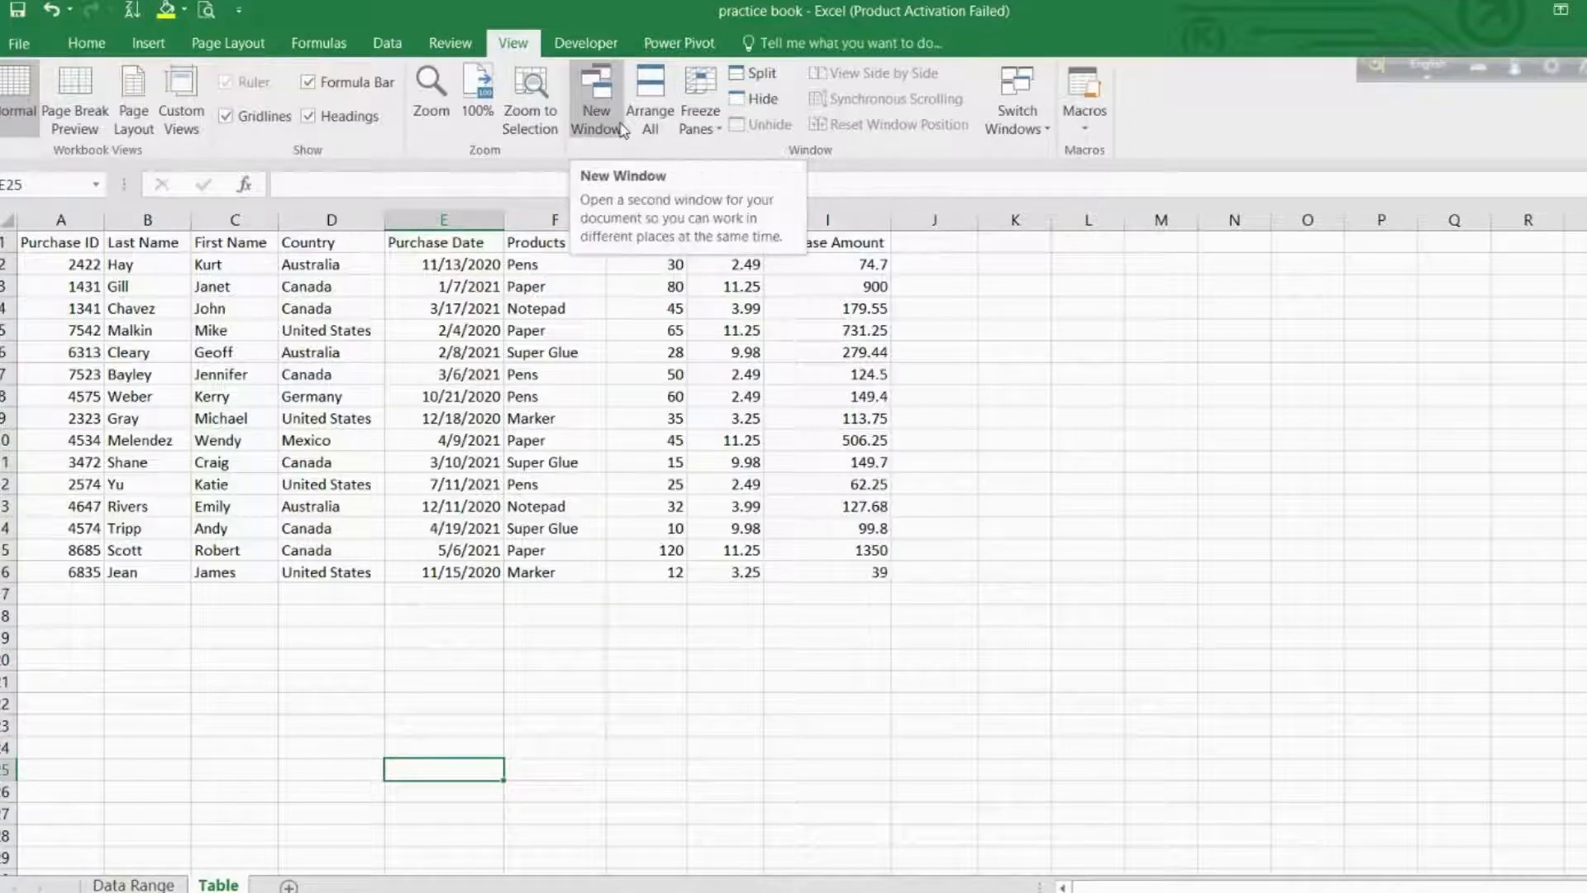
click(596, 96)
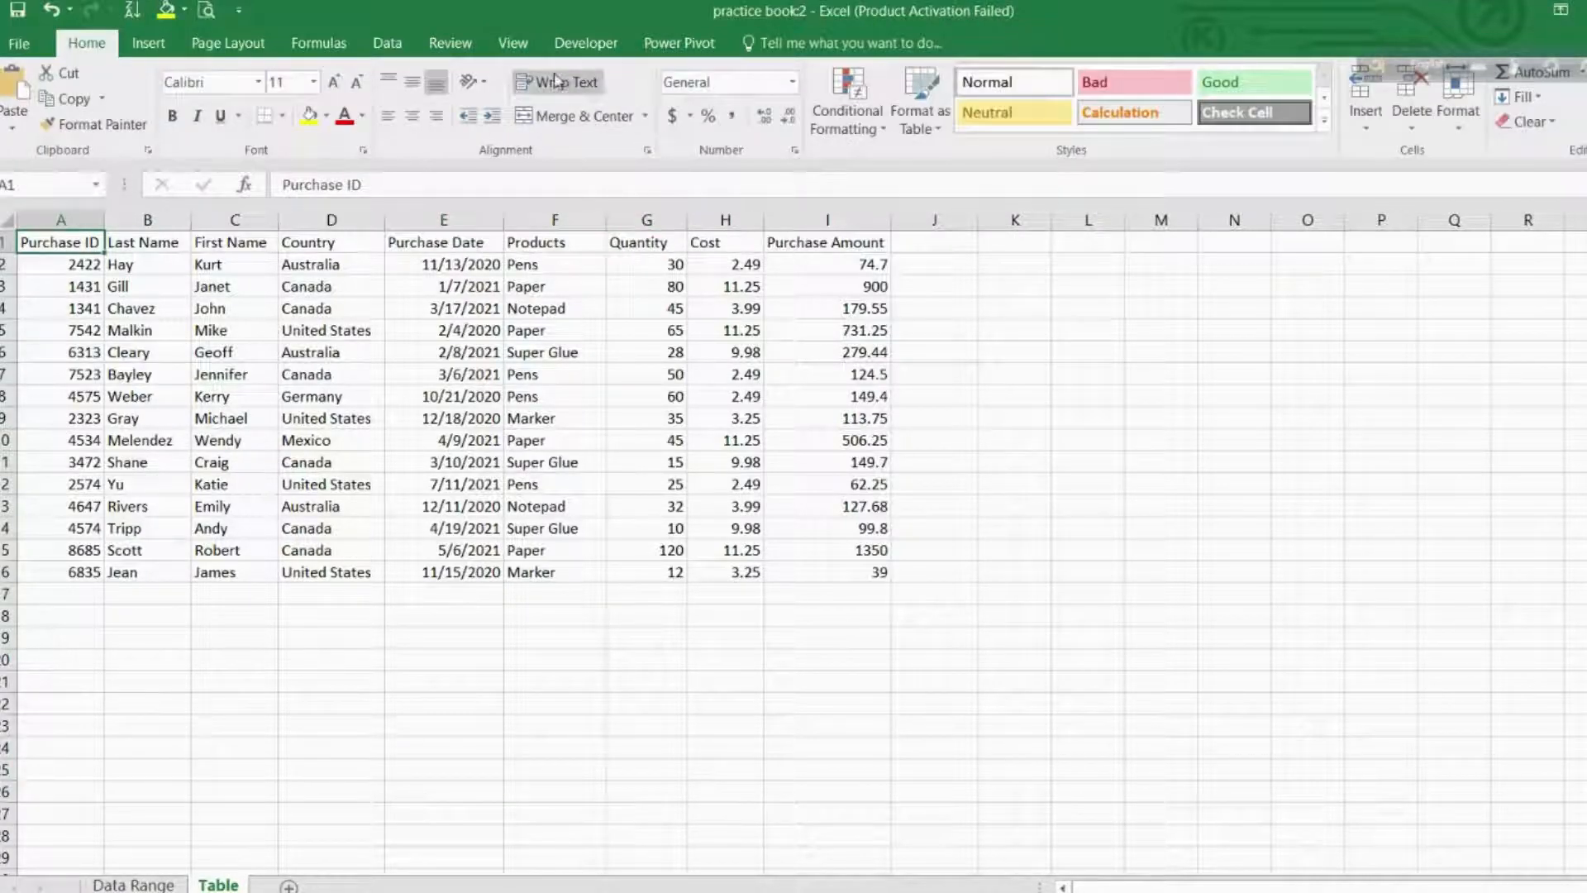
click(513, 43)
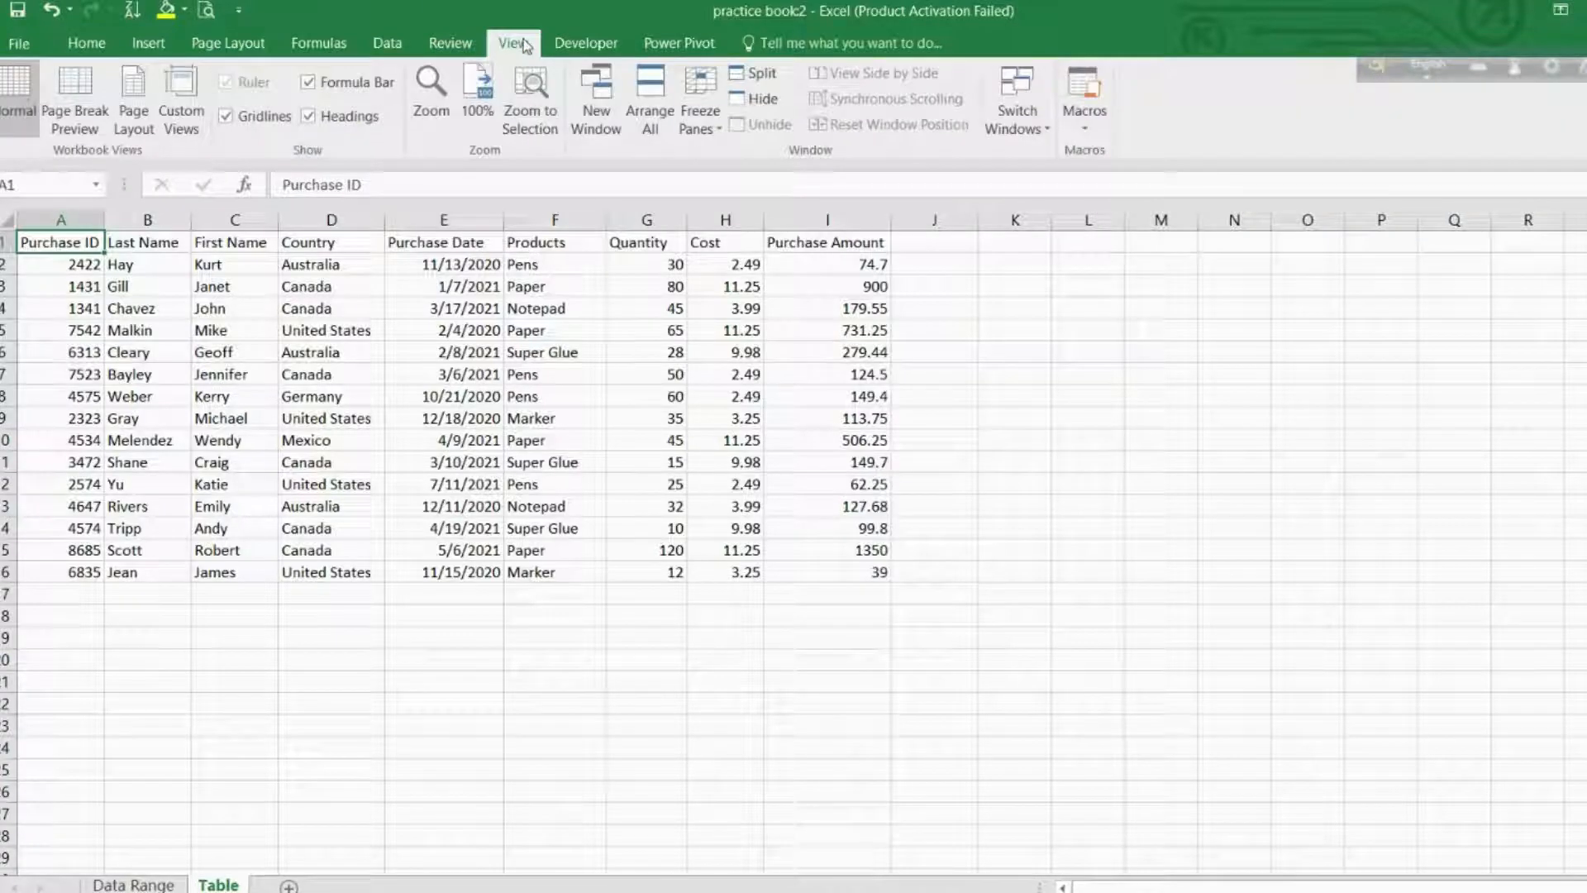
mouse_move(648, 98)
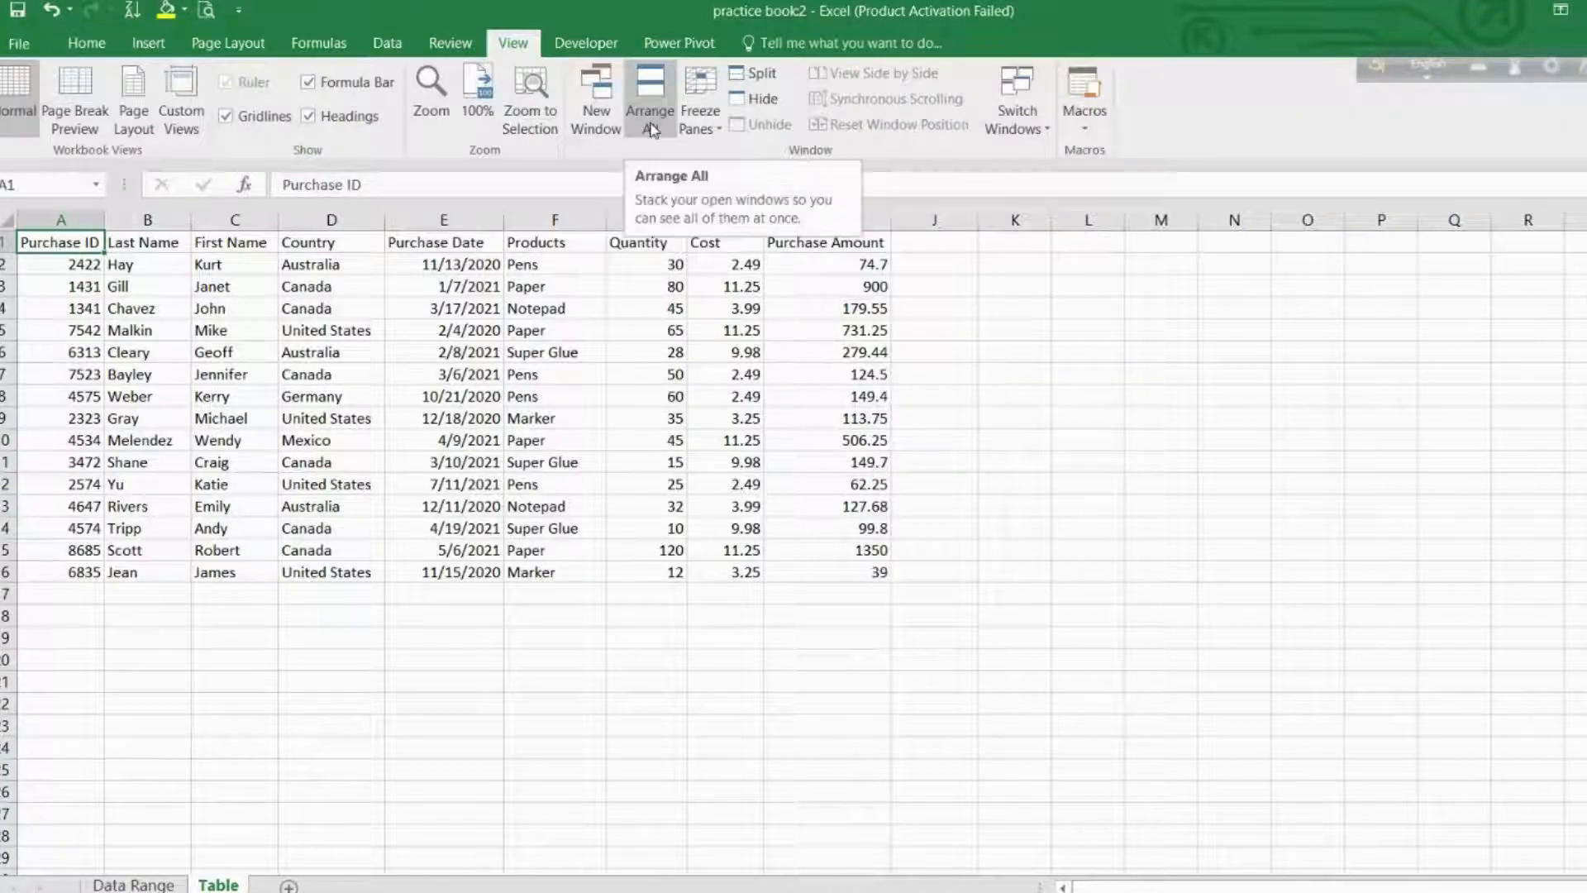
click(648, 96)
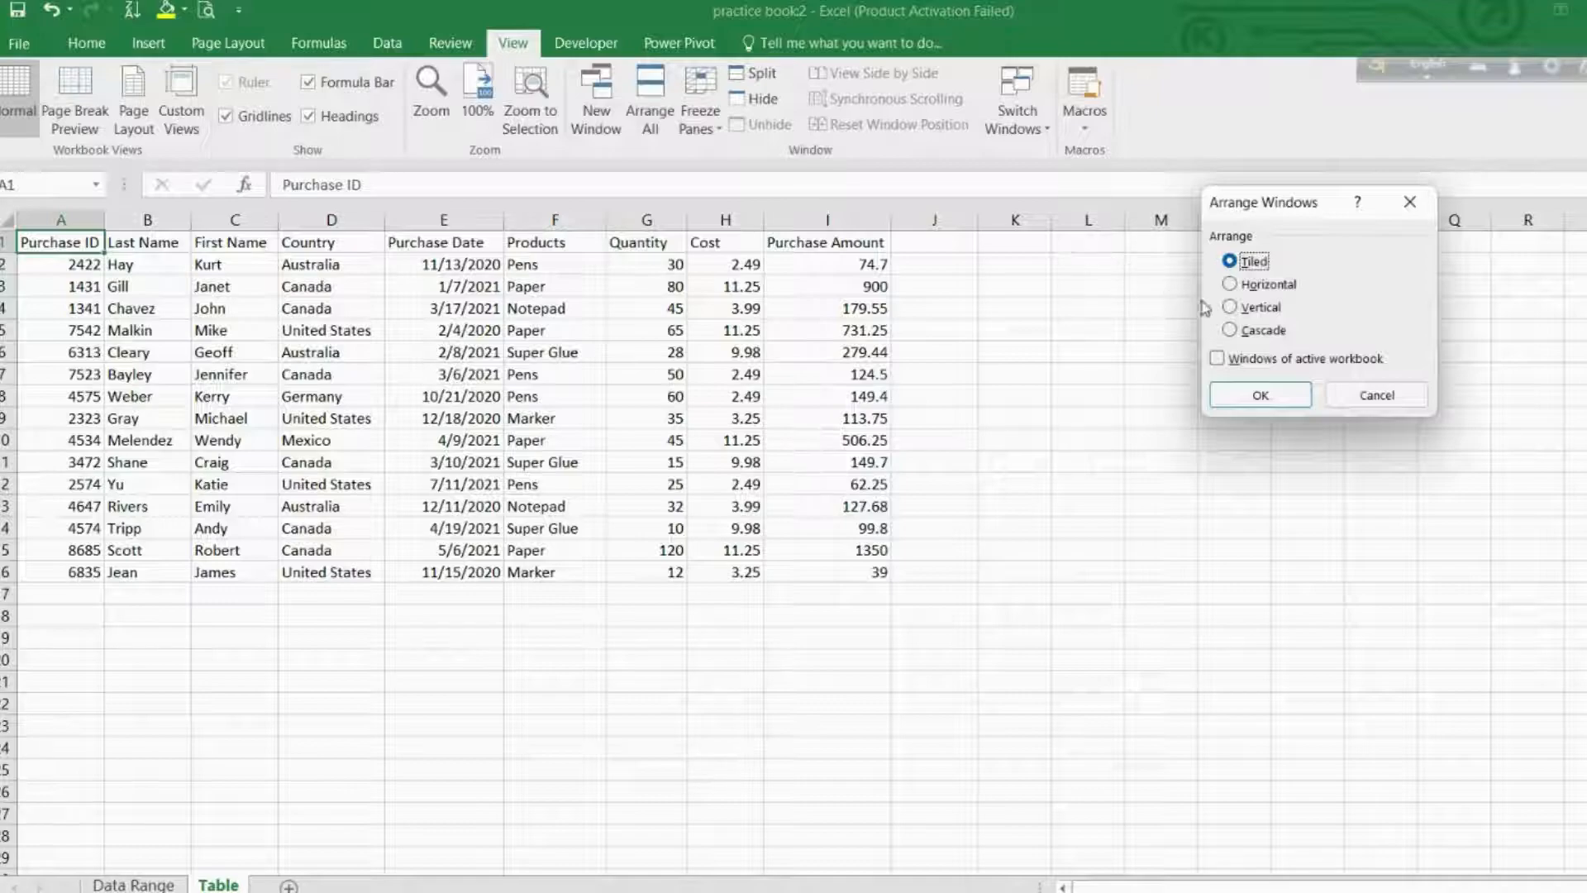
click(1231, 308)
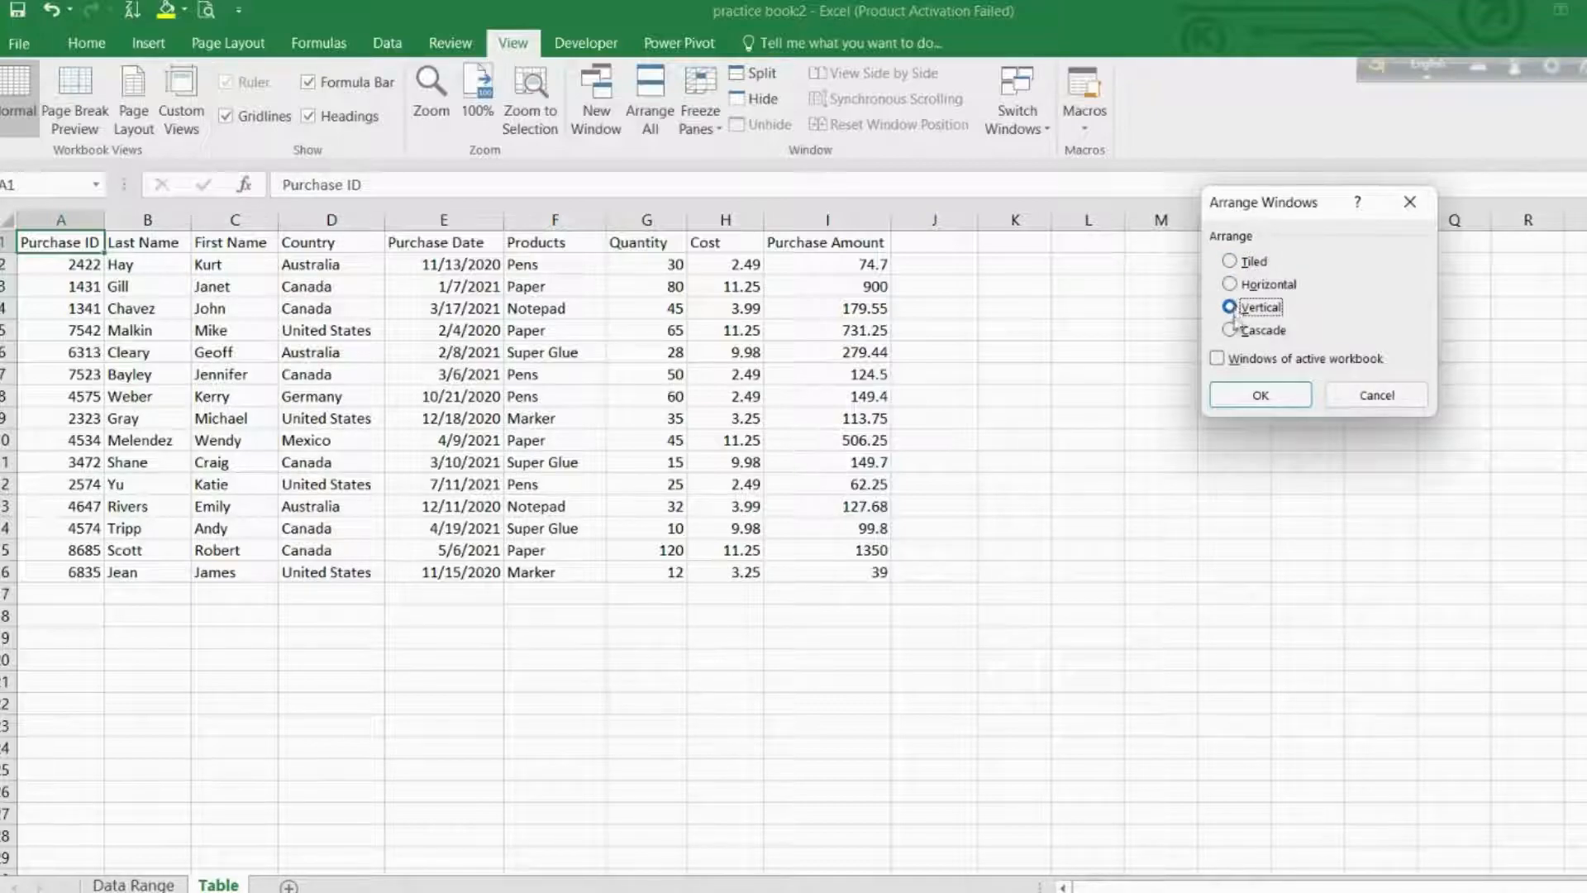
click(1258, 395)
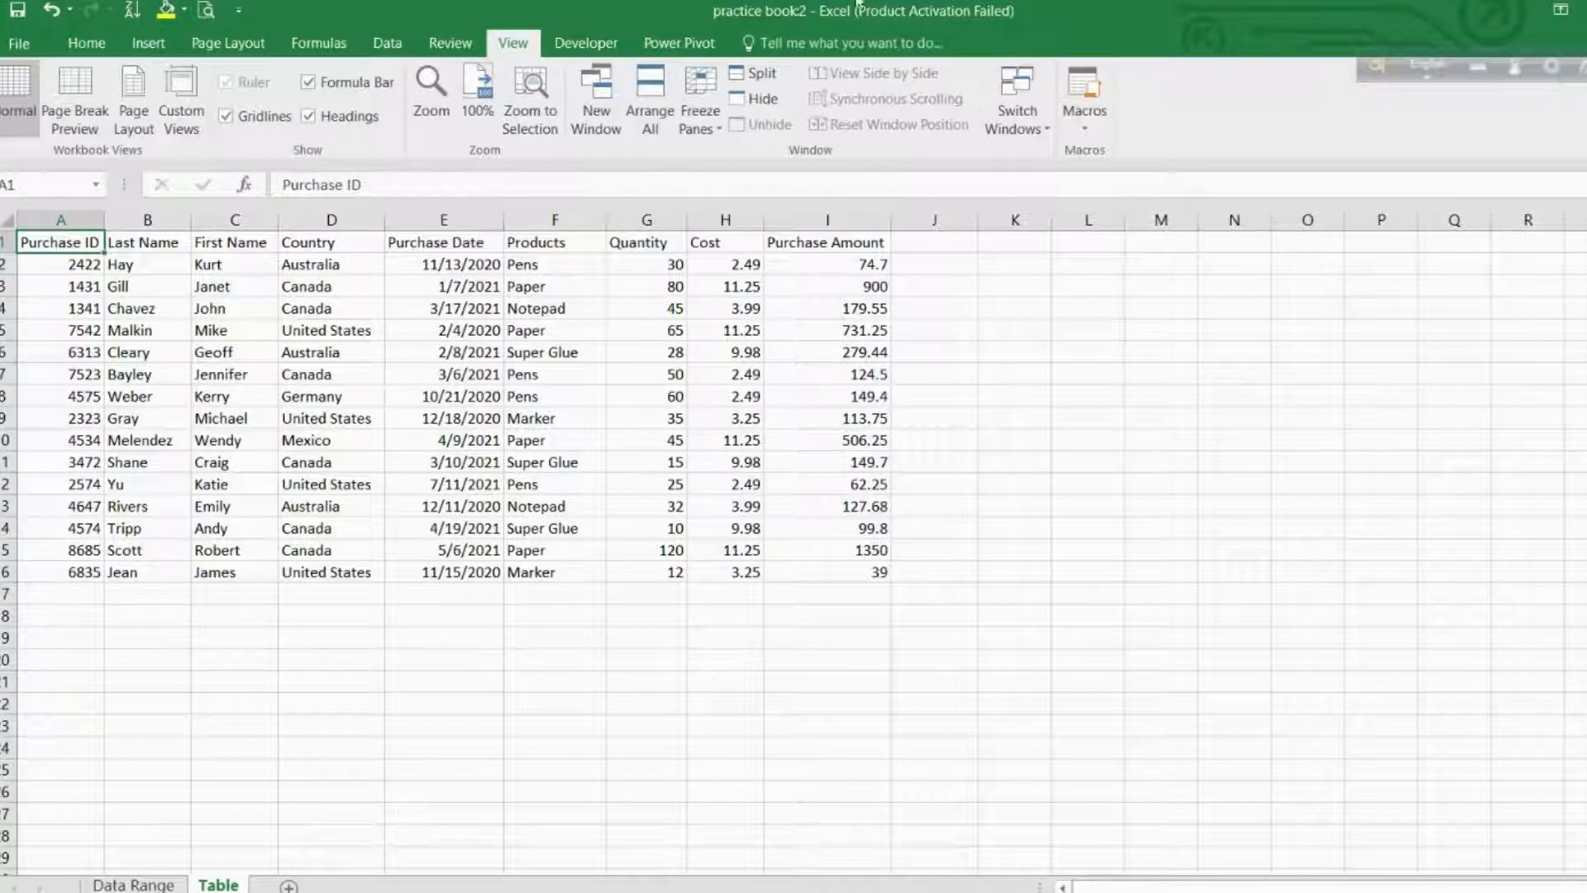
click(596, 98)
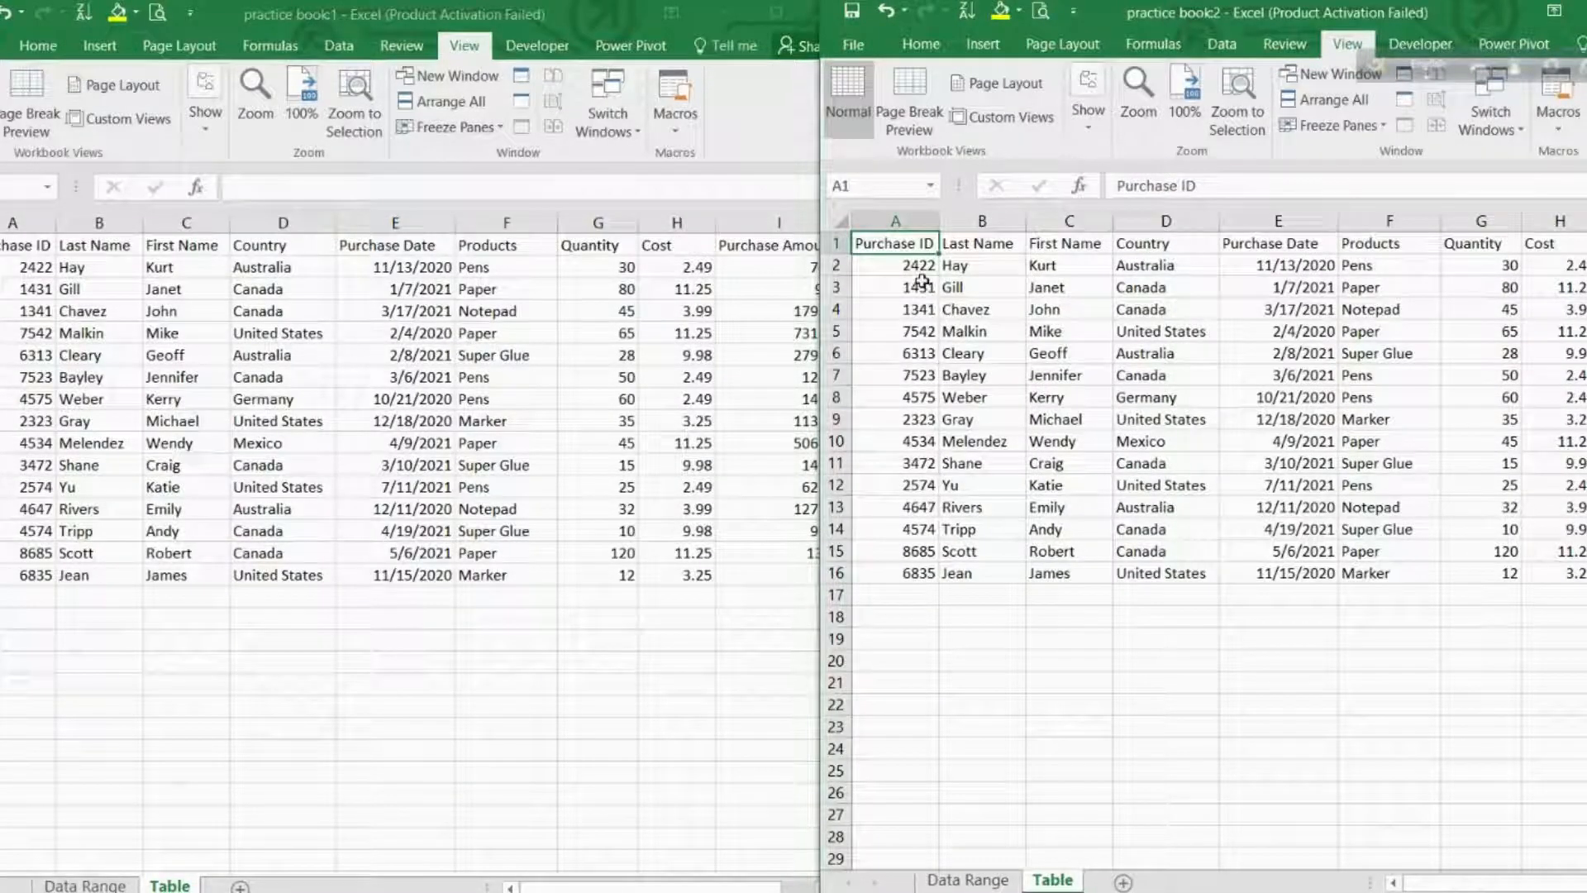
Compare the purchase records across both windows, selecting headers and purchases 3472 and 6835.
click(921, 286)
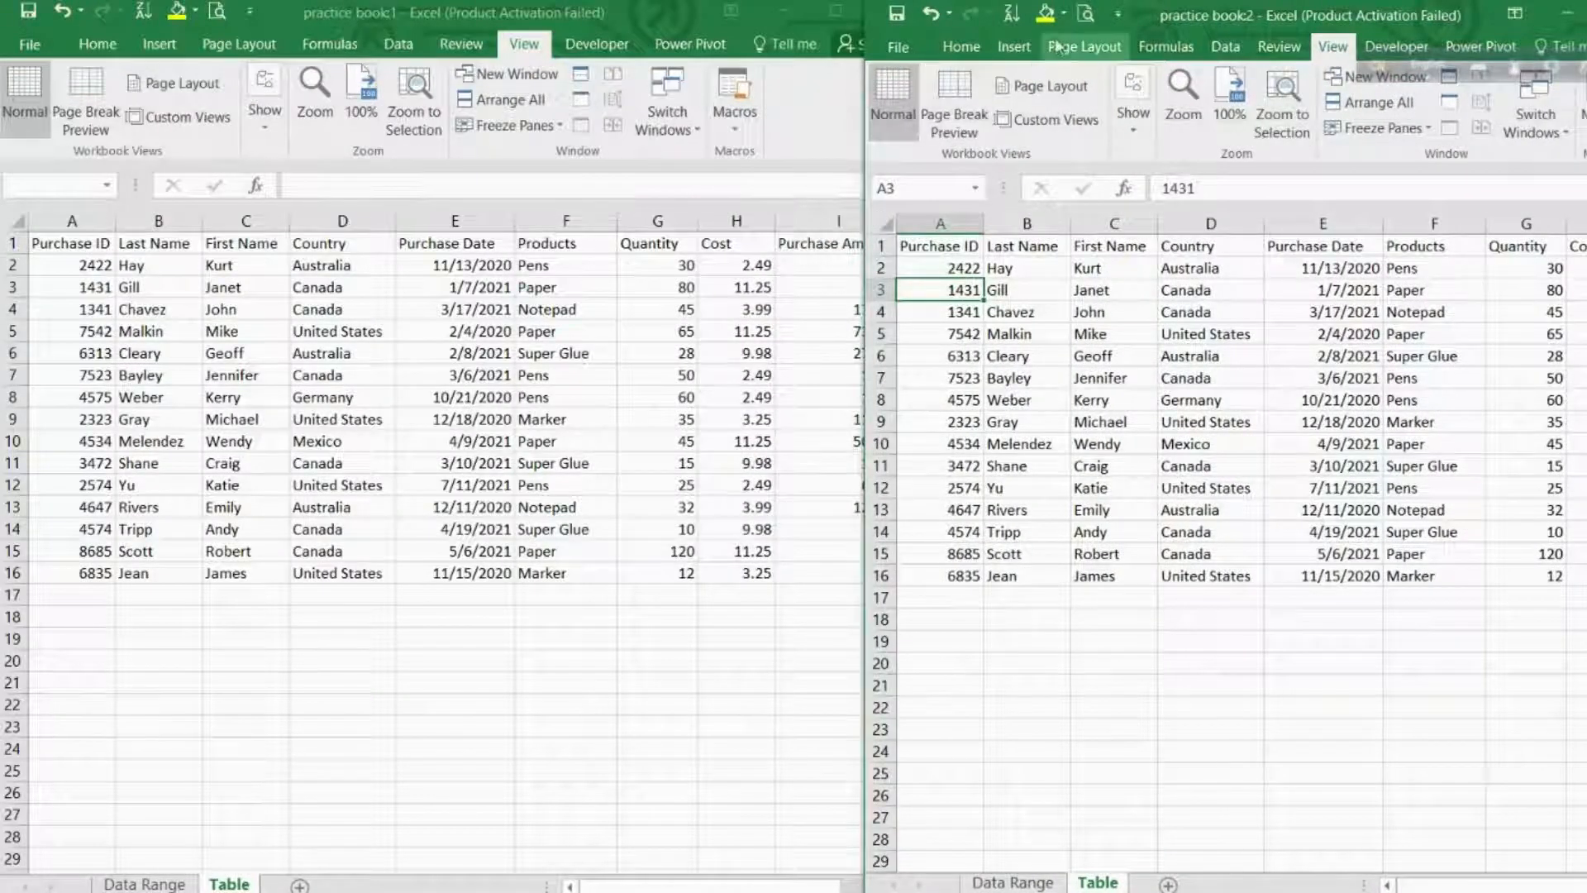
click(453, 771)
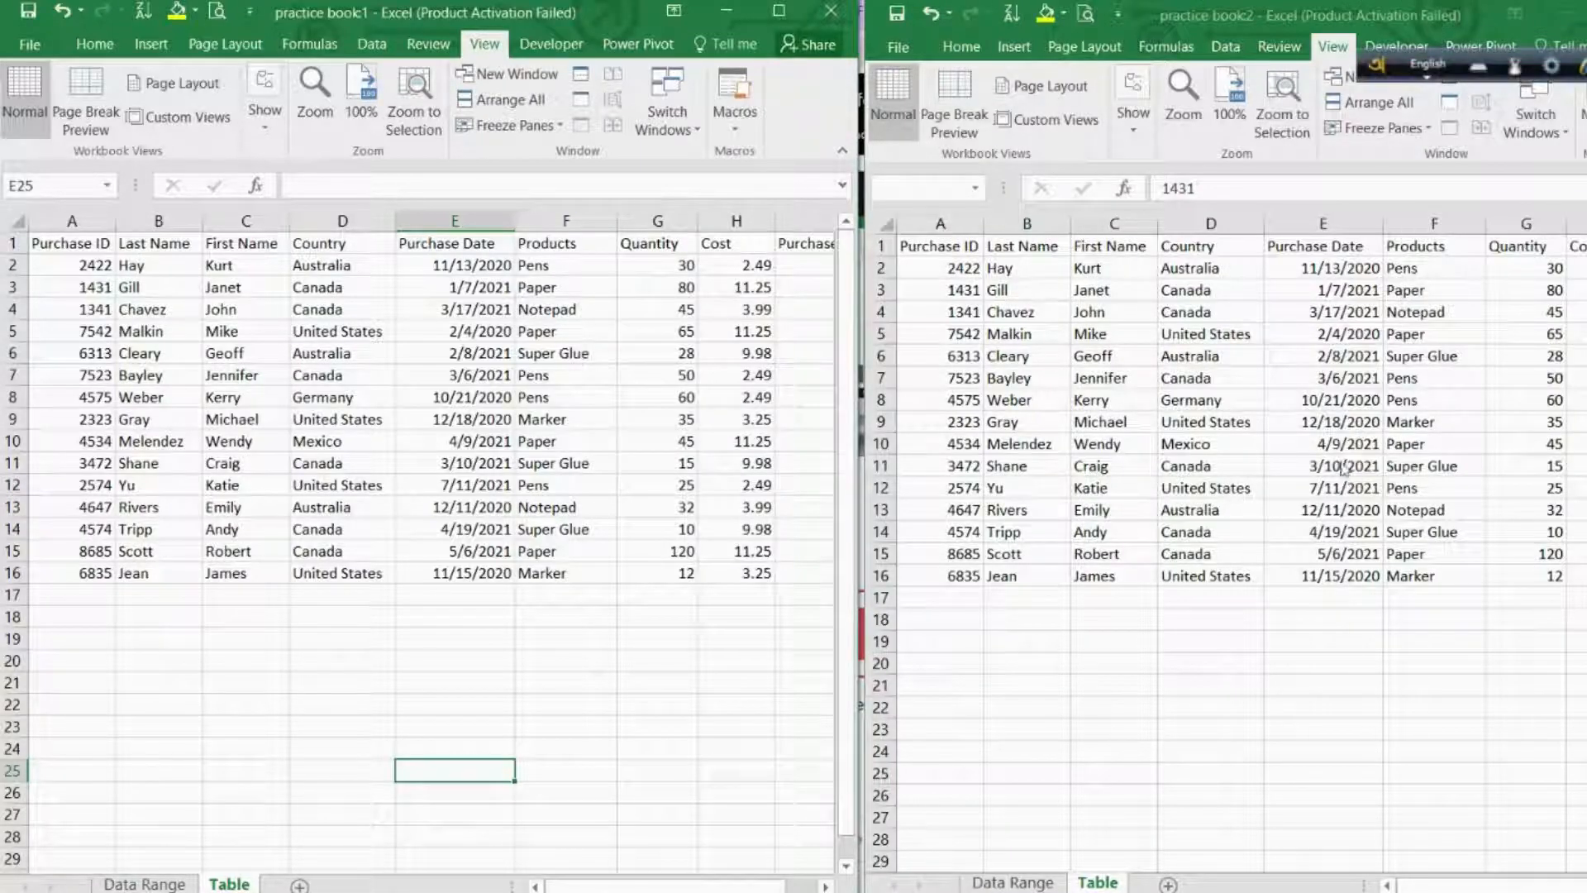
mouse_move(738, 716)
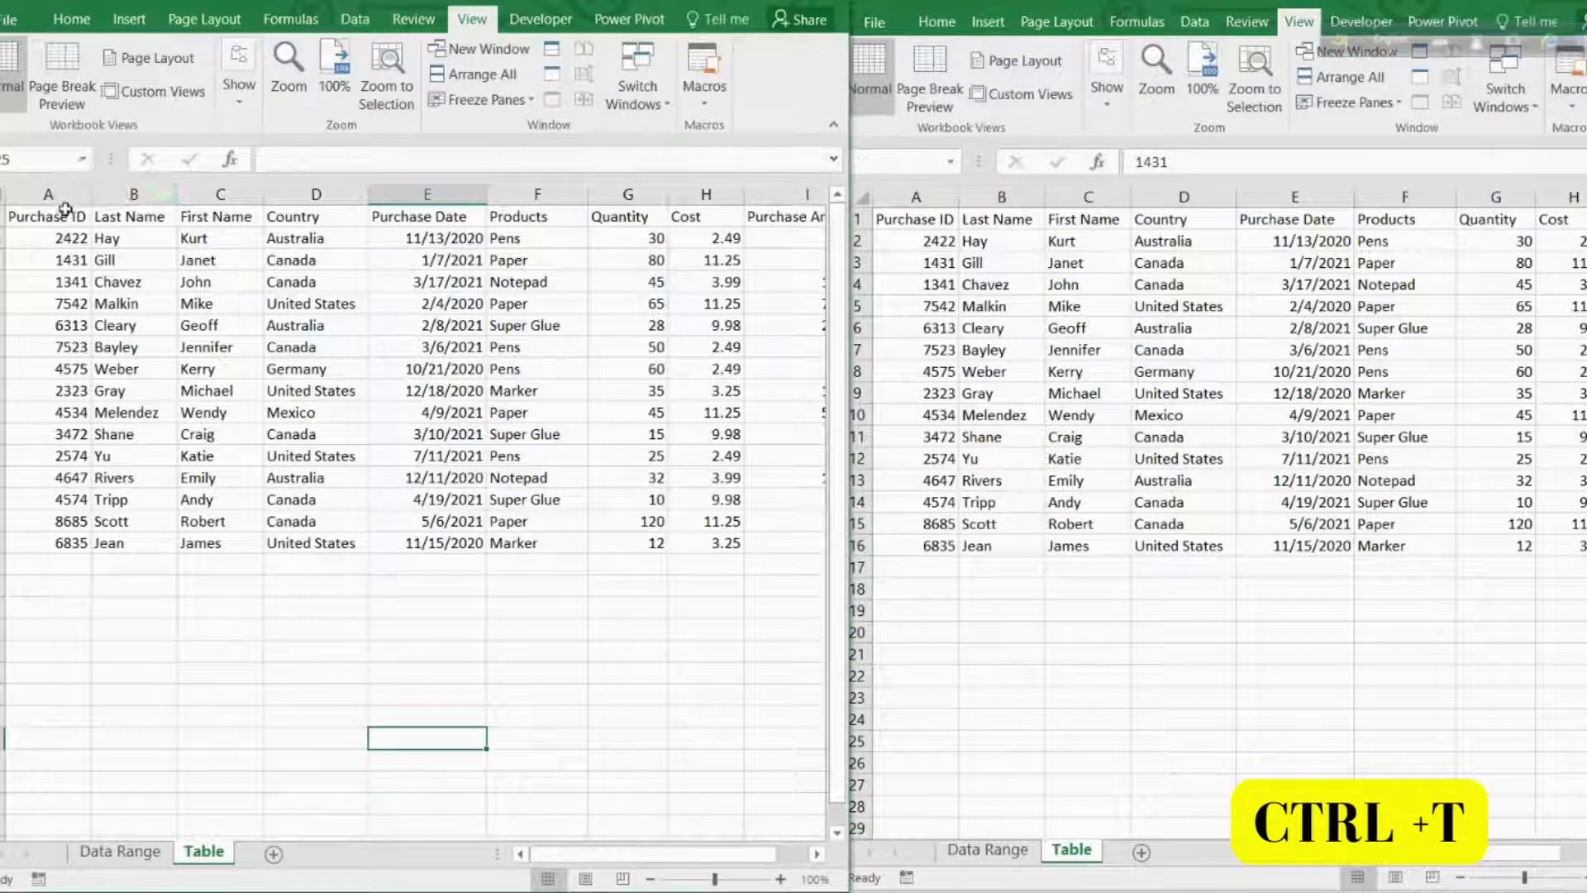
click(425, 217)
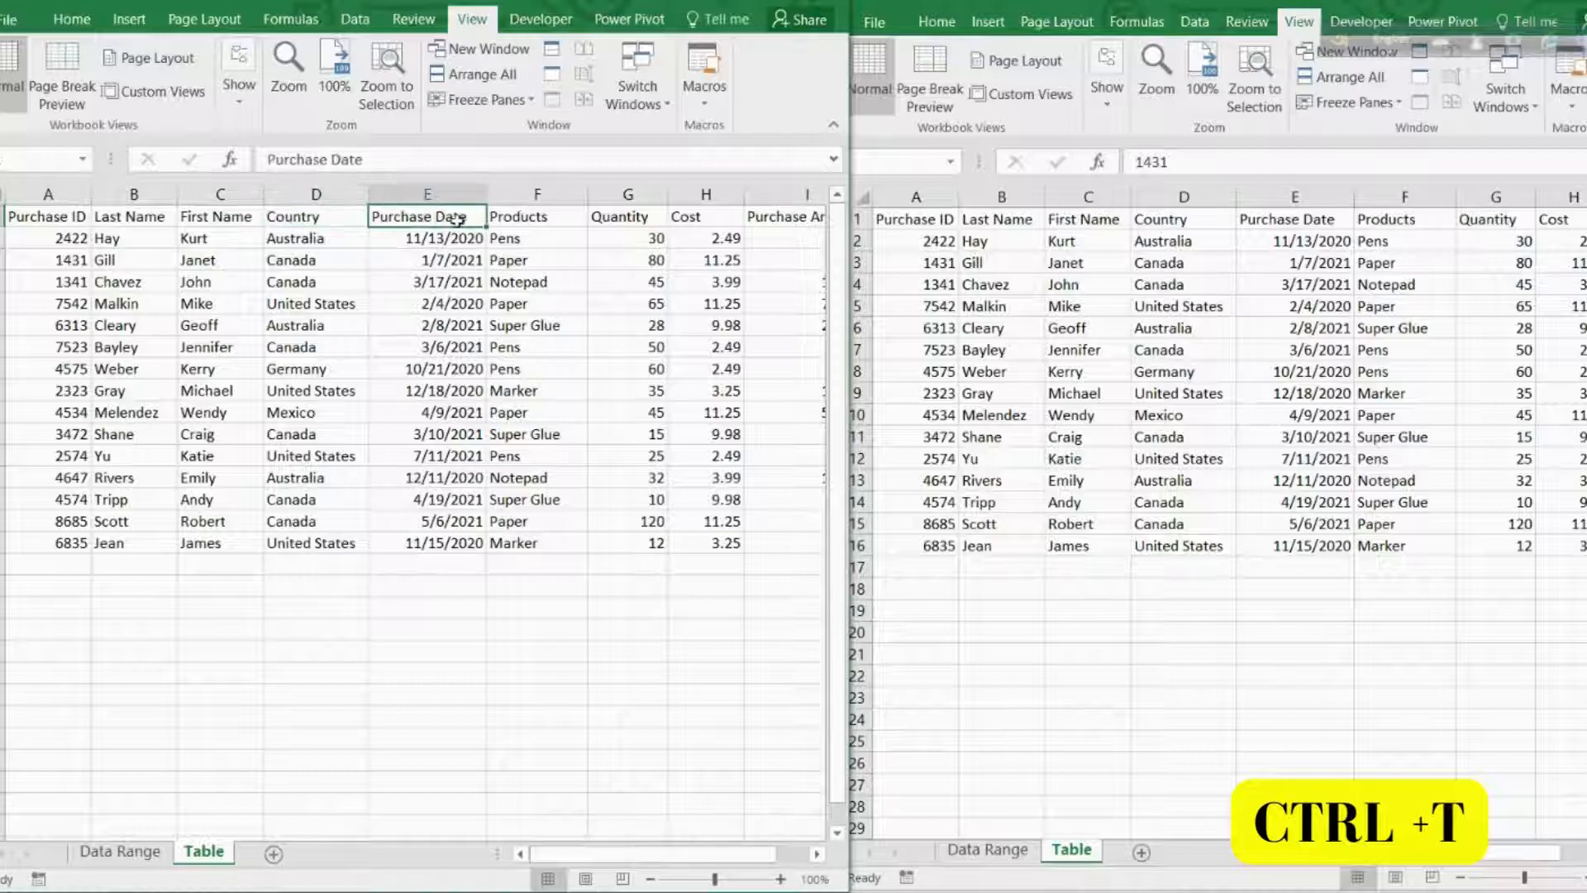
click(133, 368)
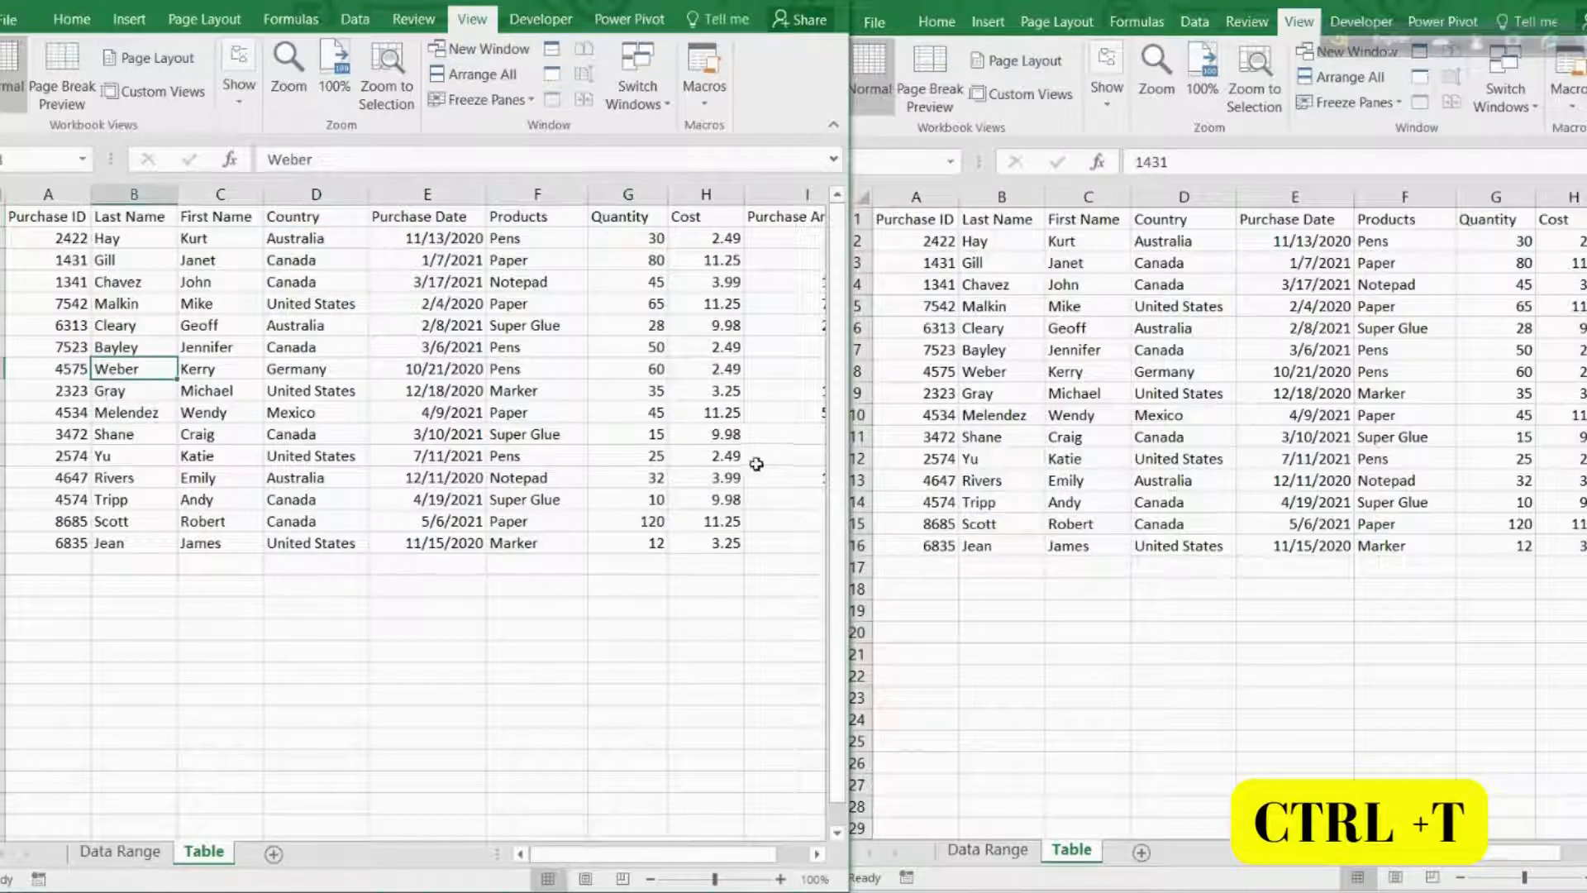
click(914, 220)
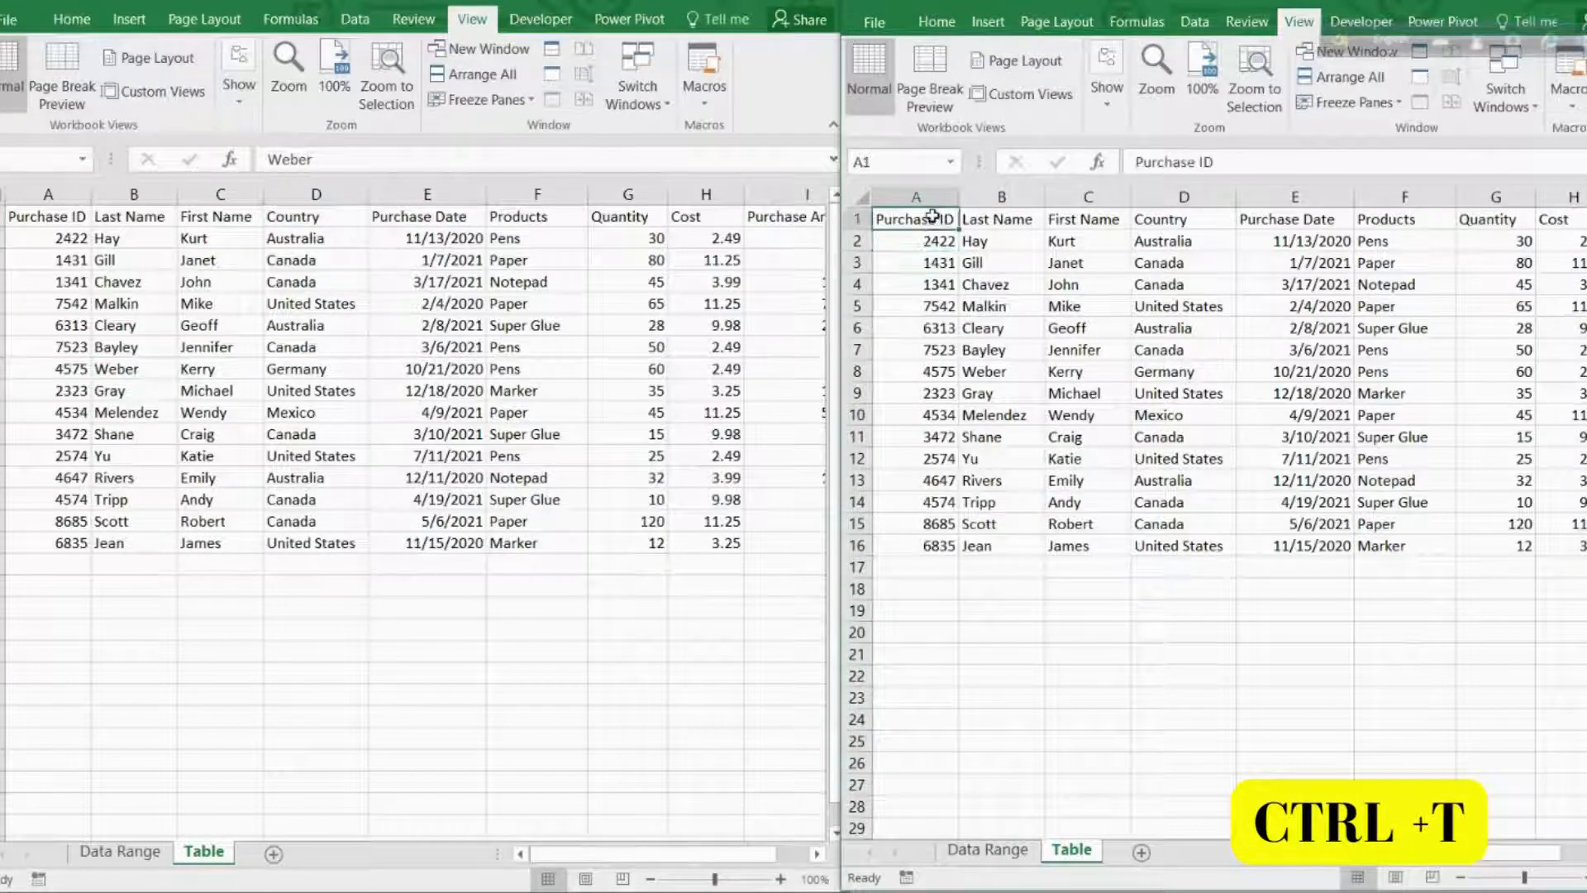
click(914, 437)
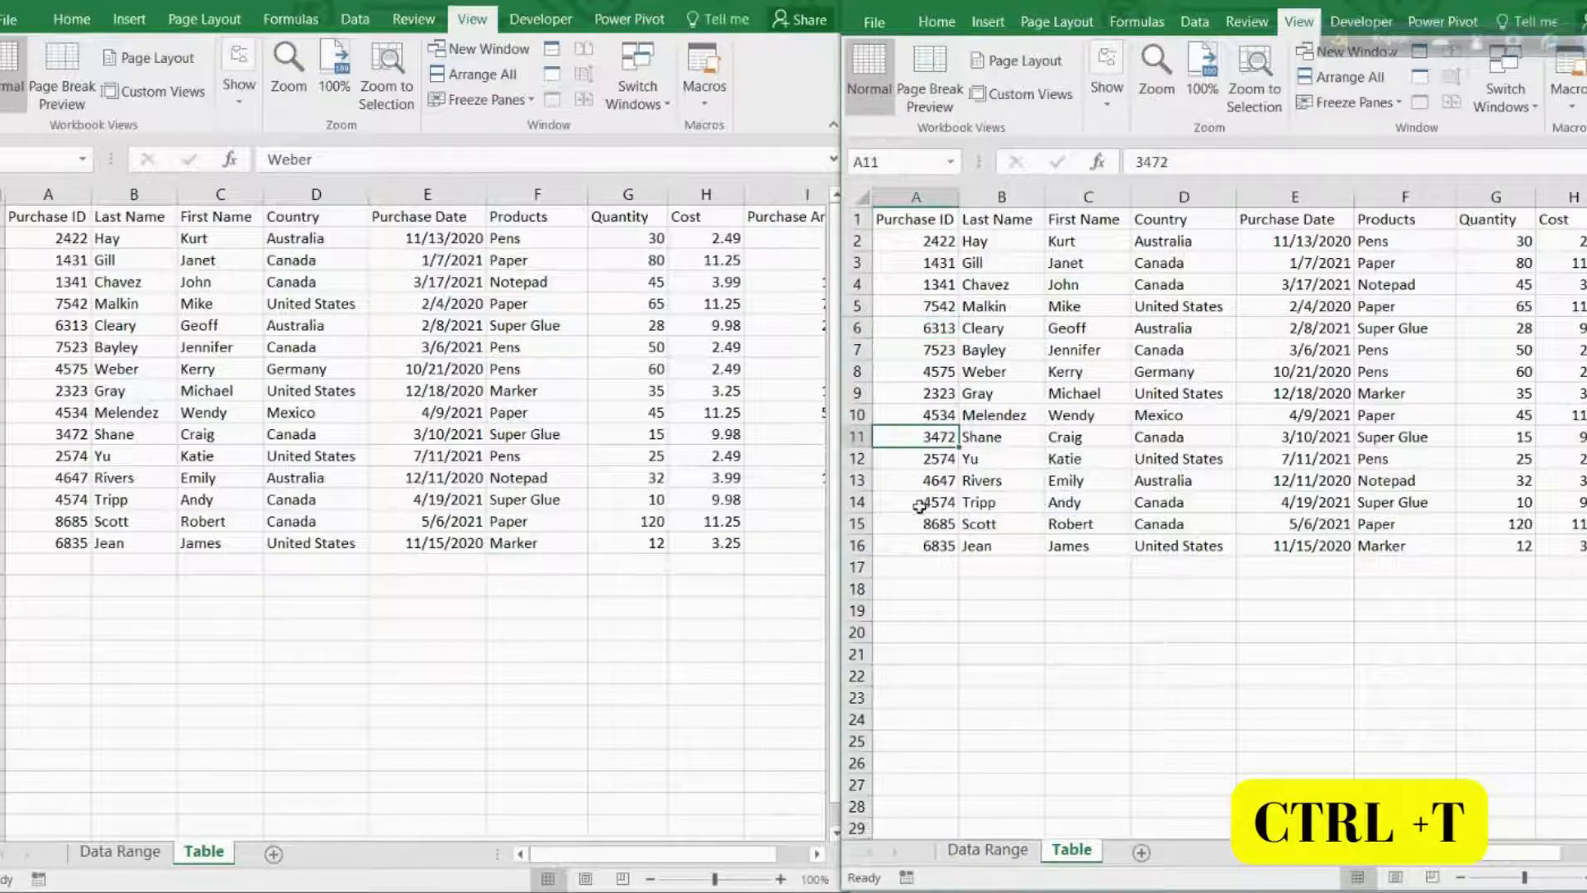
click(916, 544)
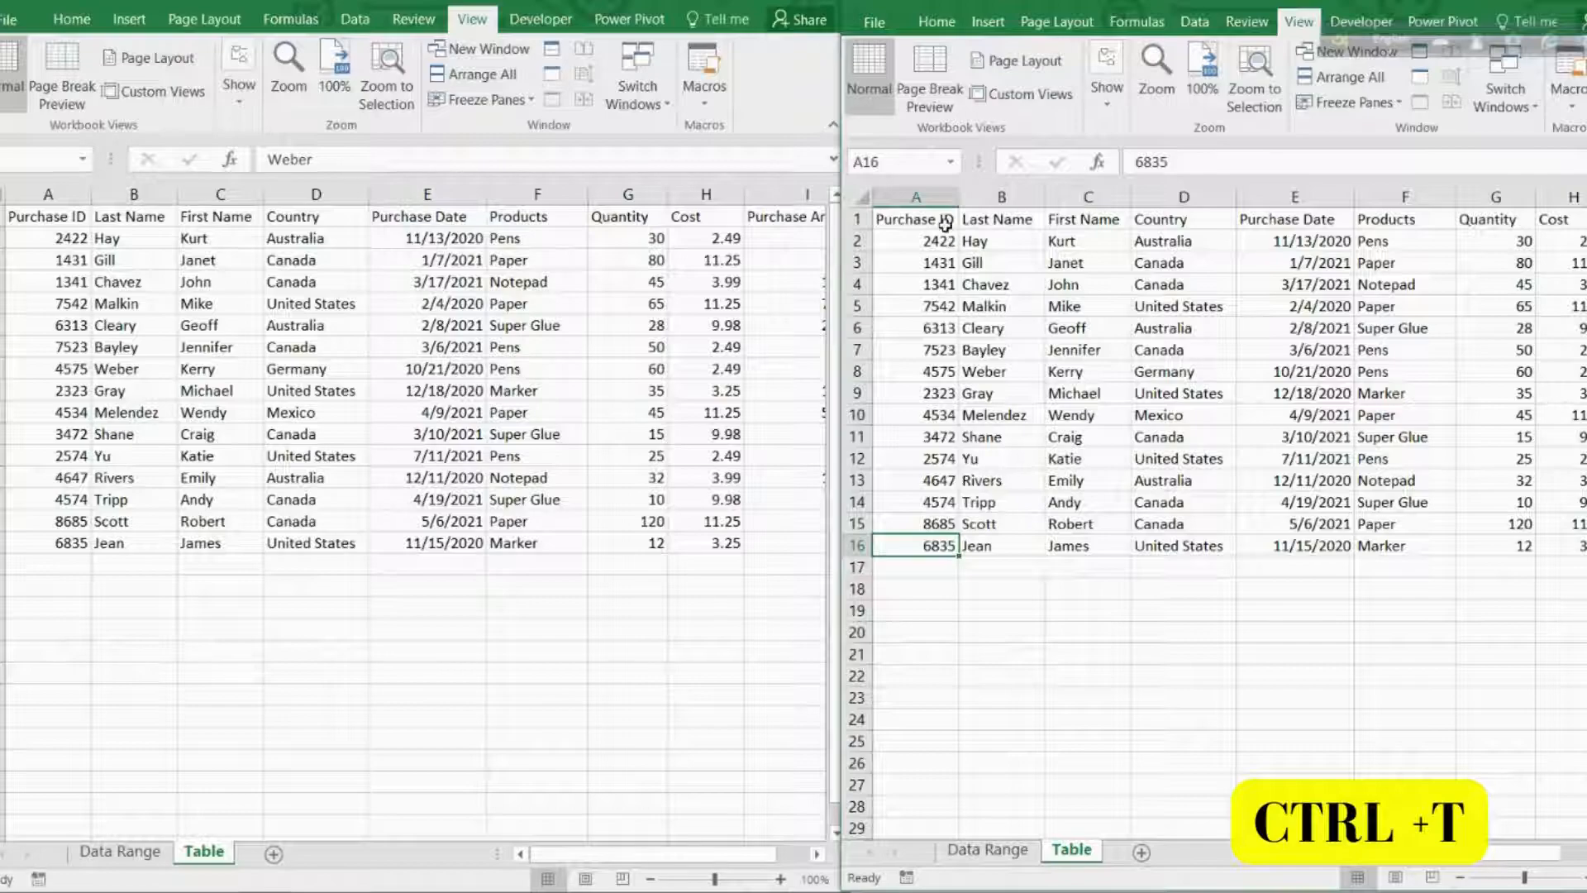
click(915, 218)
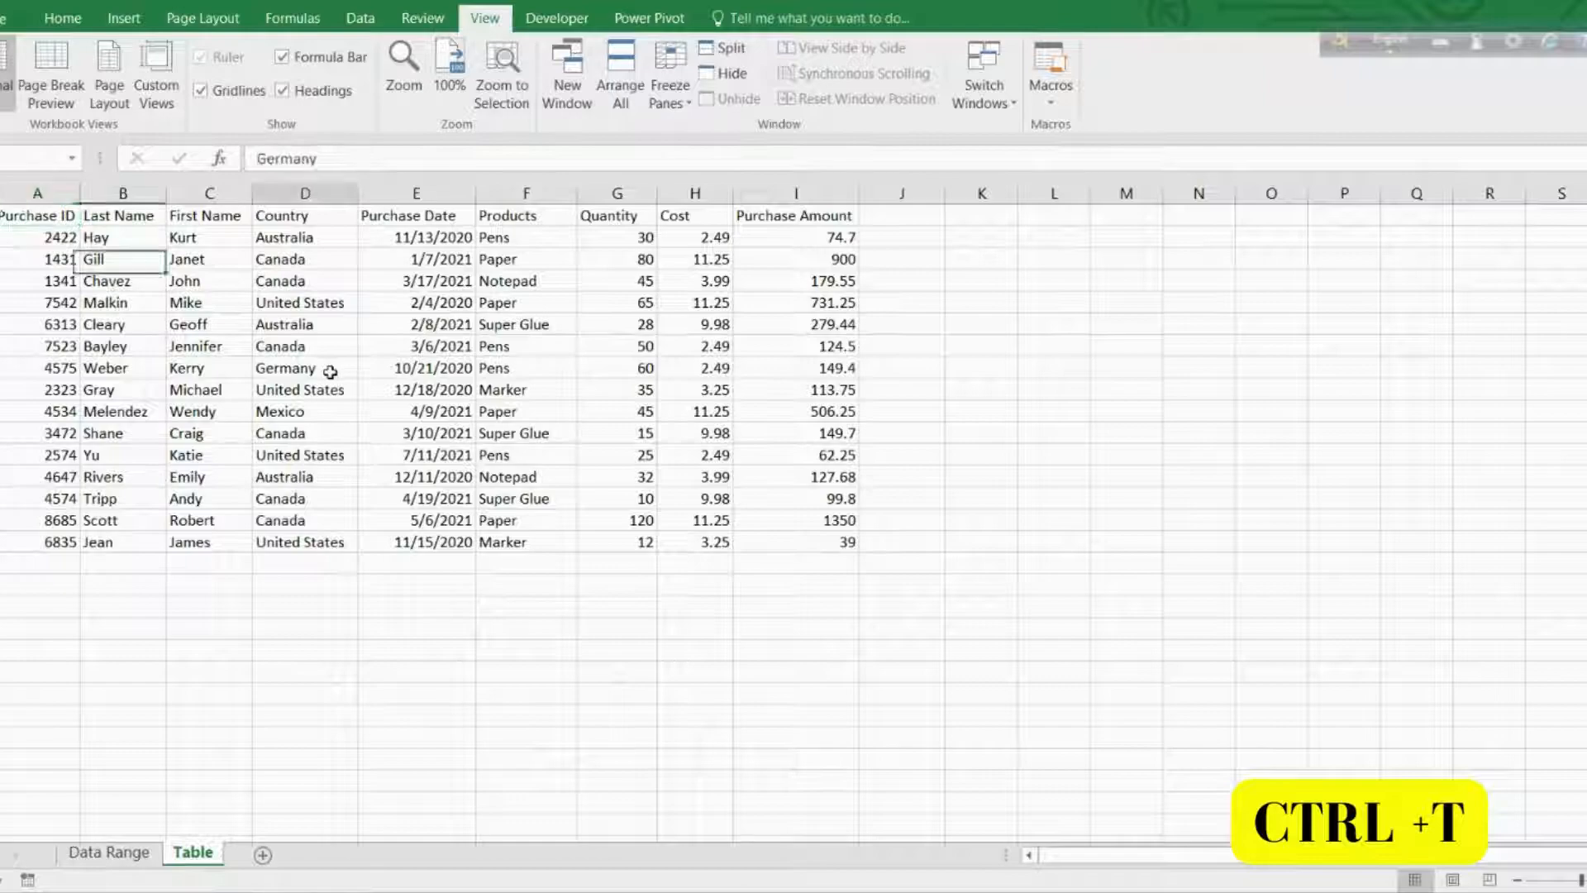
Convert the purchase data into an Excel table with headers via Insert > Table.
click(305, 367)
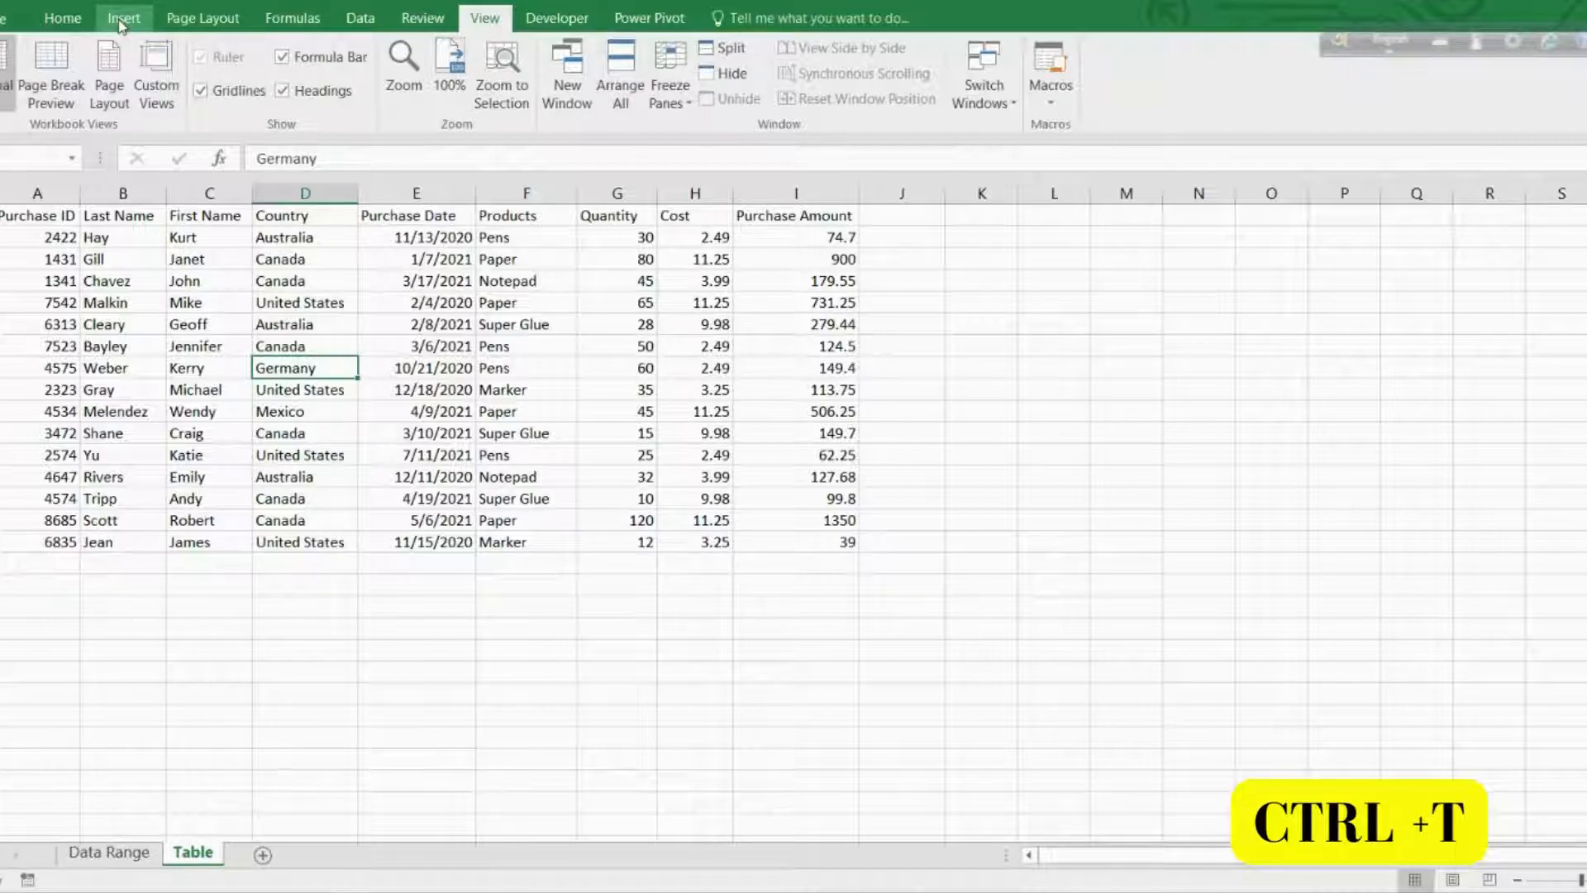
click(122, 16)
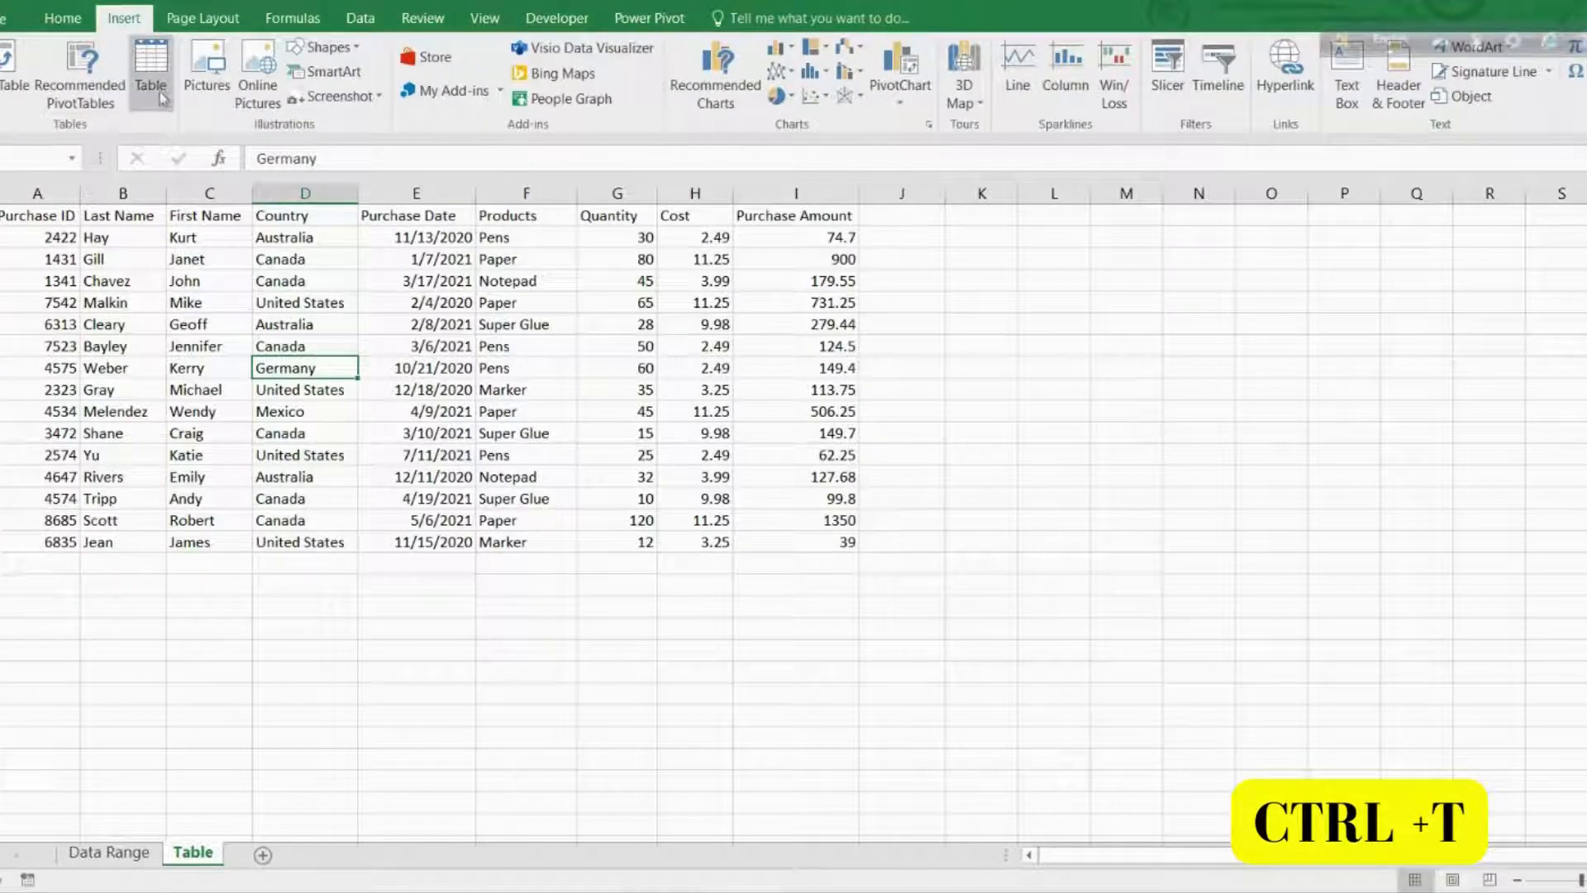
mouse_move(151, 71)
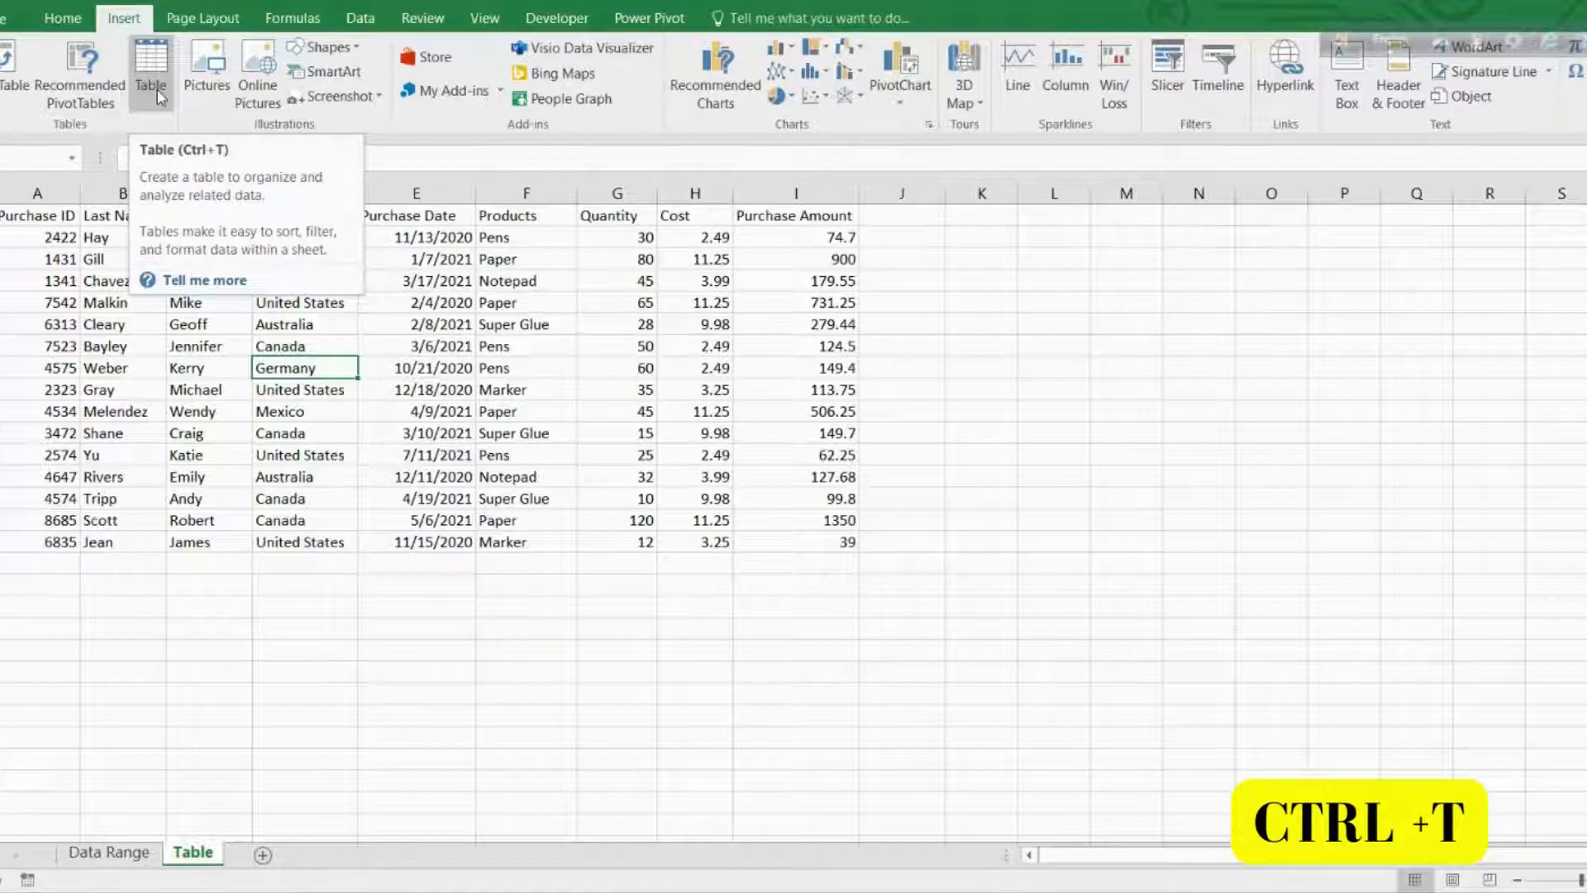
click(150, 61)
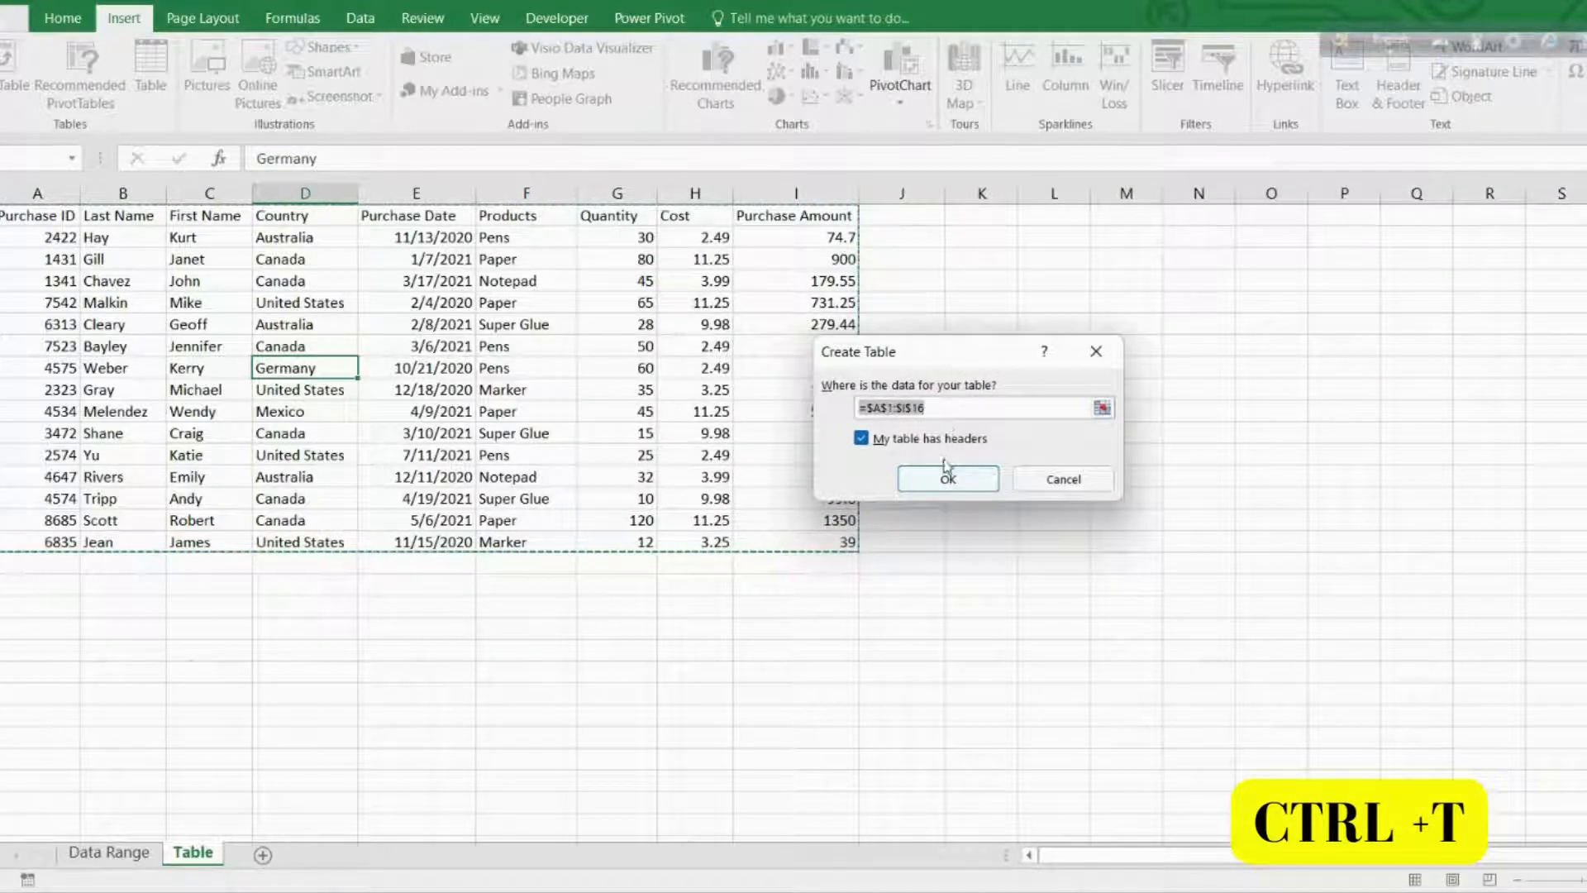
click(946, 480)
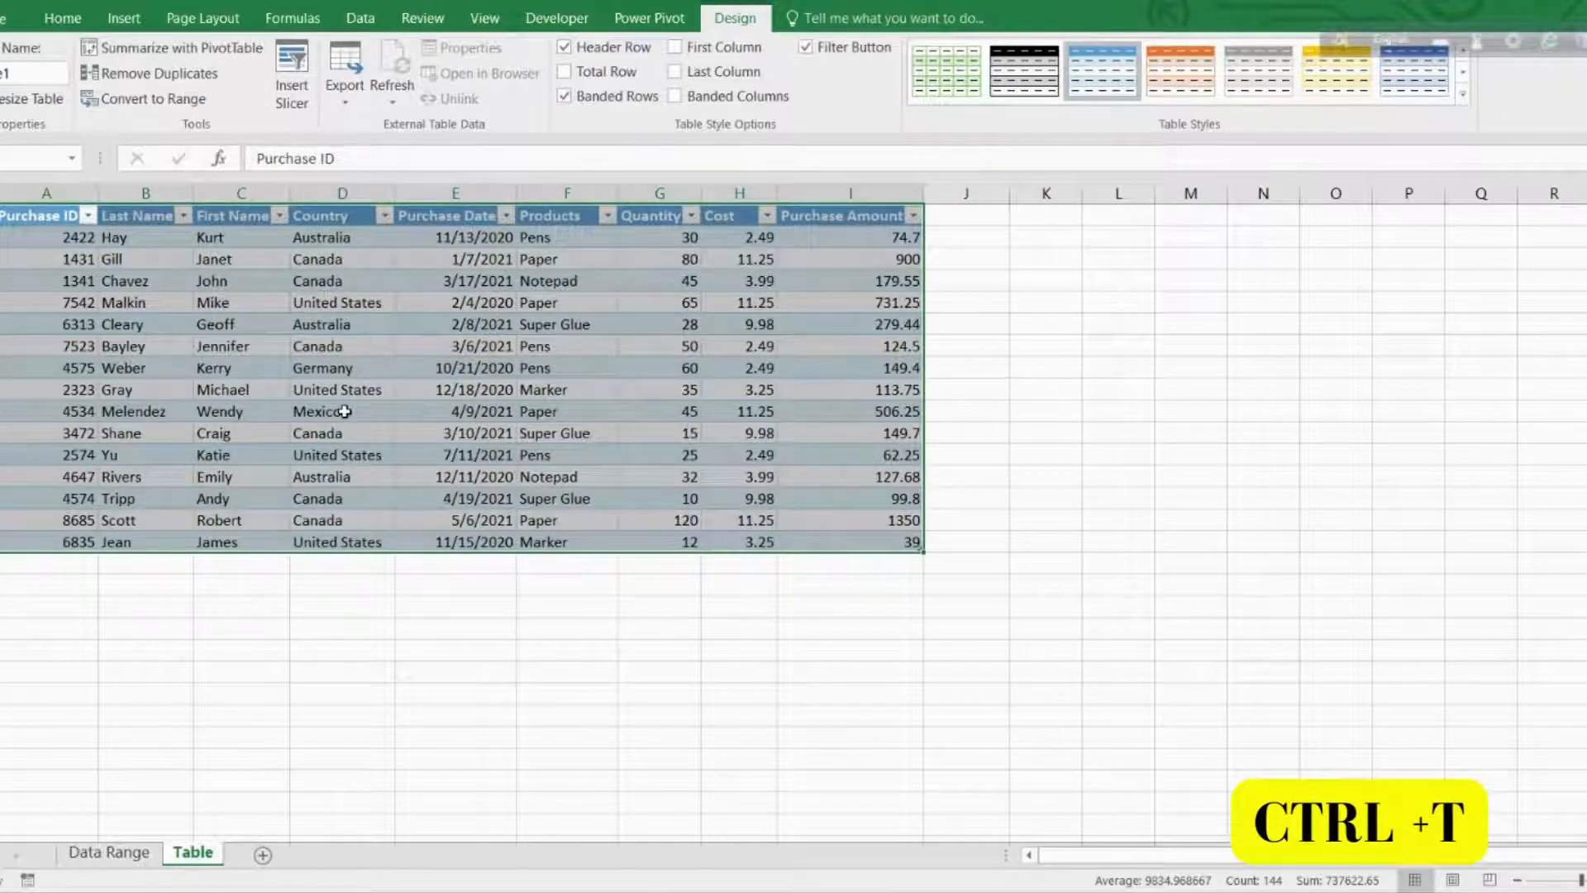
click(341, 412)
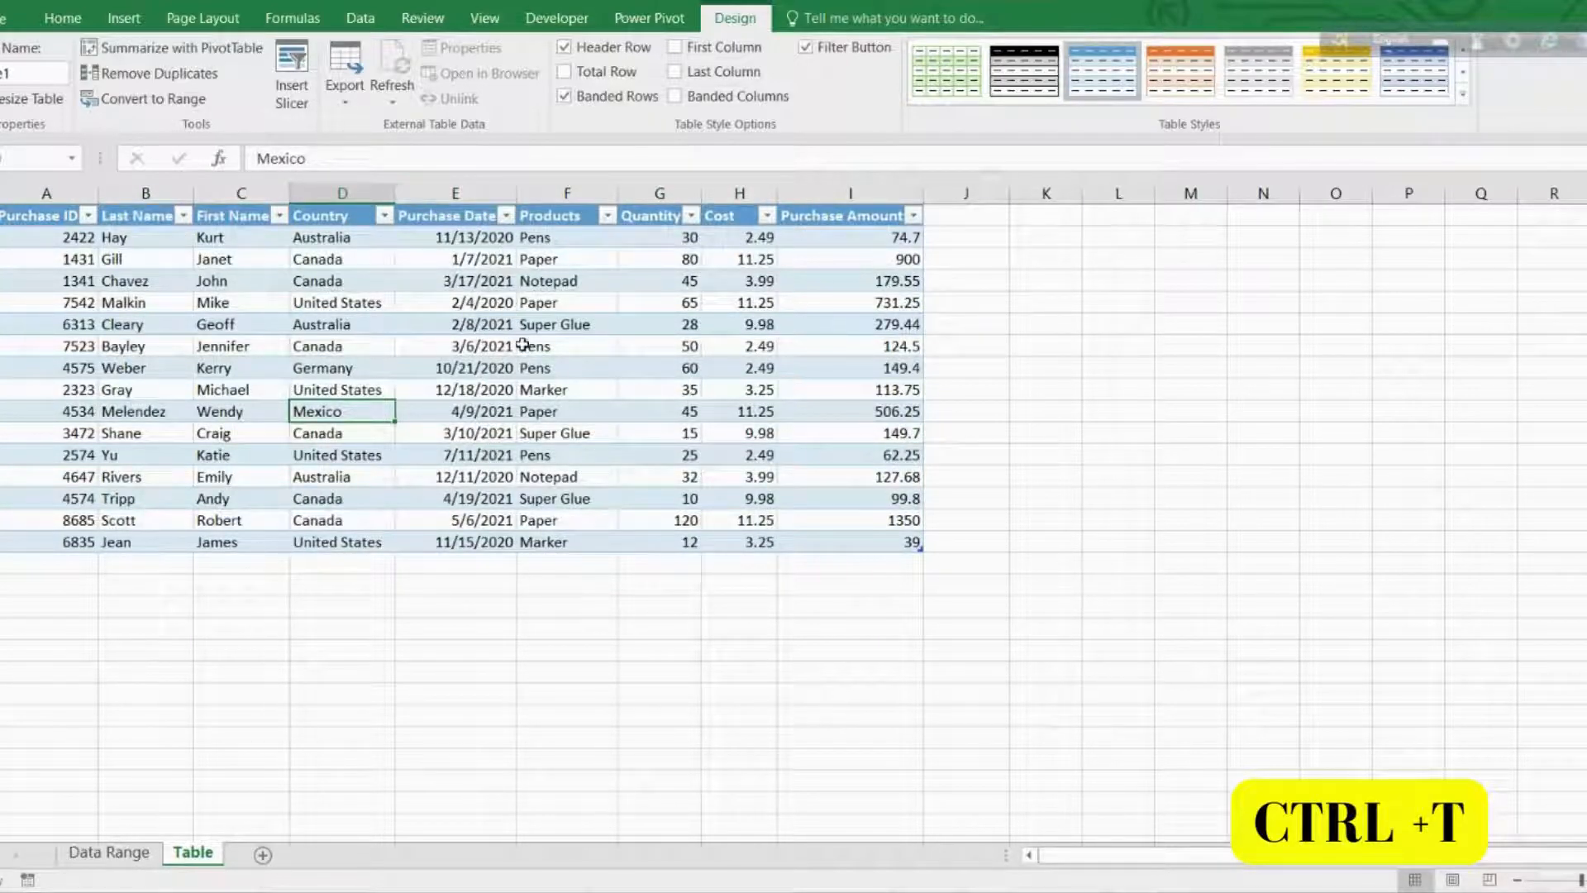
mouse_move(534, 388)
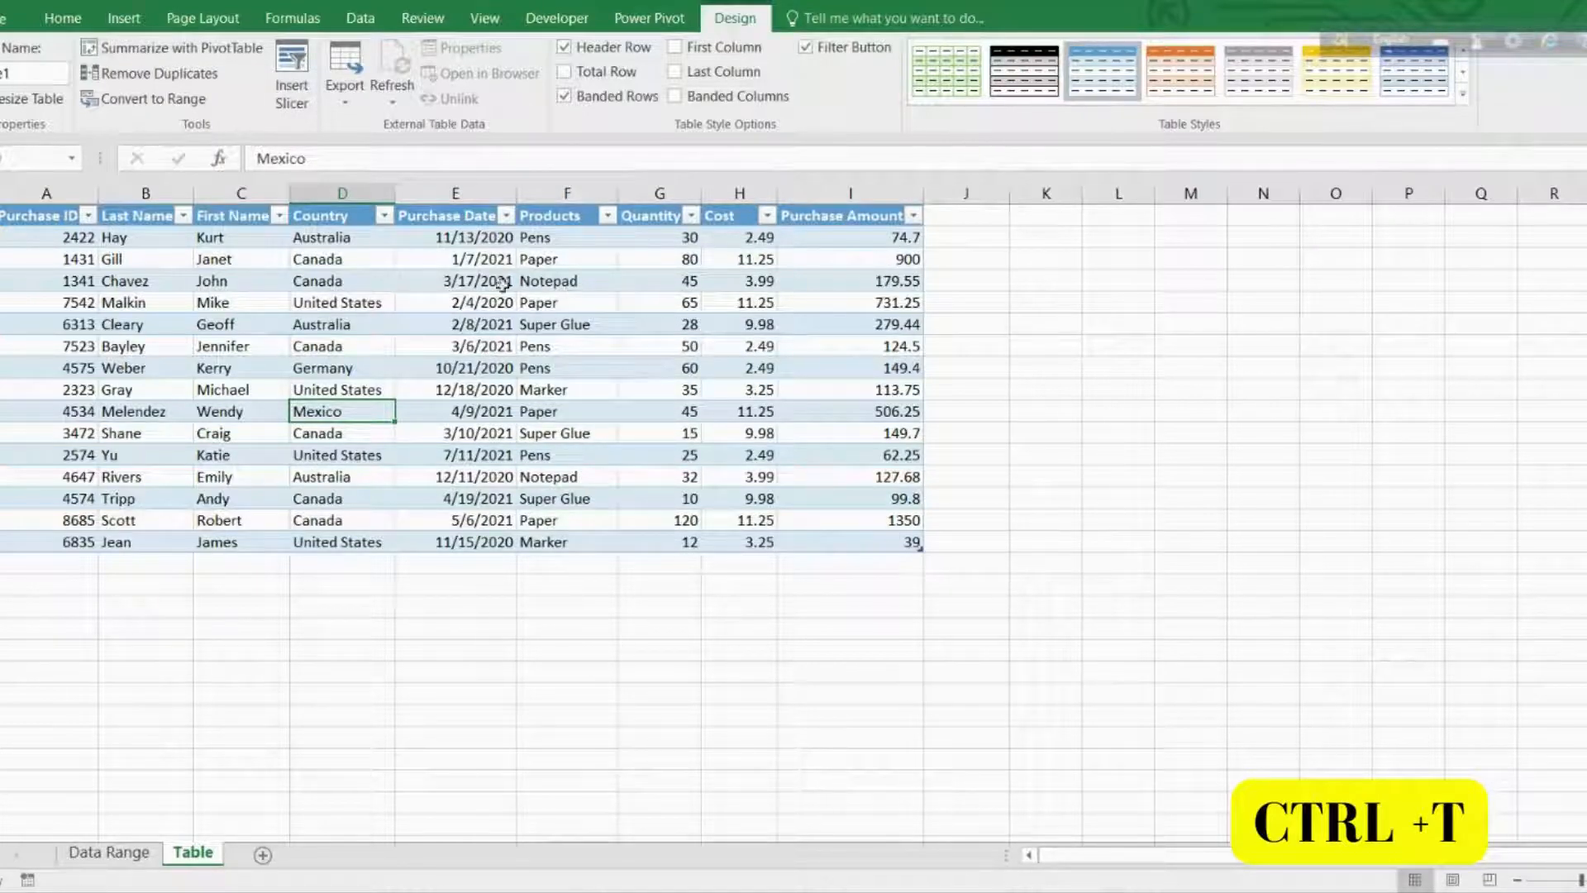
mouse_move(653, 381)
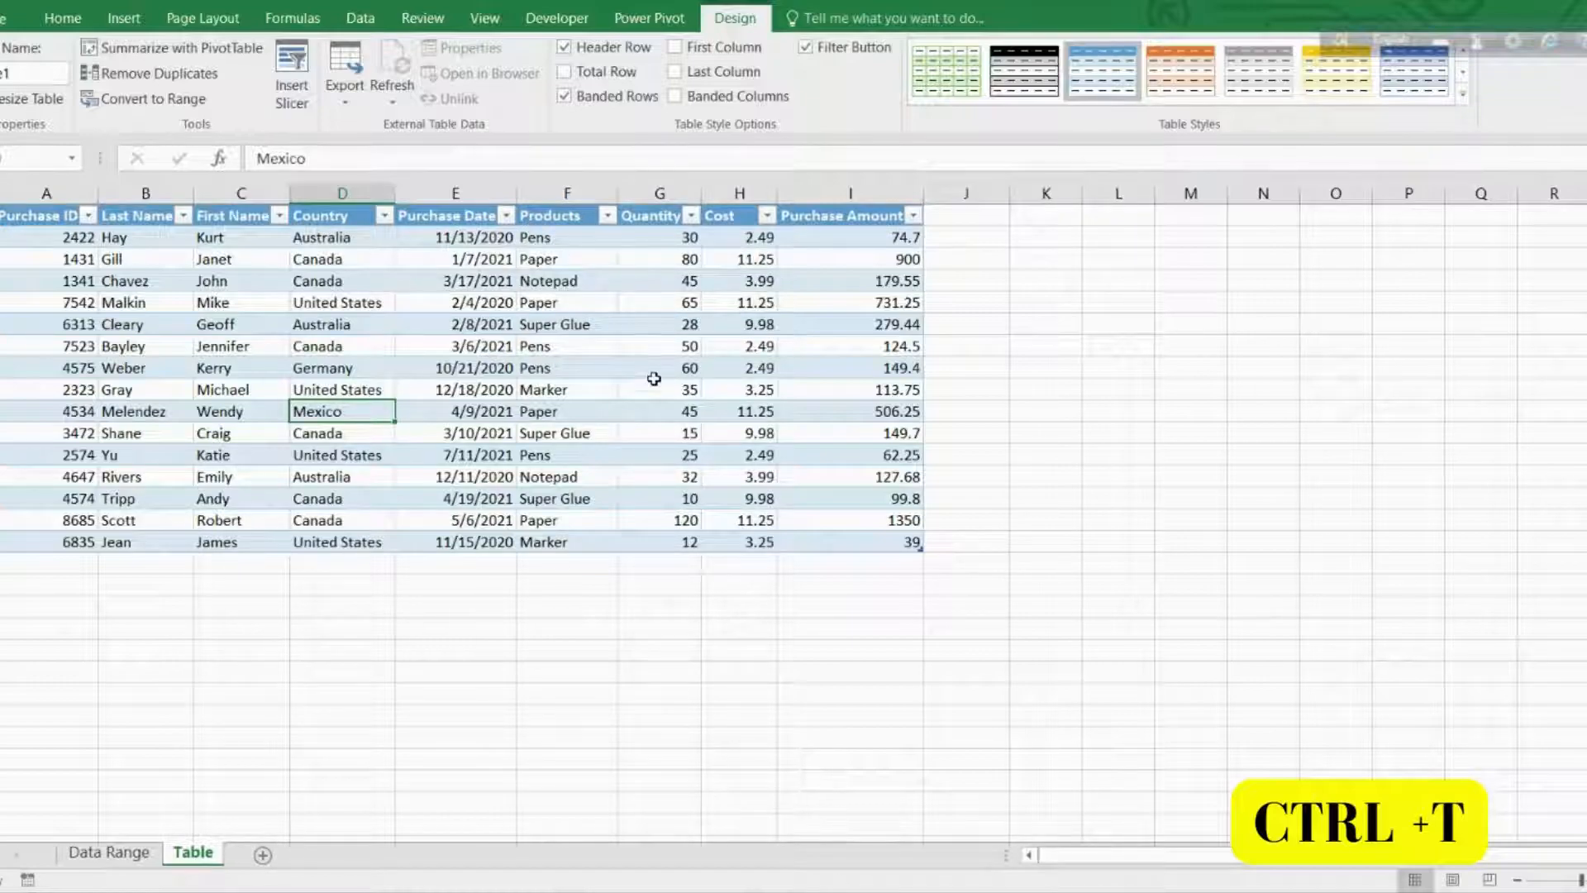
mouse_move(660, 575)
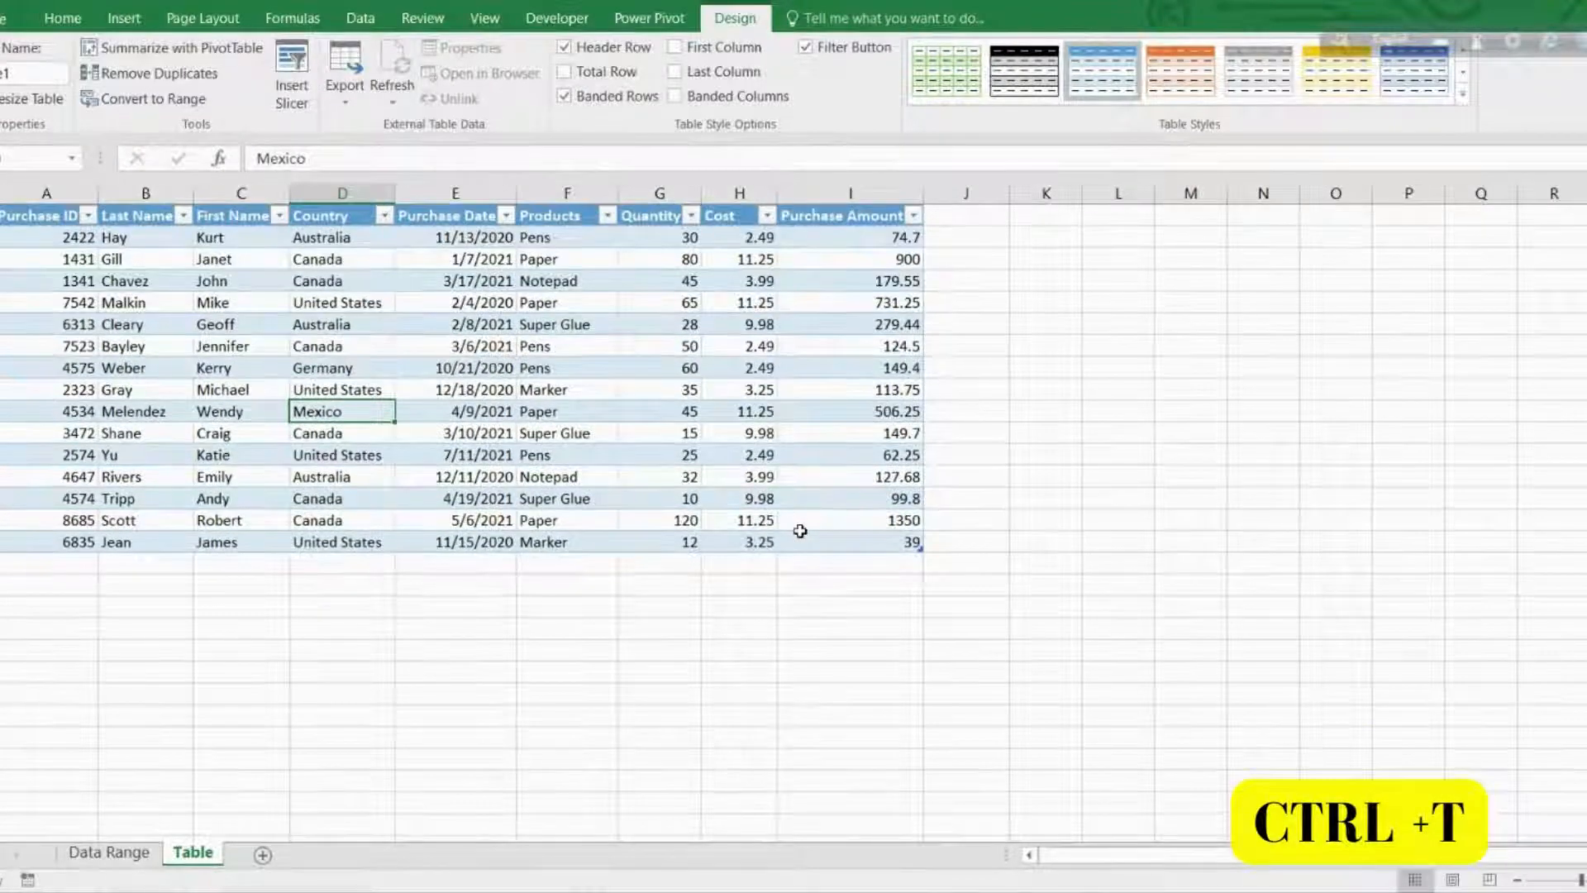
mouse_move(258, 569)
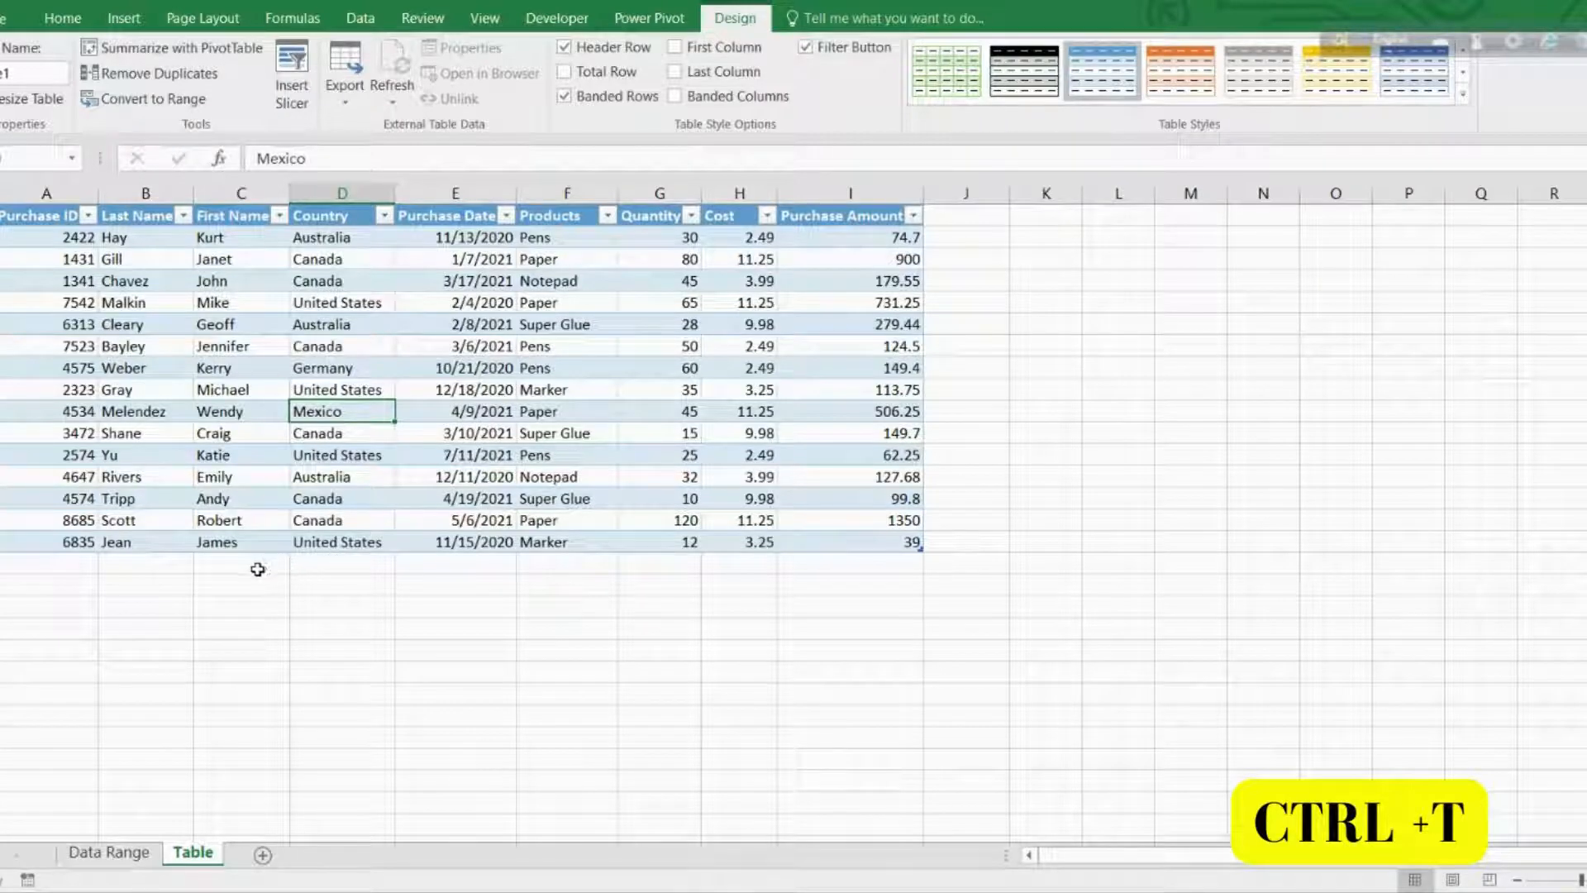
mouse_move(574, 486)
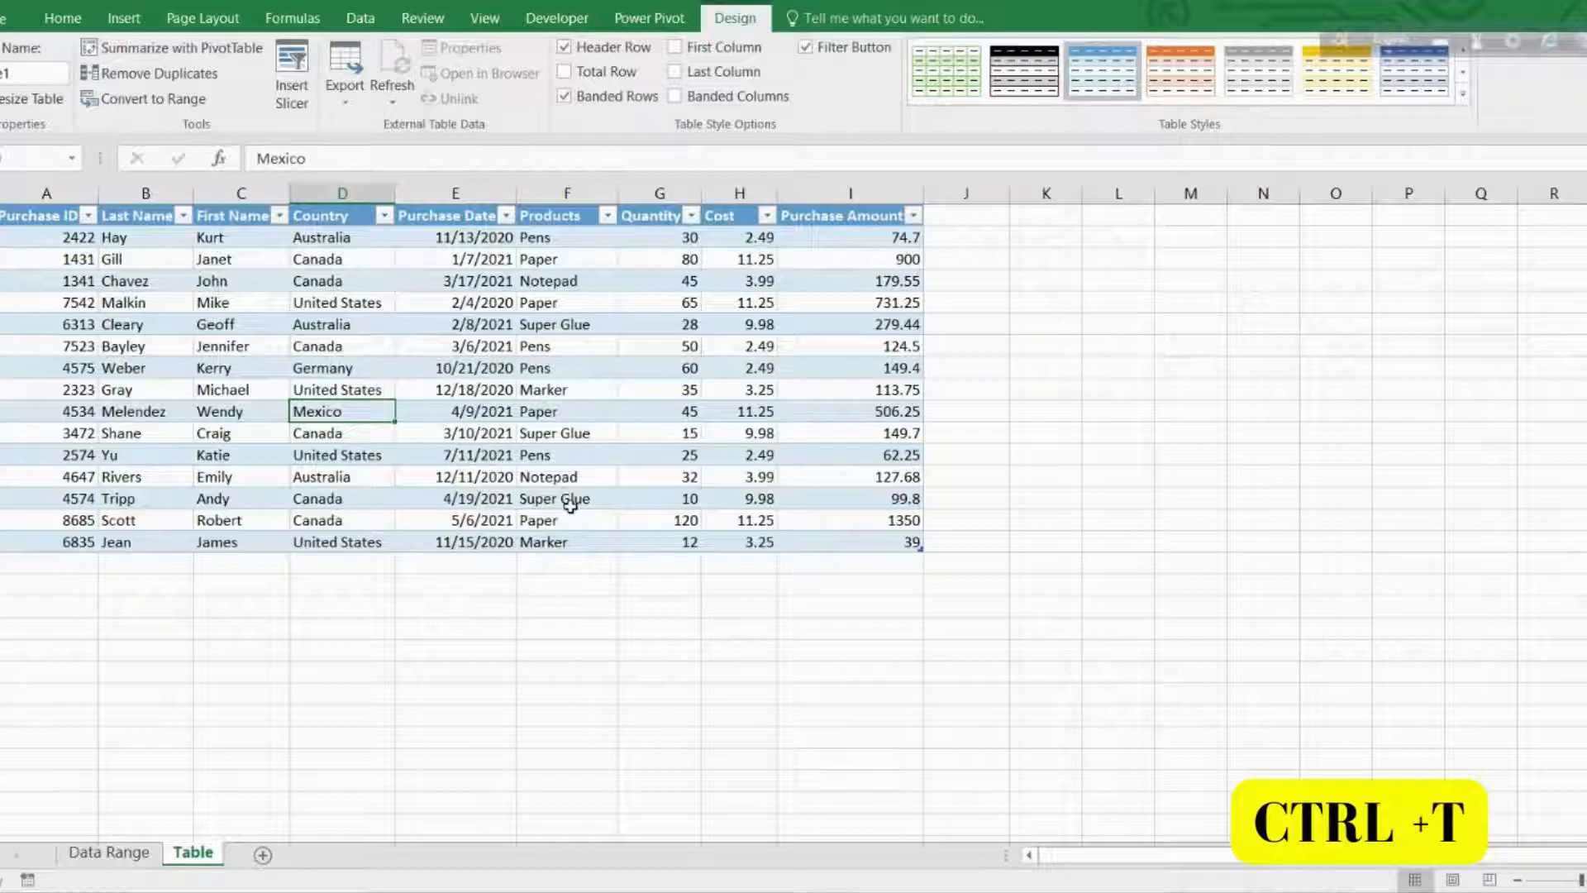
mouse_move(667, 309)
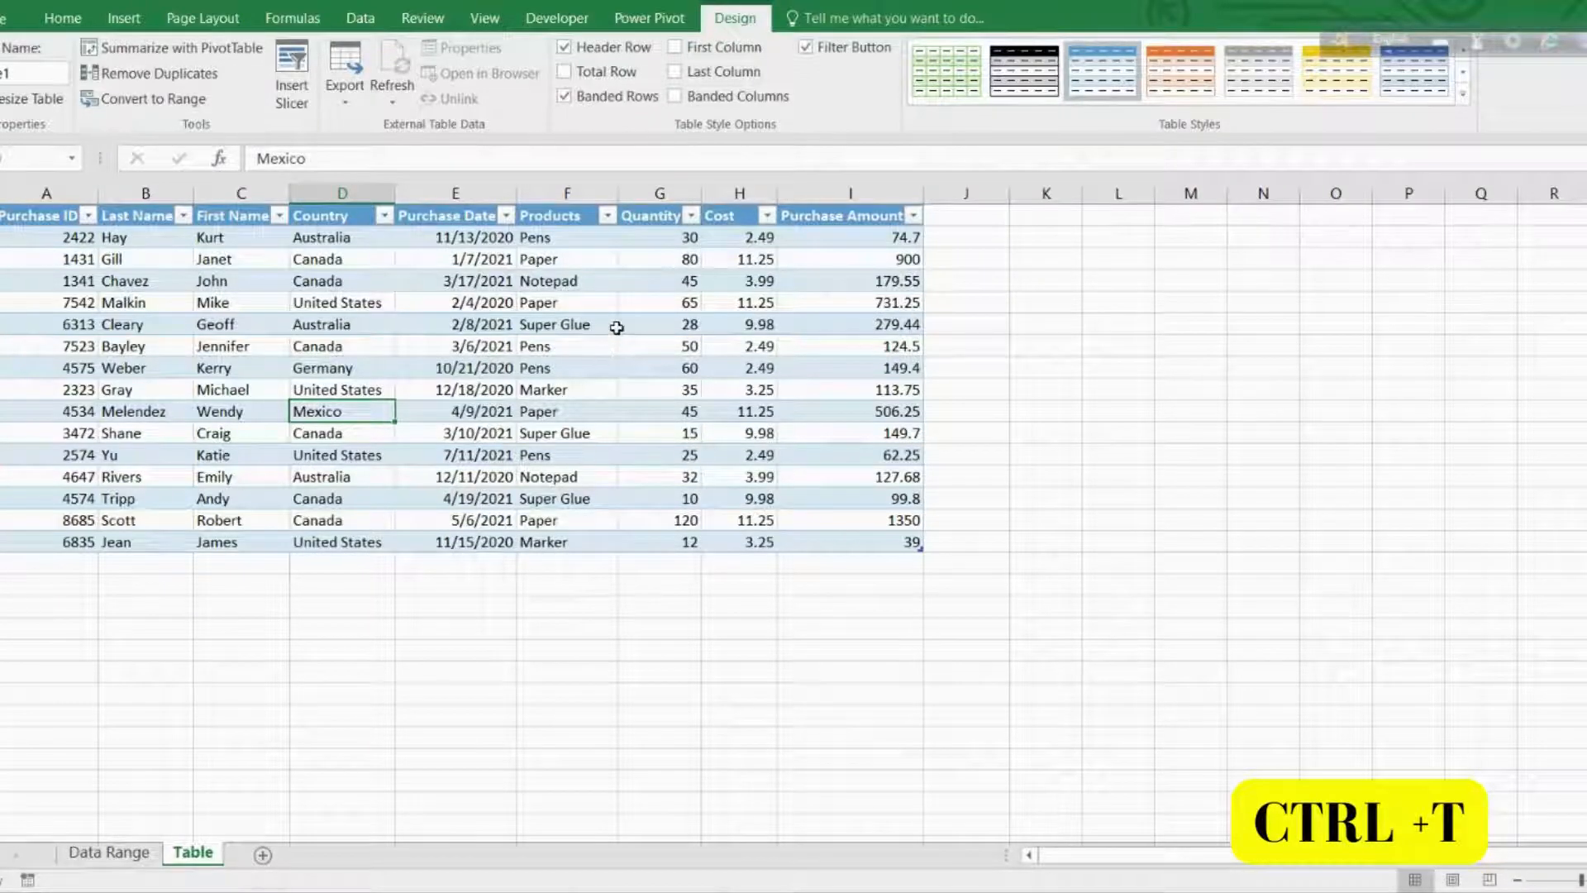
mouse_move(364, 369)
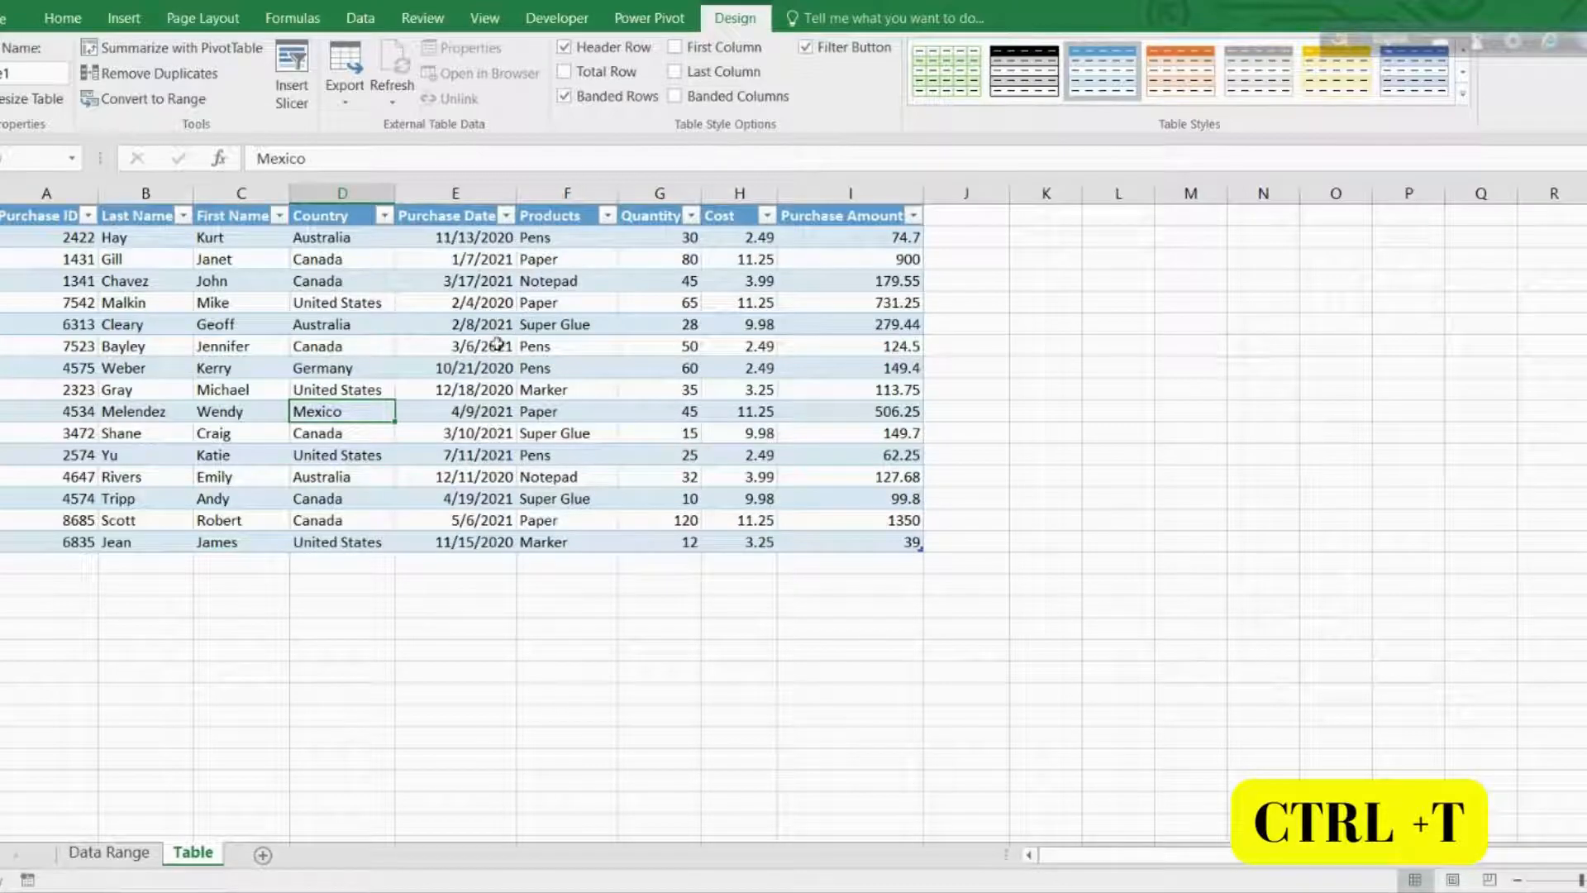
Select a cell inside the purchase table to reach its Table Design options.
click(455, 391)
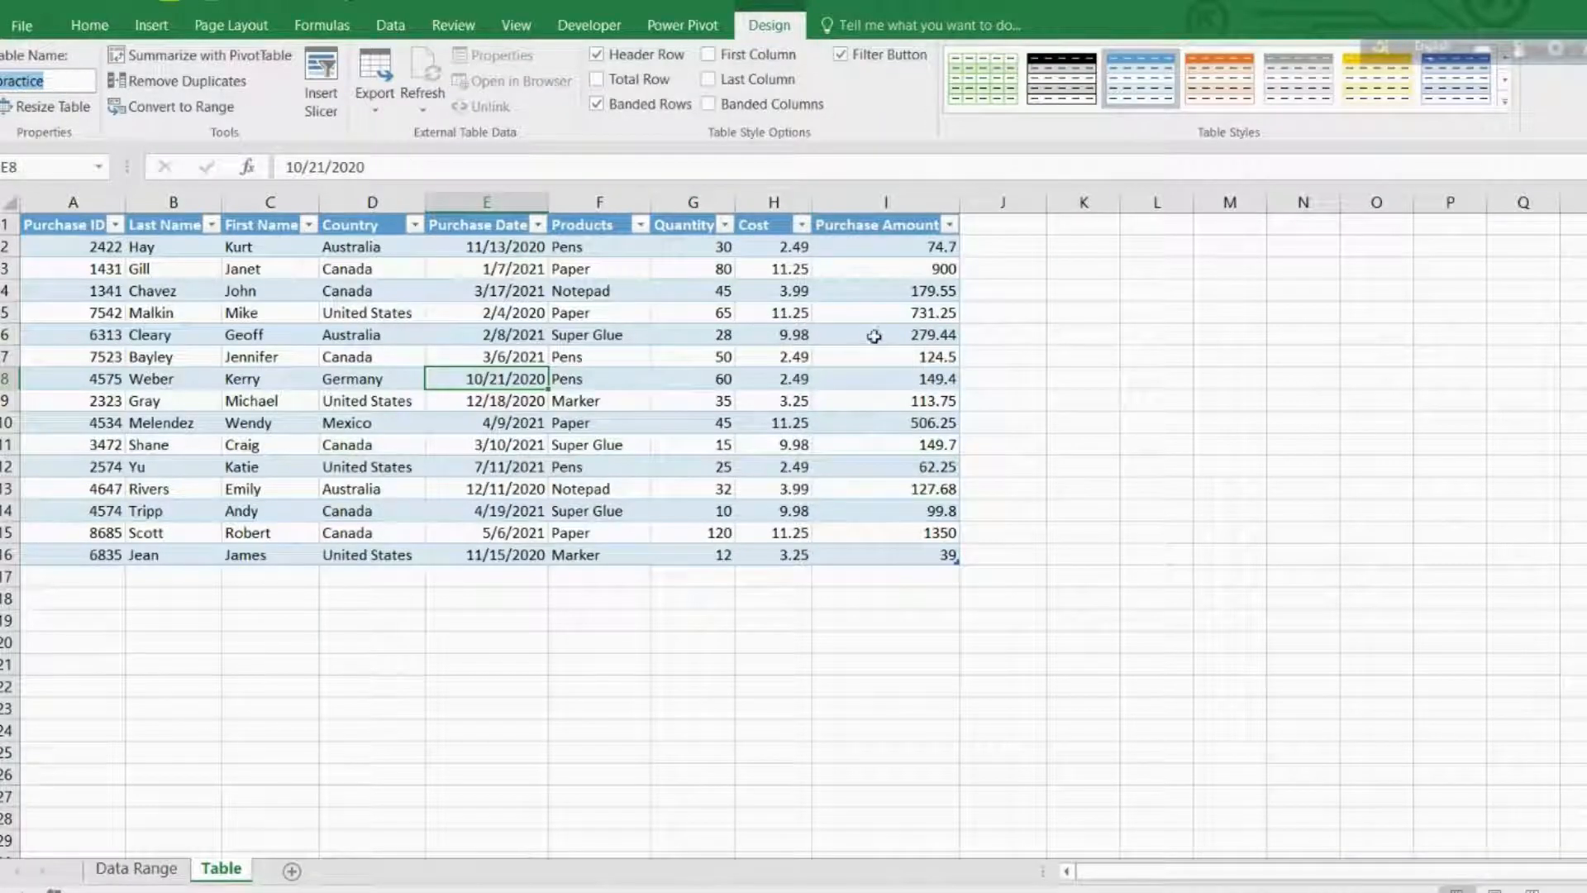
mouse_move(131, 134)
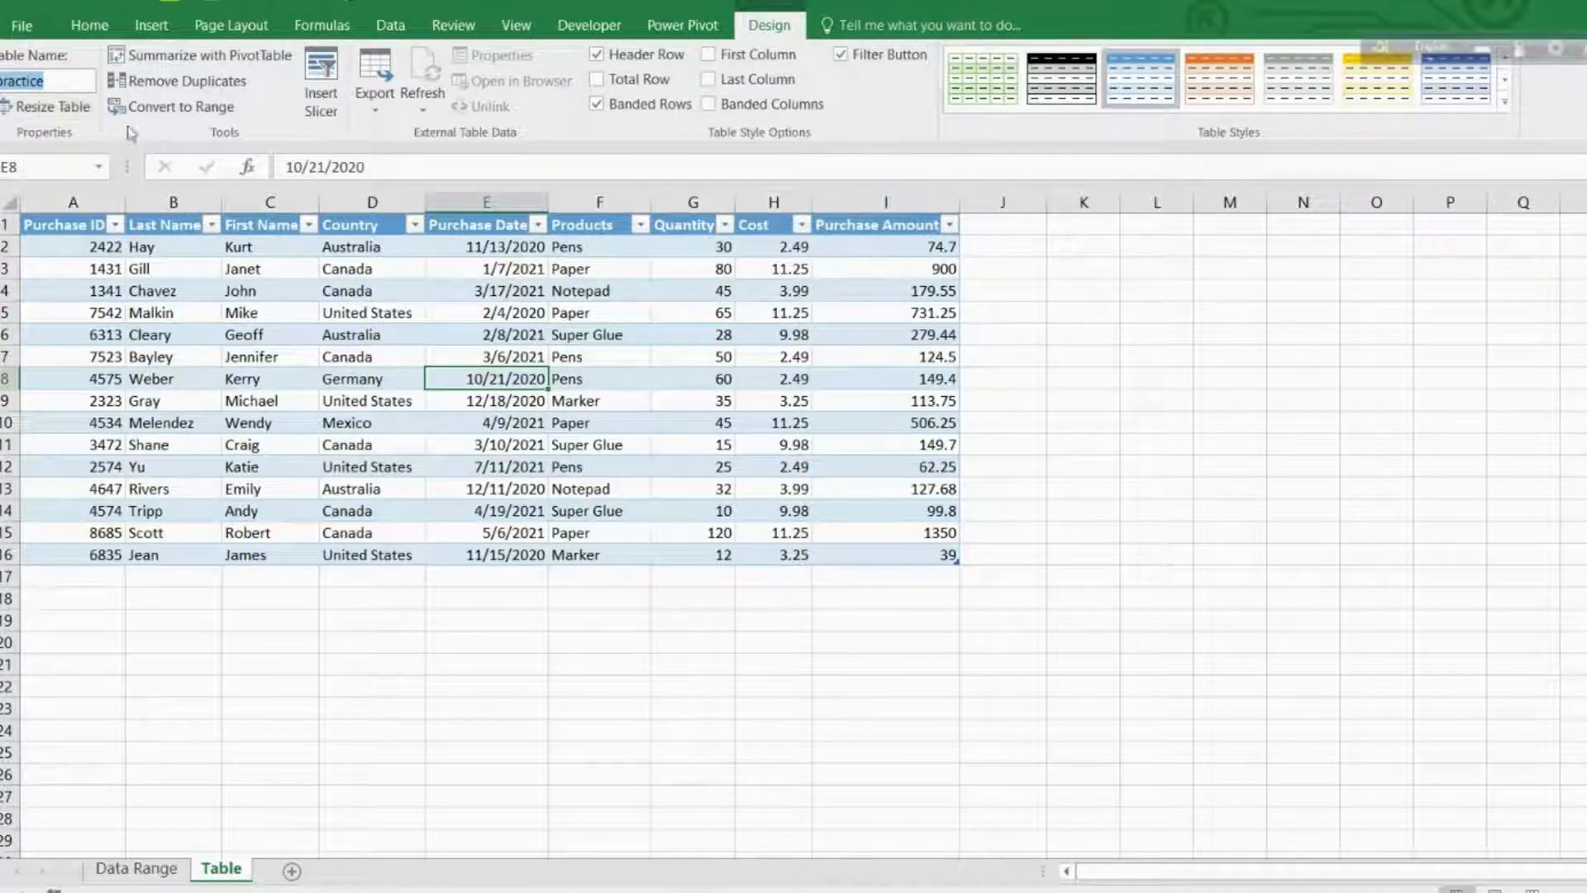
mouse_move(544, 710)
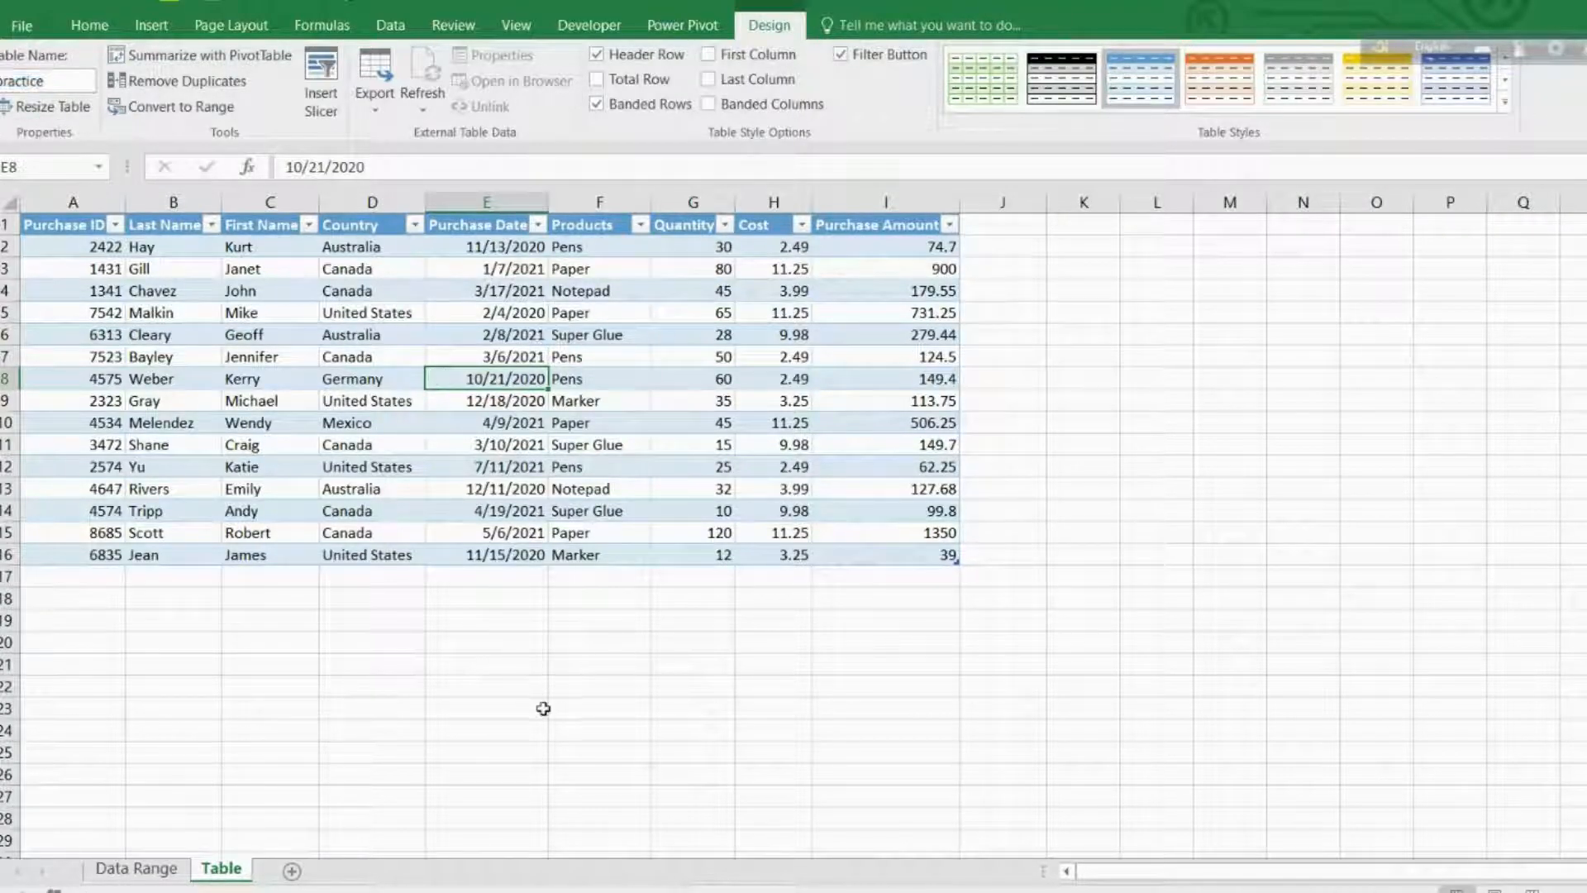
Enter 'practical' as the table name in the Table Name box and confirm it.
click(511, 334)
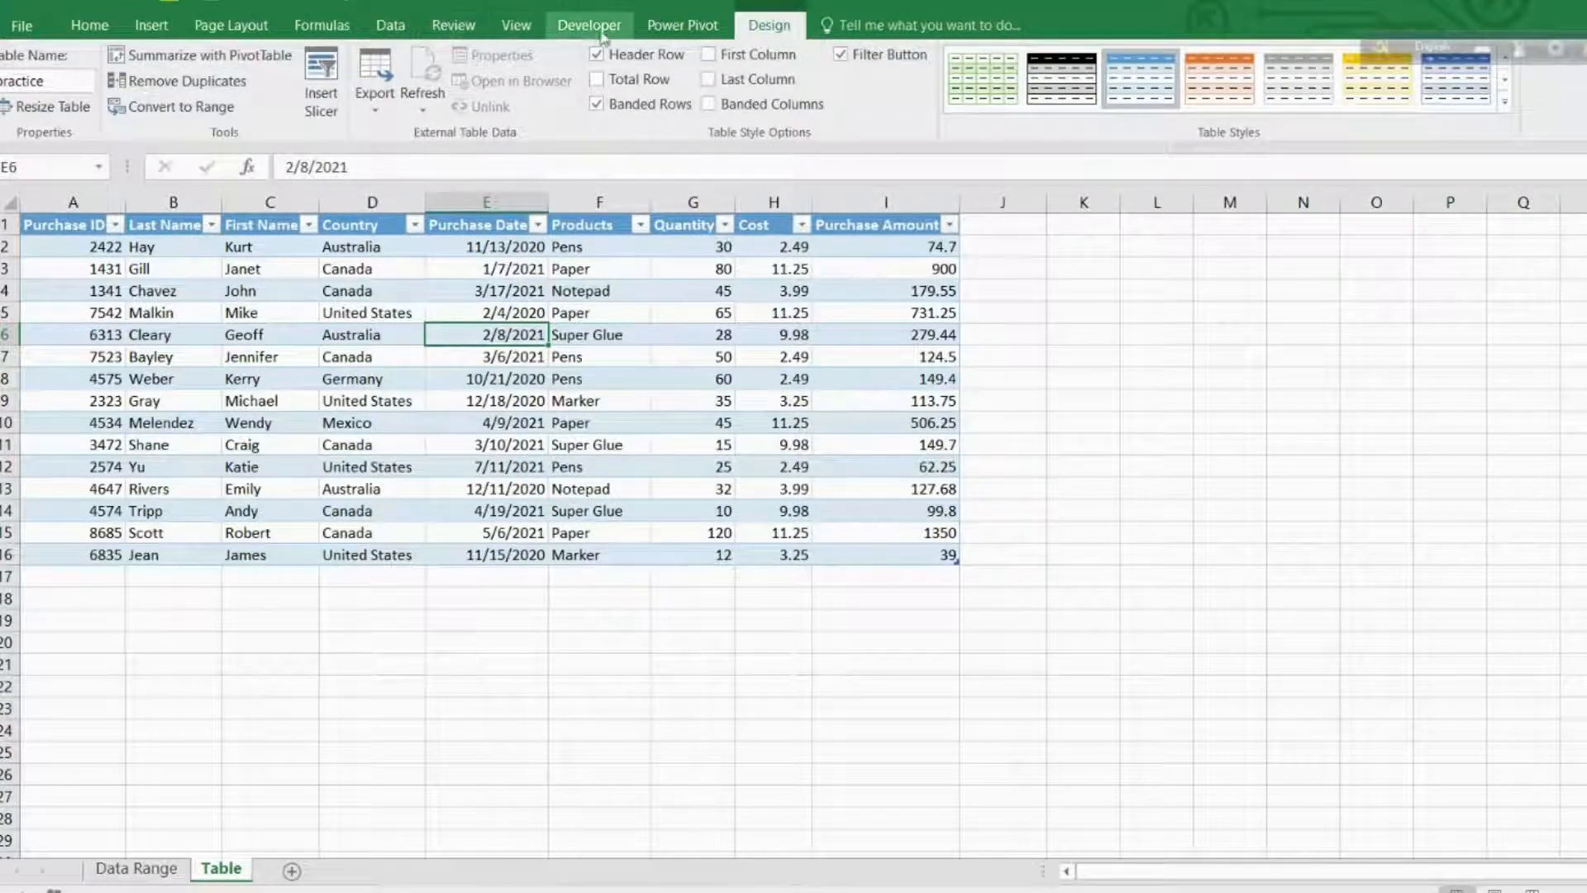
click(89, 25)
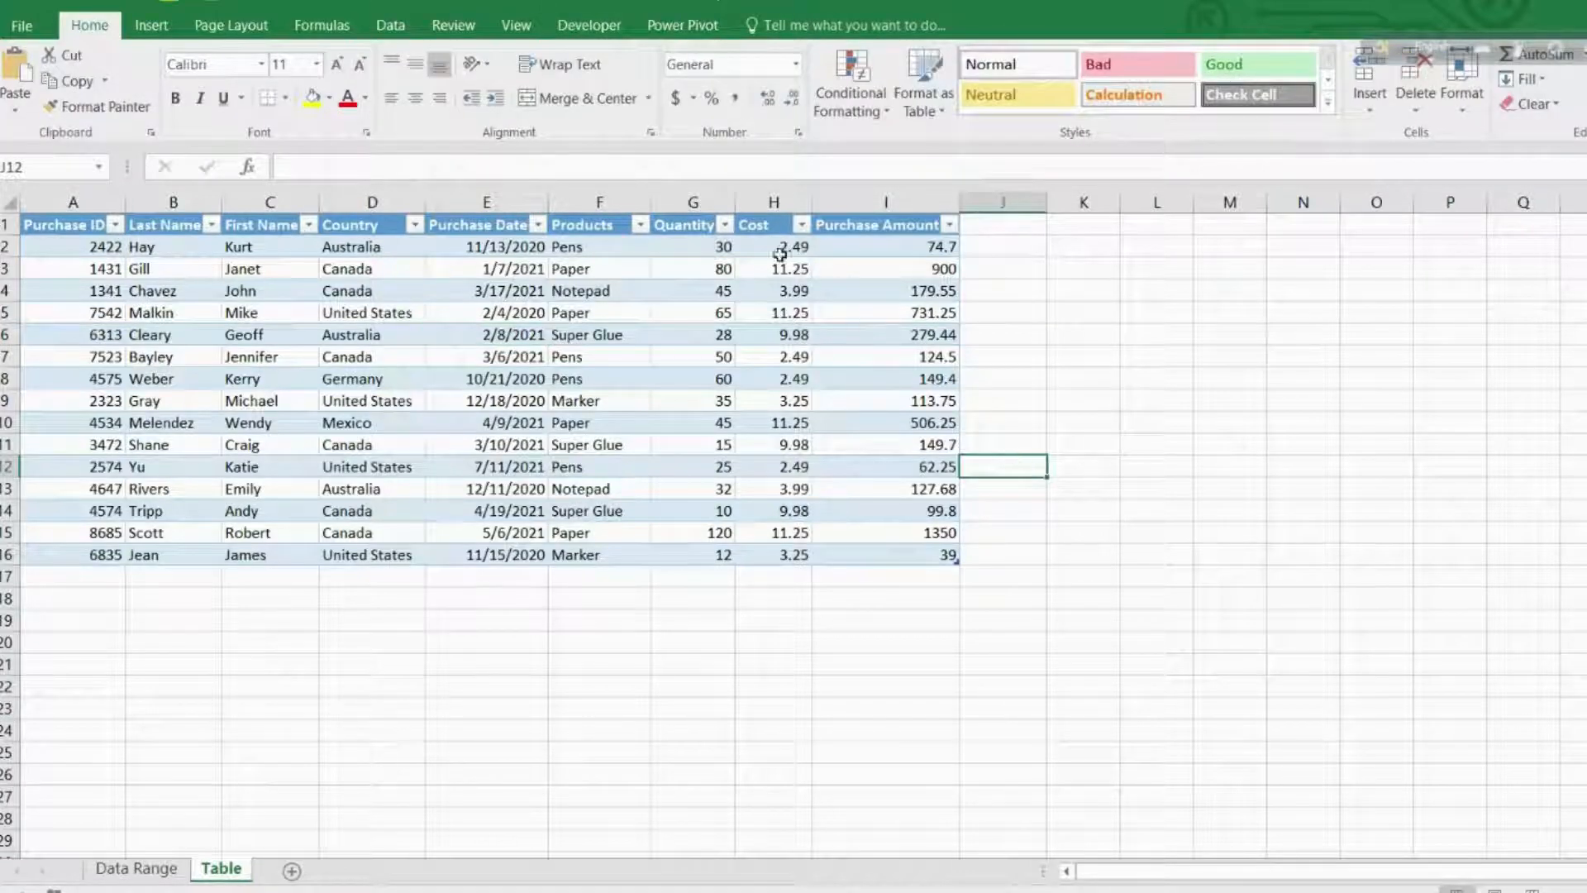
click(692, 357)
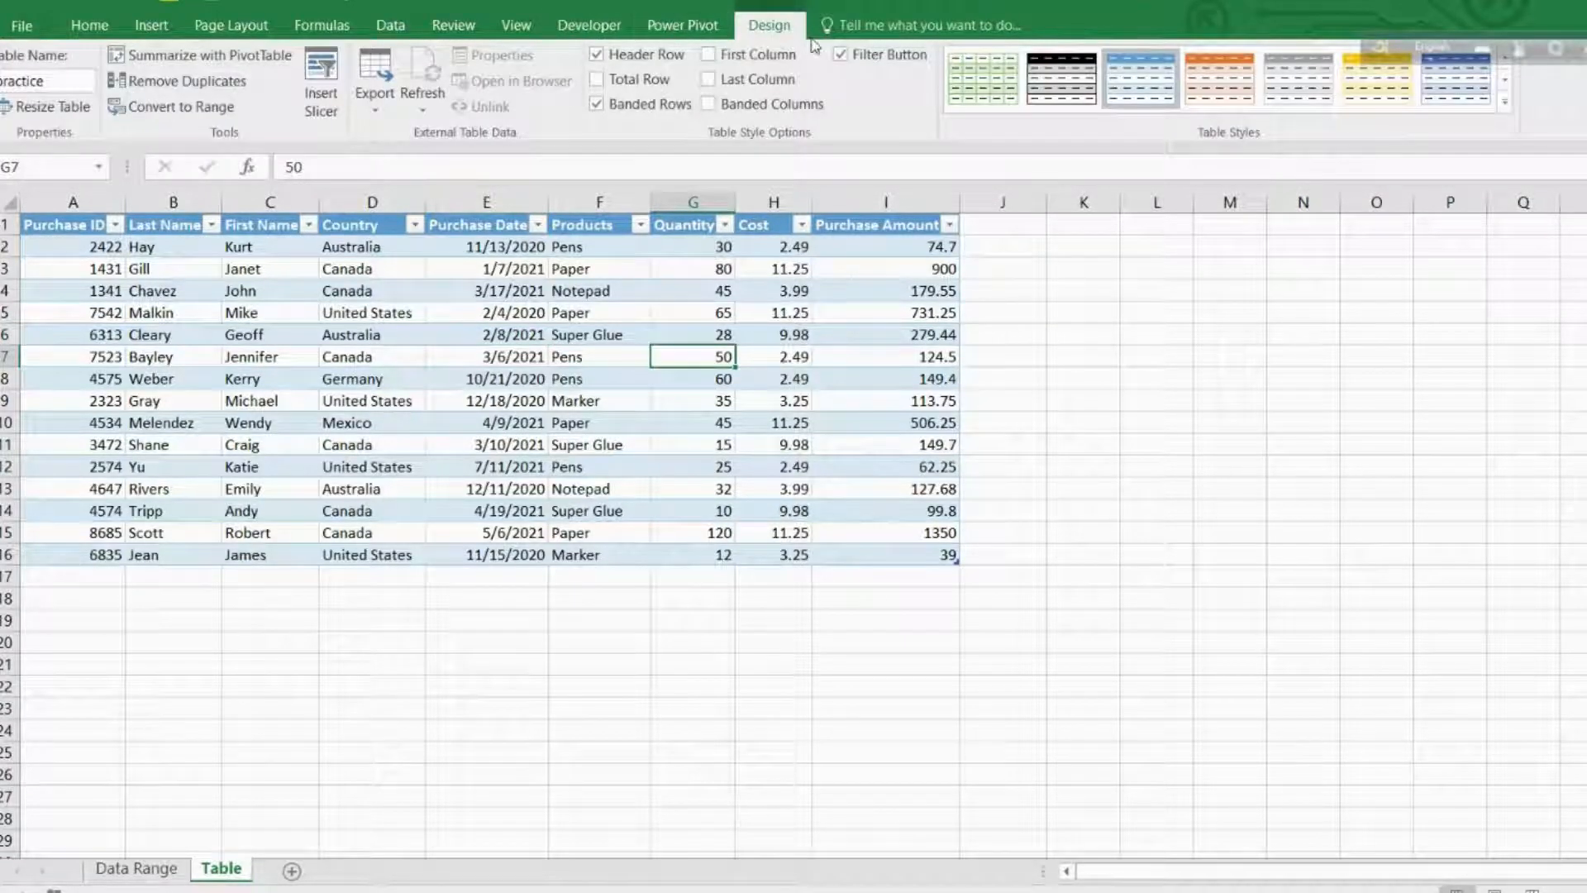
click(43, 81)
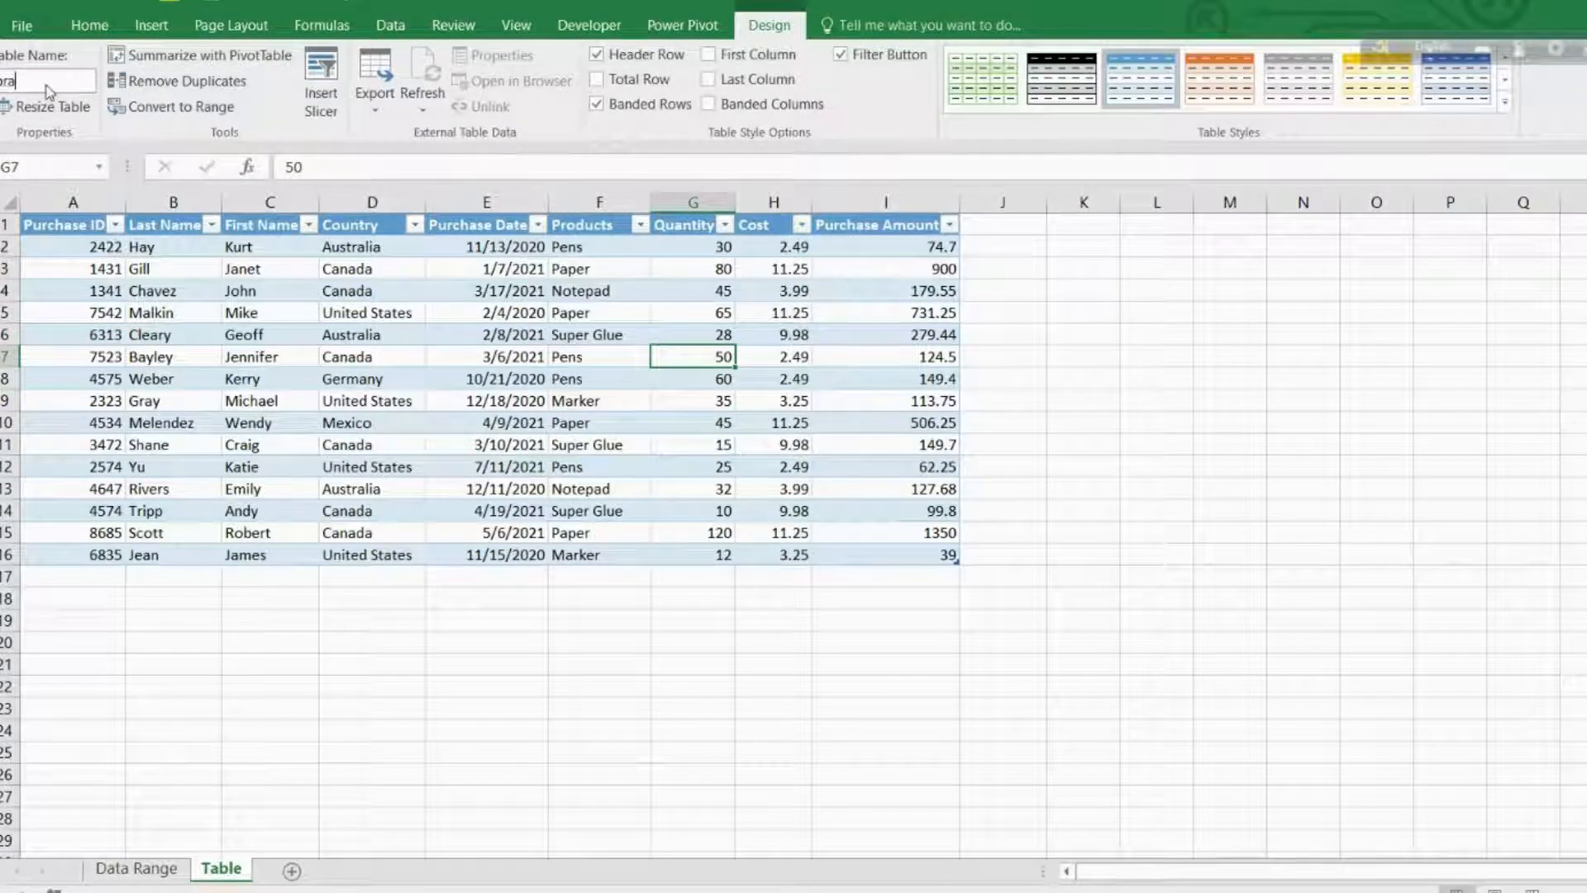
text(practical)
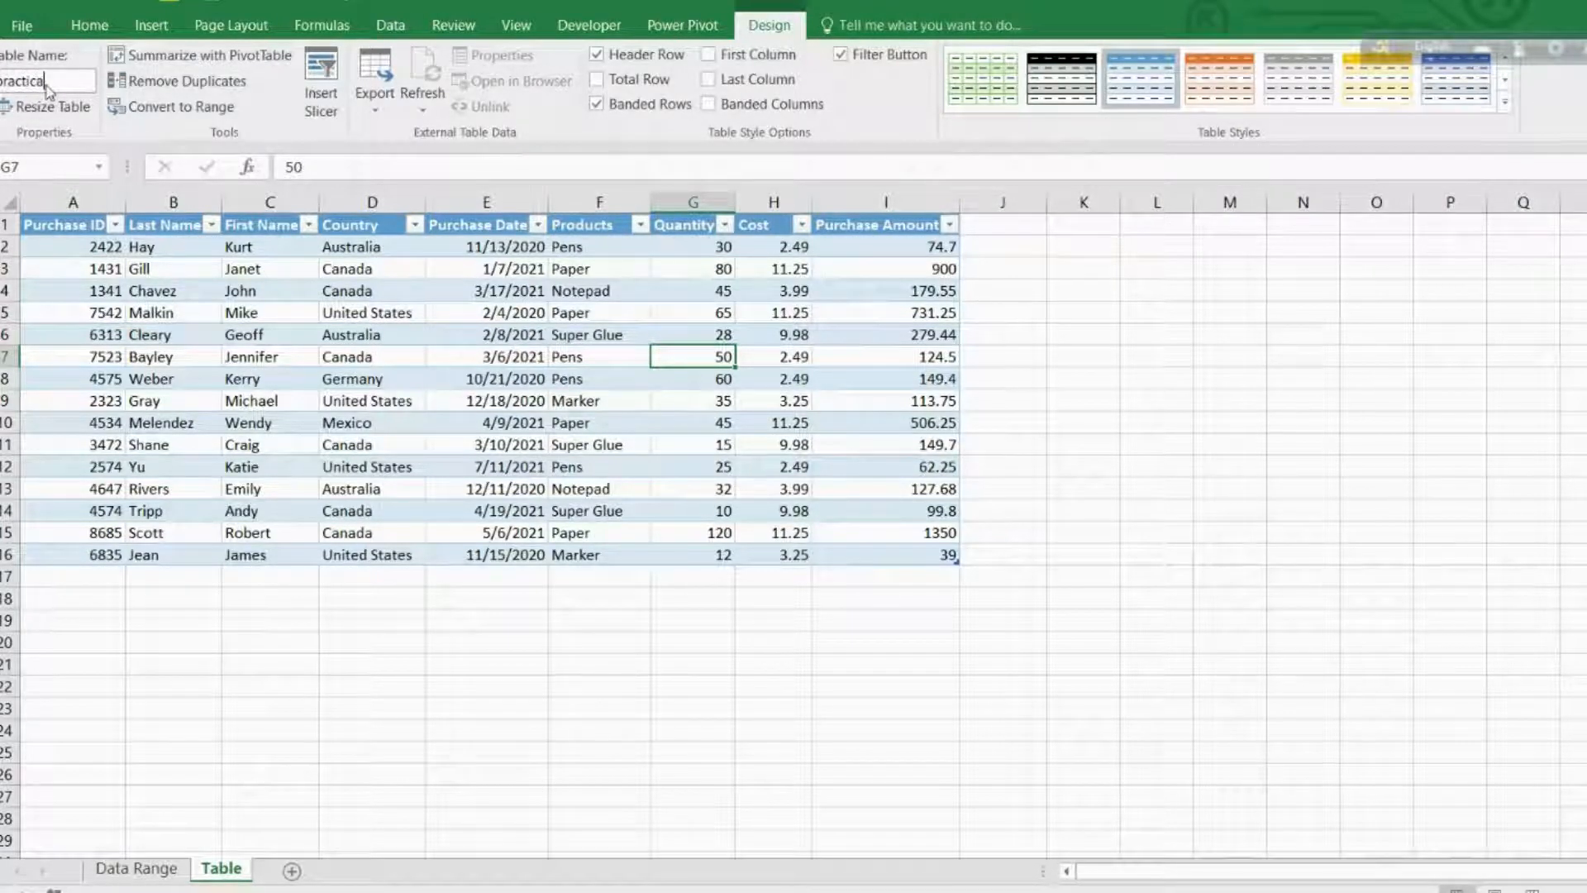
mouse_move(349, 247)
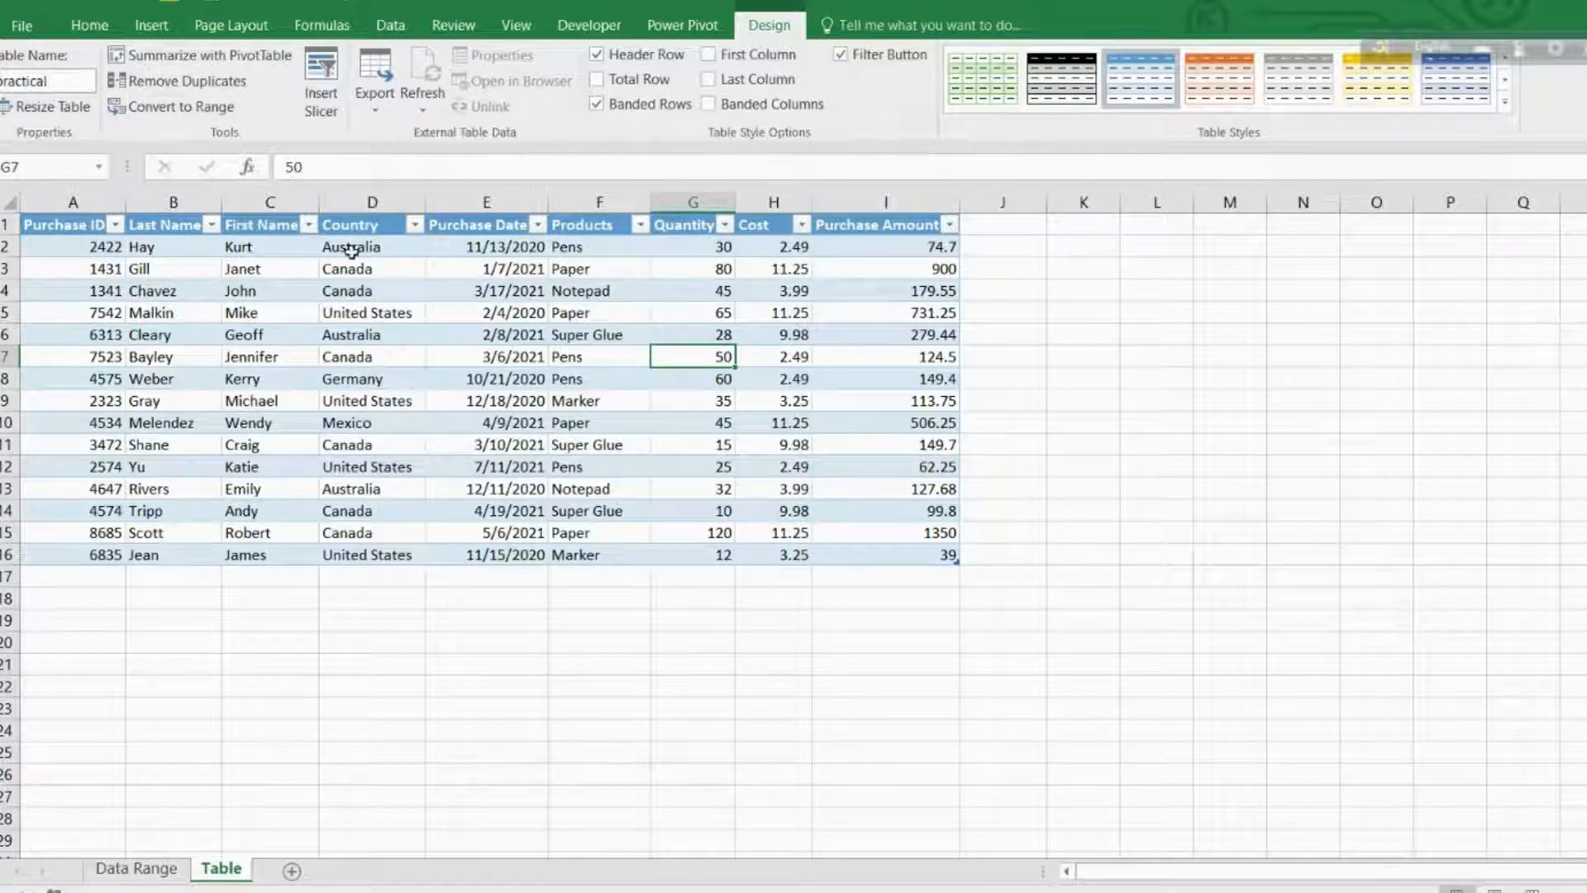
click(487, 400)
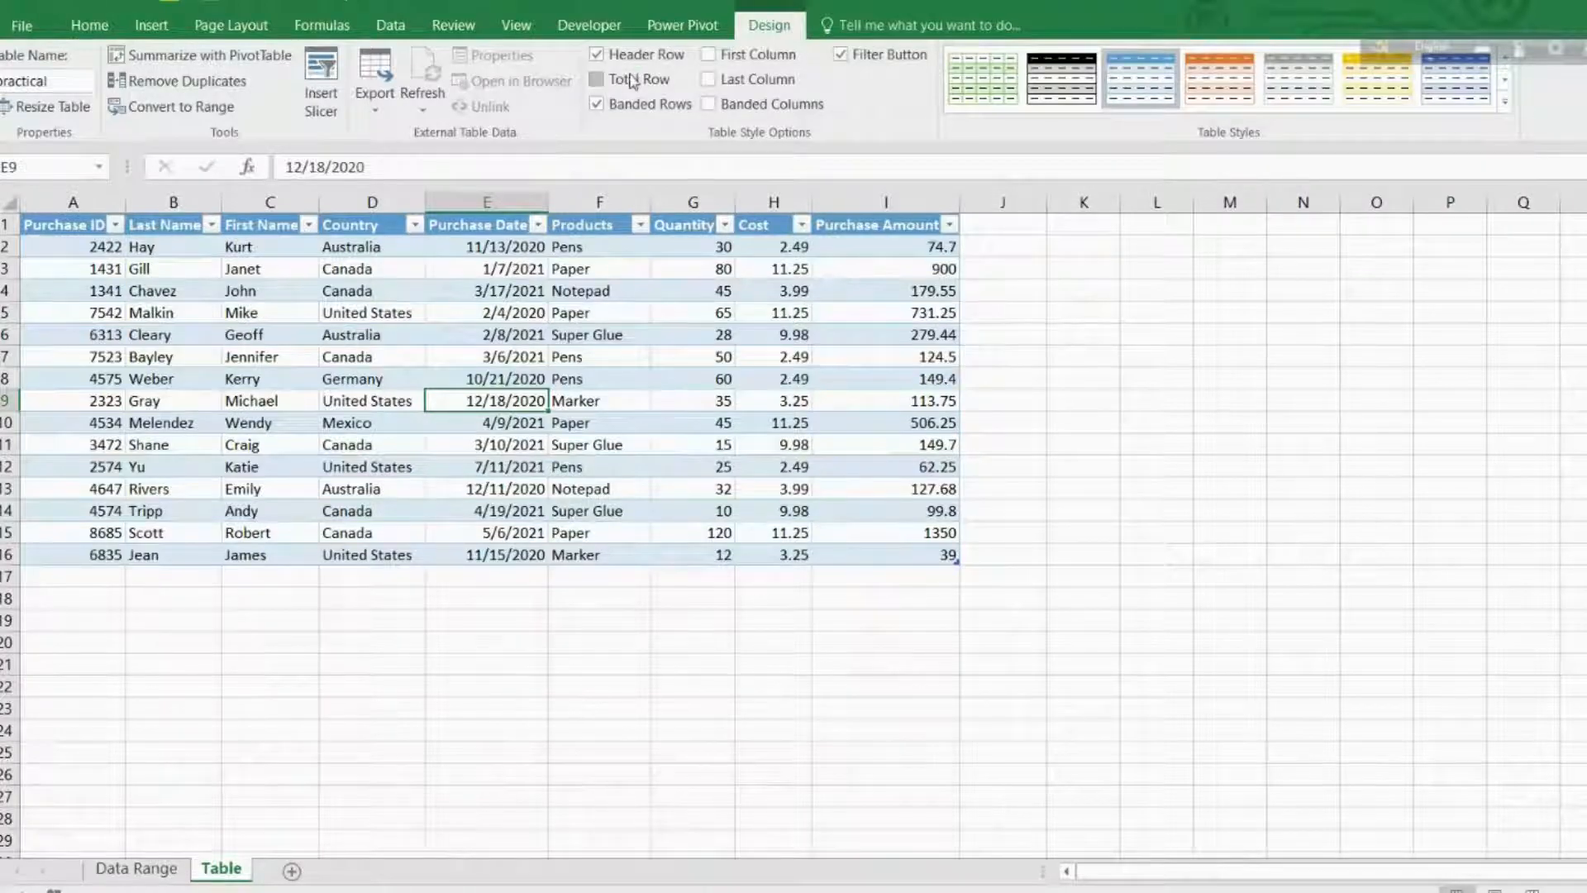
click(599, 80)
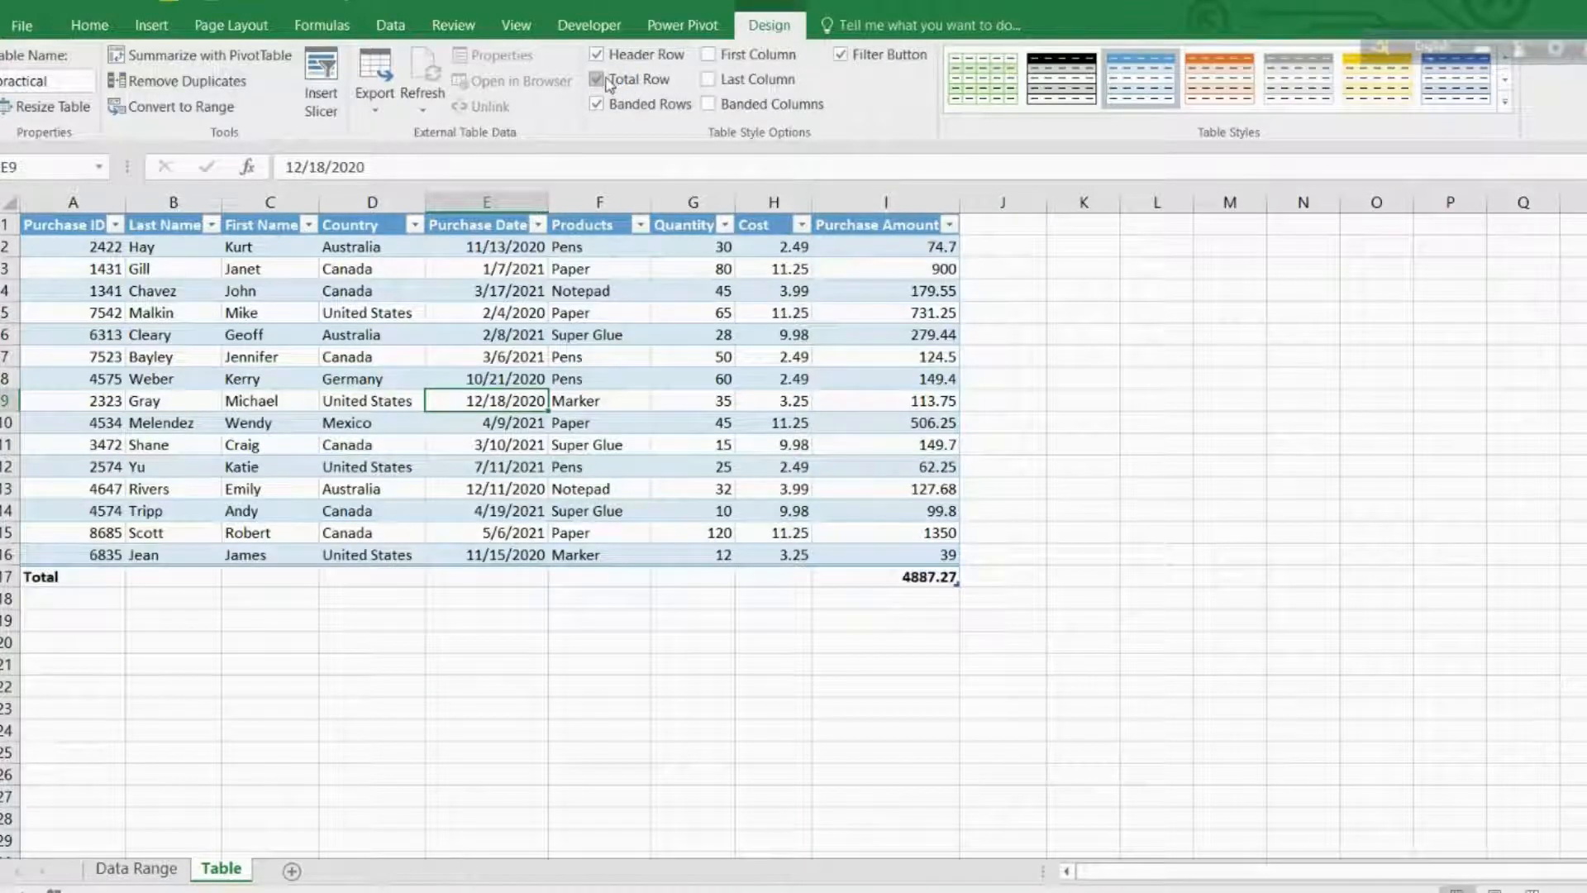
click(599, 79)
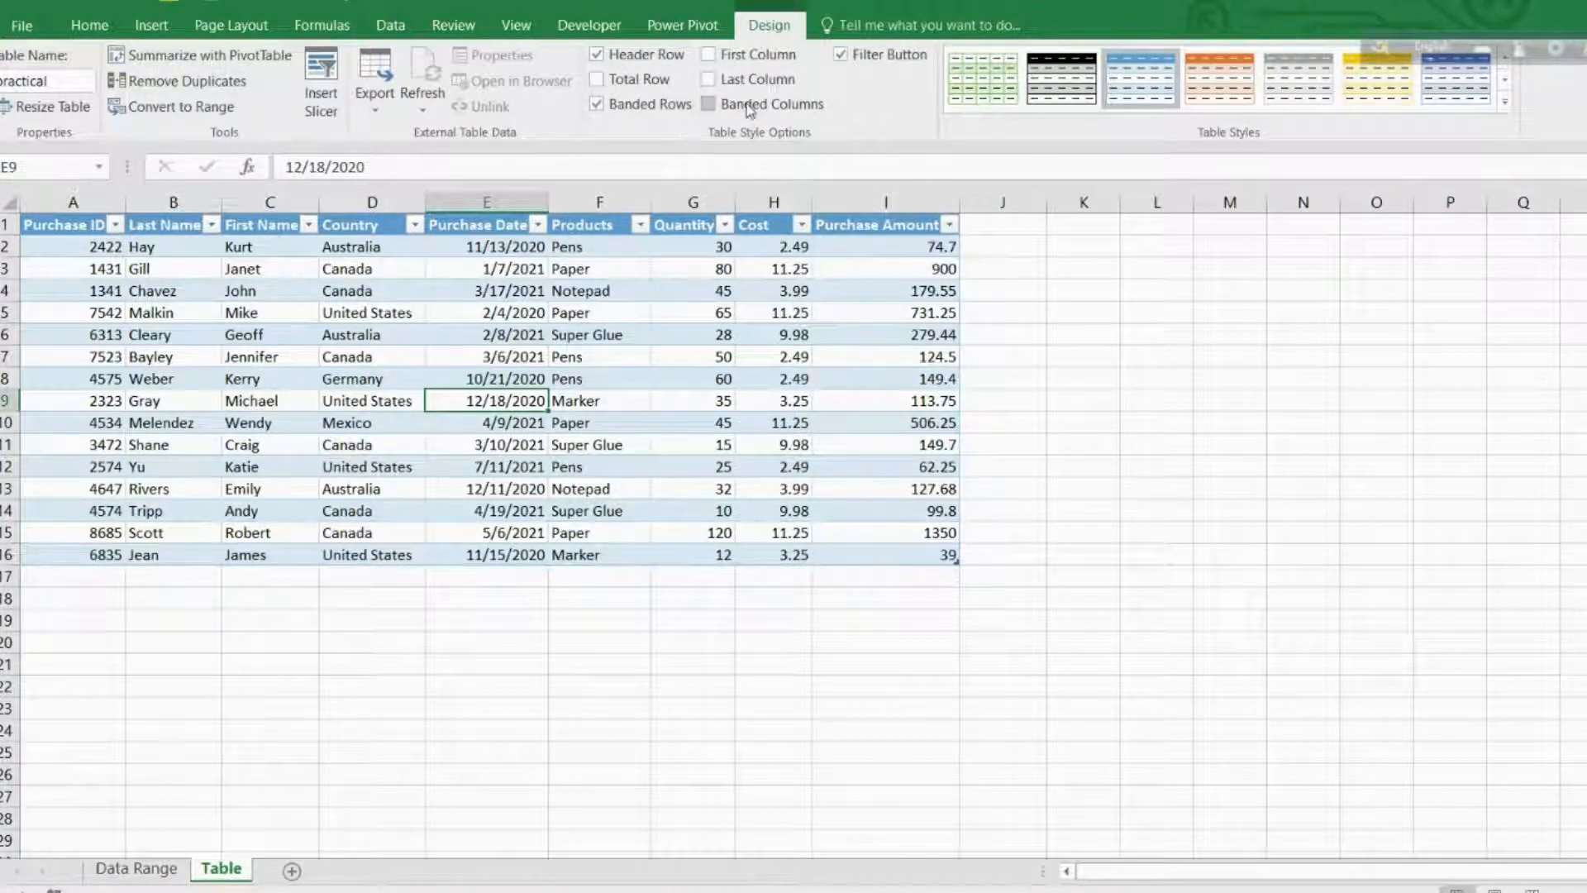
click(710, 103)
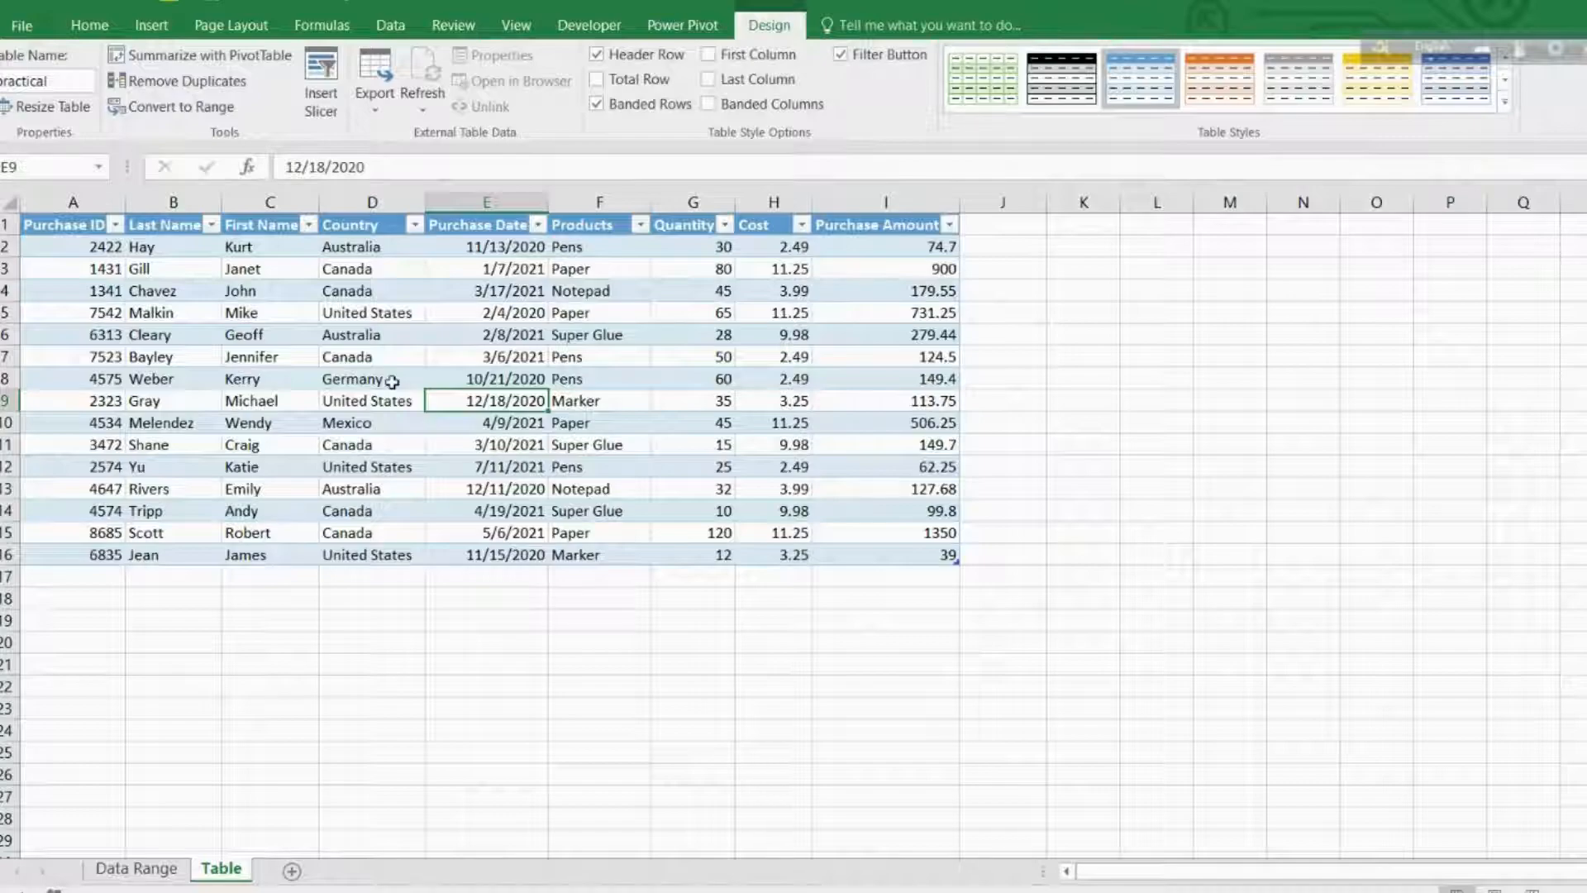
click(711, 102)
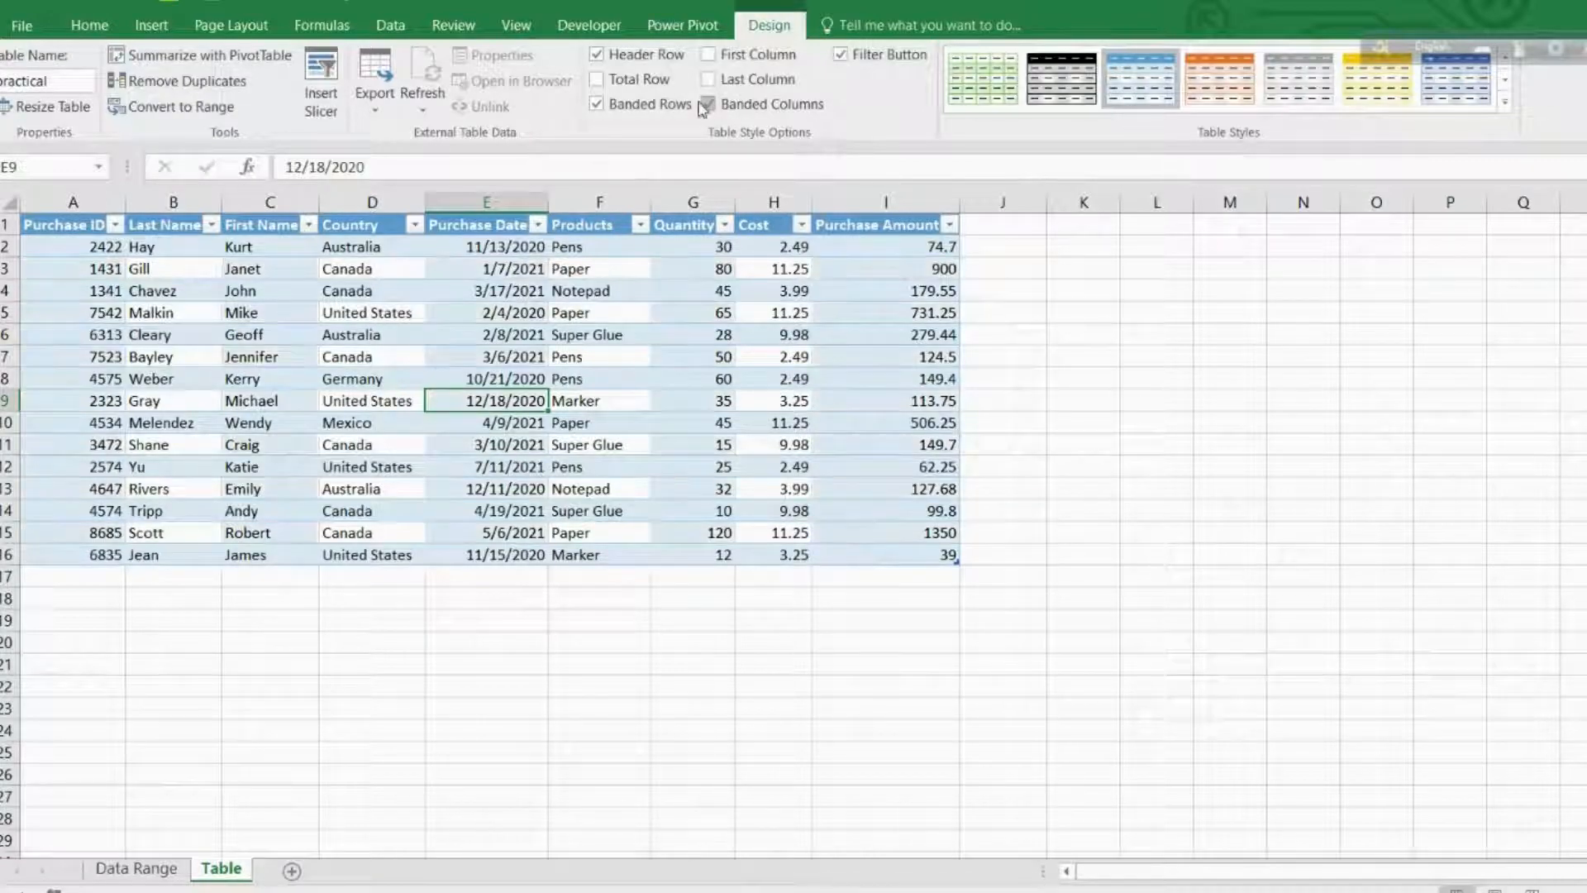
click(709, 103)
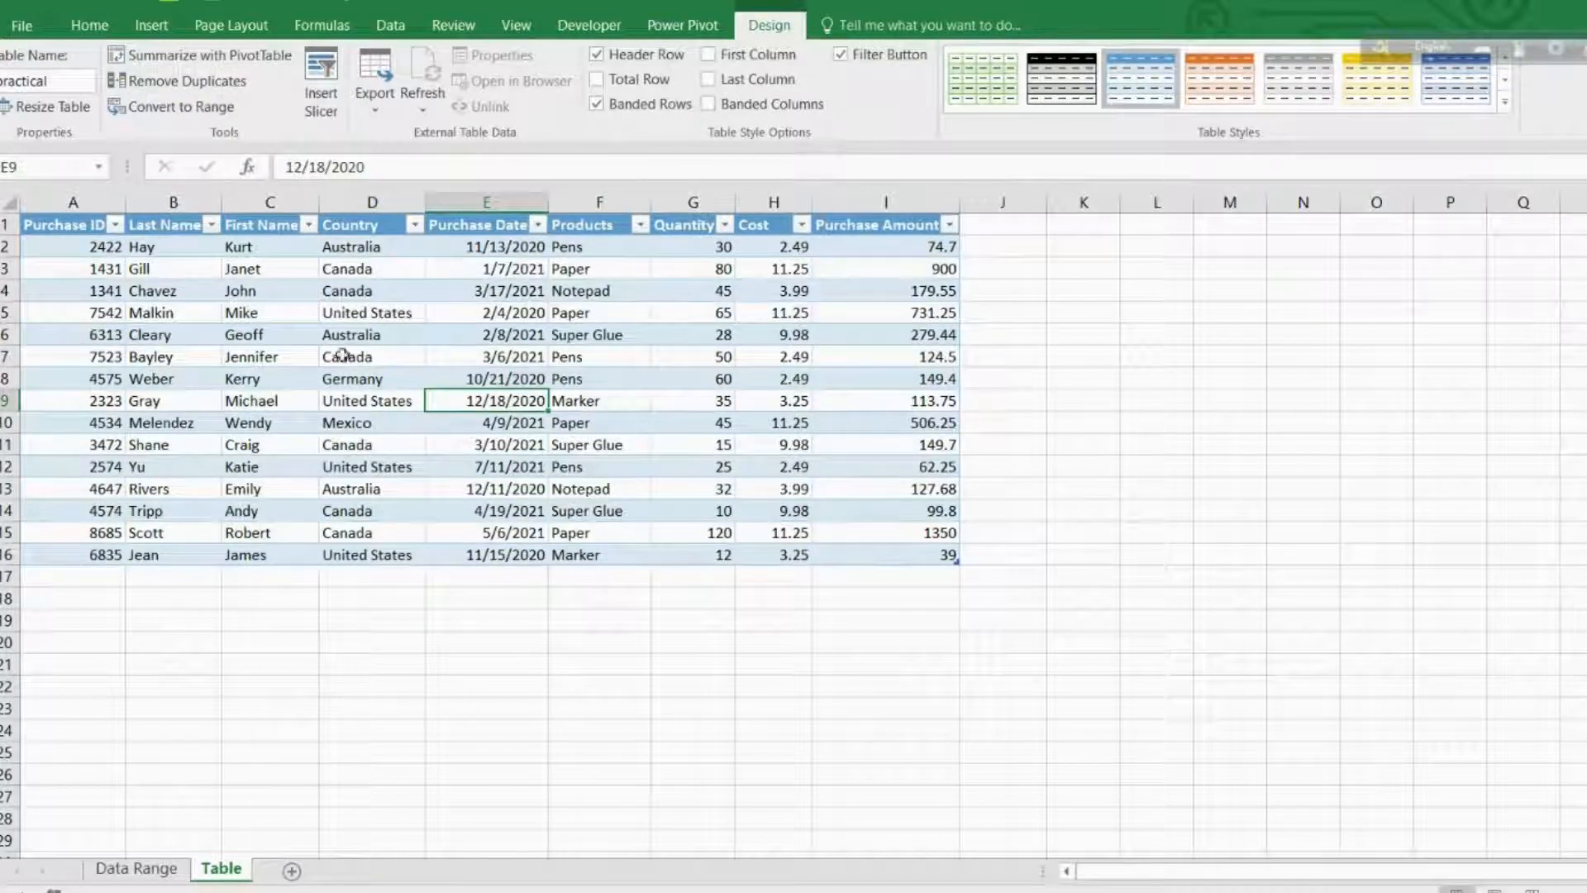
mouse_move(372, 76)
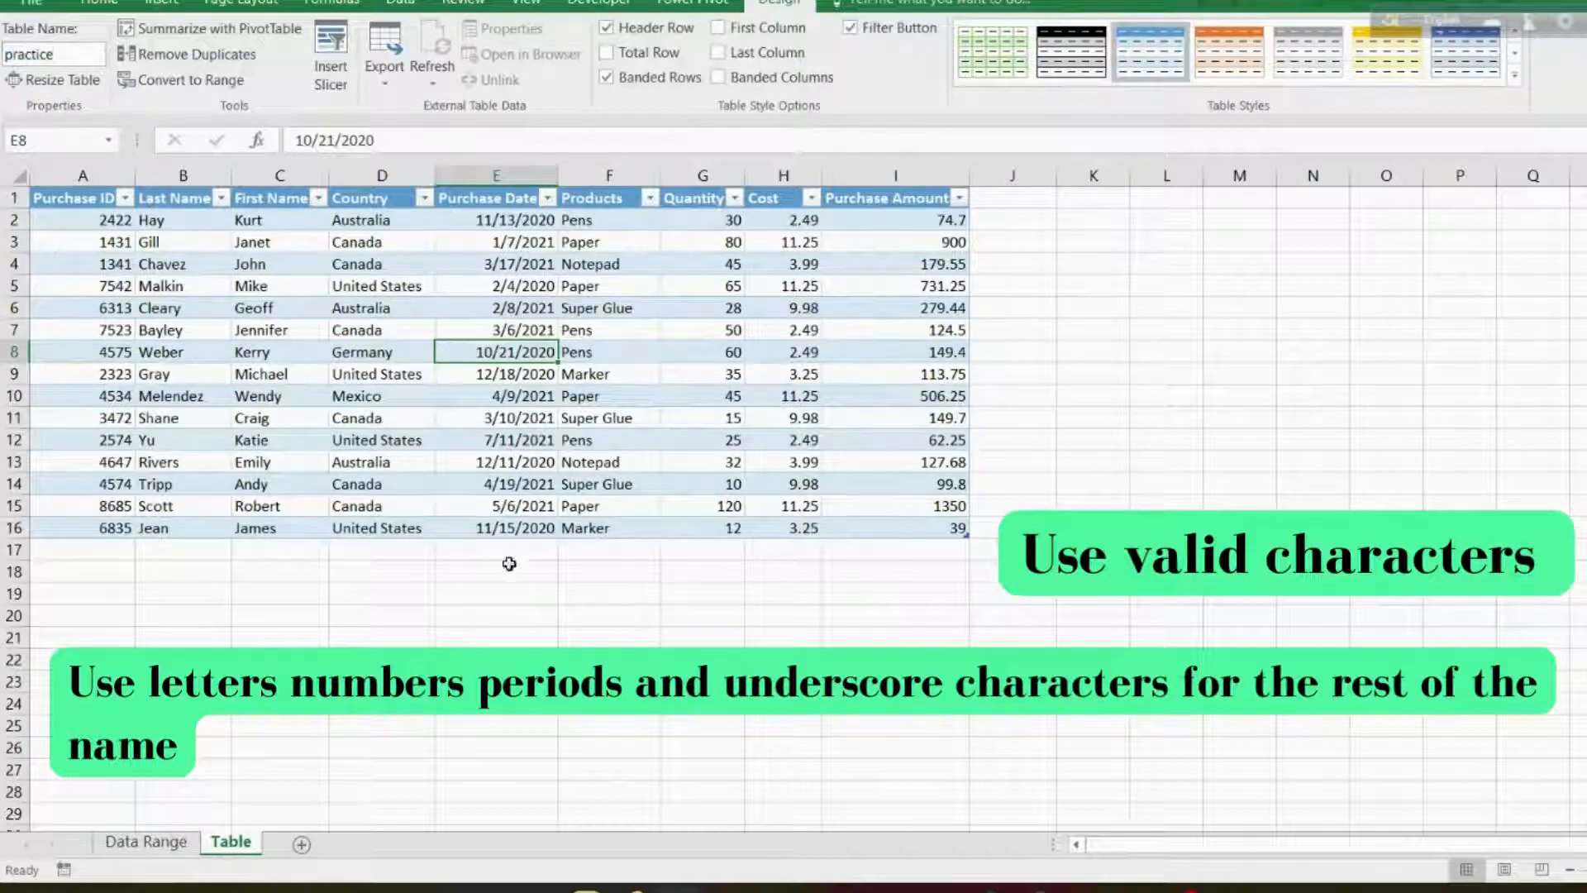
Edit the Table Name box so the table is named 'practical' and confirm.
click(496, 308)
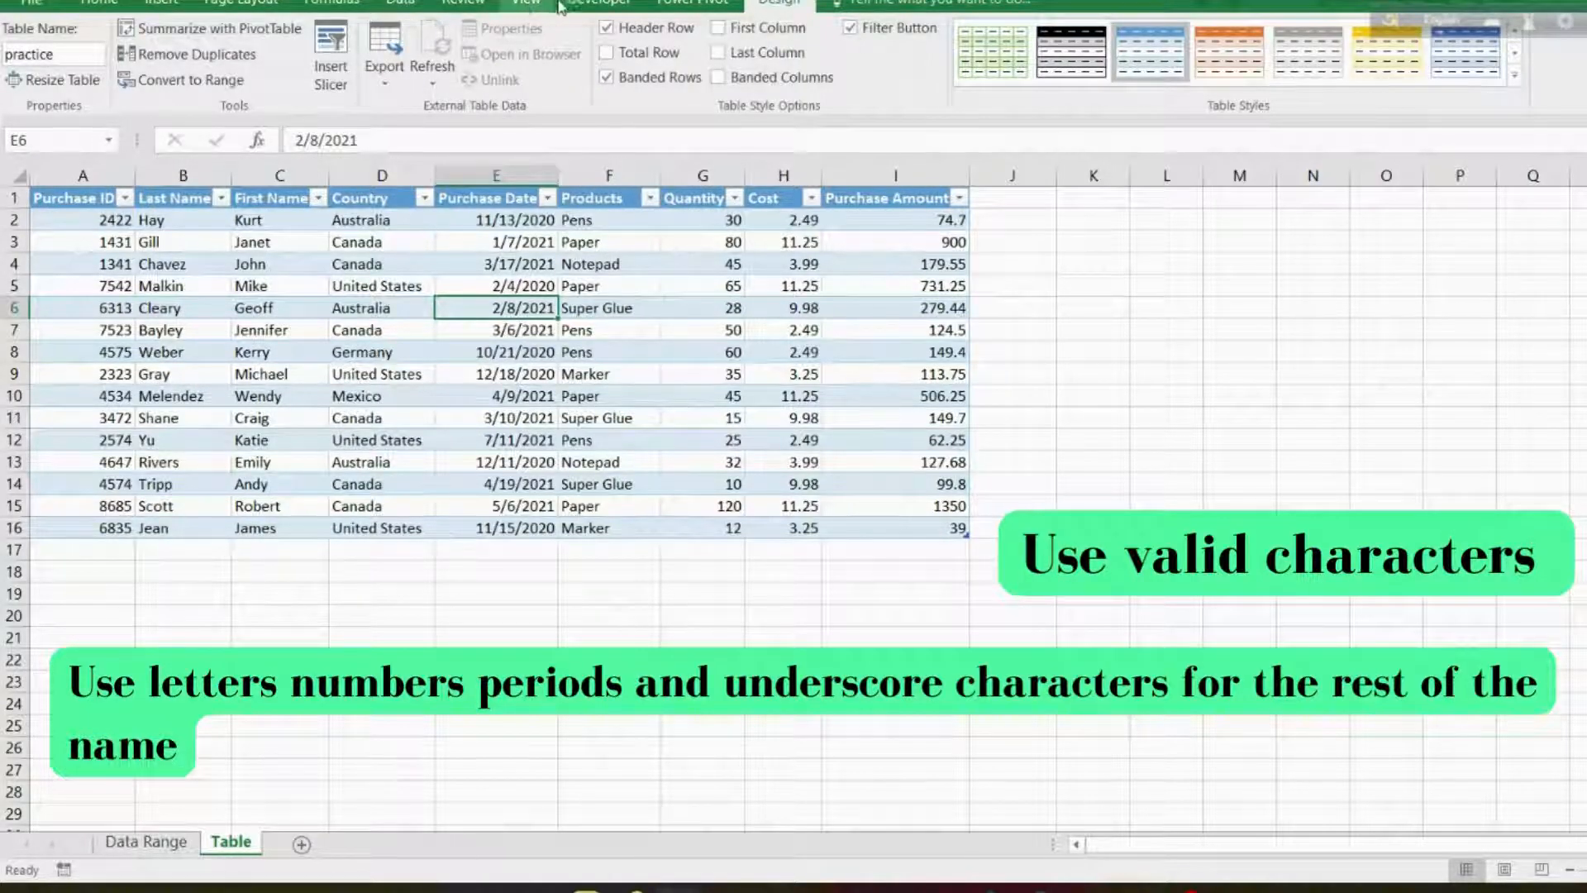
click(1012, 438)
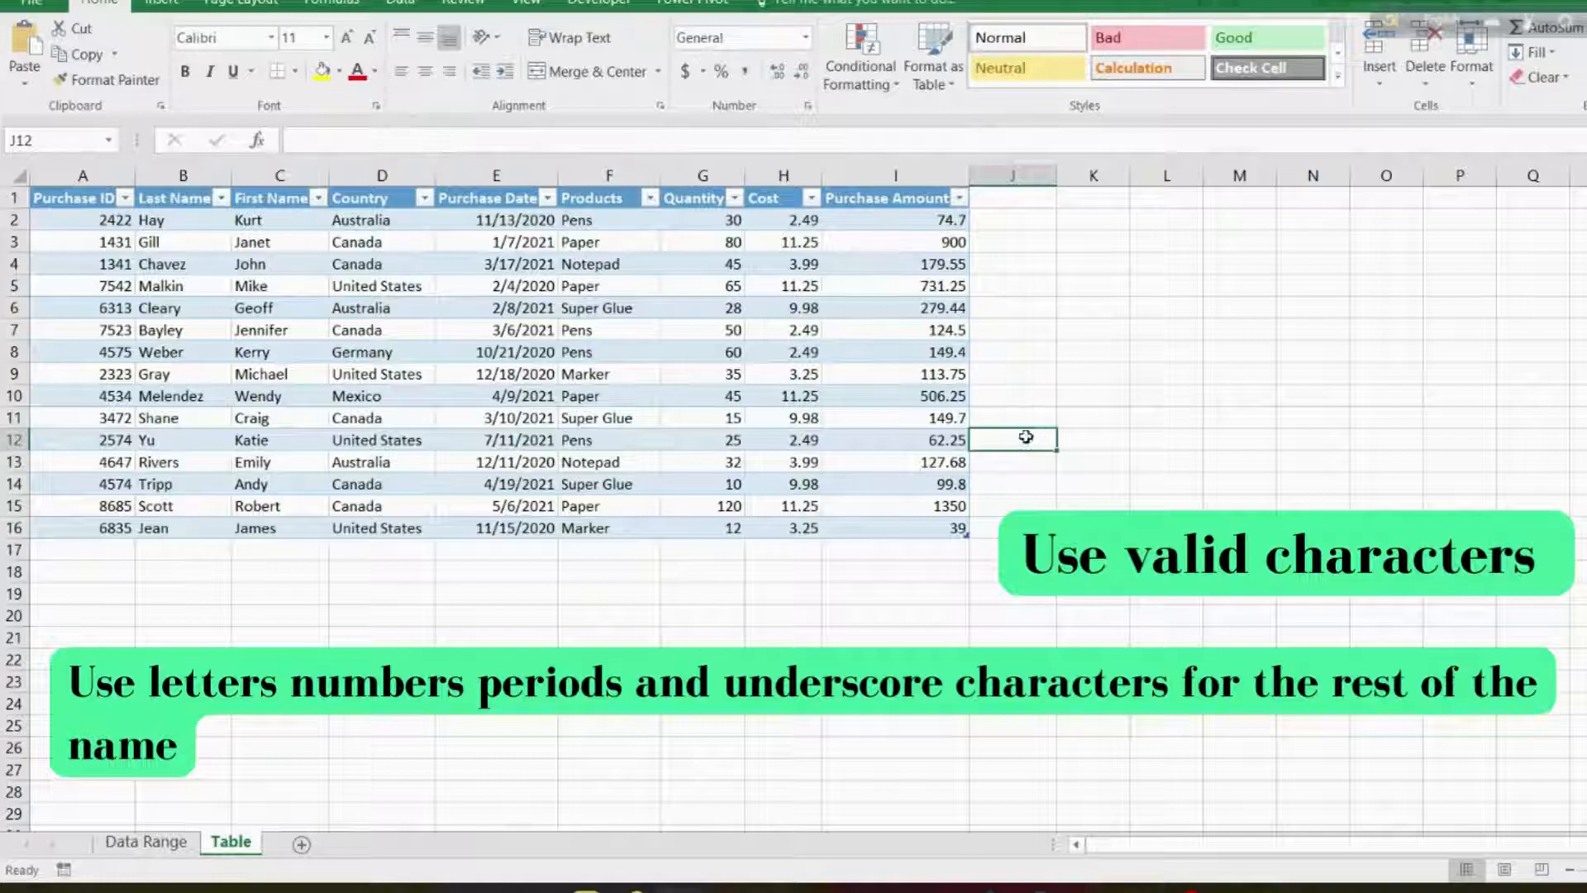
click(701, 330)
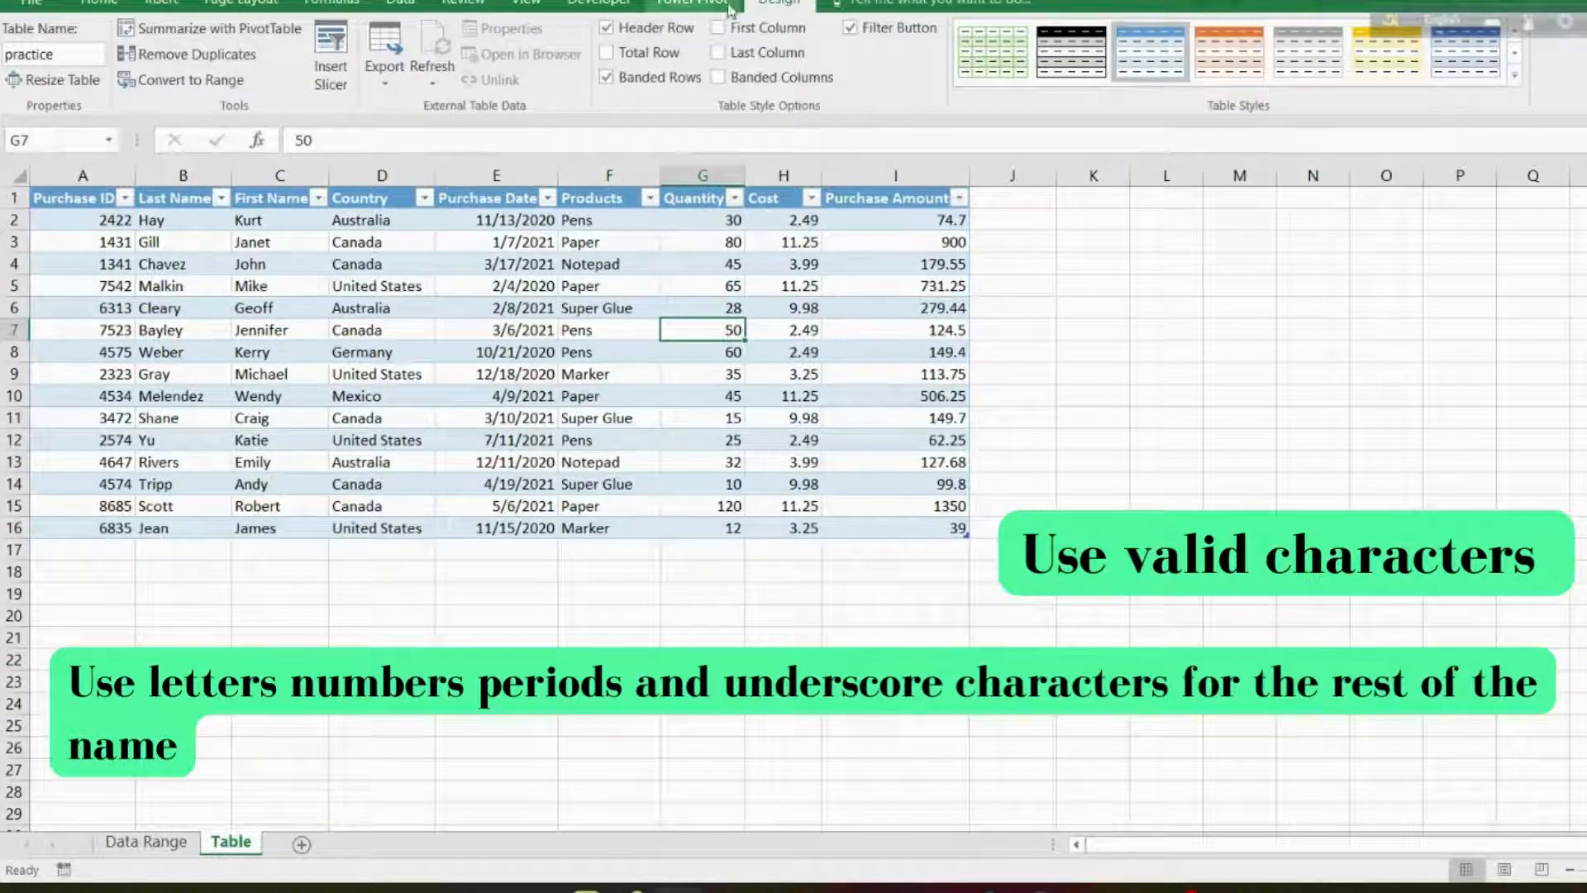
click(51, 53)
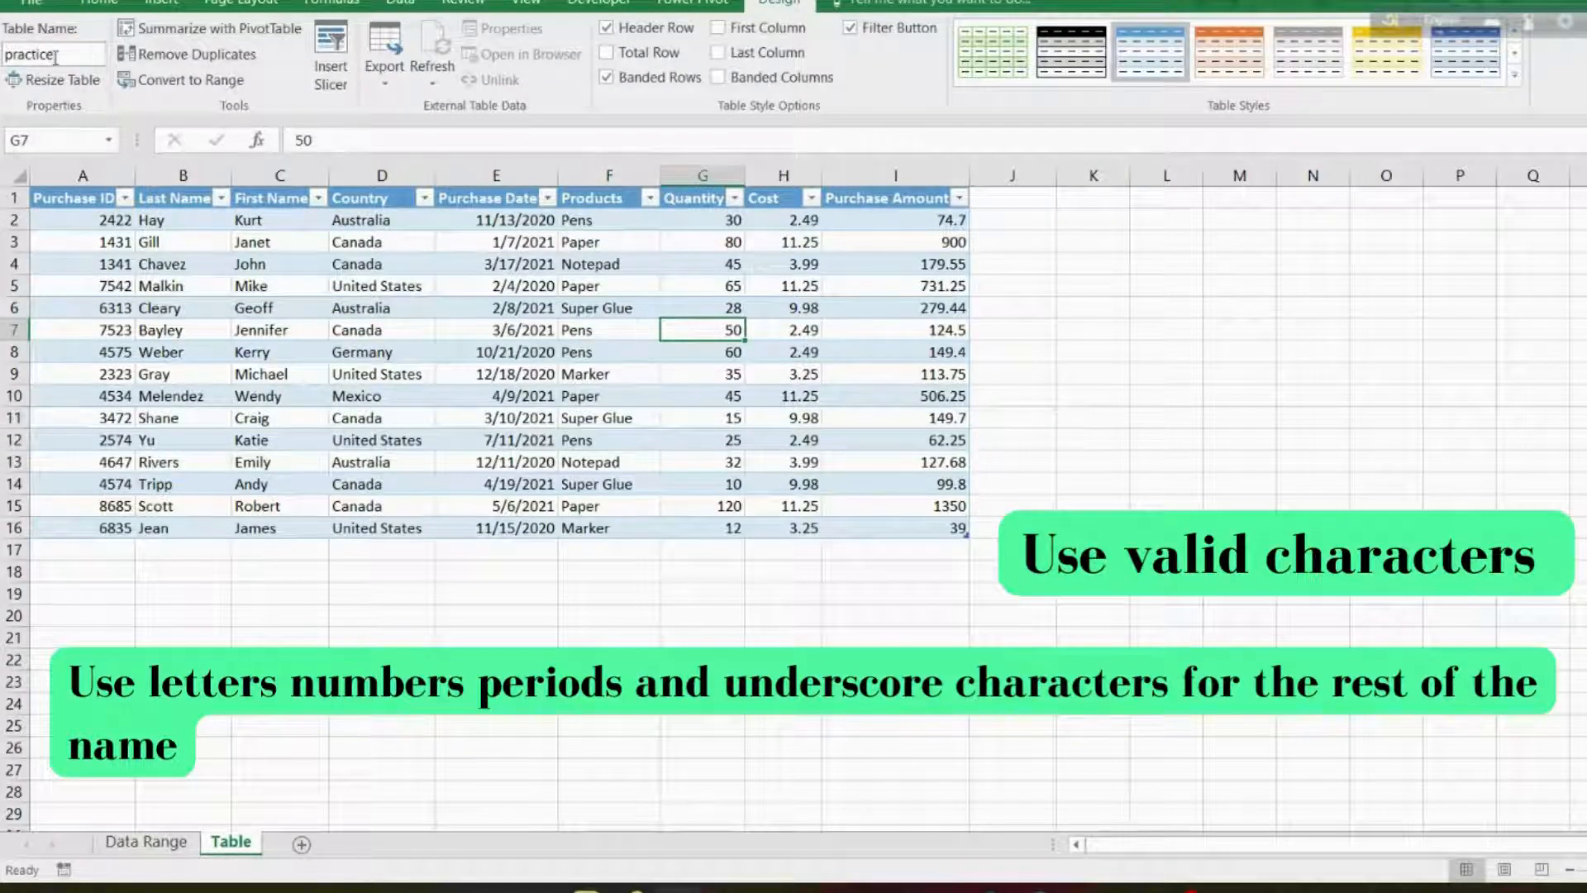
text(pr)
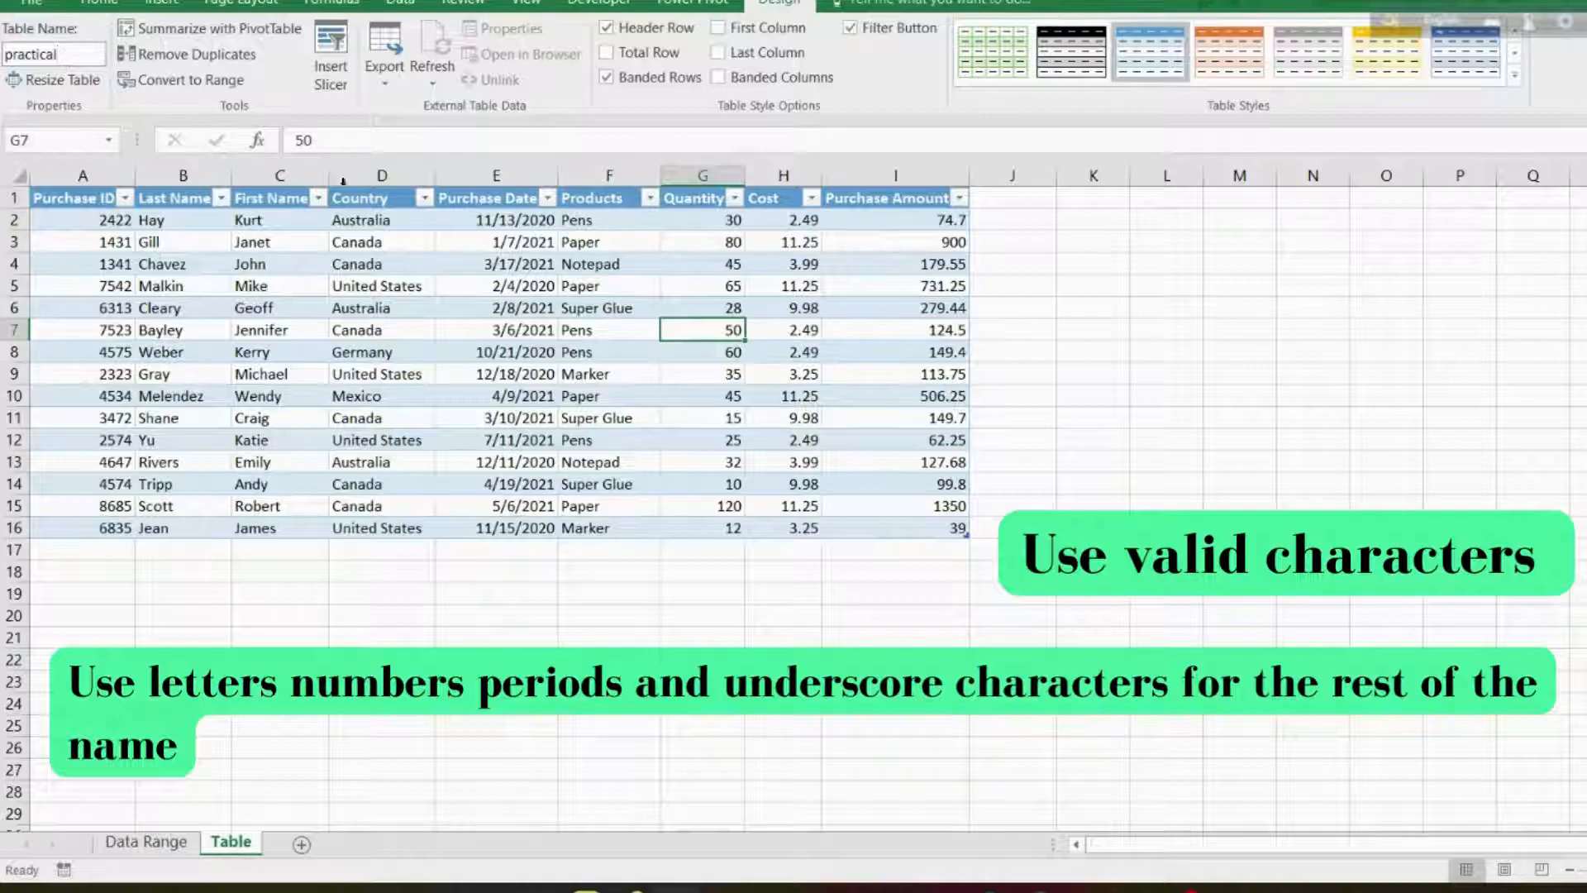
click(495, 374)
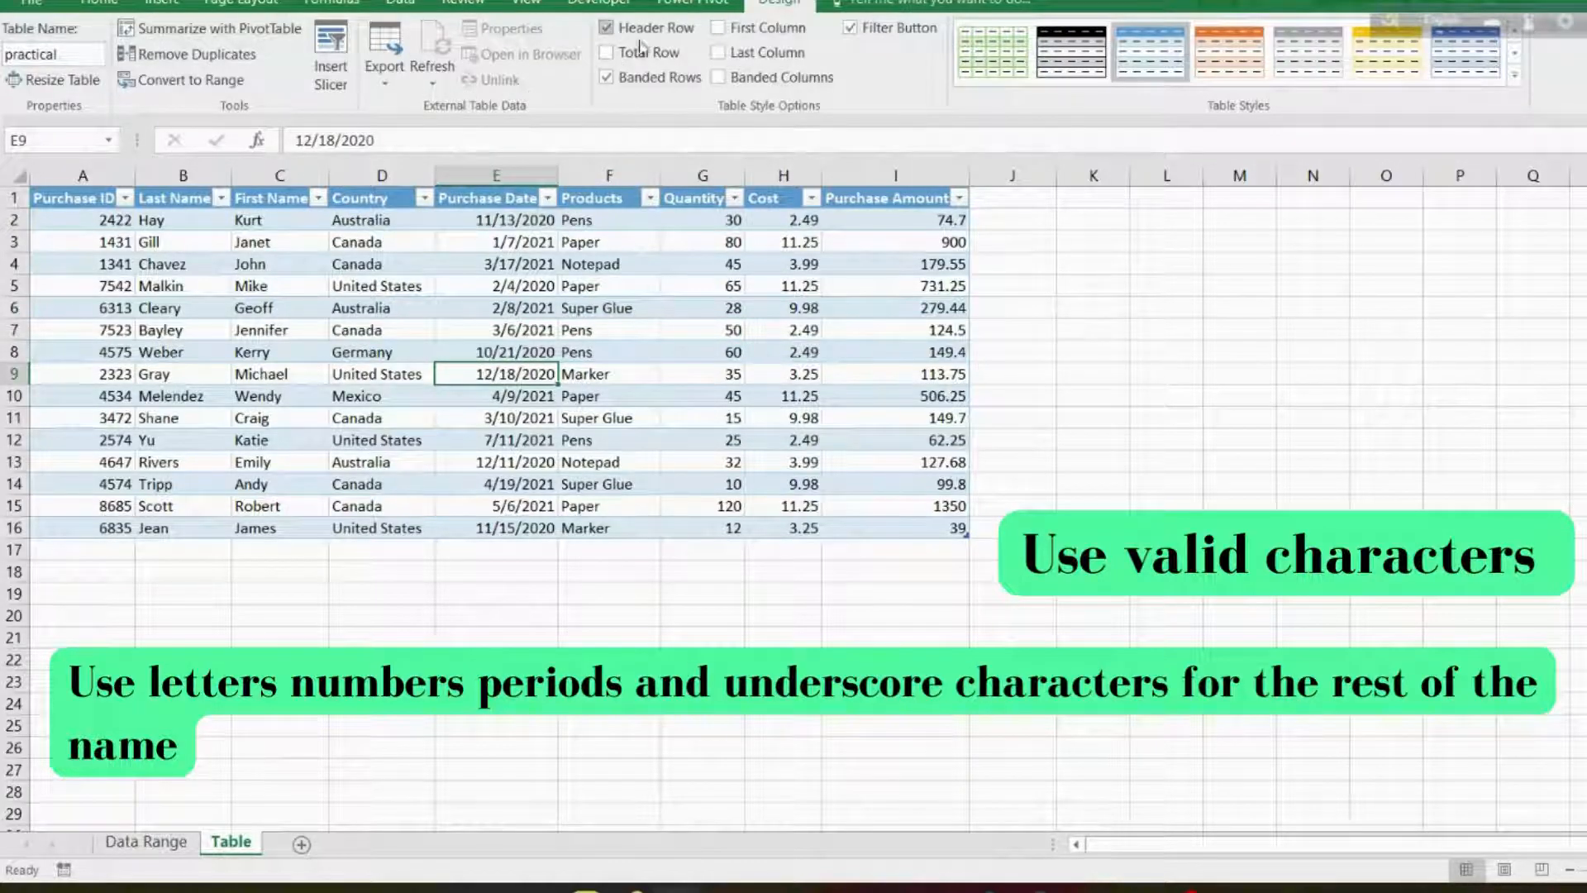
Toggle the Total Row on and back off, leaving the table without totals.
click(607, 53)
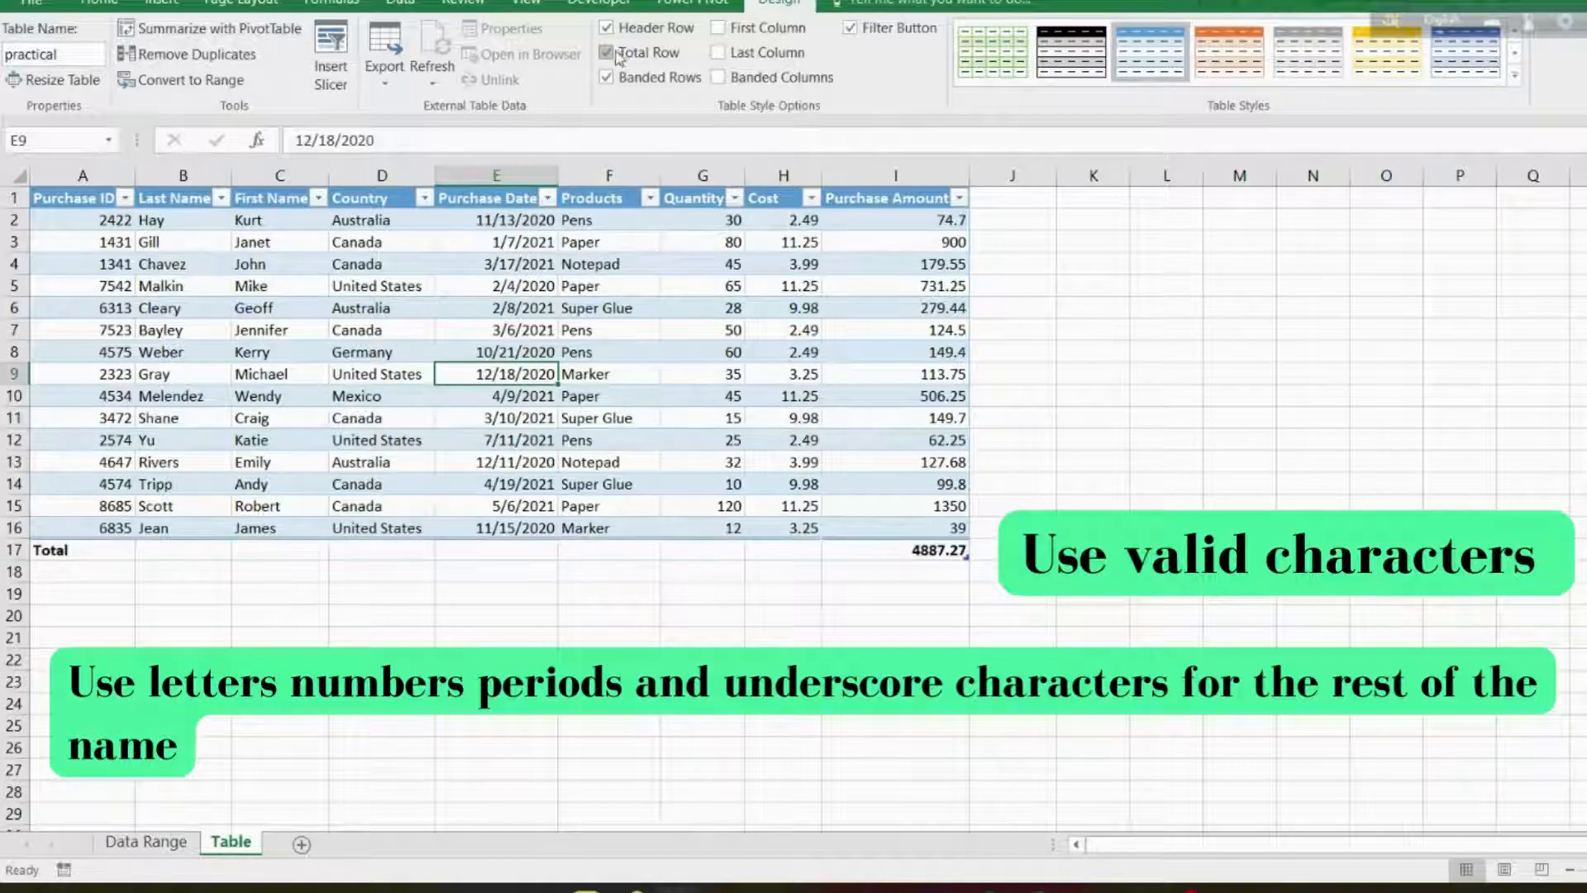
click(607, 51)
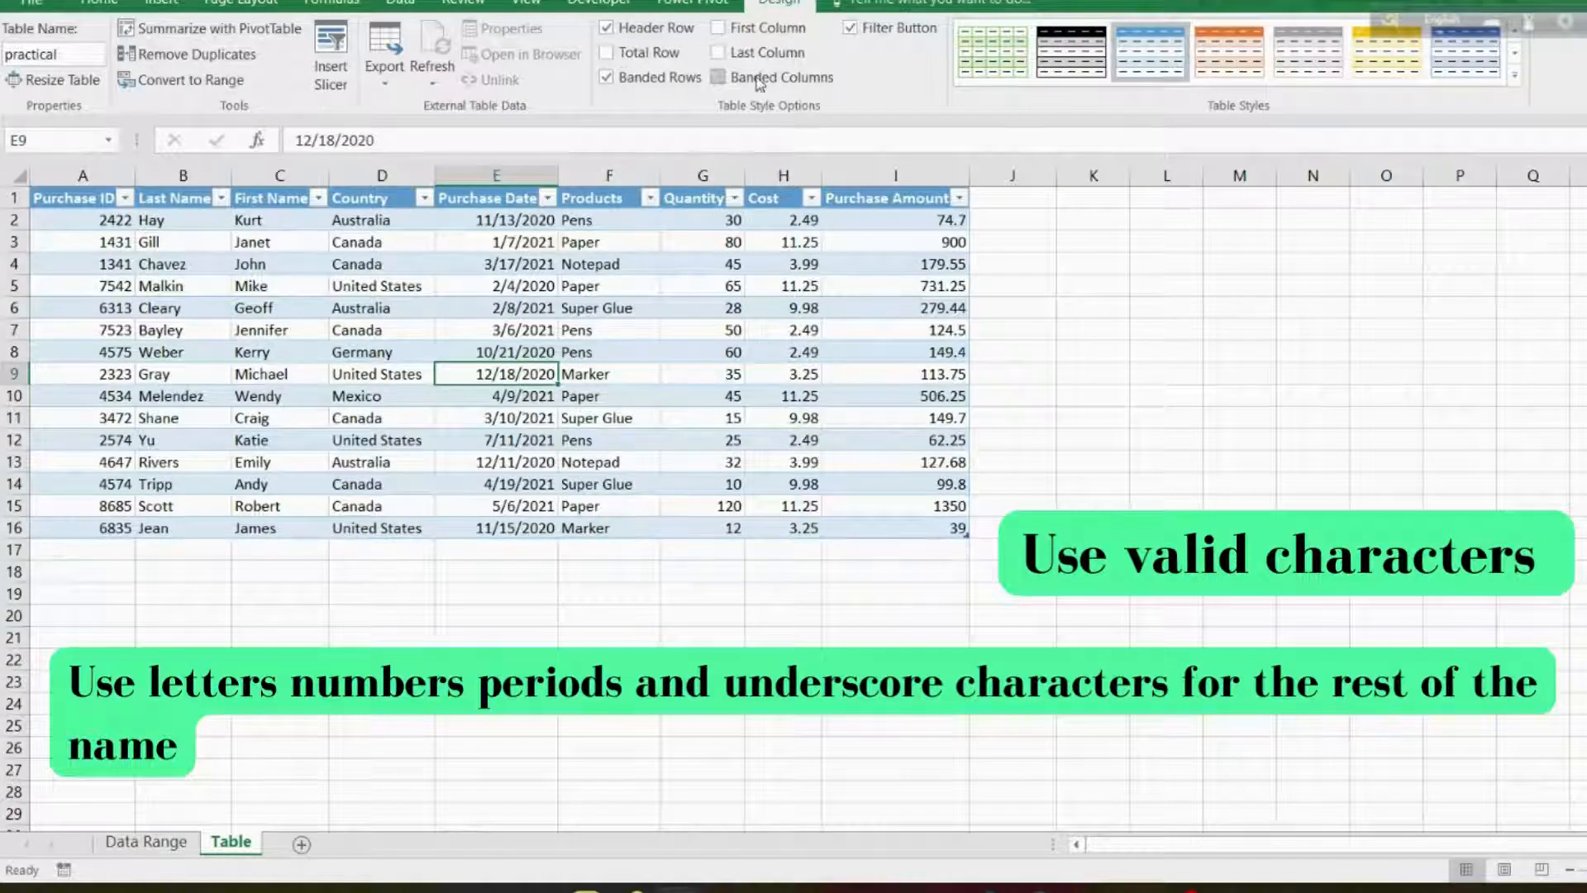
click(719, 77)
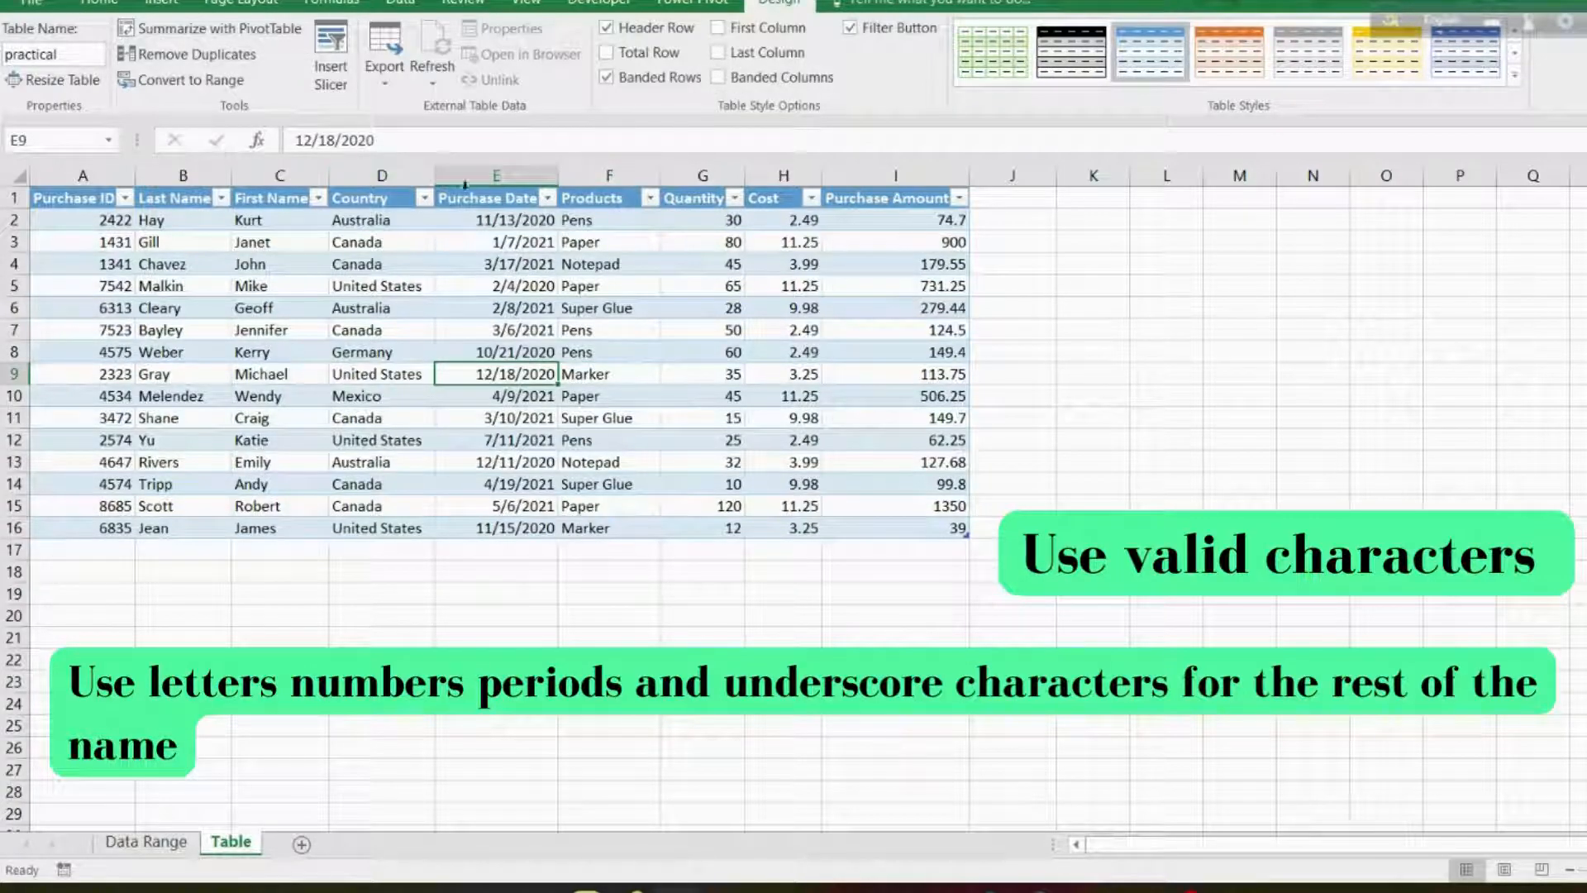
mouse_move(382, 52)
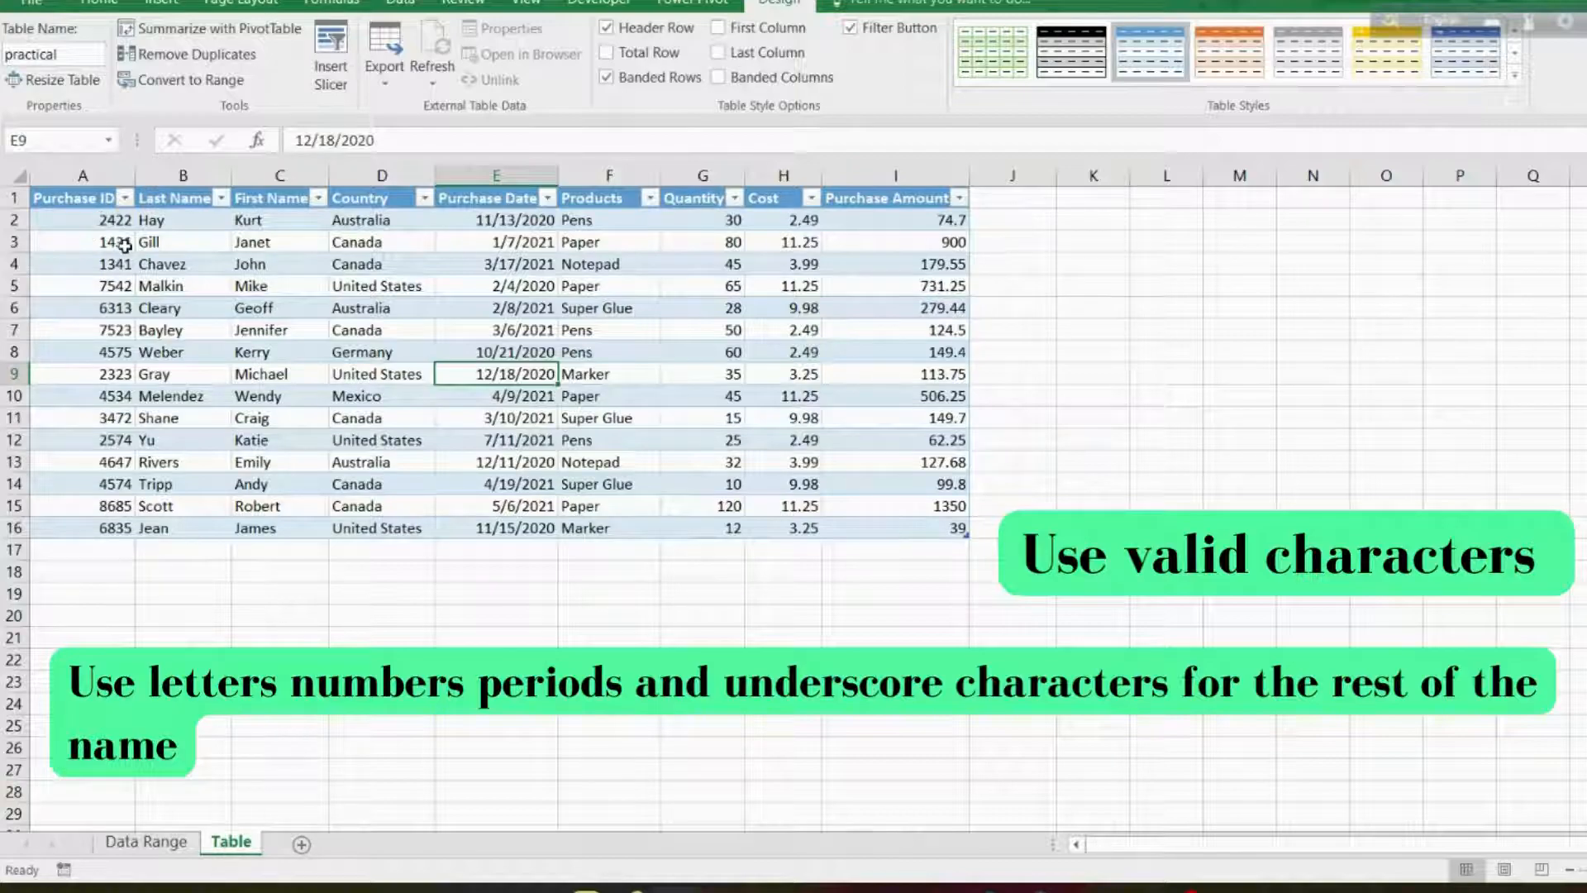
Click into the Table Name box, which shows 'practice' again.
click(51, 53)
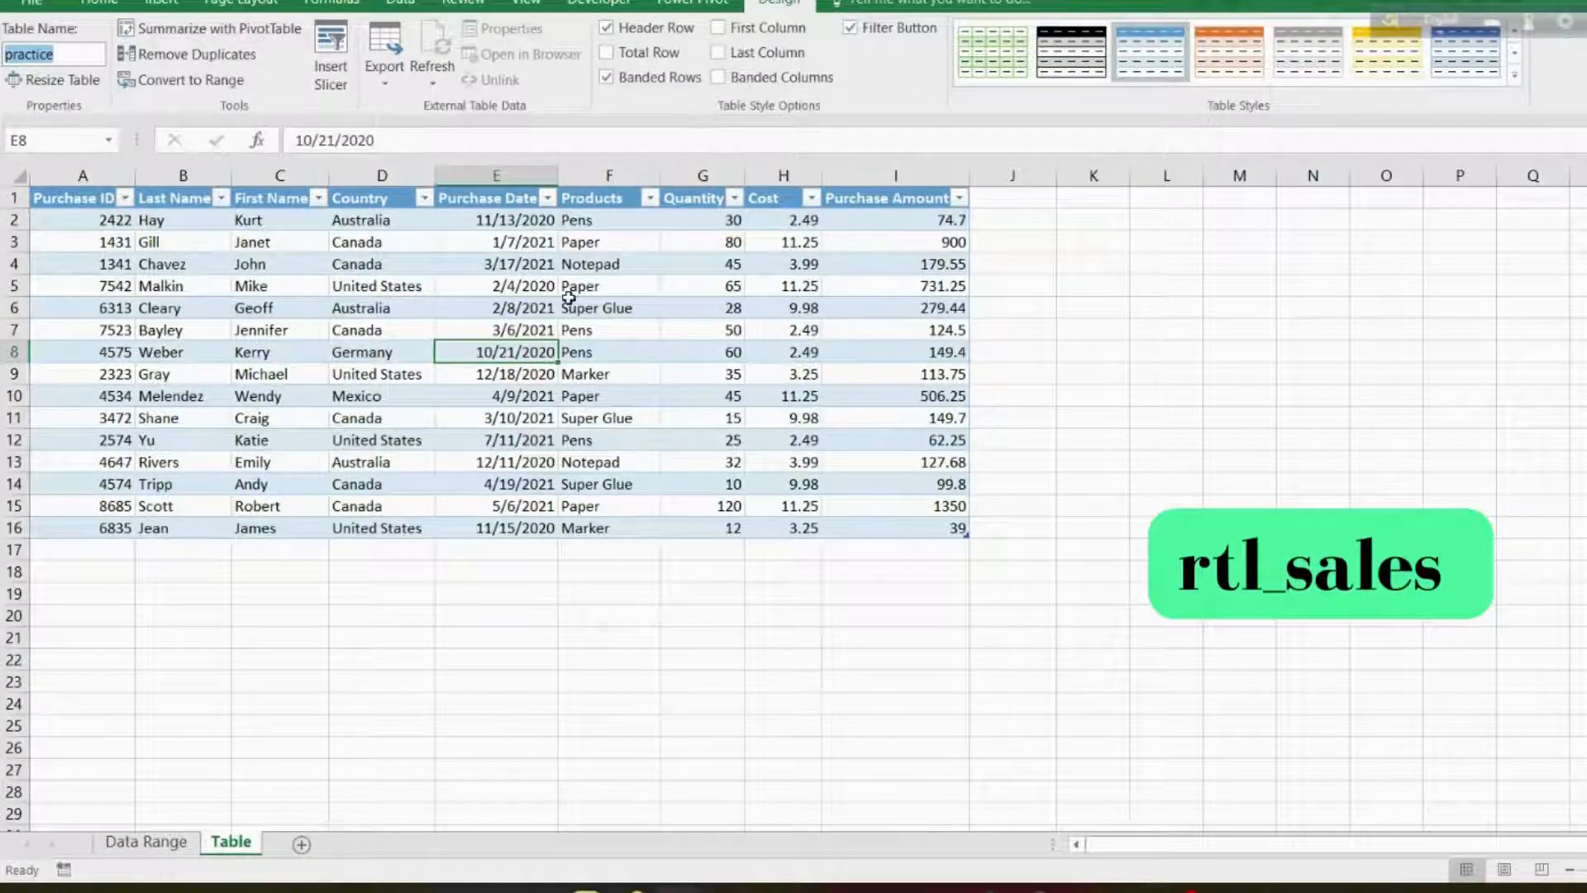
Append 'ical' in the Table Name box so the table reads 'practical' and confirm.
click(496, 681)
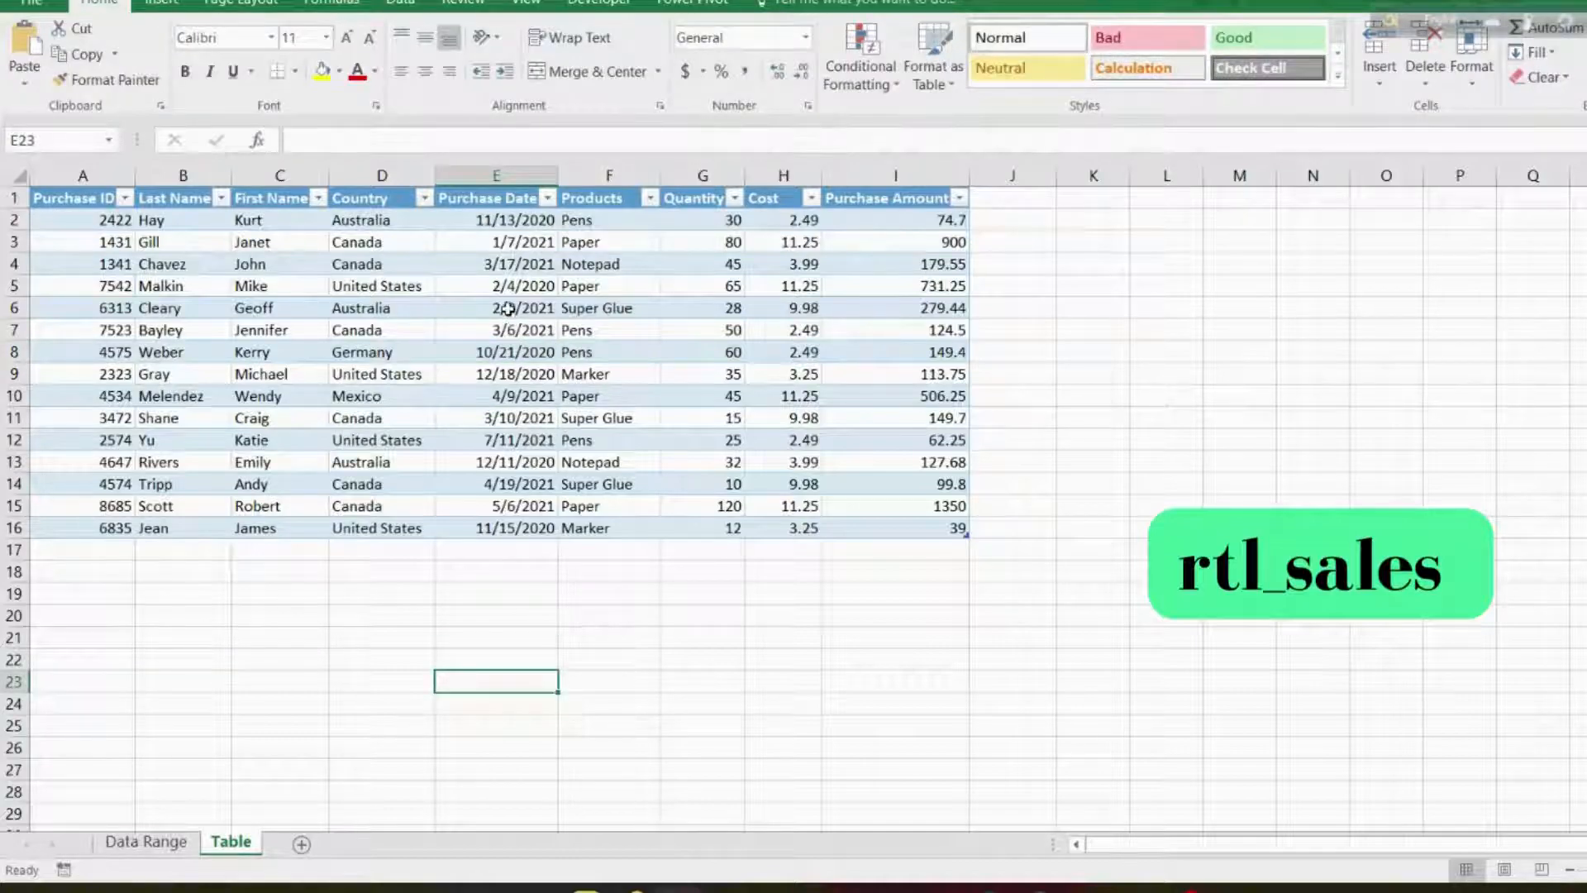
click(496, 308)
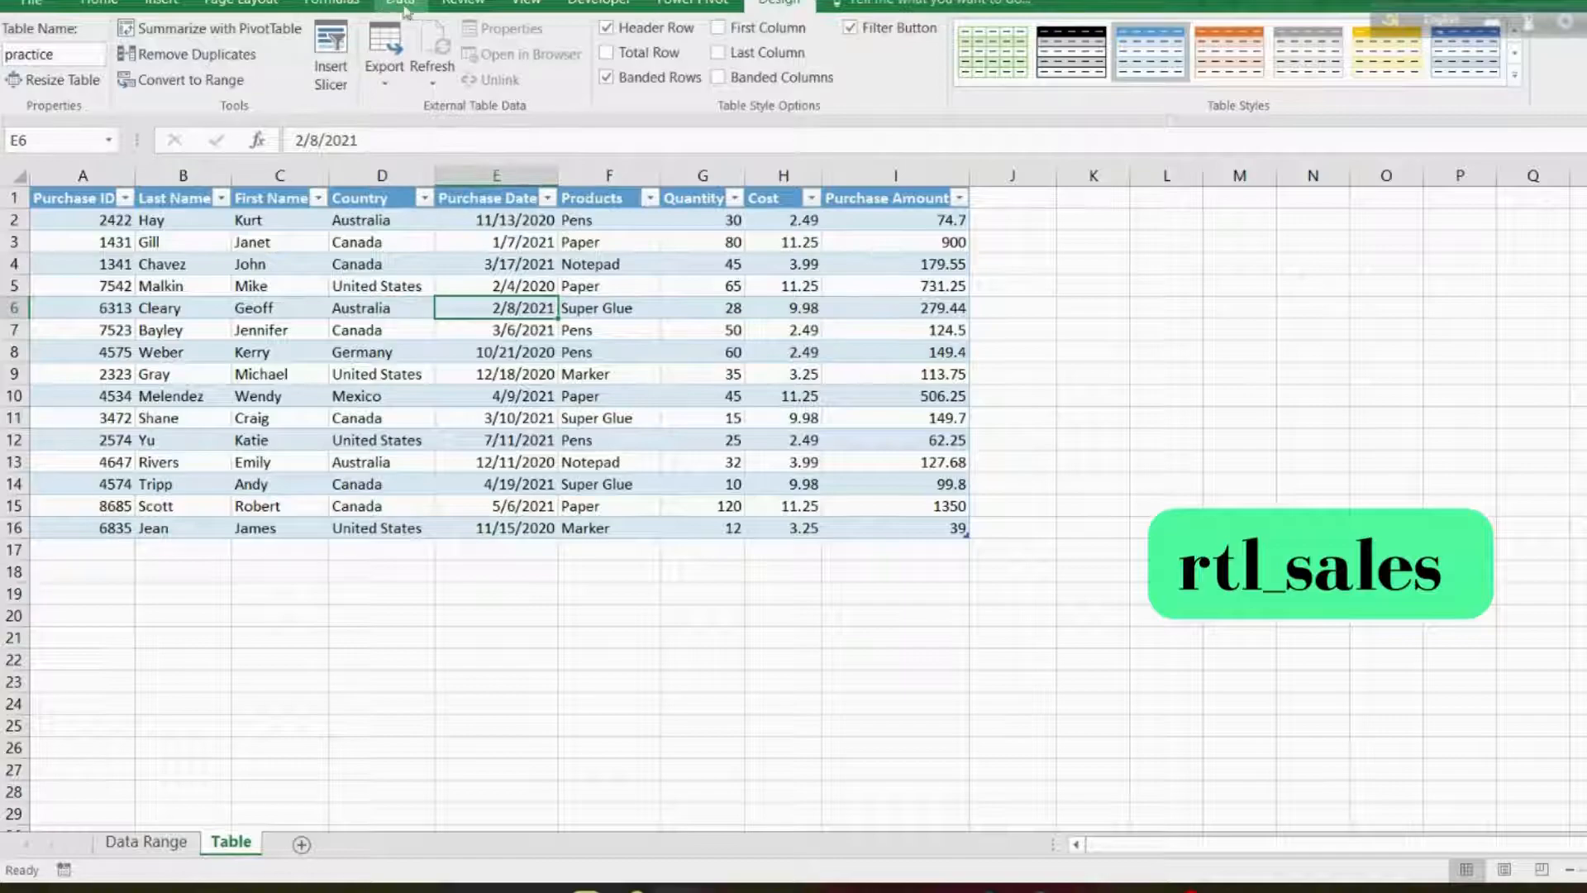
click(1012, 440)
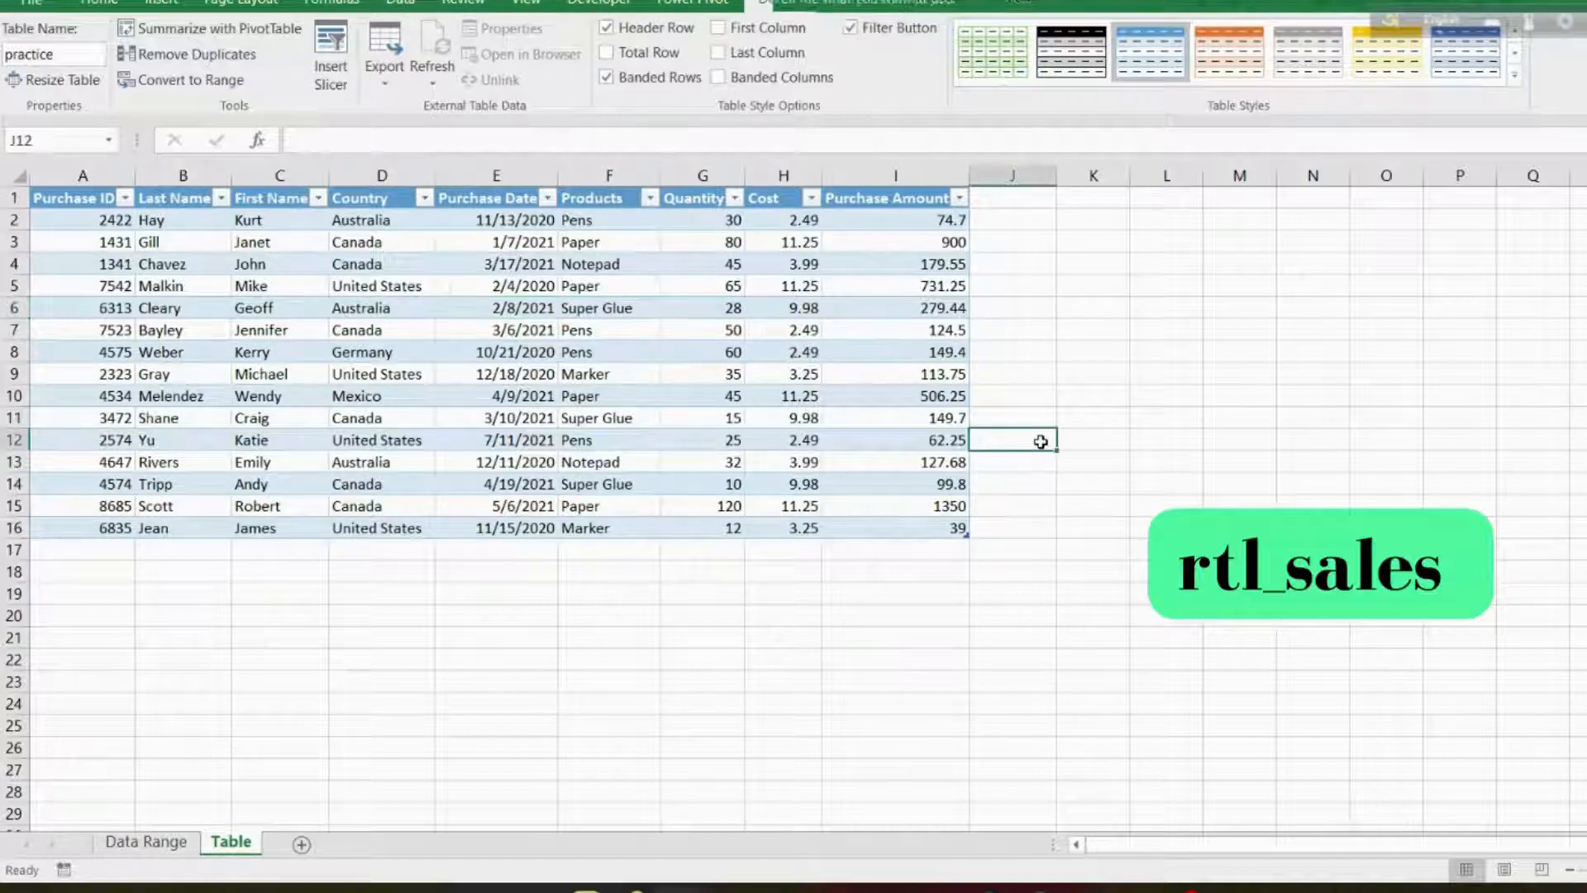
click(701, 331)
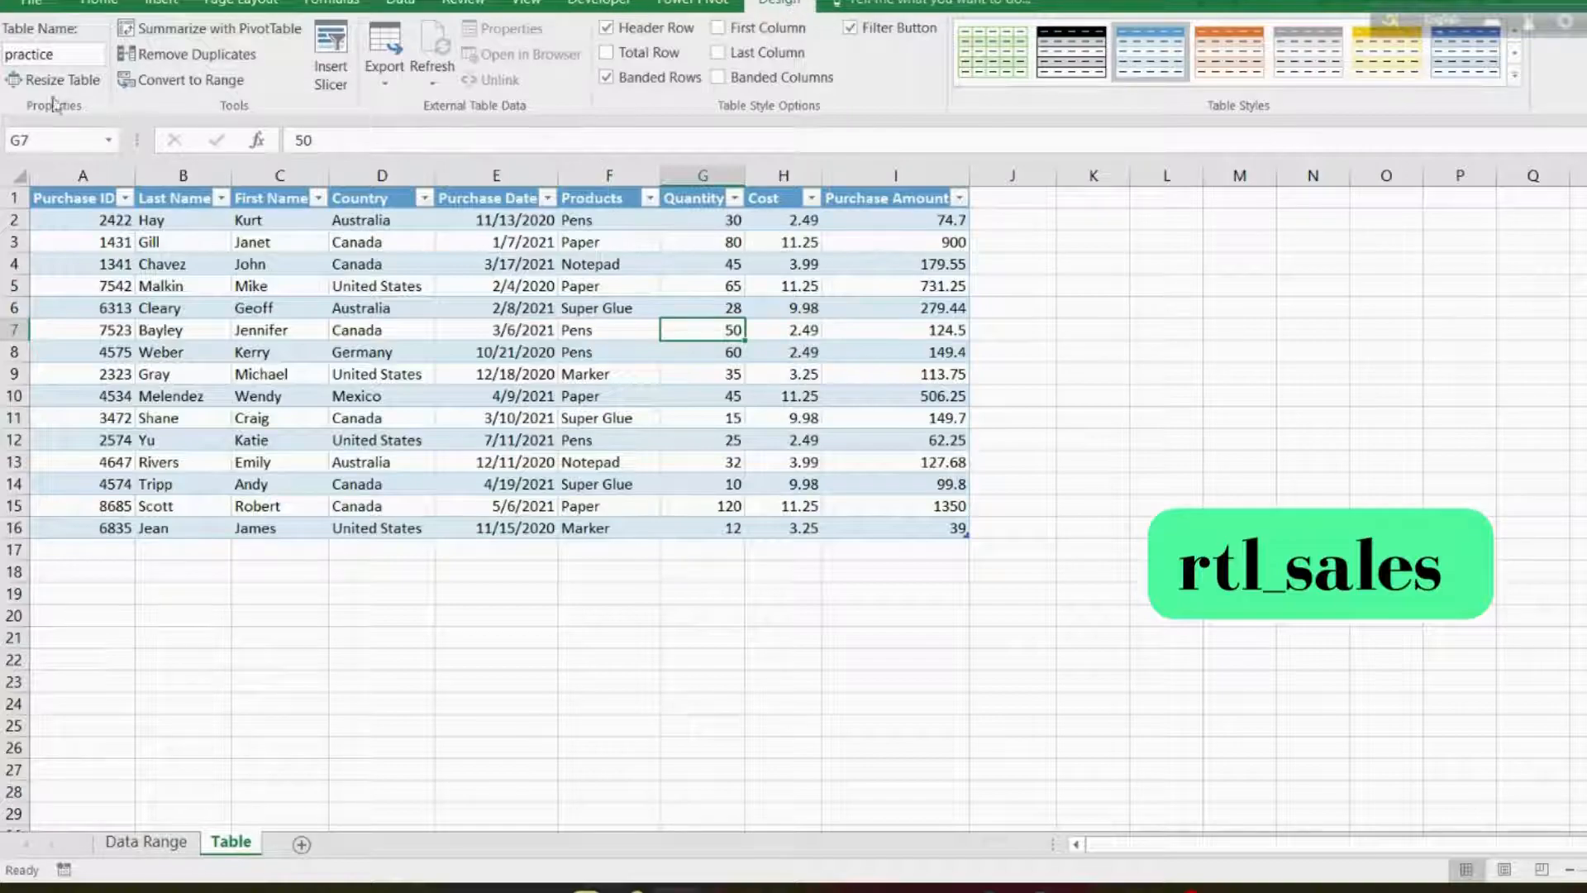
click(51, 53)
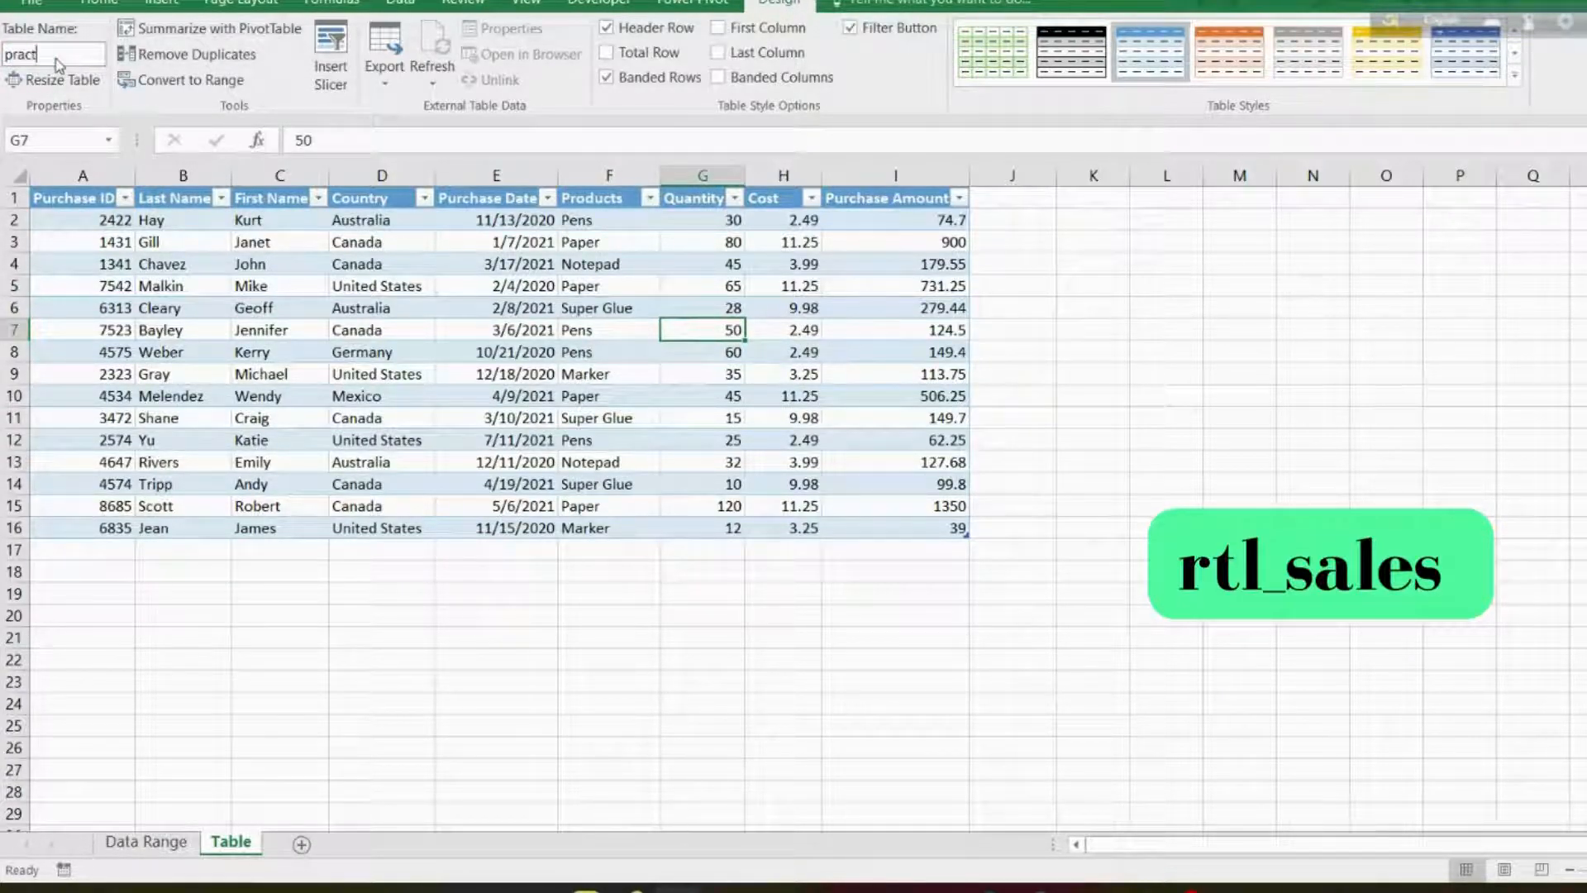
text(ical)
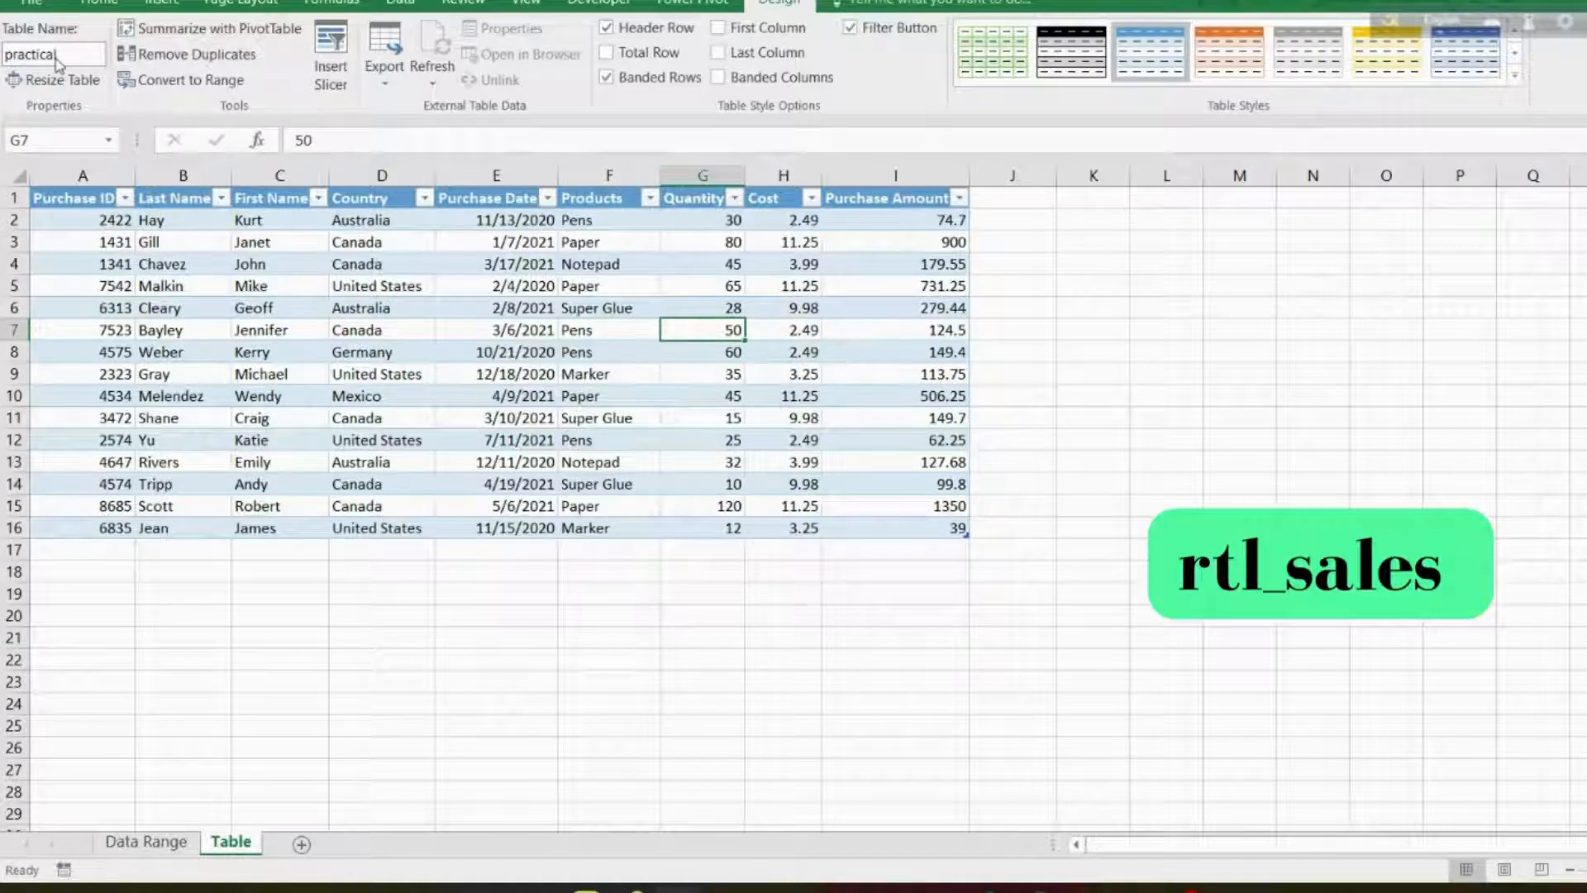
click(496, 373)
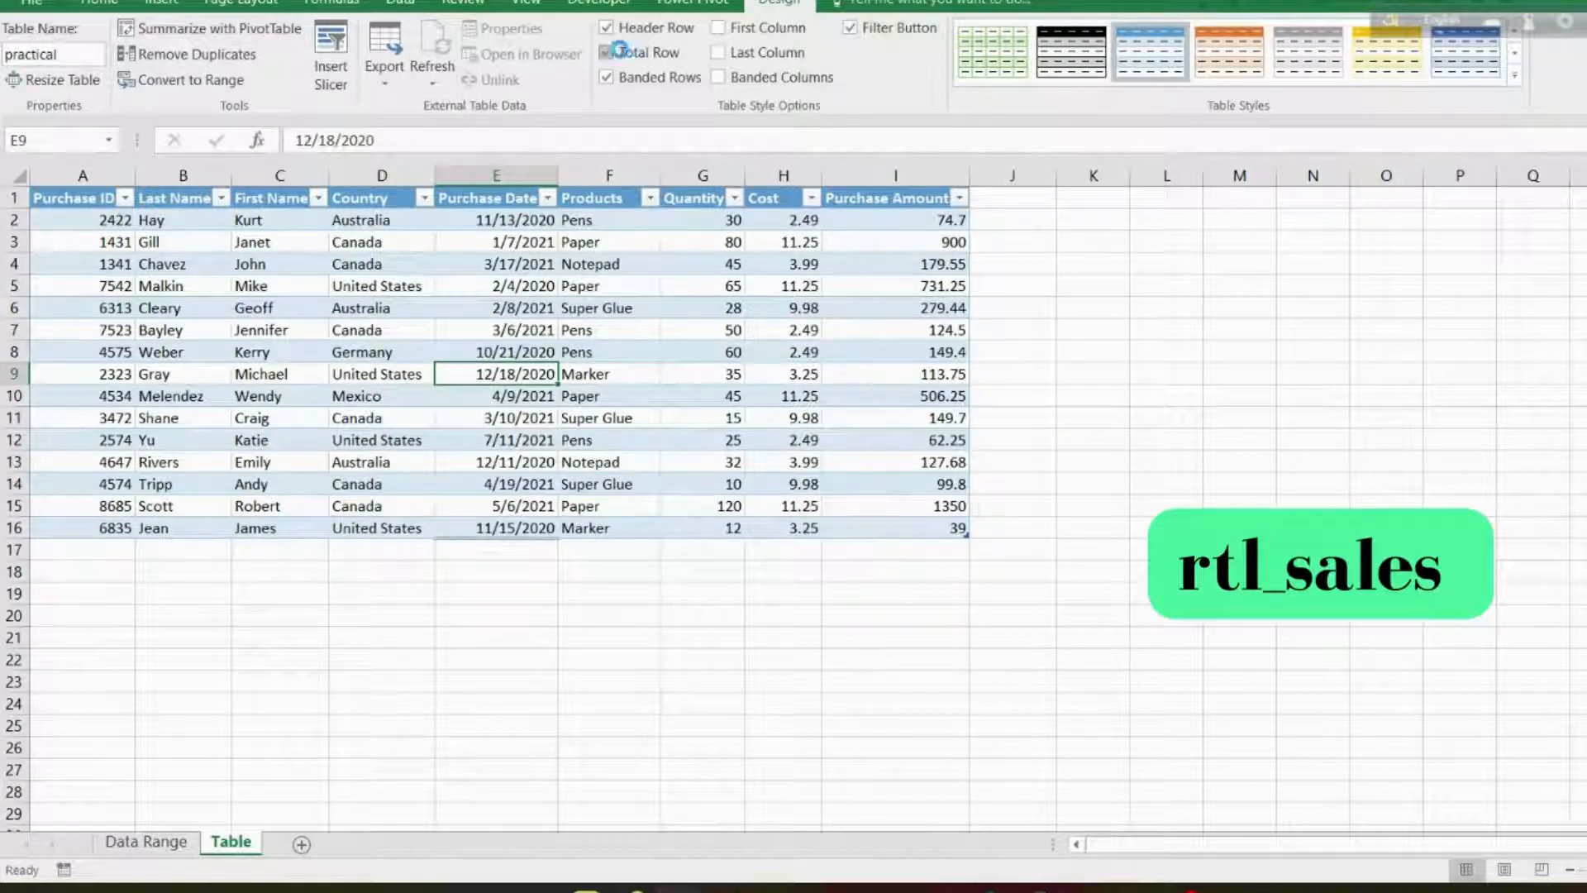
Toggle Total Row and Last Column on and off, leaving both turned off.
click(607, 51)
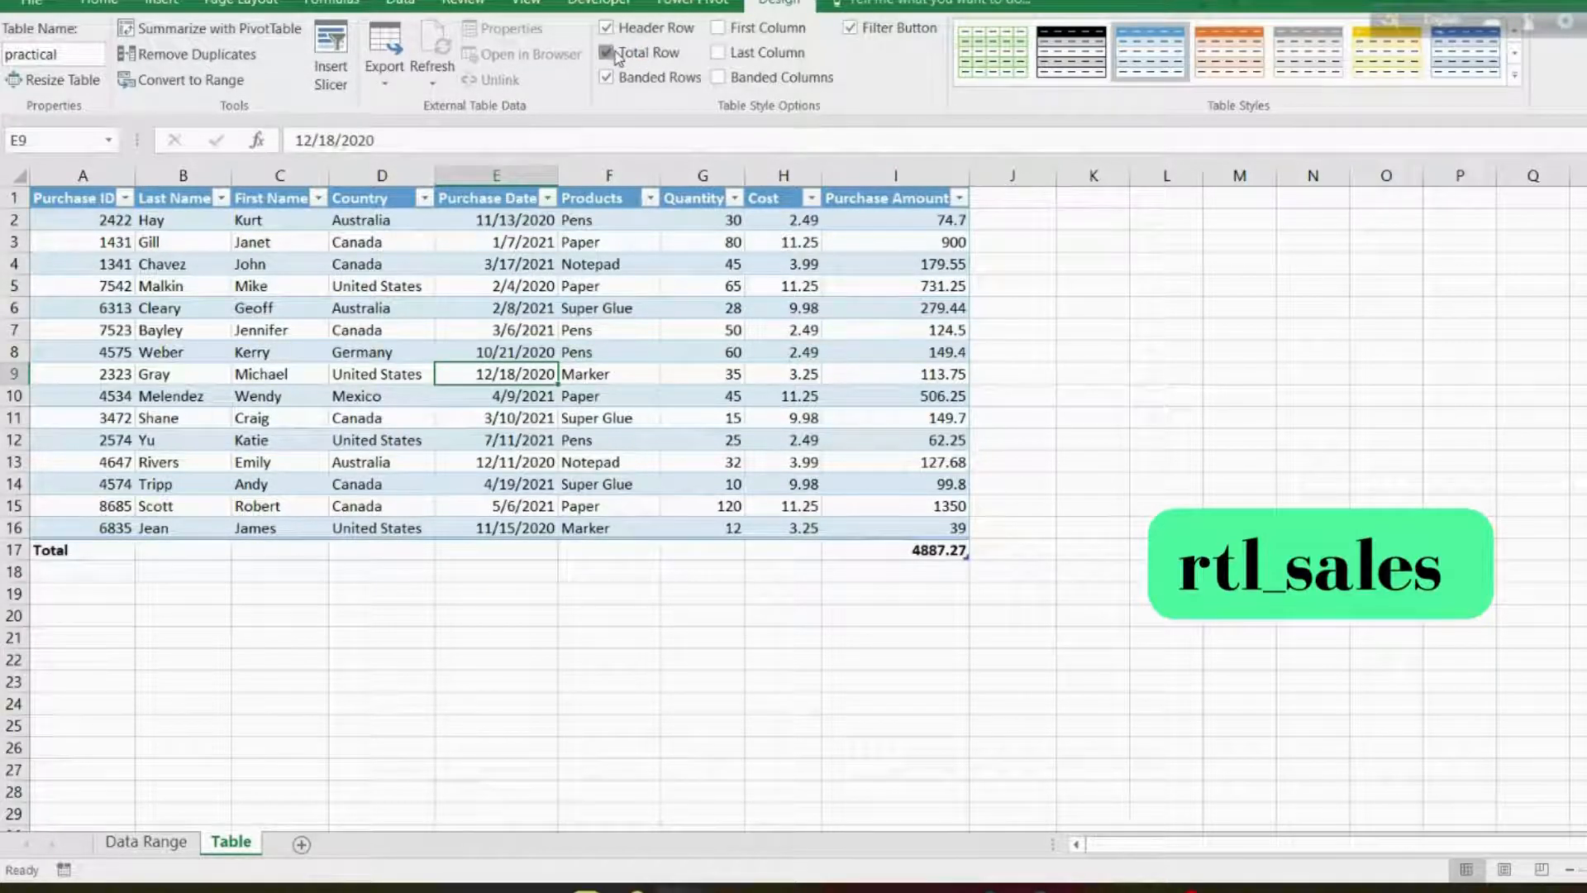
click(607, 53)
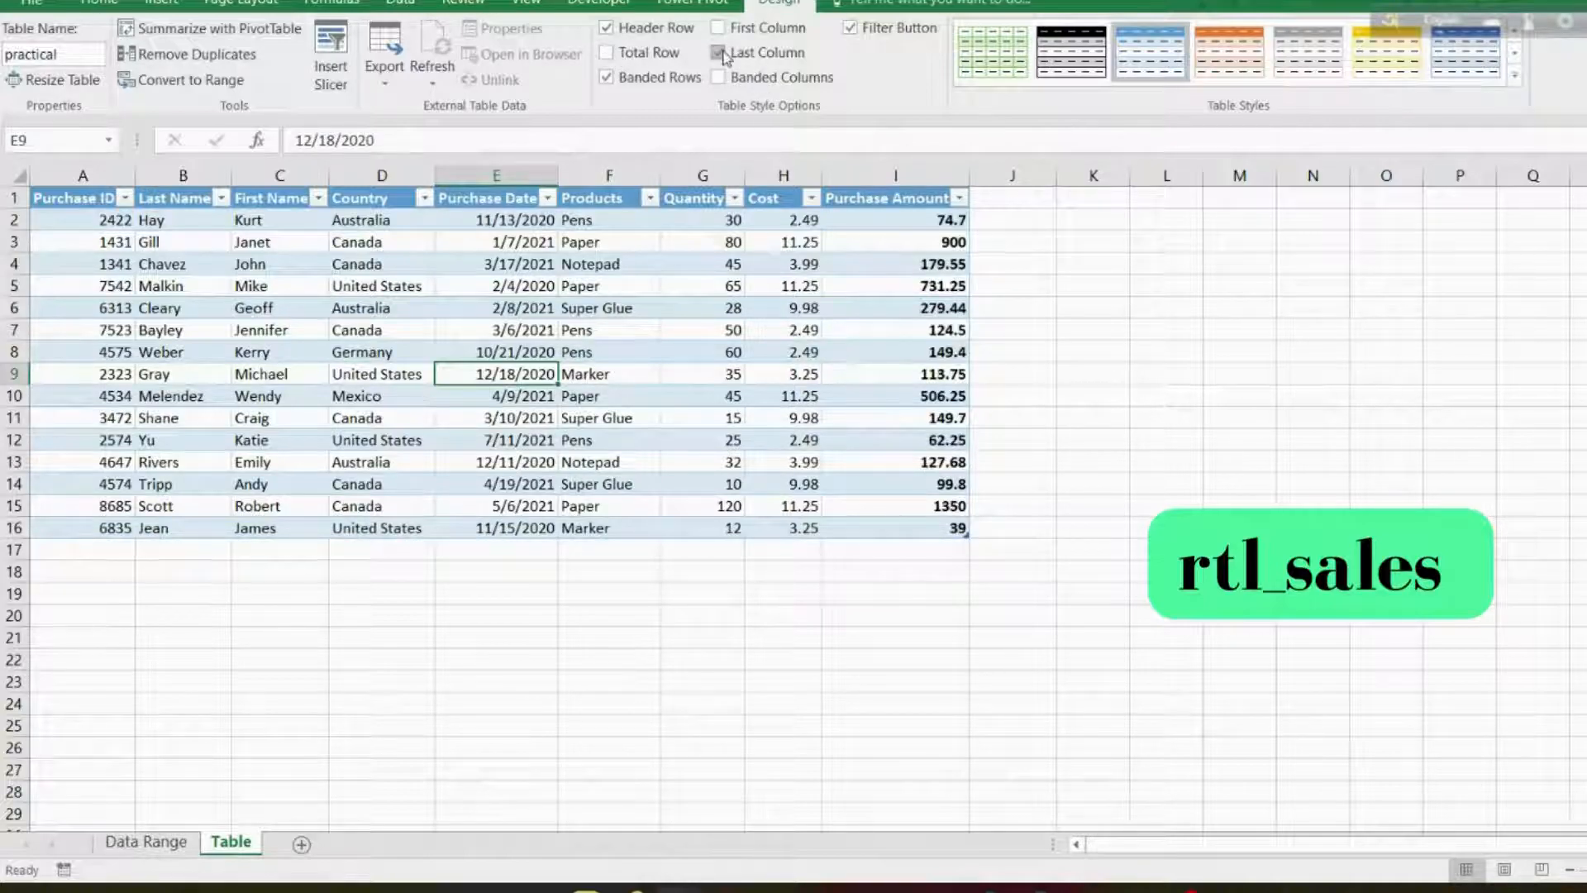
click(719, 53)
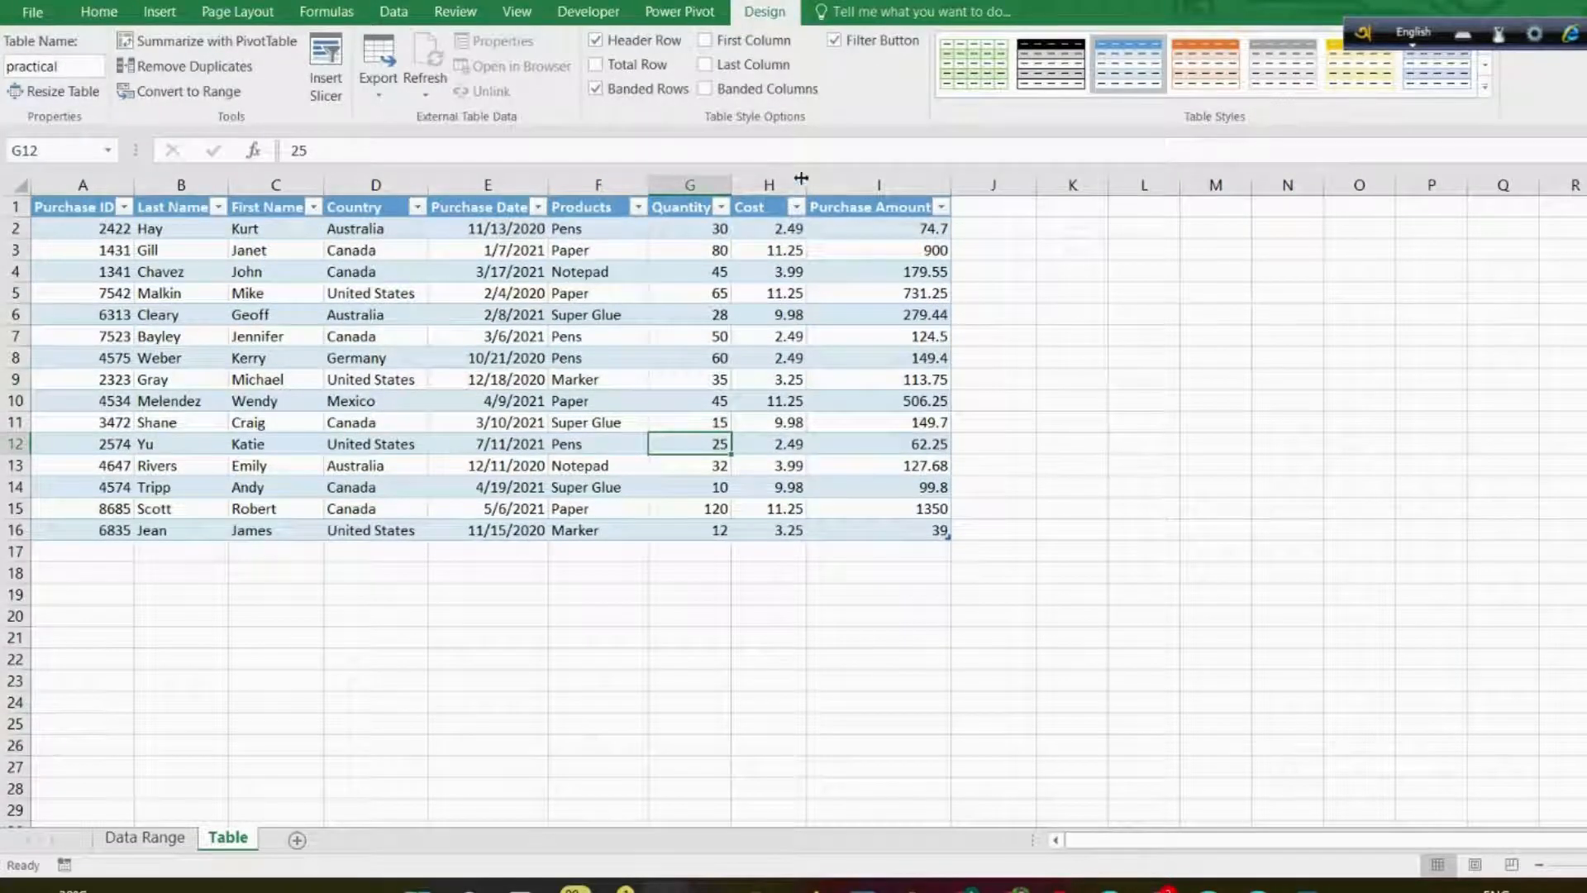
click(597, 39)
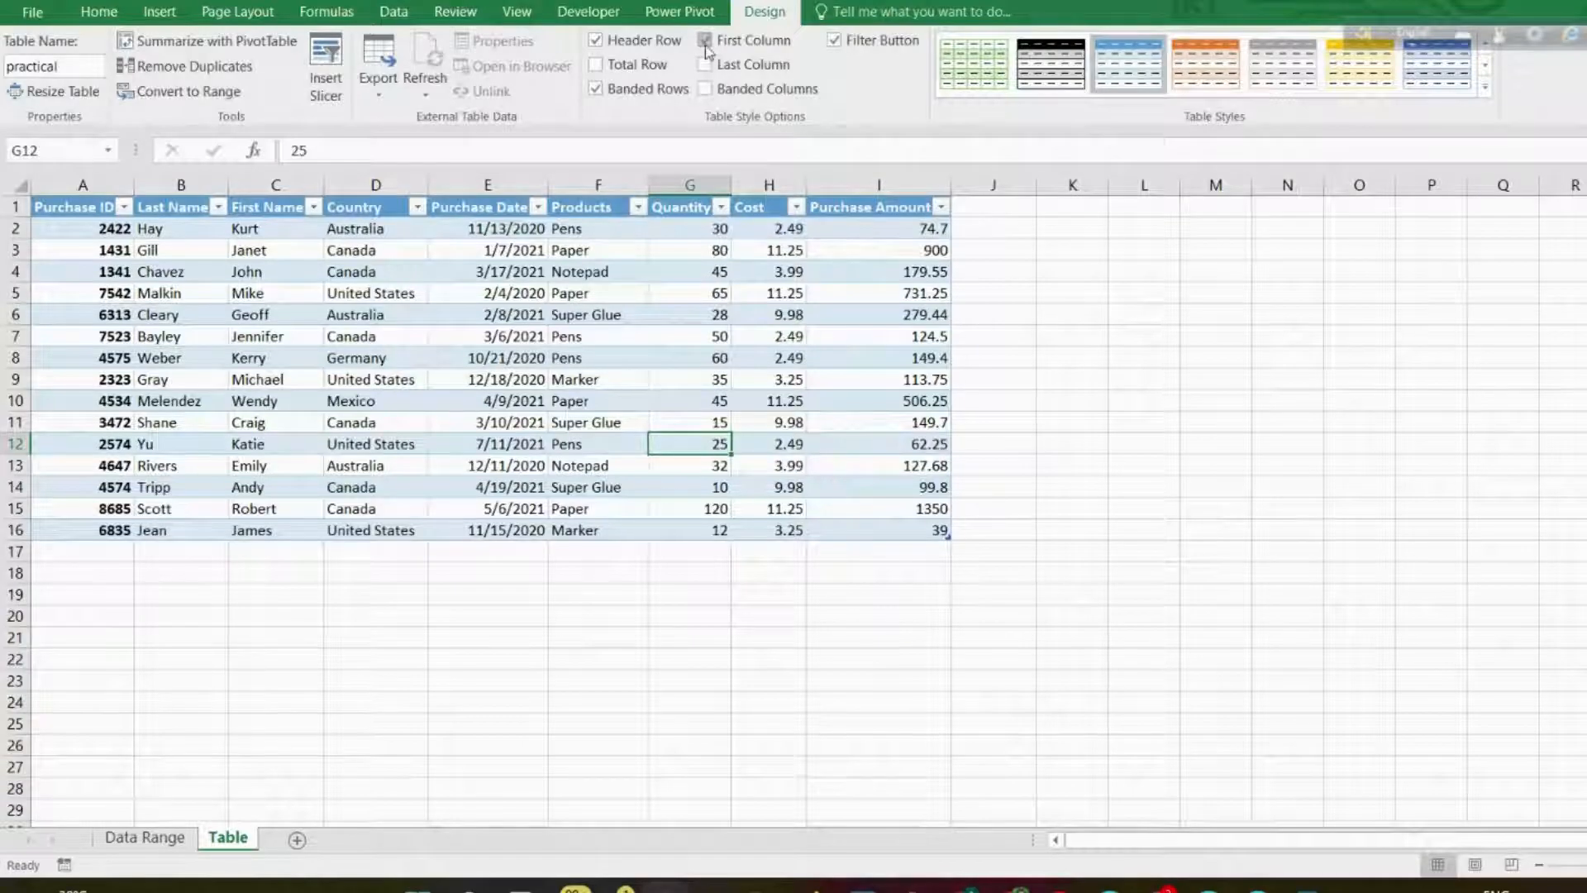
click(706, 40)
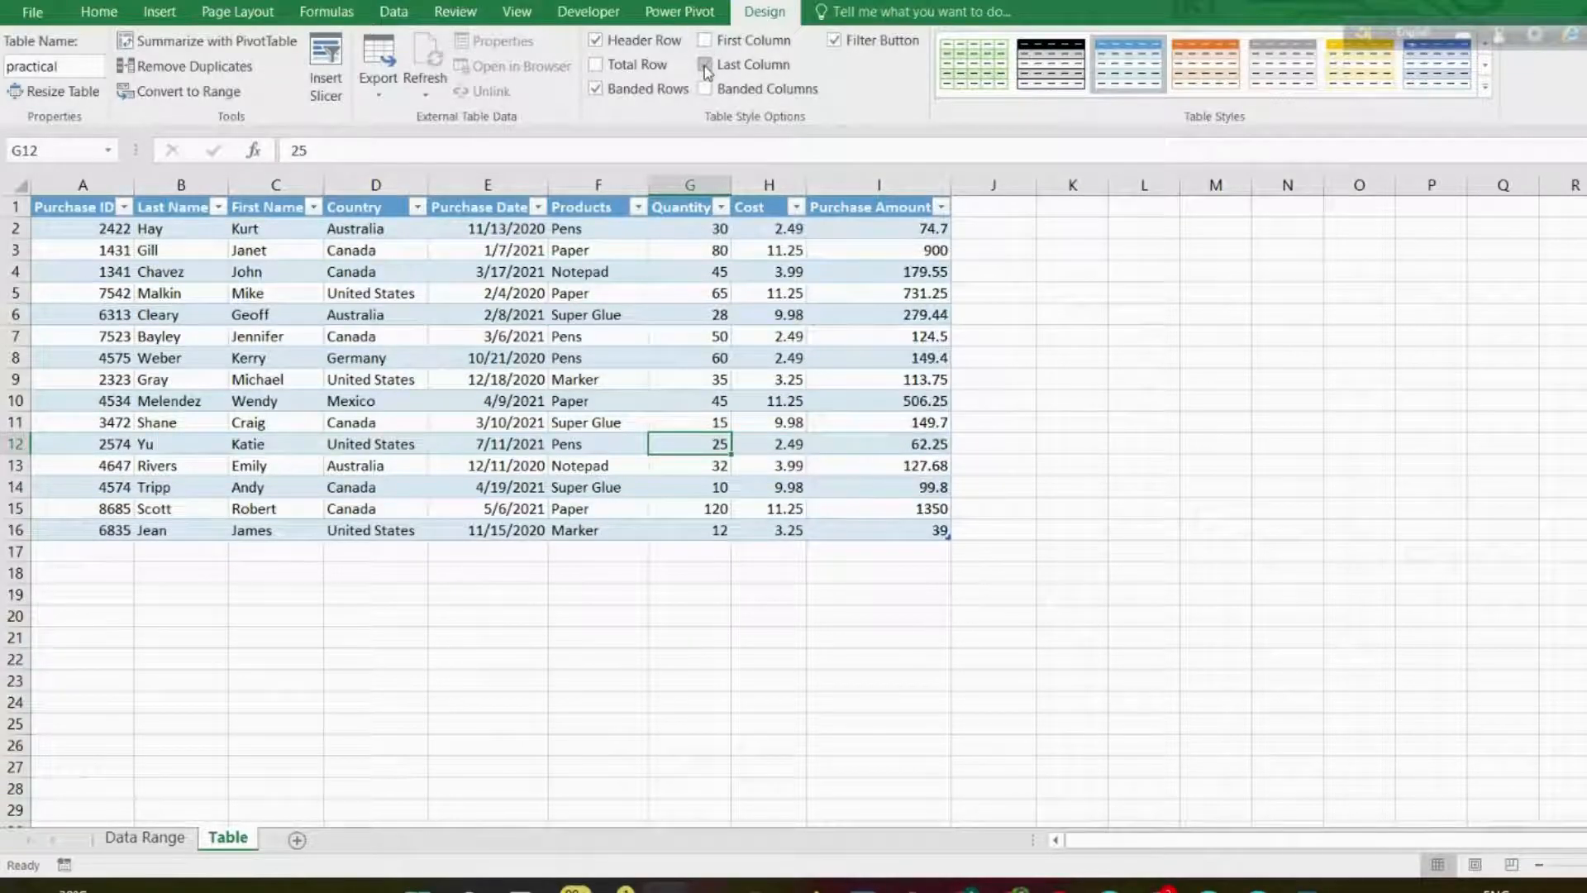
click(706, 65)
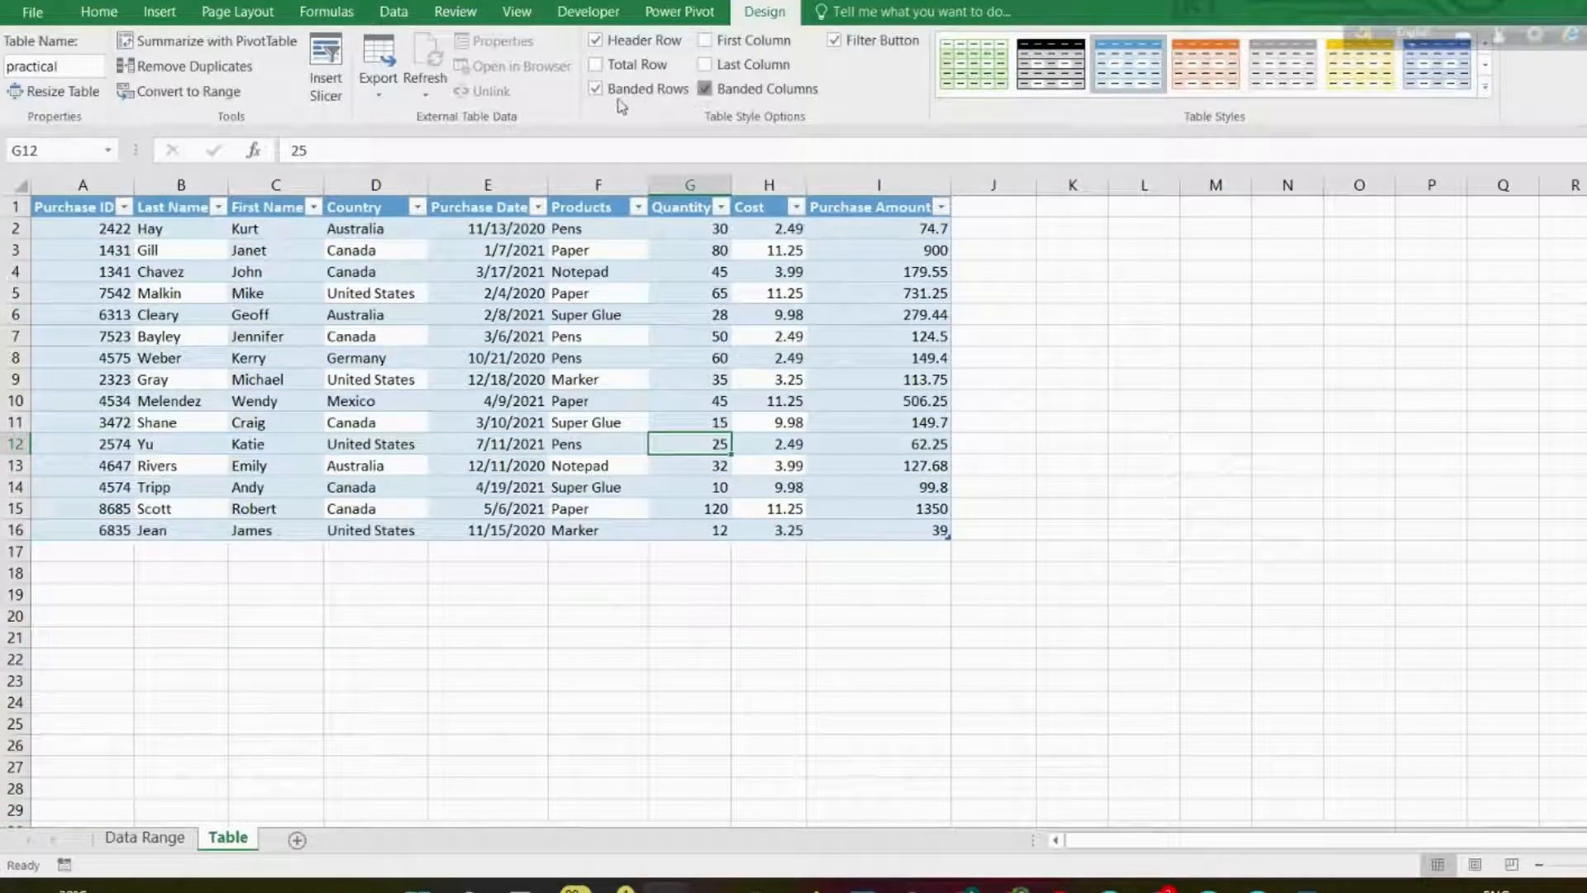
click(706, 89)
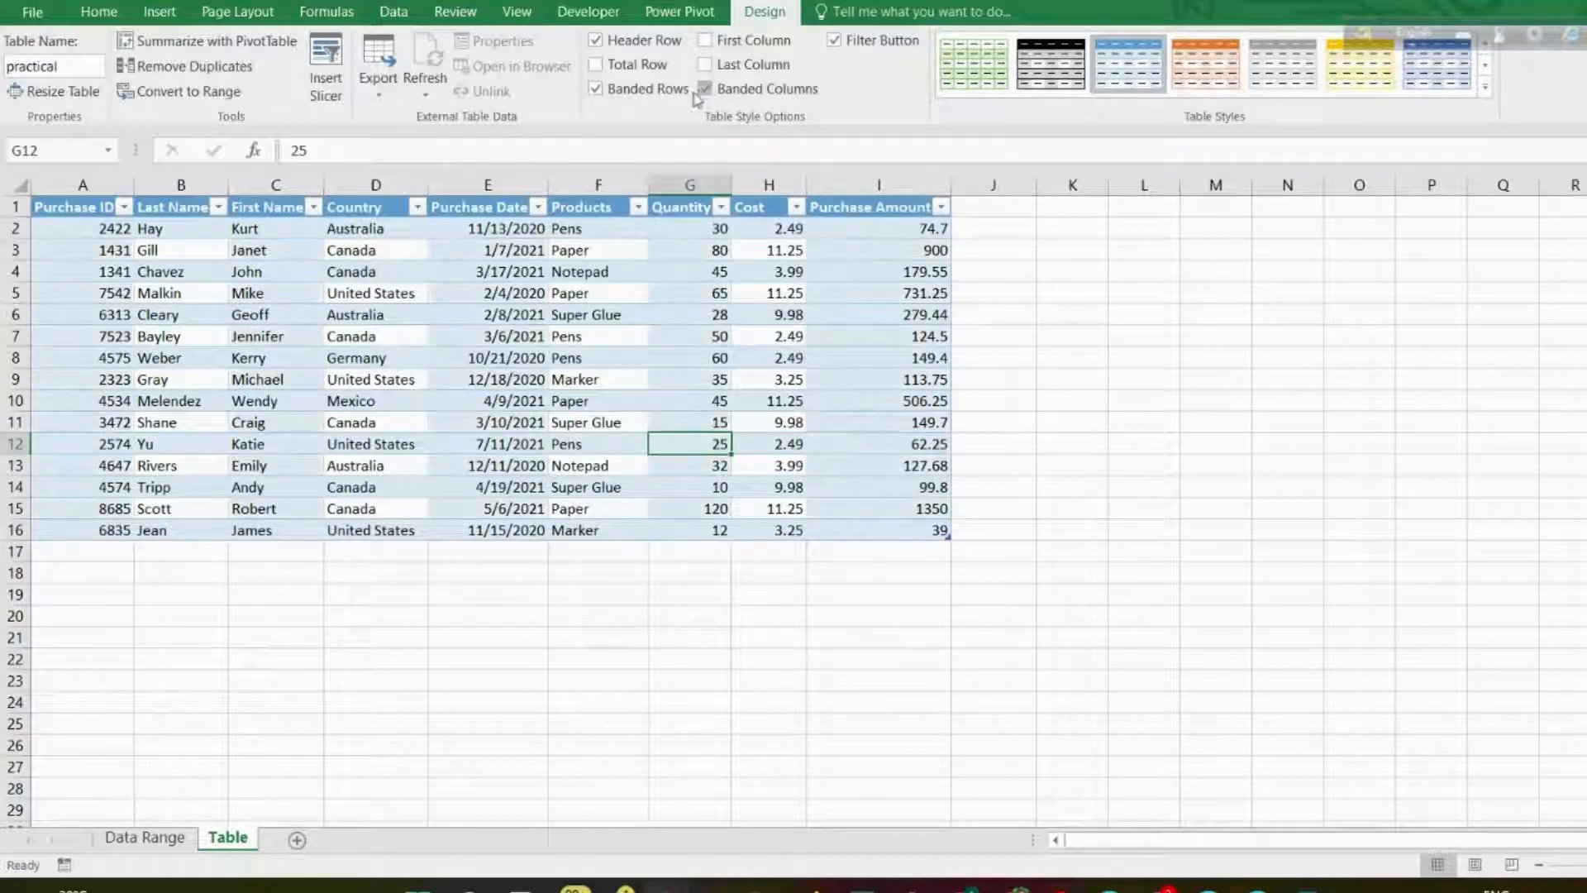
click(704, 88)
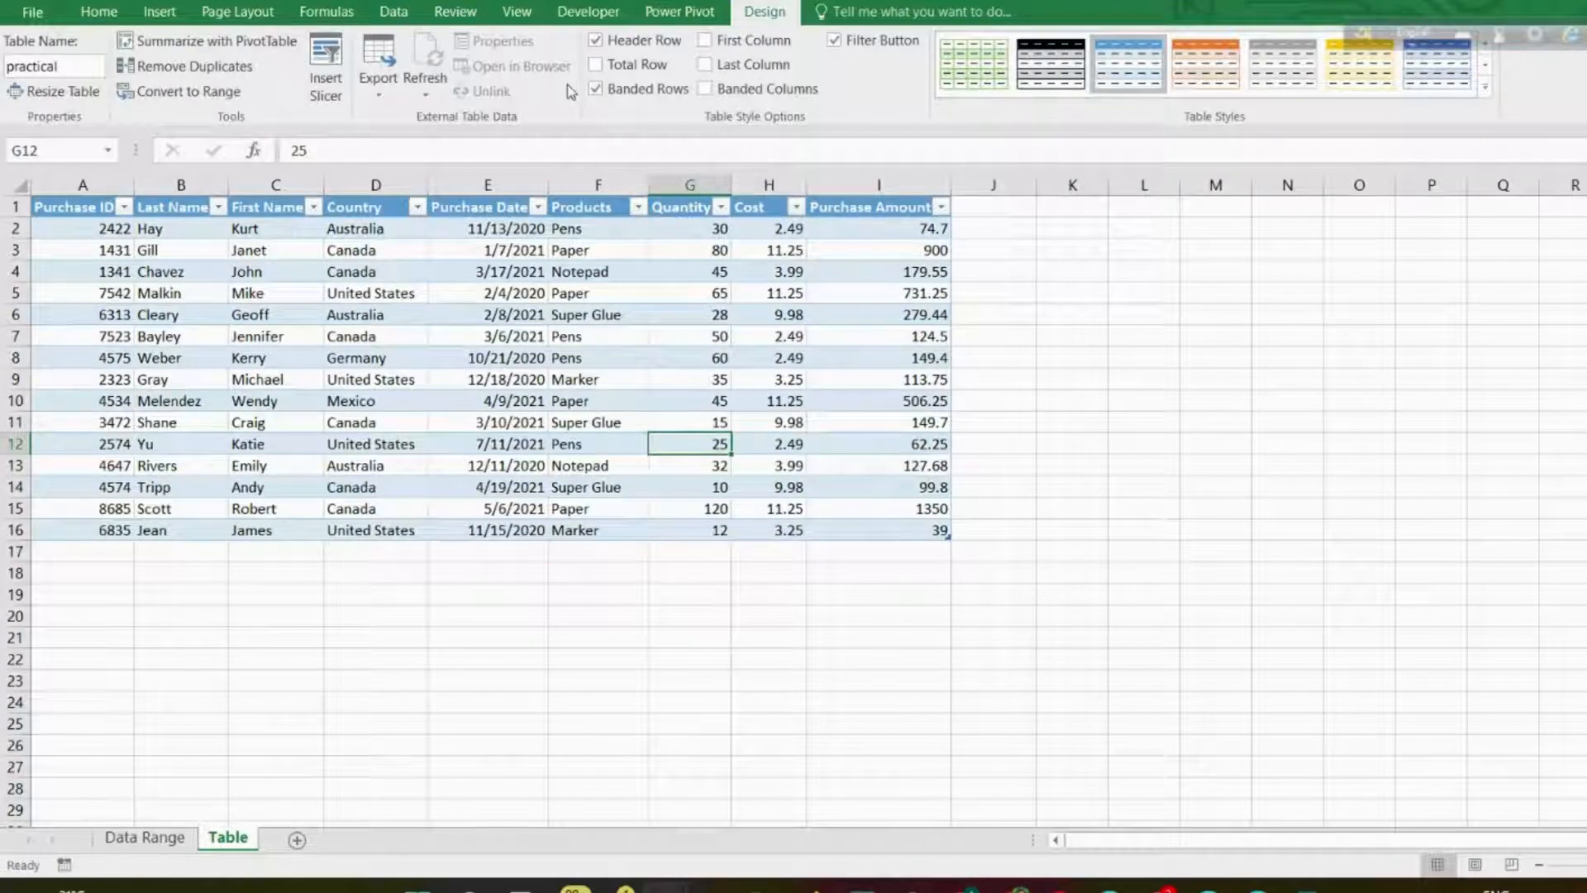
click(597, 64)
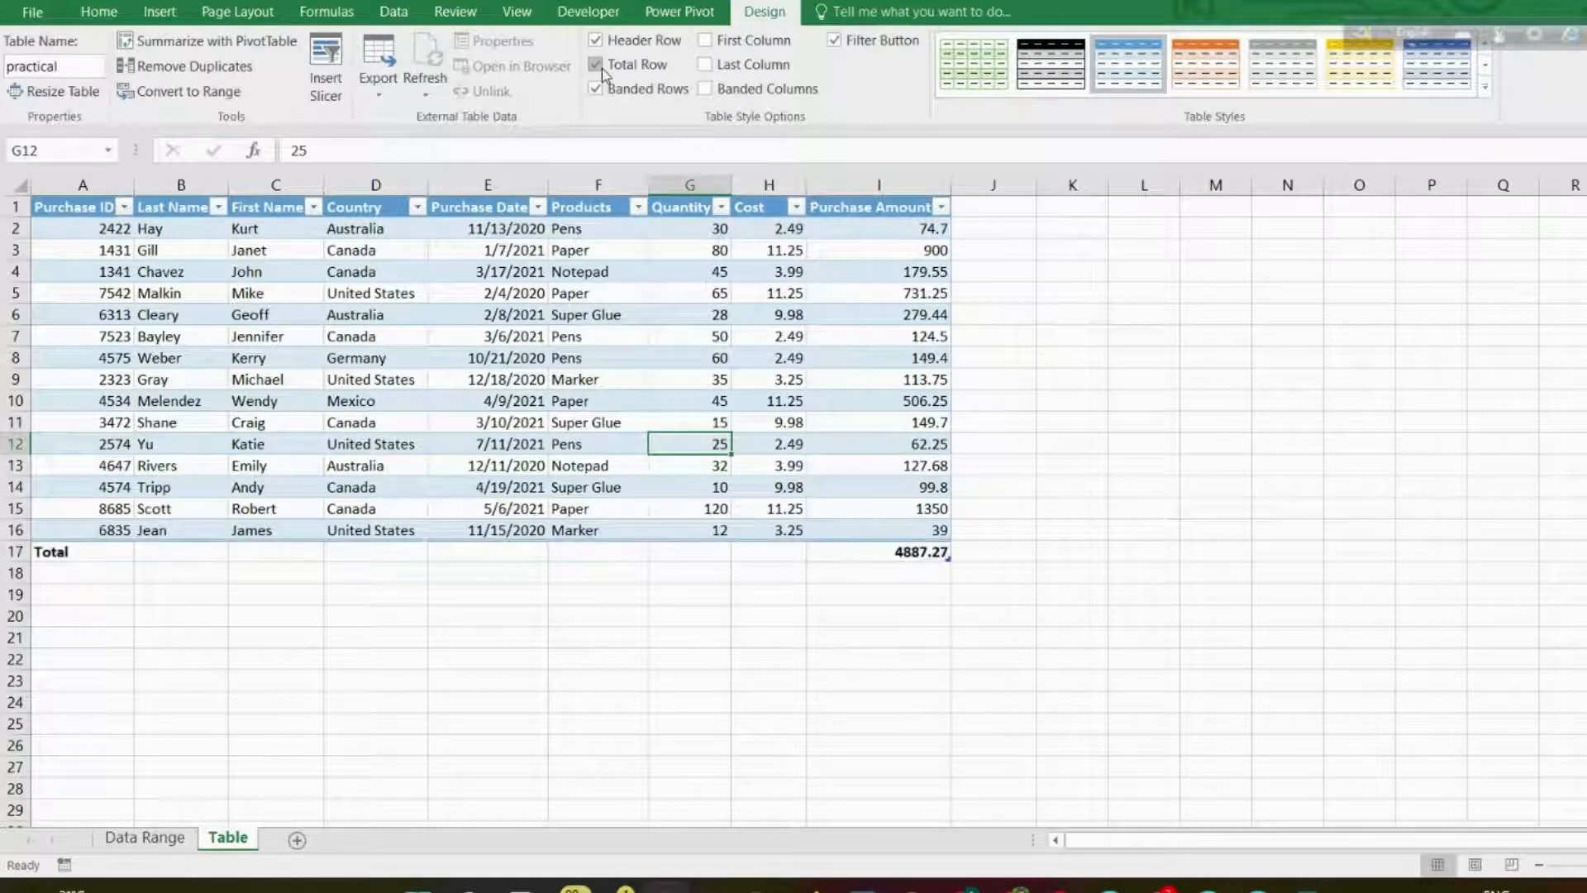
click(597, 64)
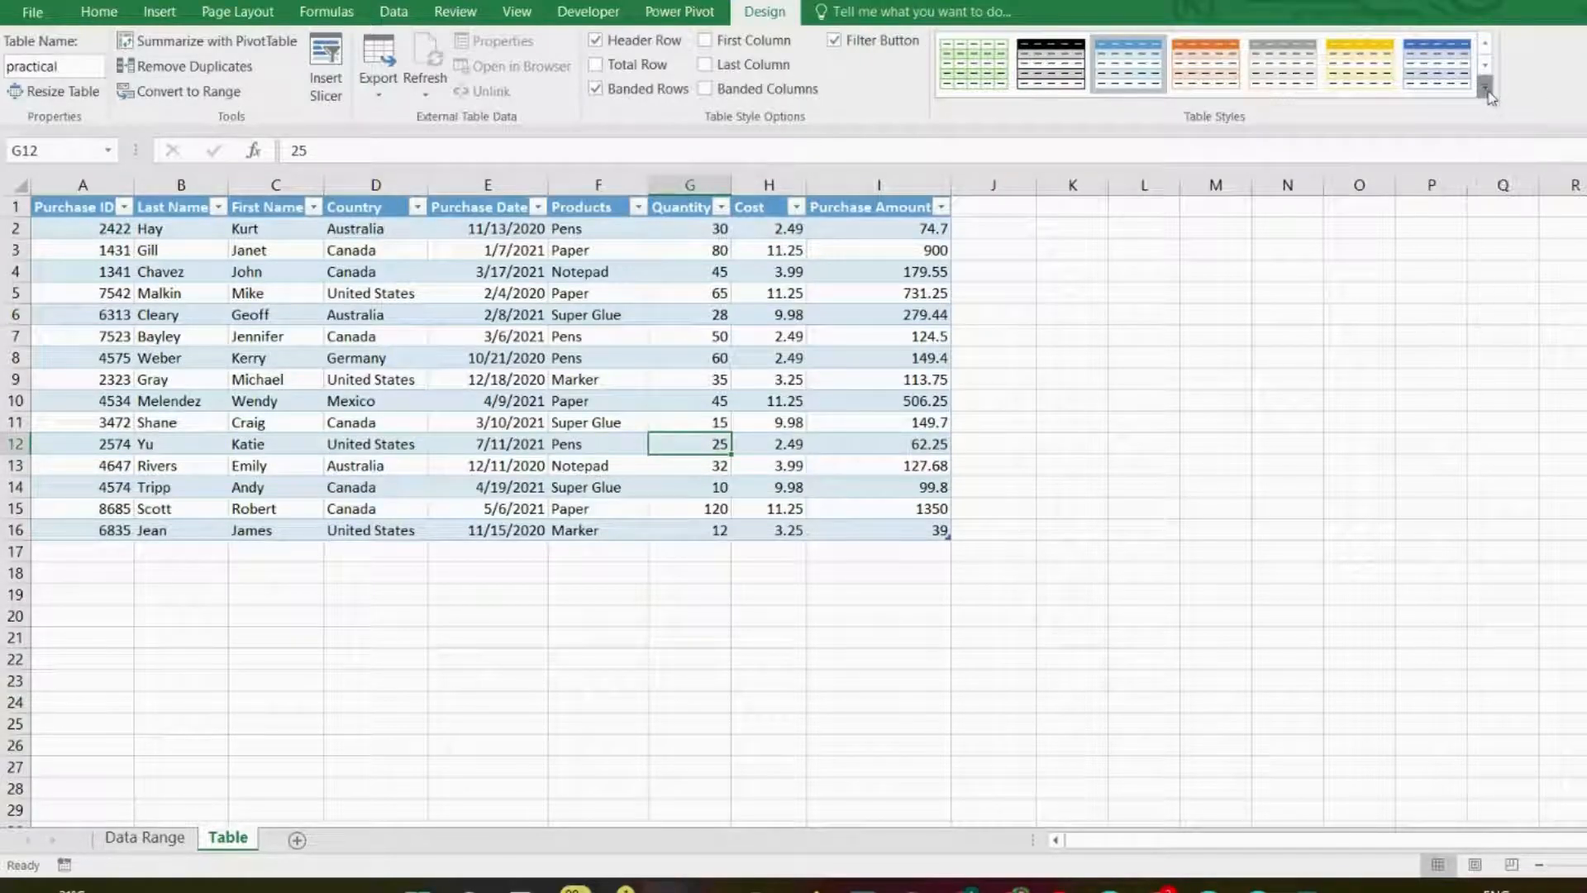
Open the Table Styles gallery and preview a black-header, gray-banded style.
click(1489, 85)
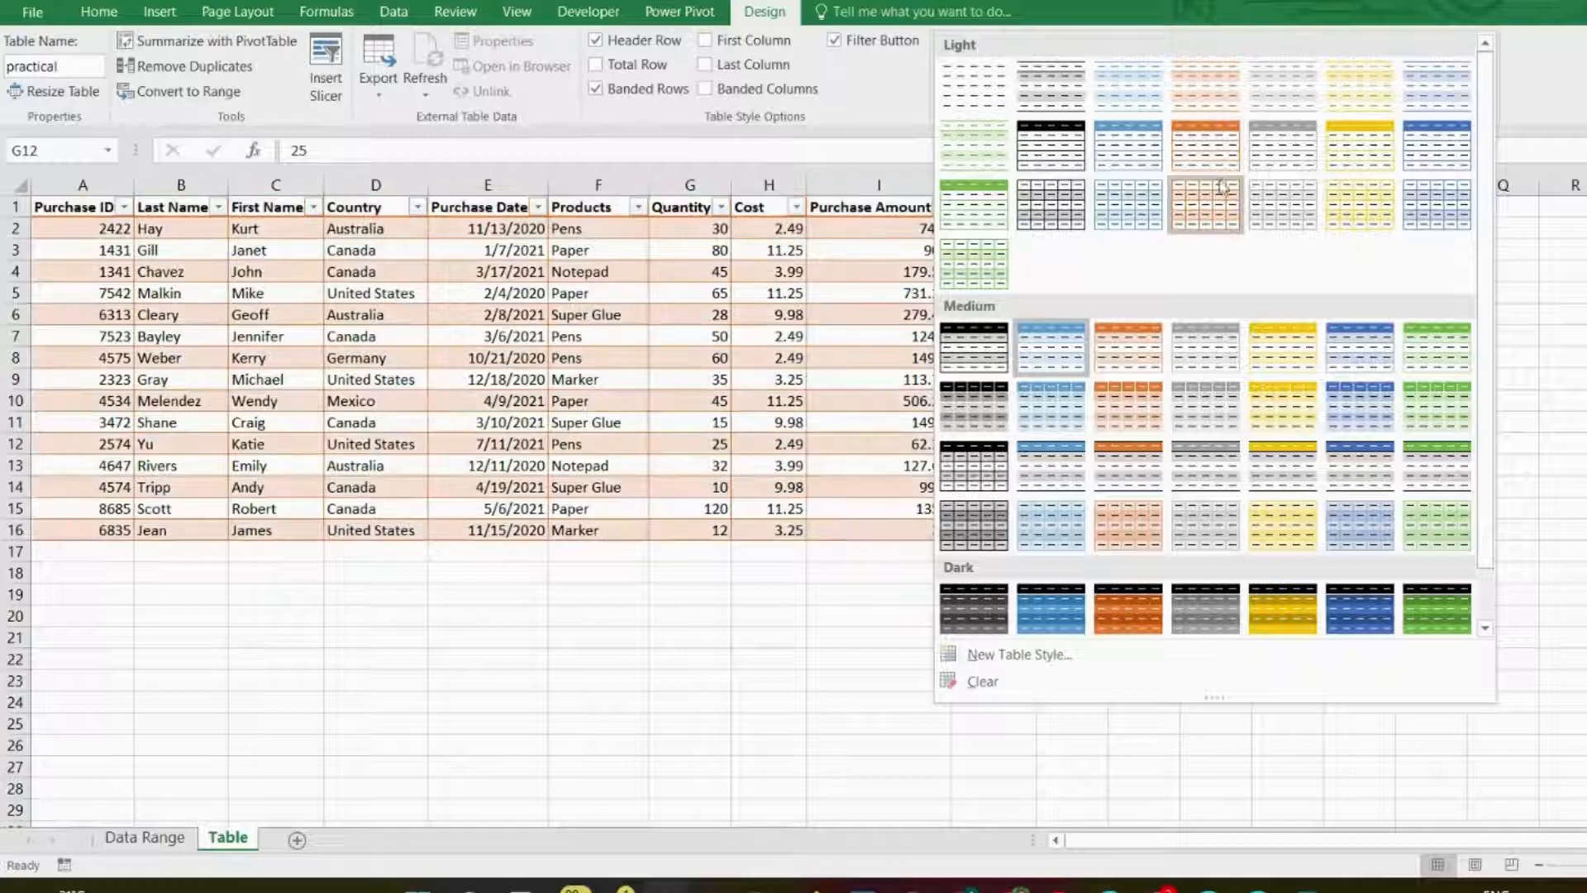
click(972, 348)
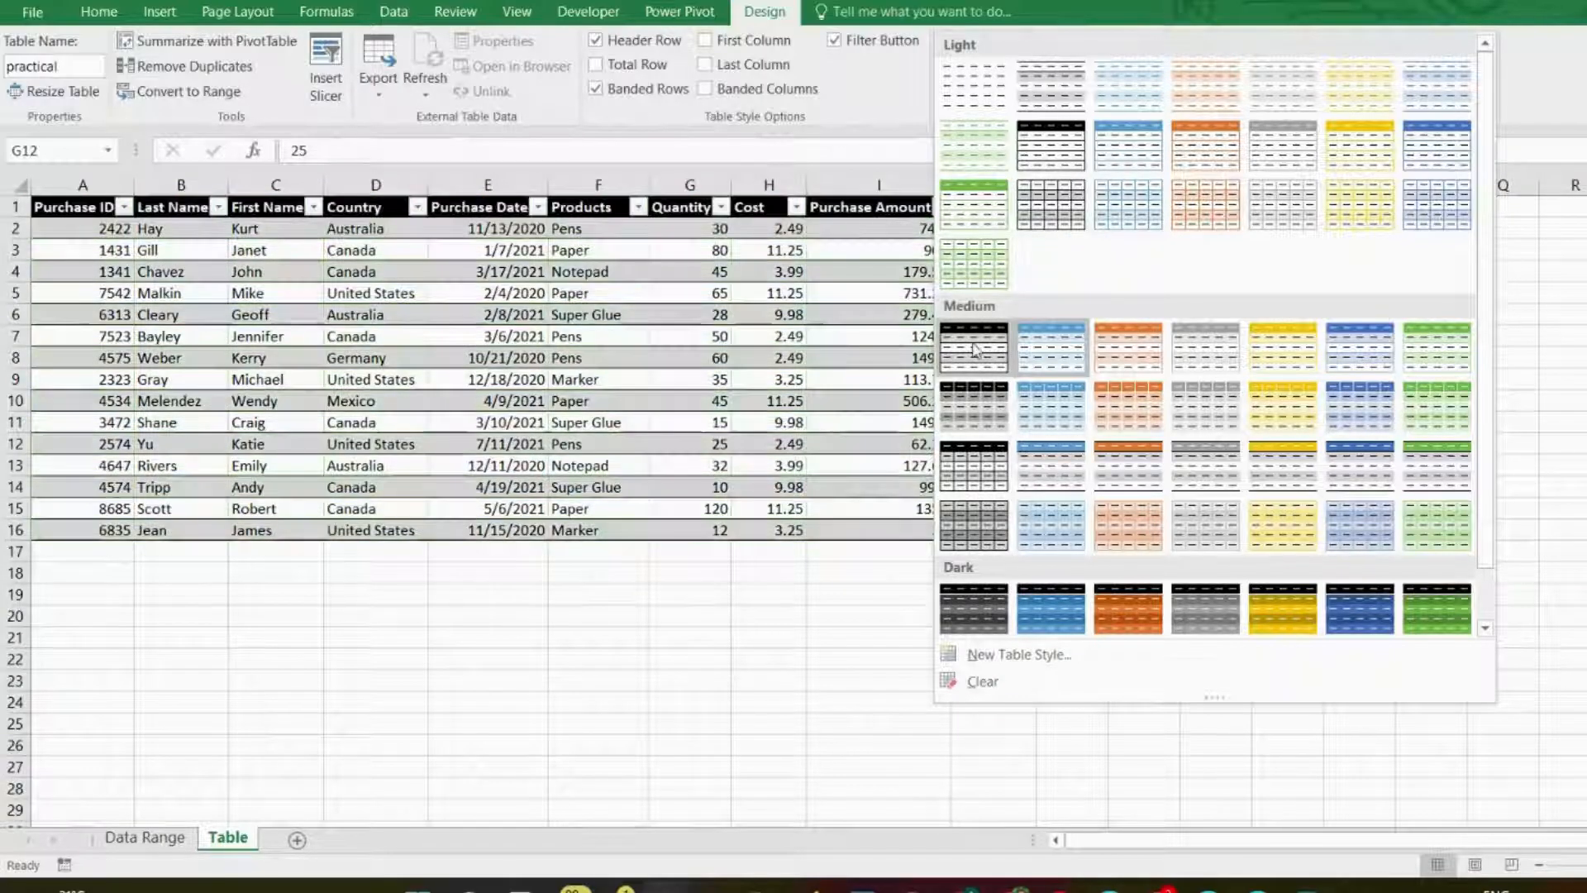
mouse_move(1205, 466)
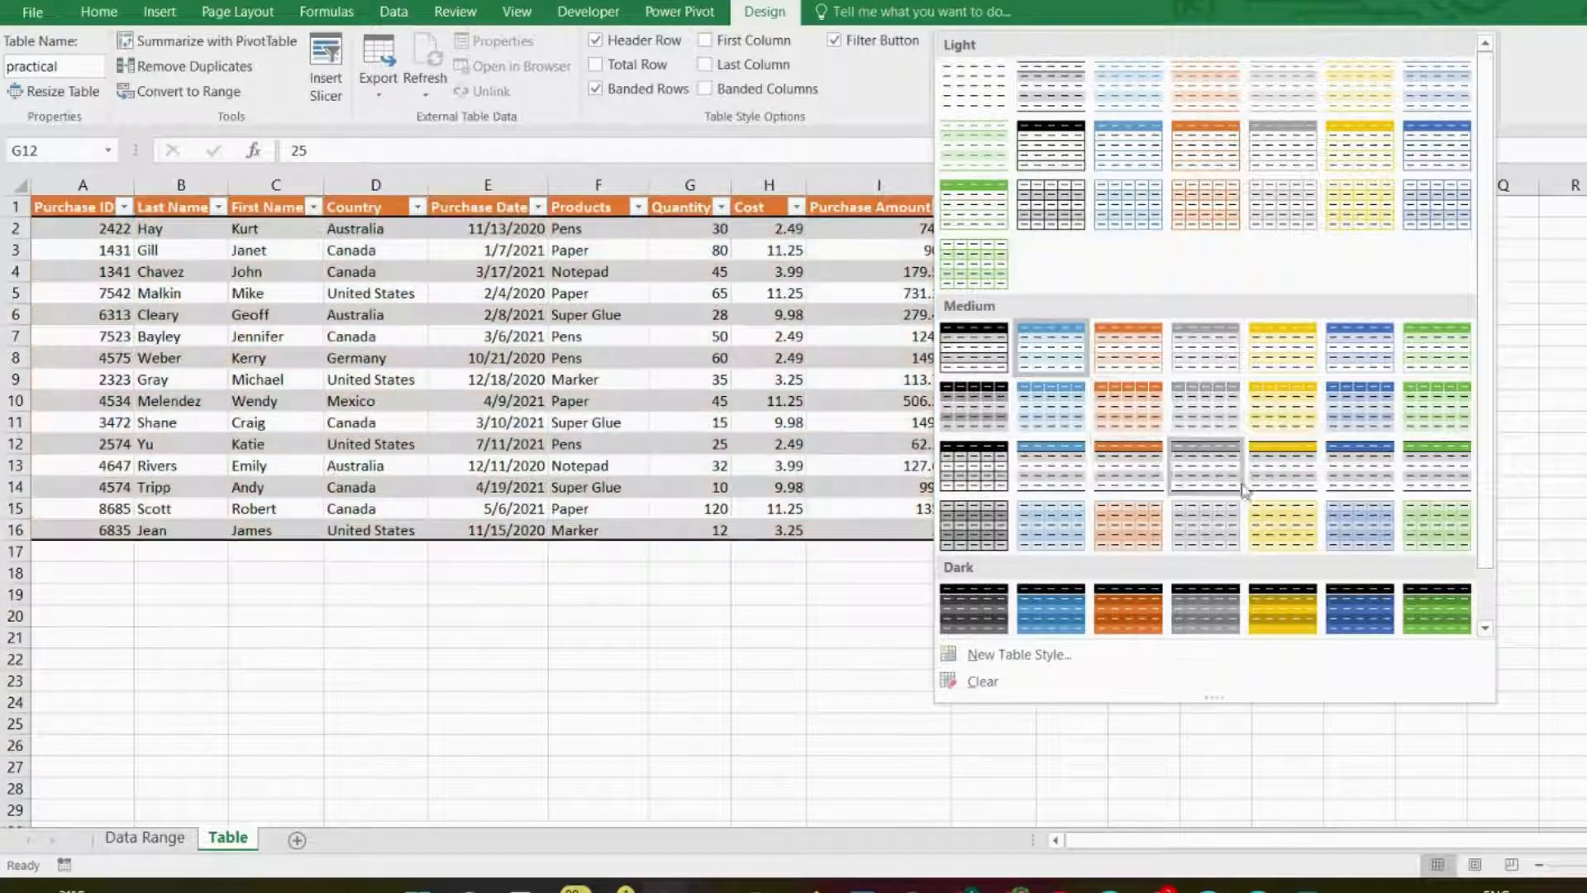
mouse_move(1126, 609)
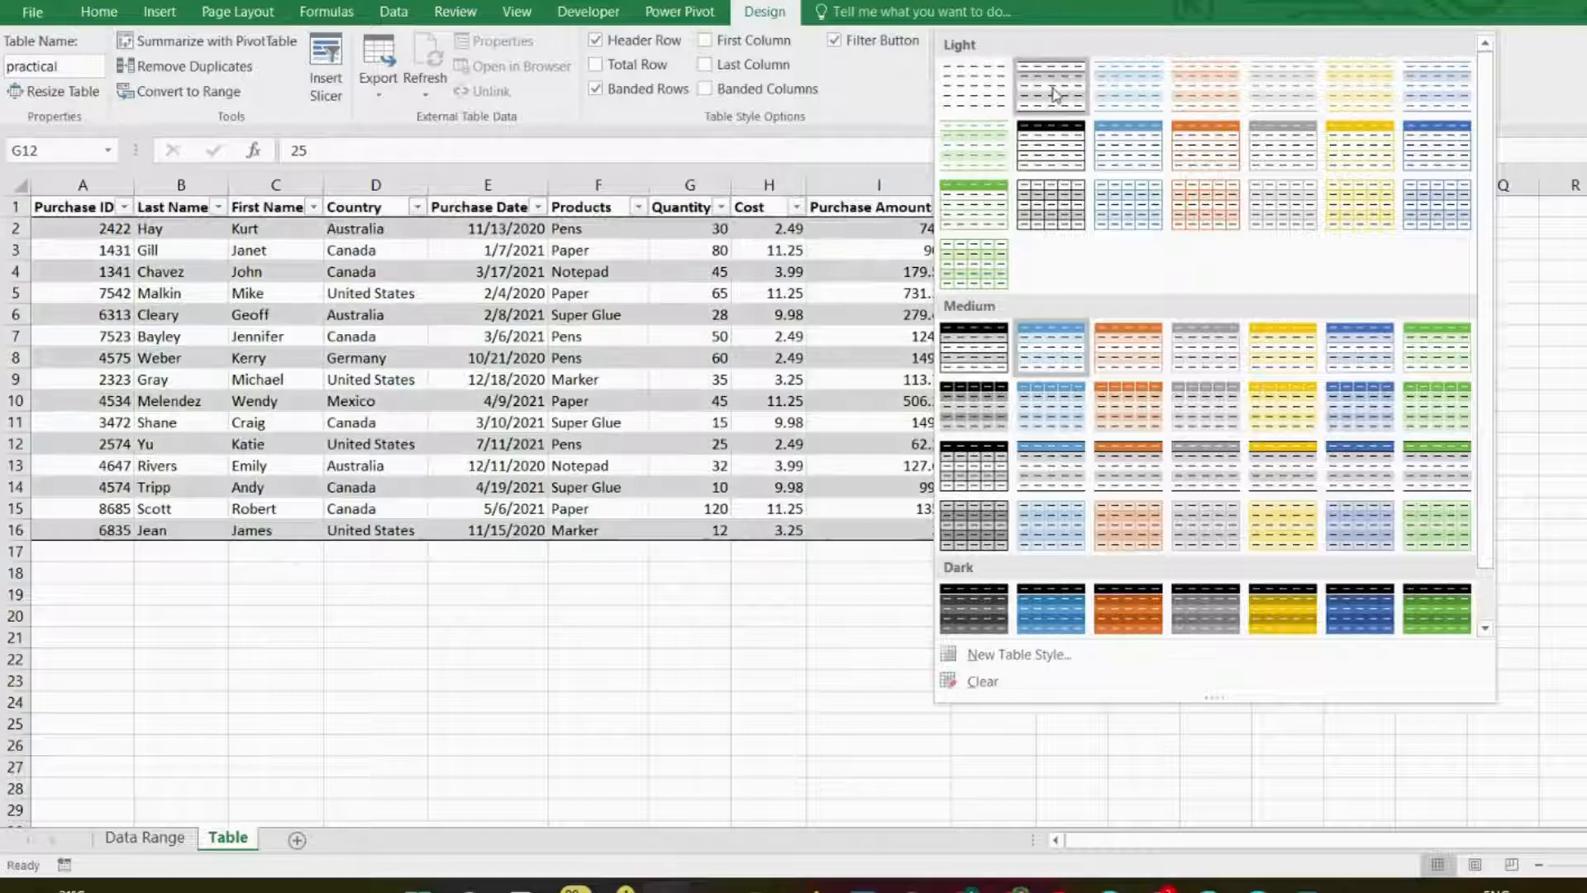
mouse_move(1205, 86)
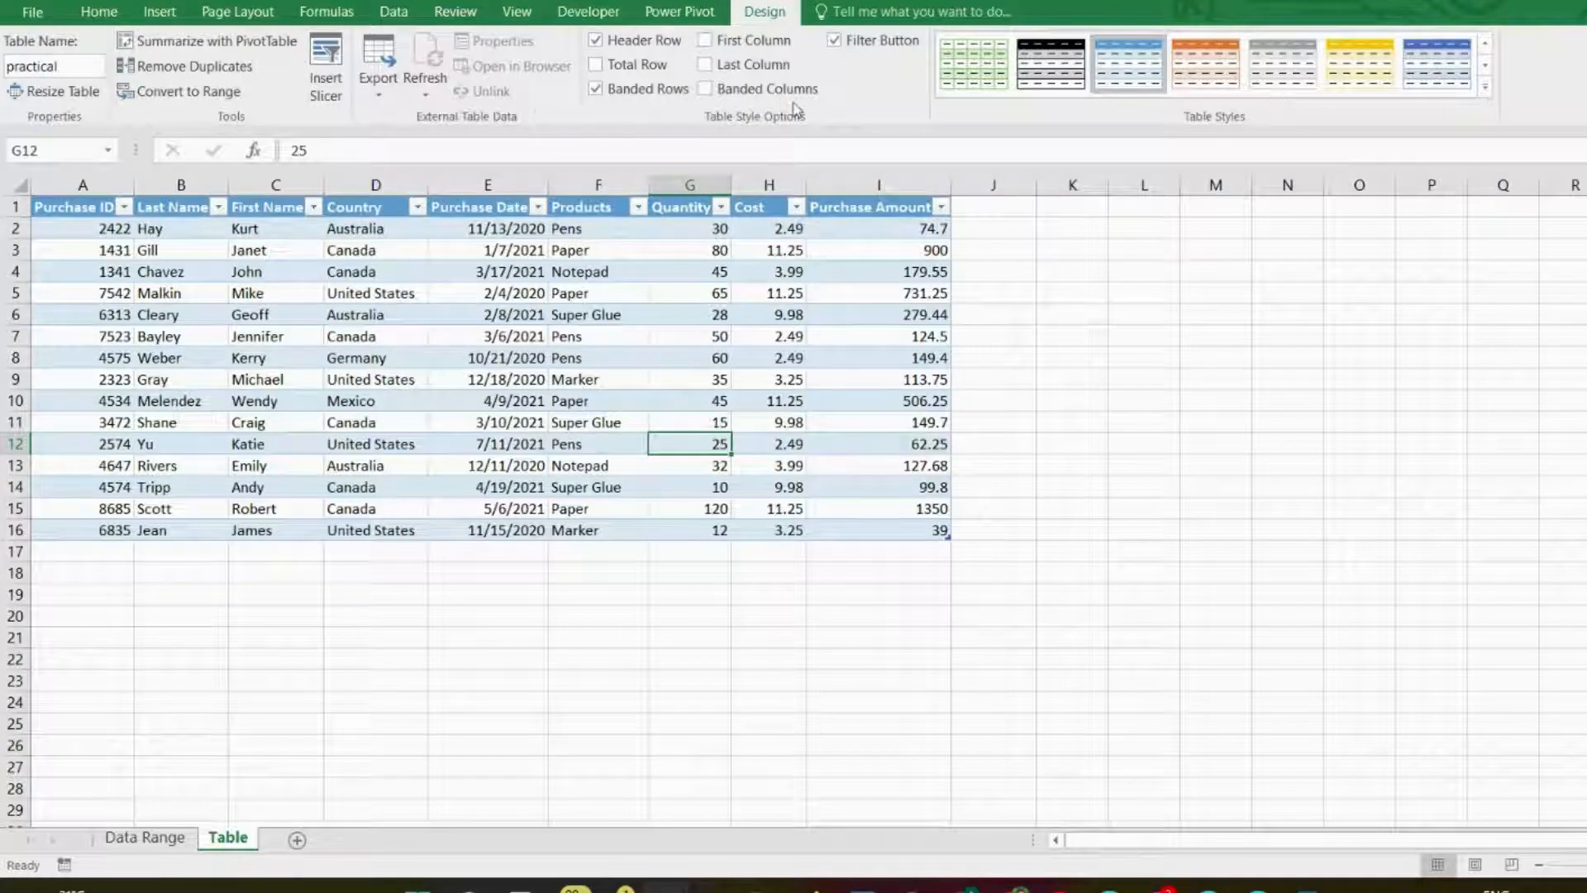
mouse_move(461, 245)
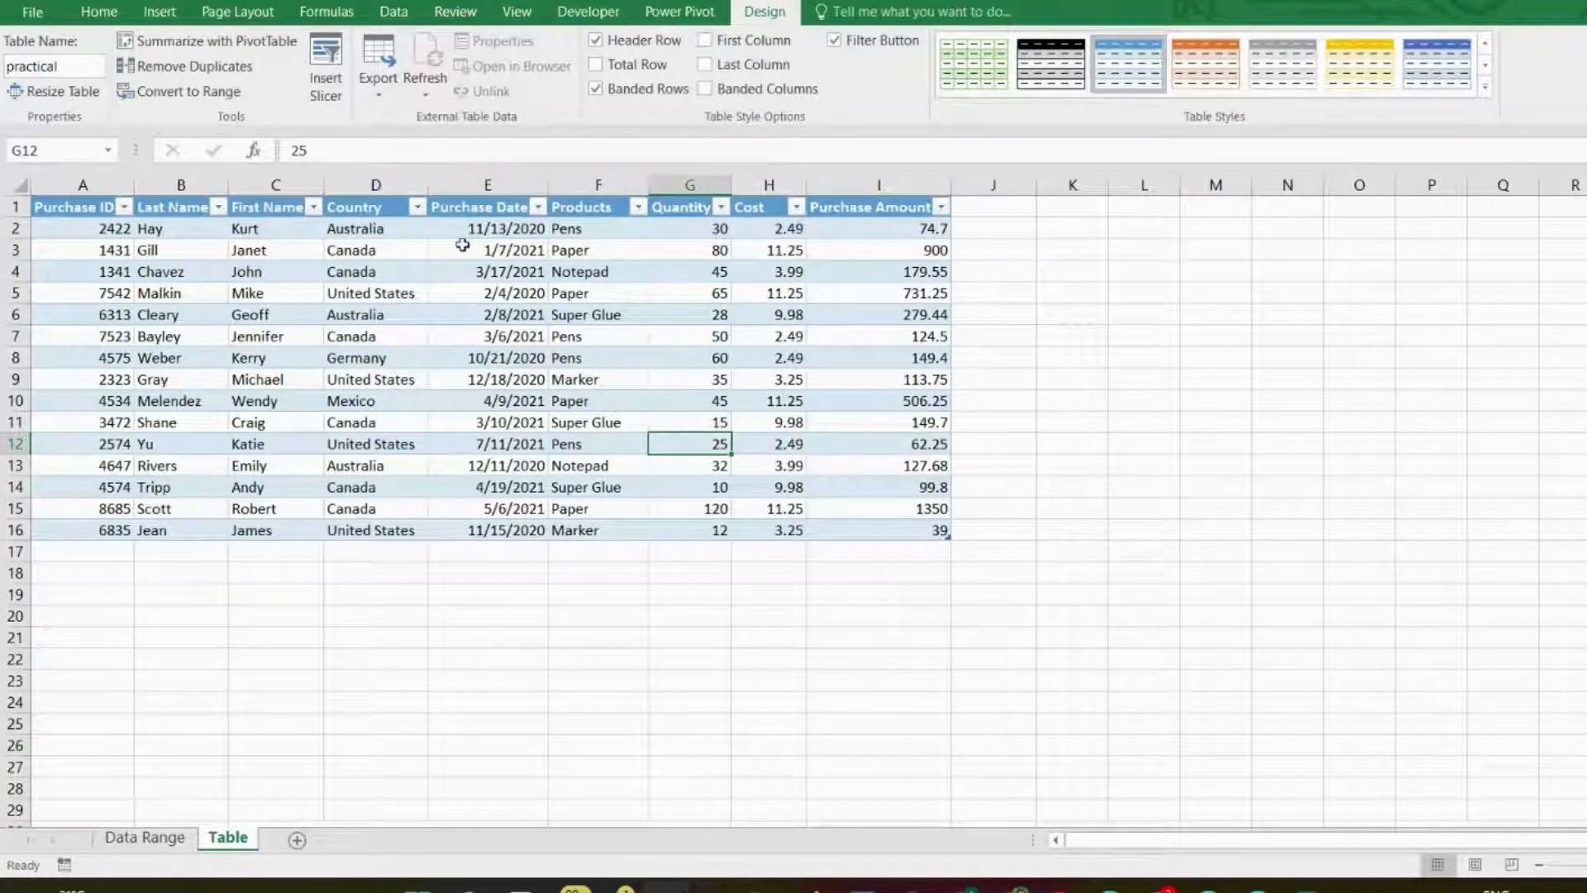
mouse_move(481, 197)
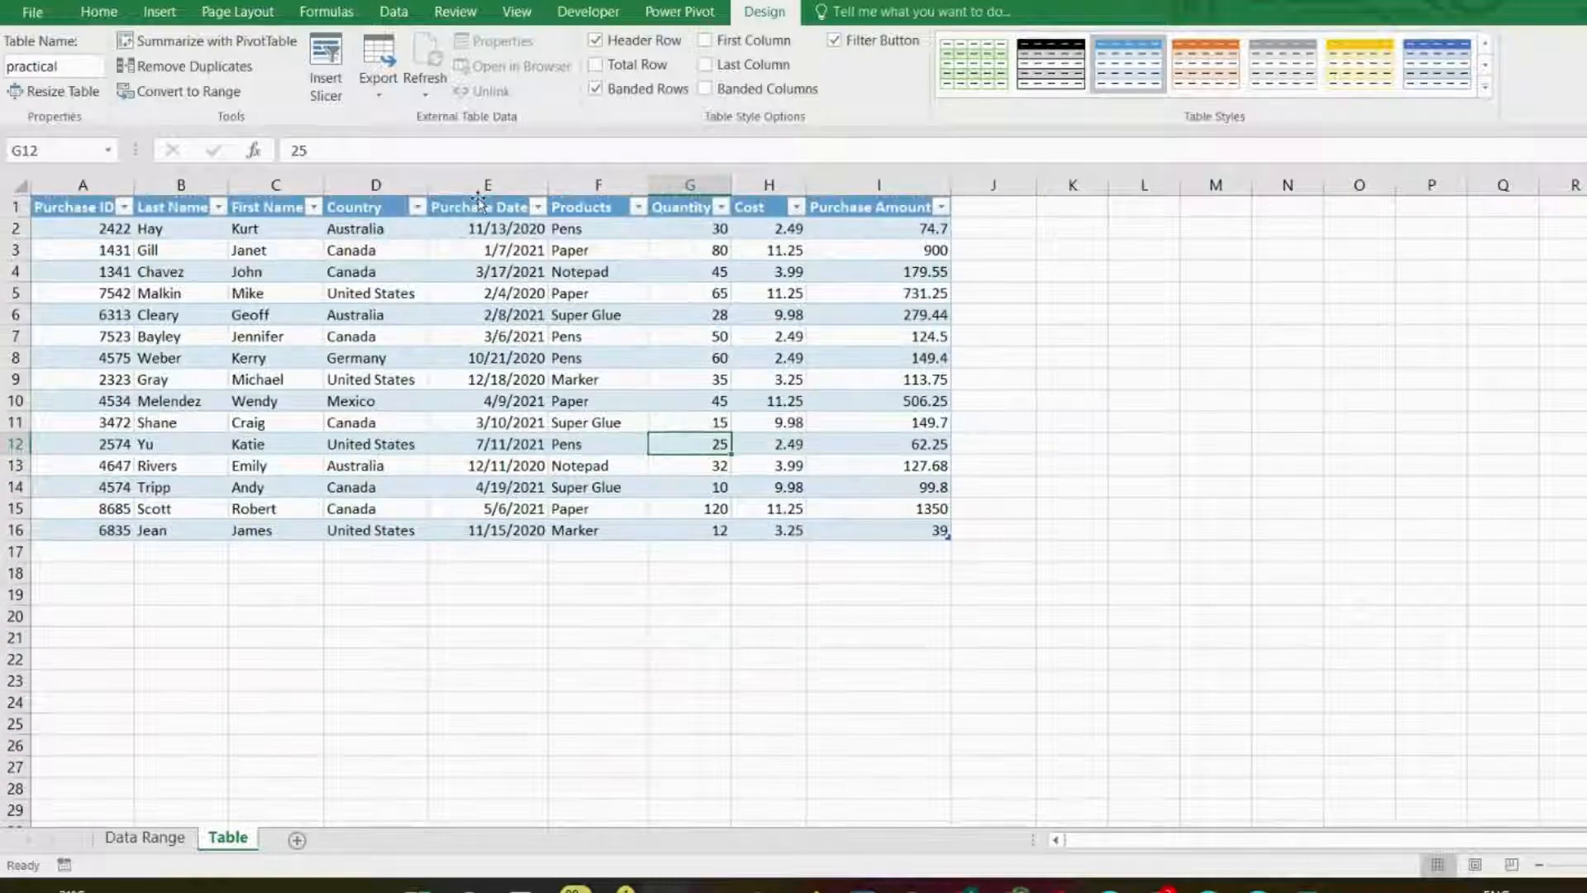
scroll(down, 3)
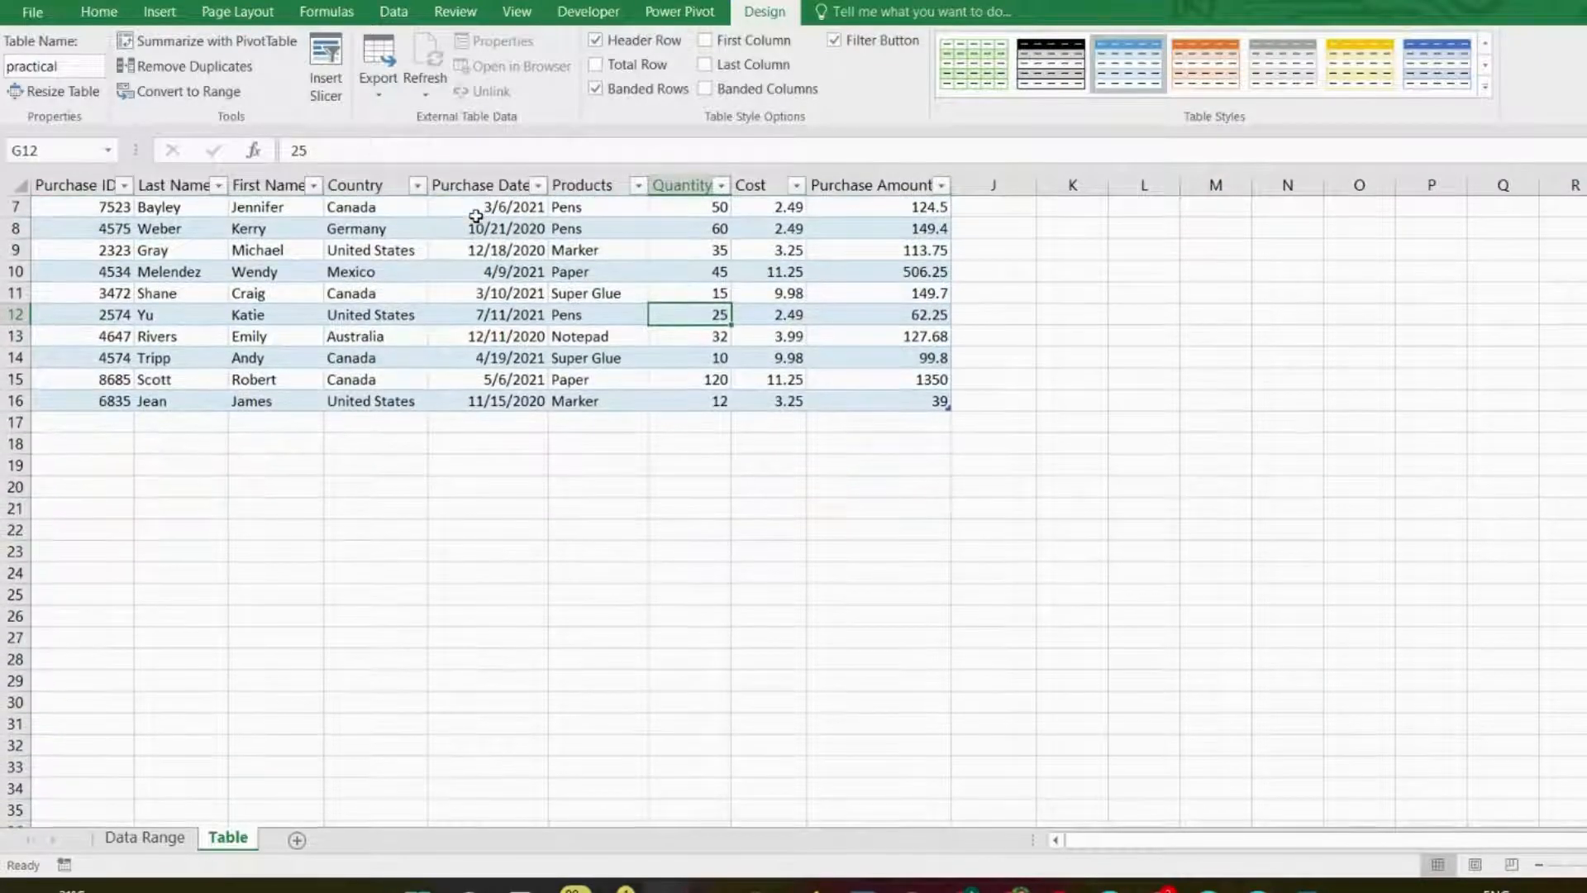
scroll(down, 3)
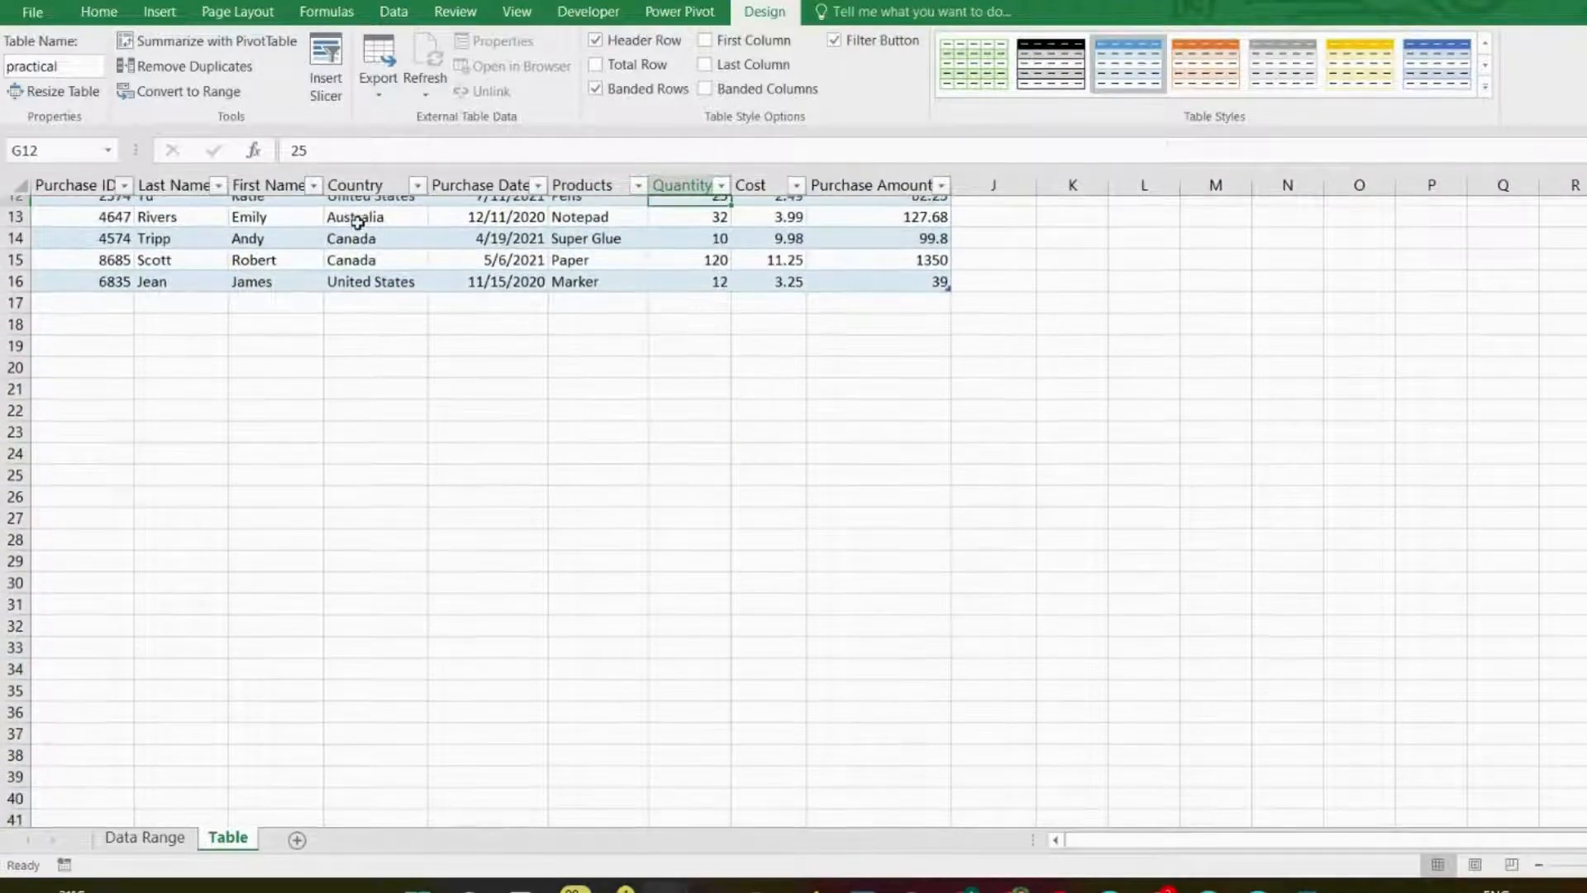
scroll(up, 3)
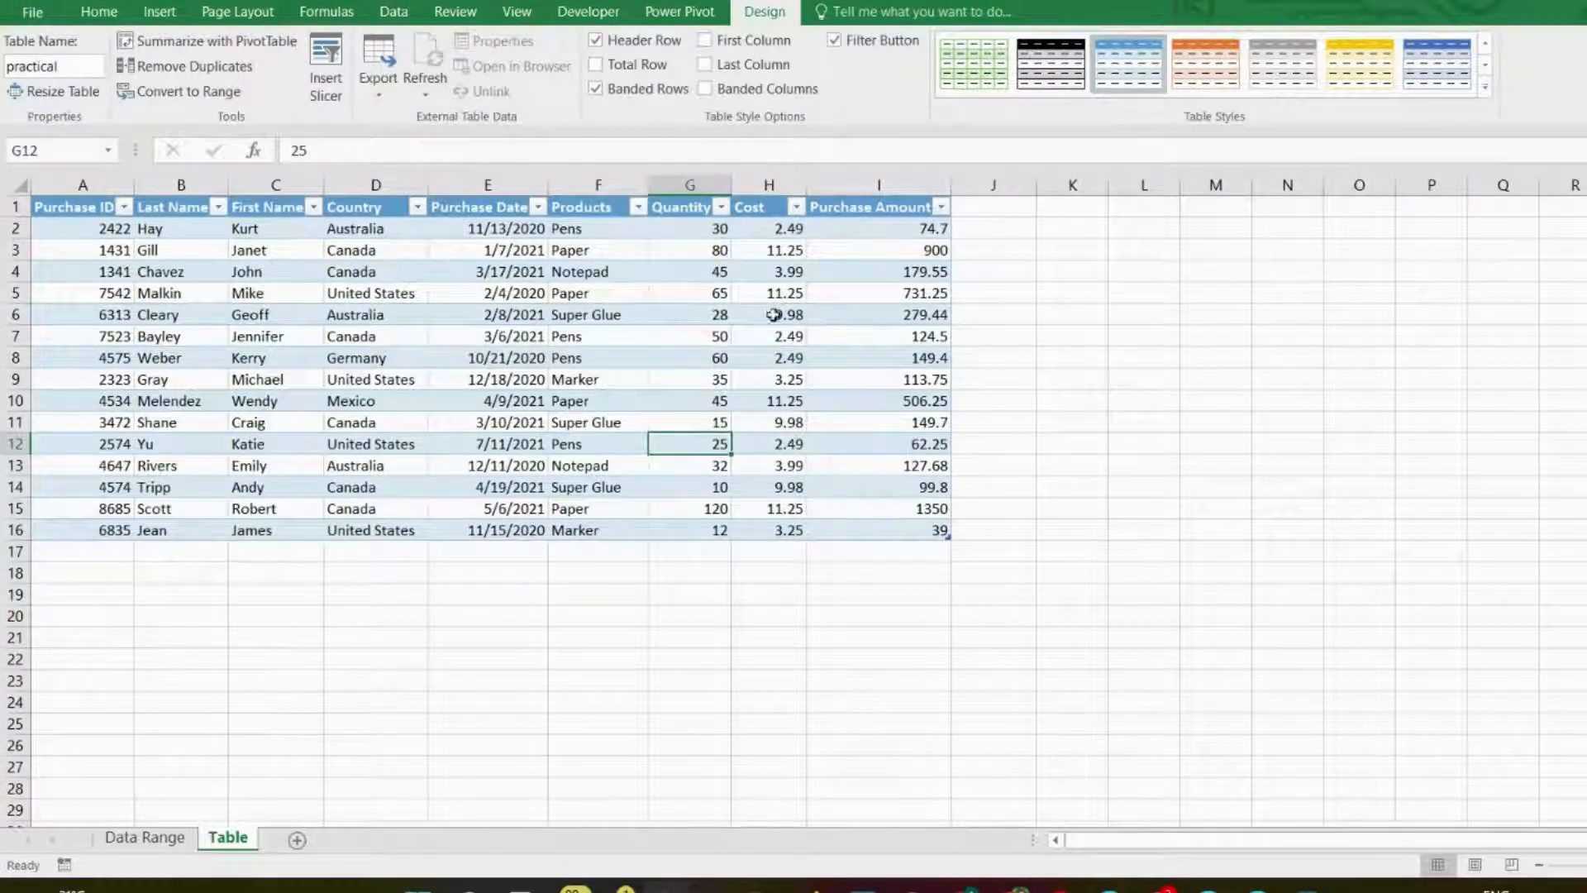
mouse_move(769, 330)
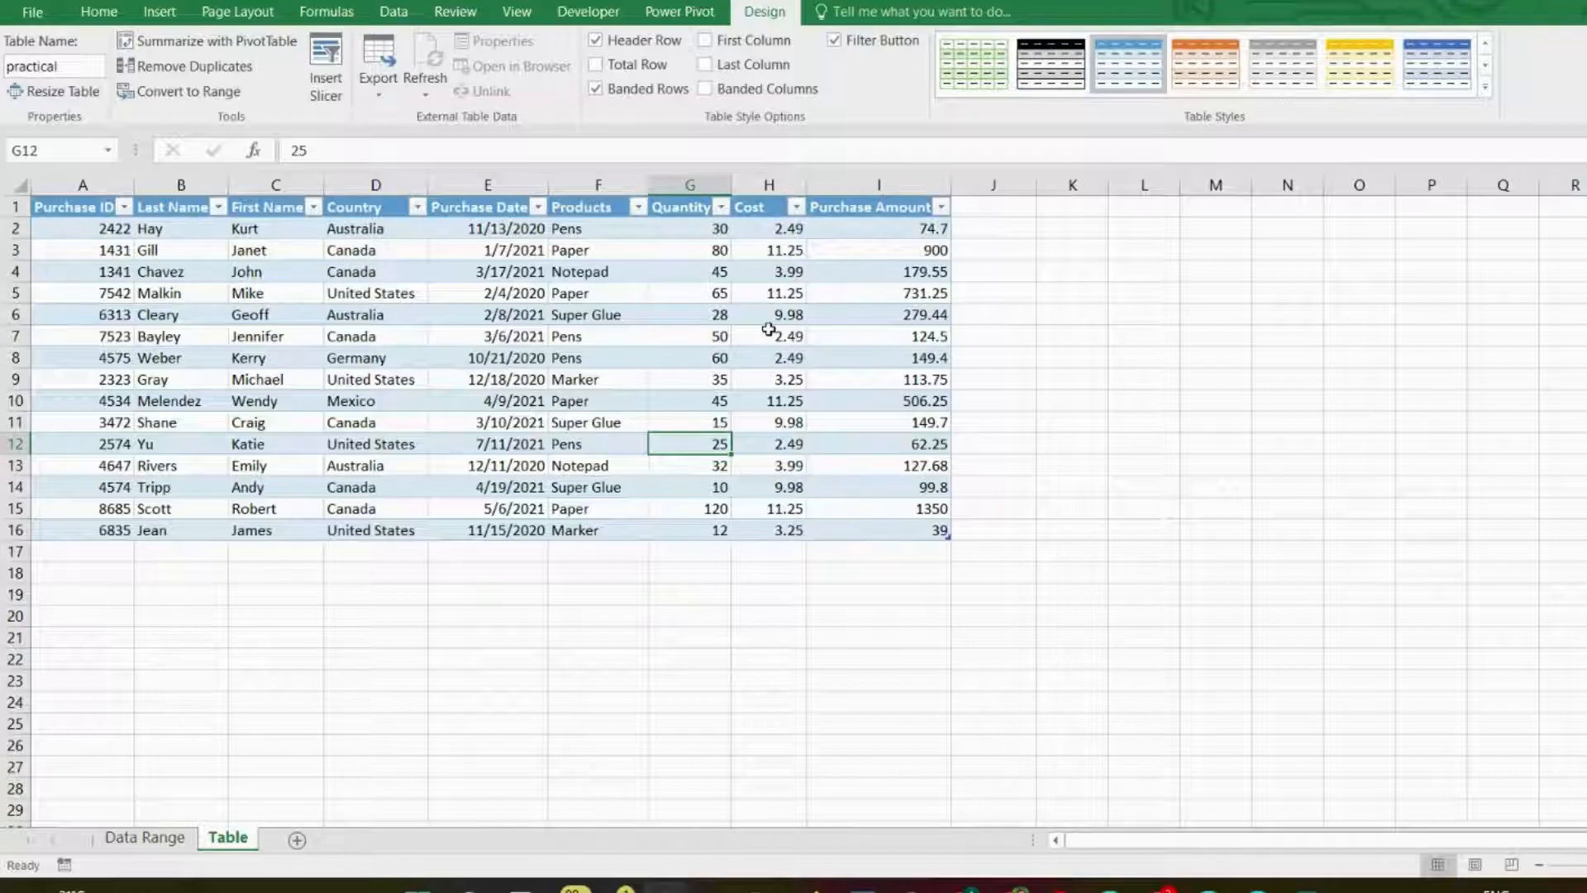
click(562, 89)
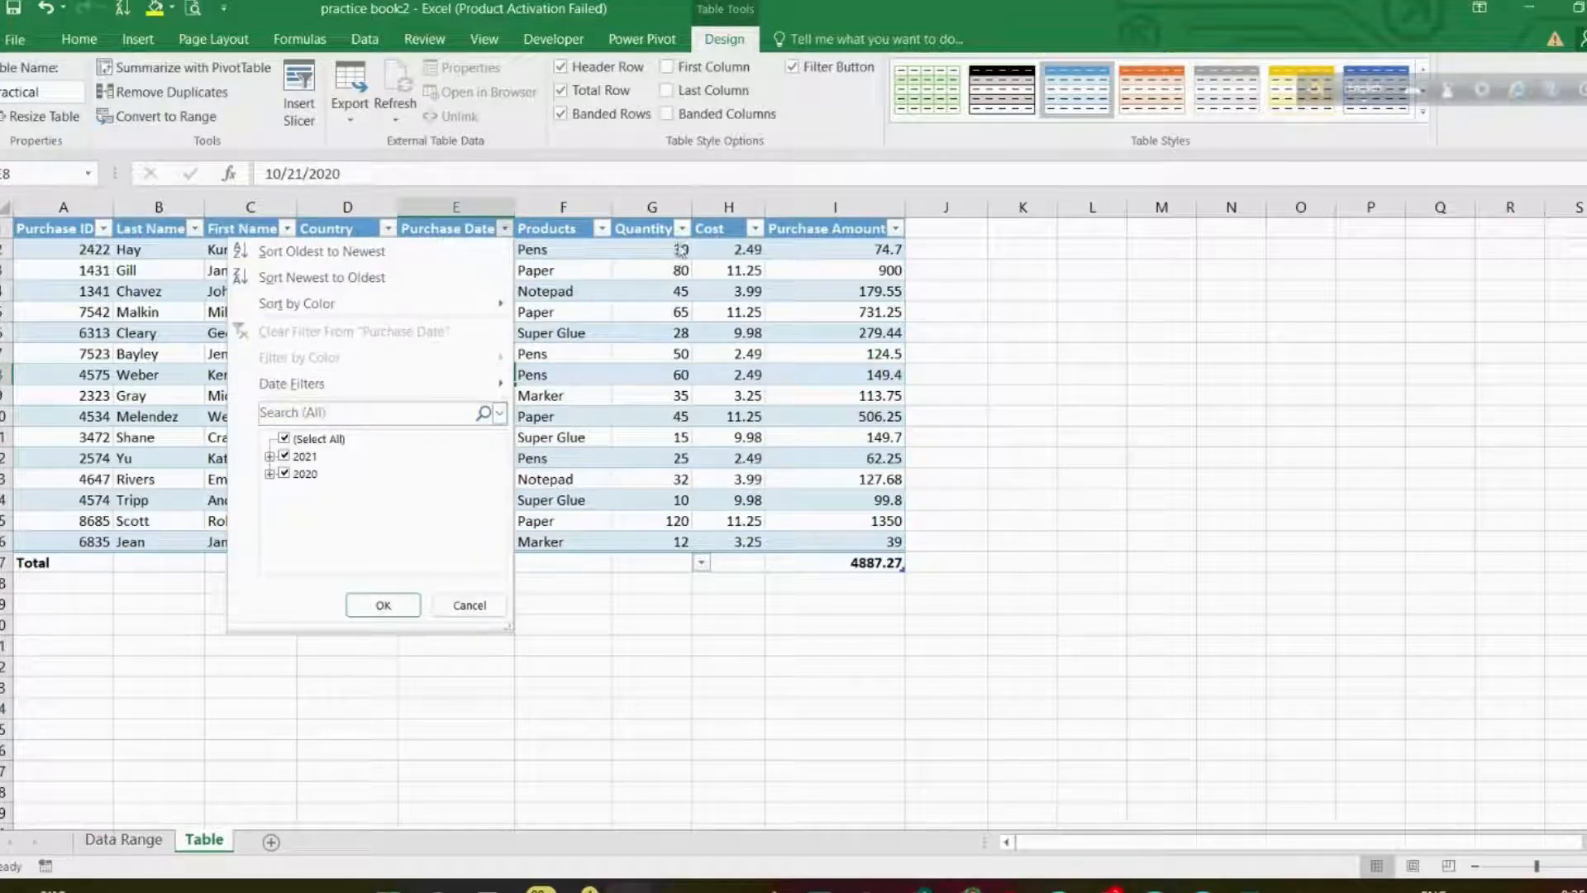
click(682, 228)
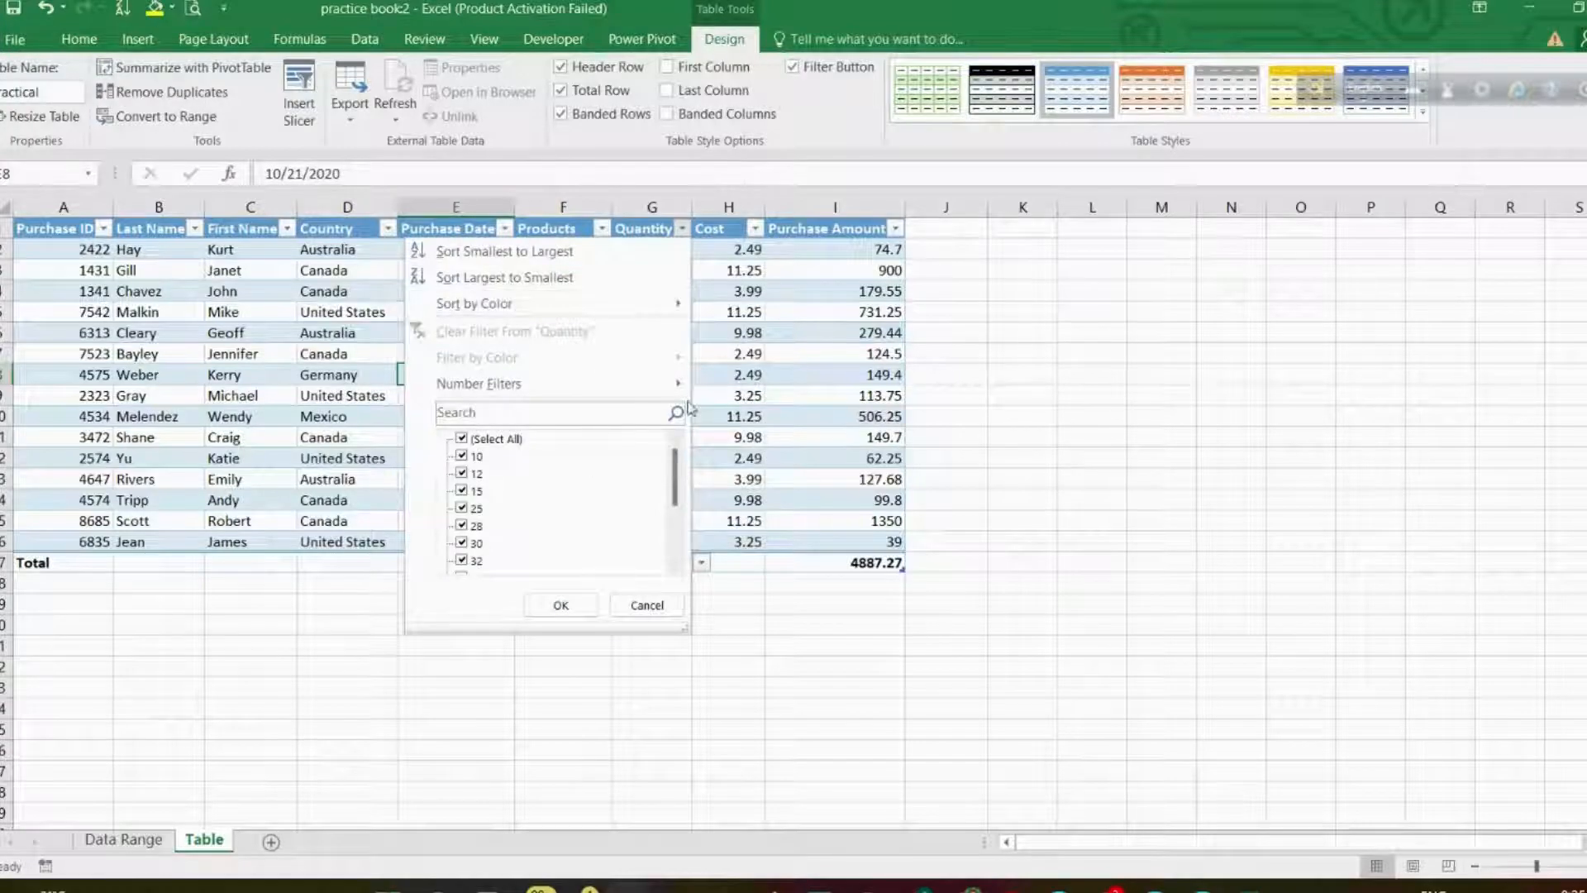
click(561, 605)
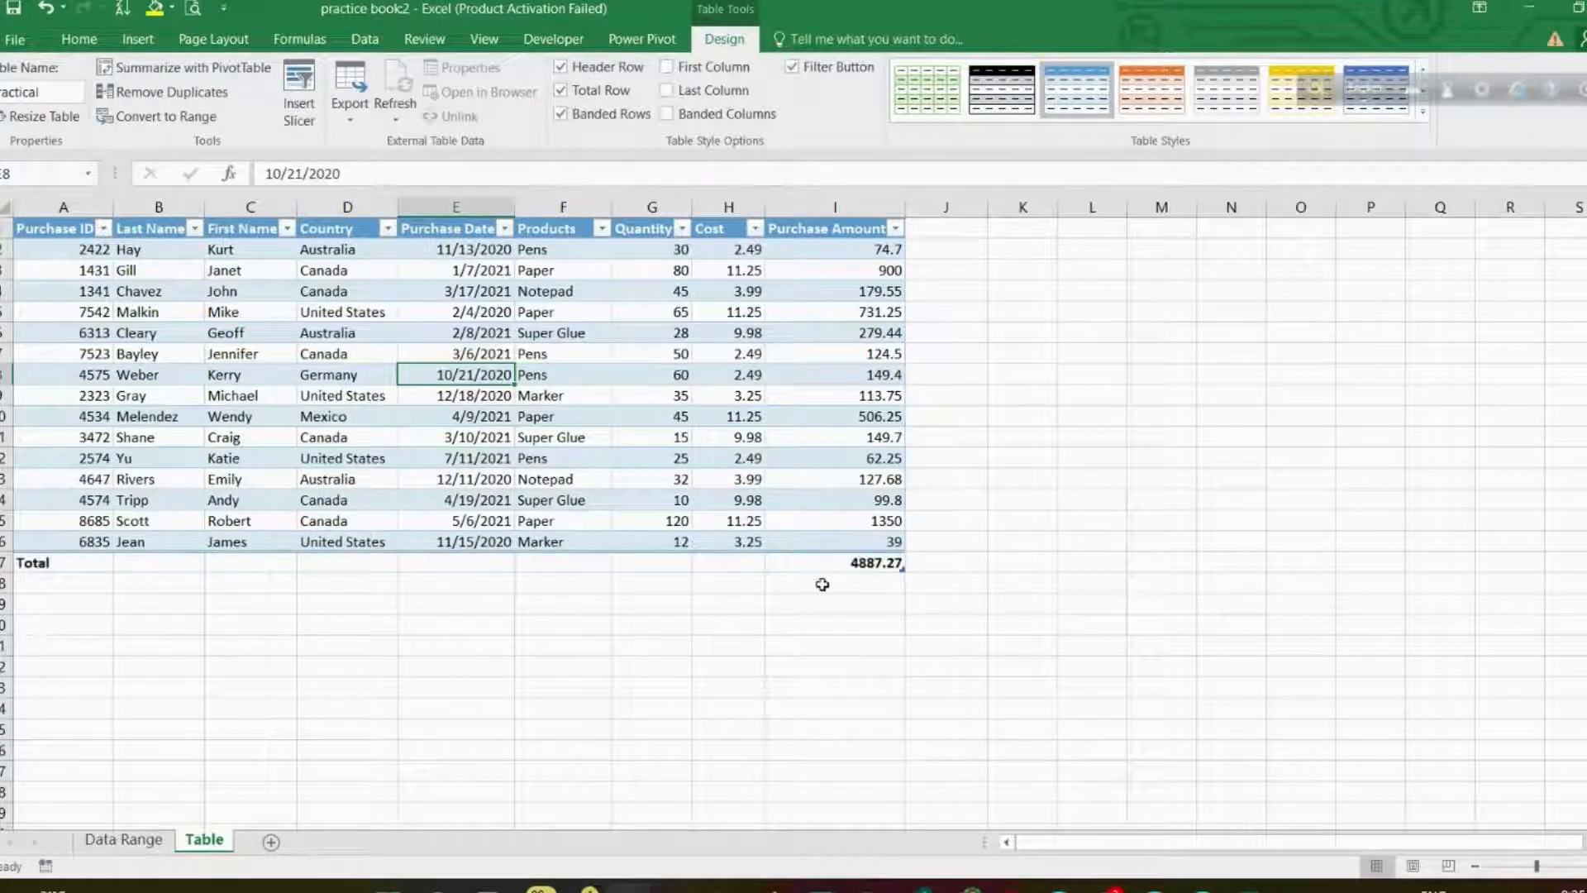
click(651, 562)
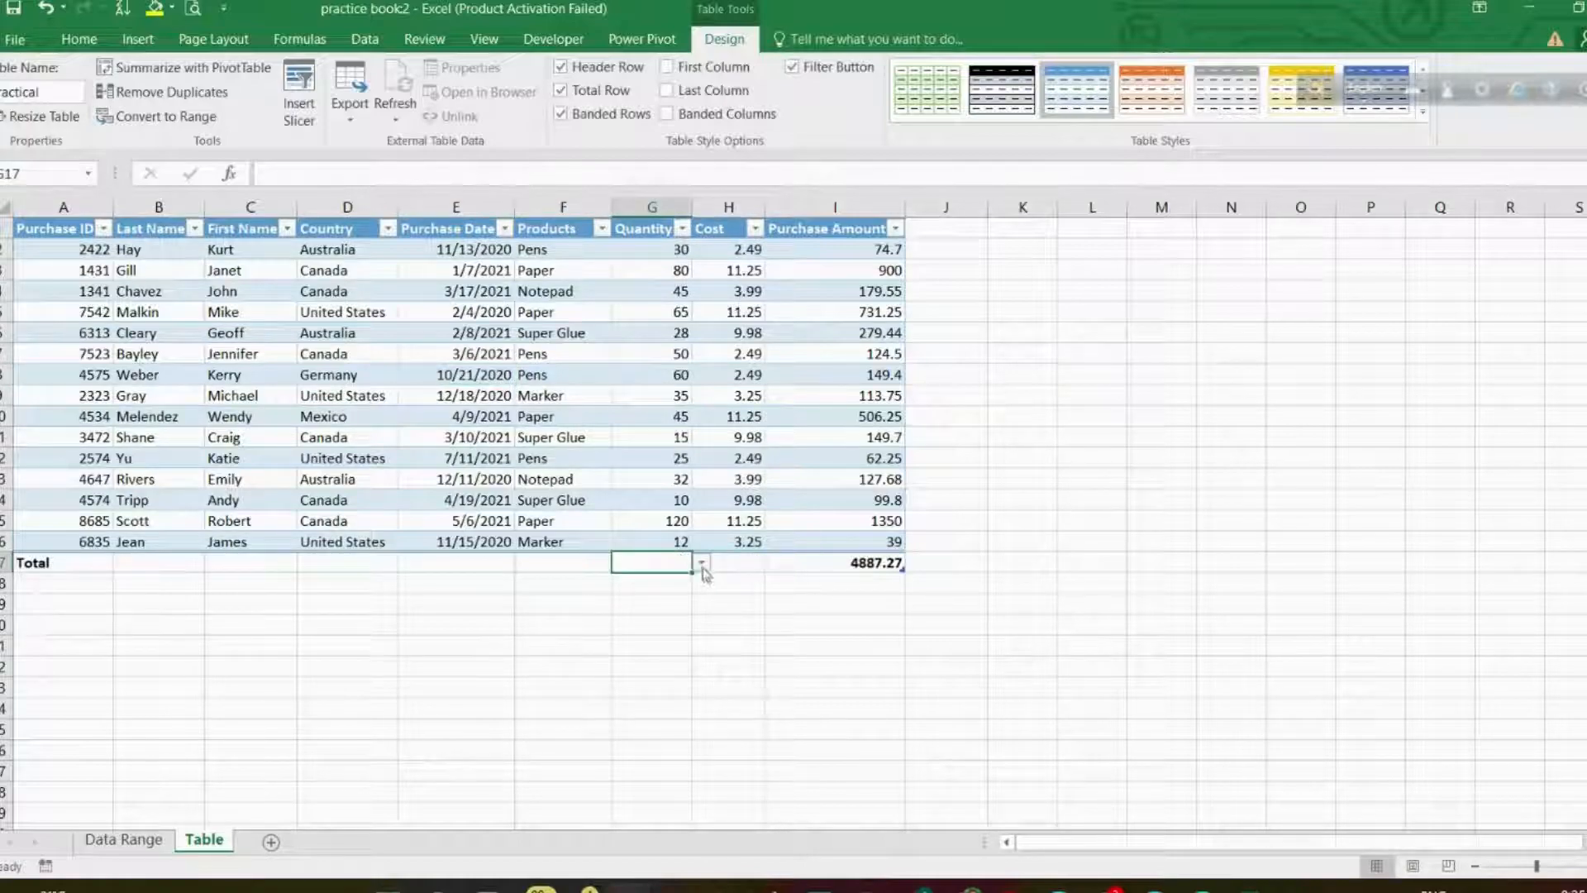
click(701, 562)
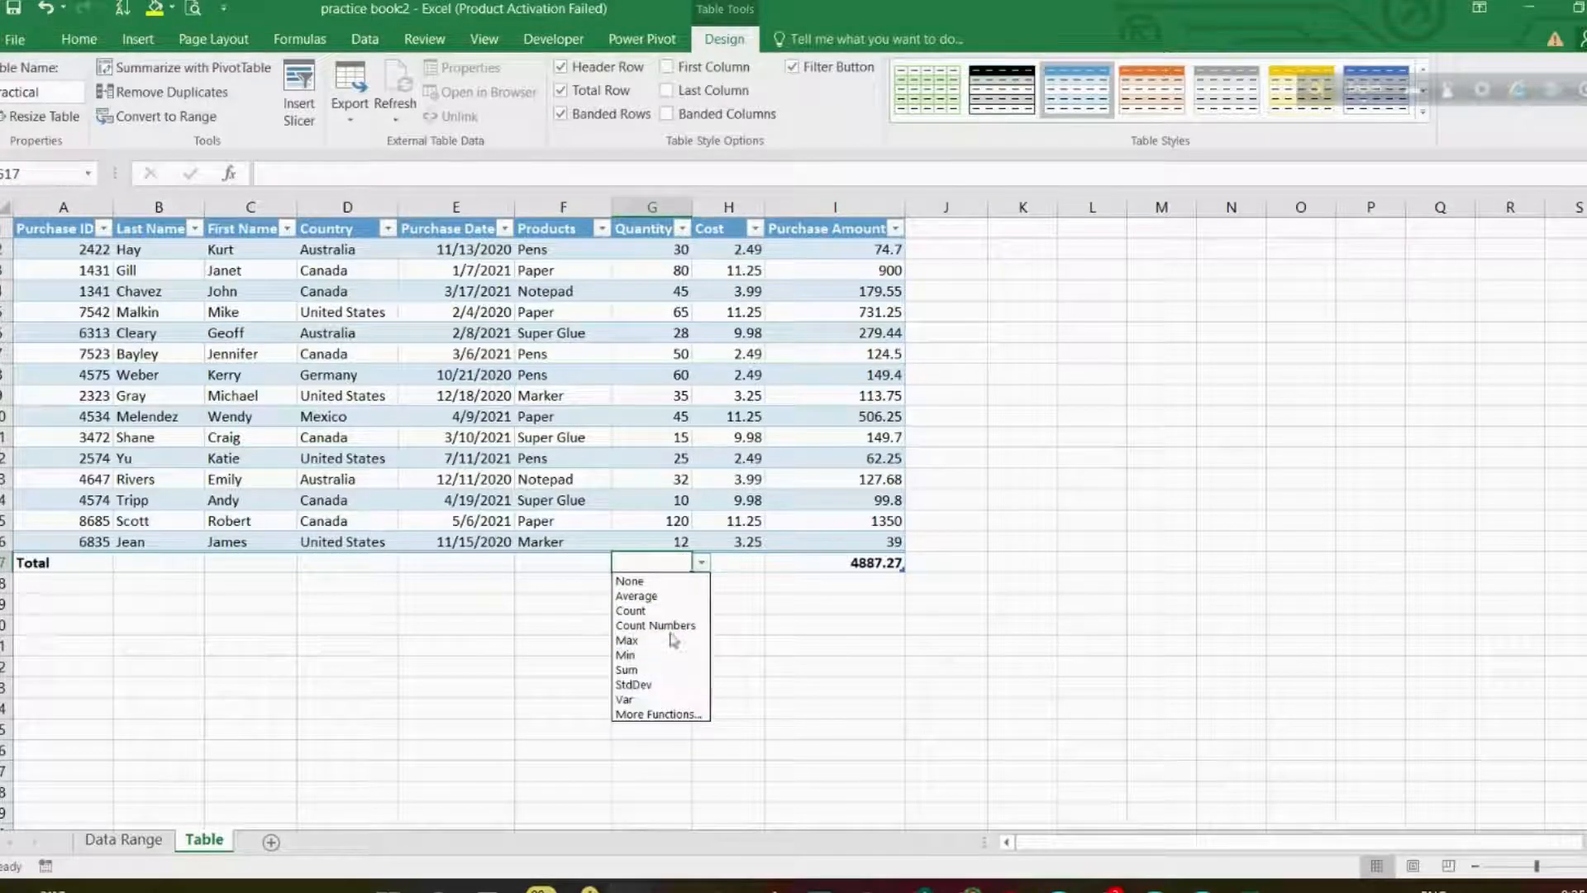
click(629, 581)
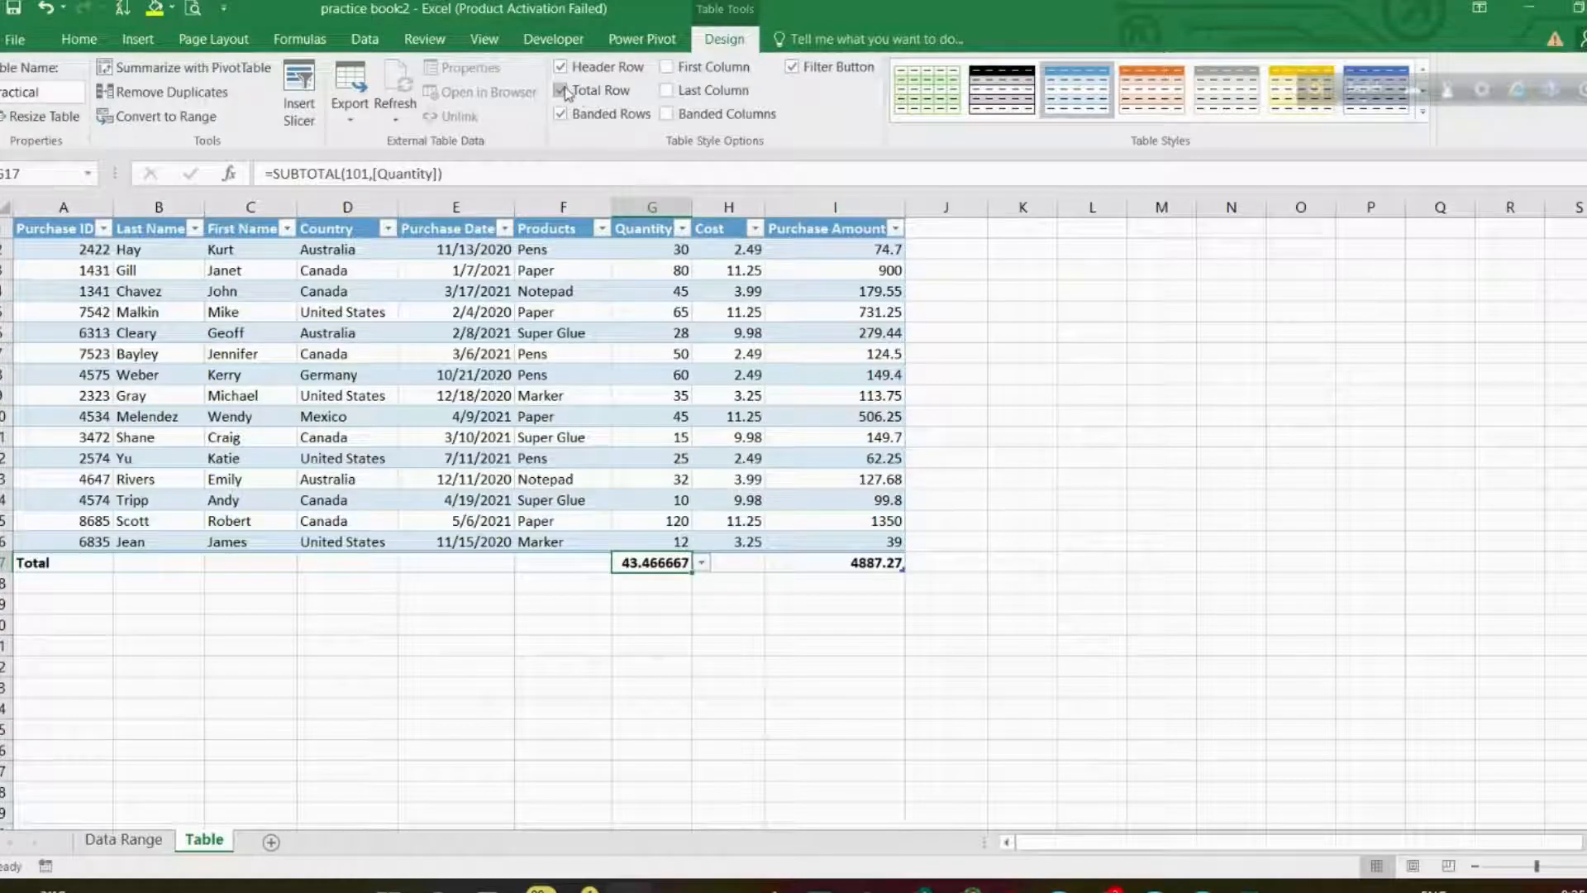
click(562, 90)
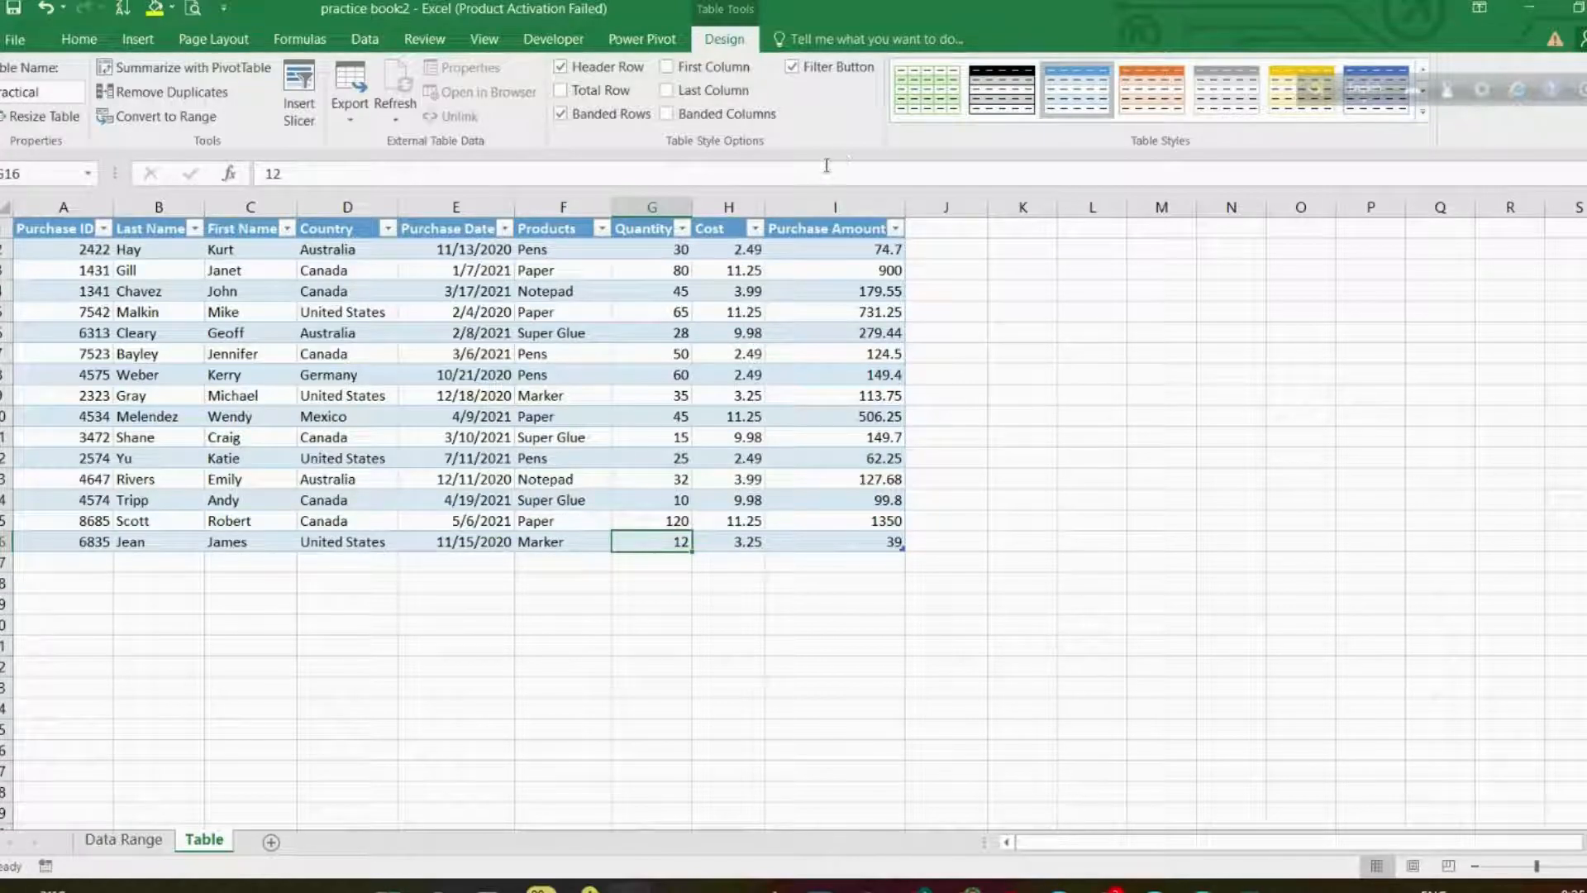
click(833, 269)
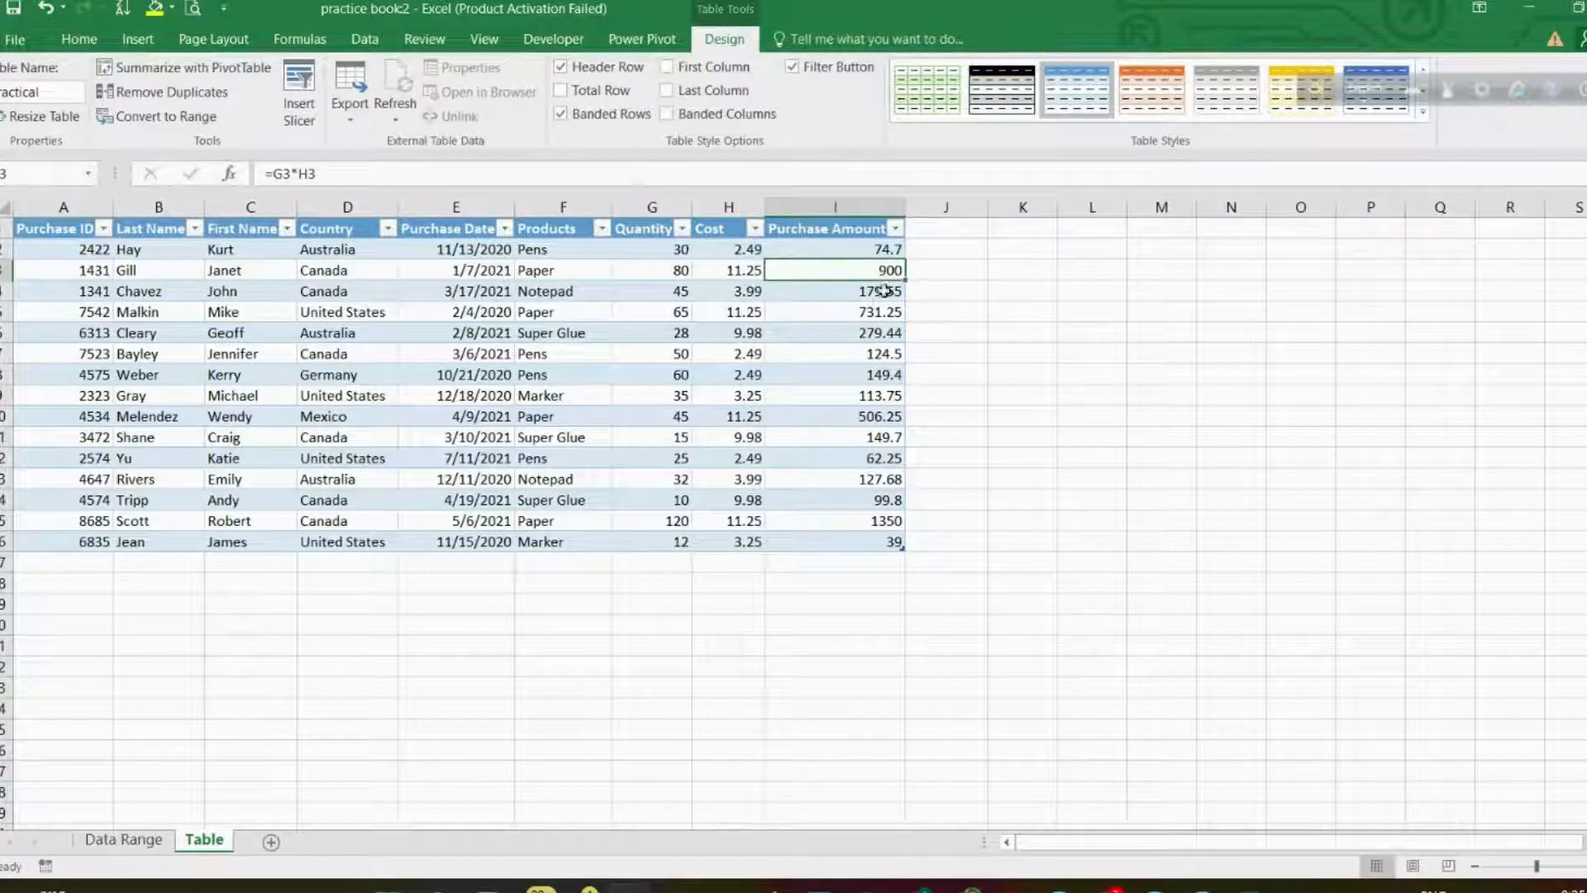
click(833, 542)
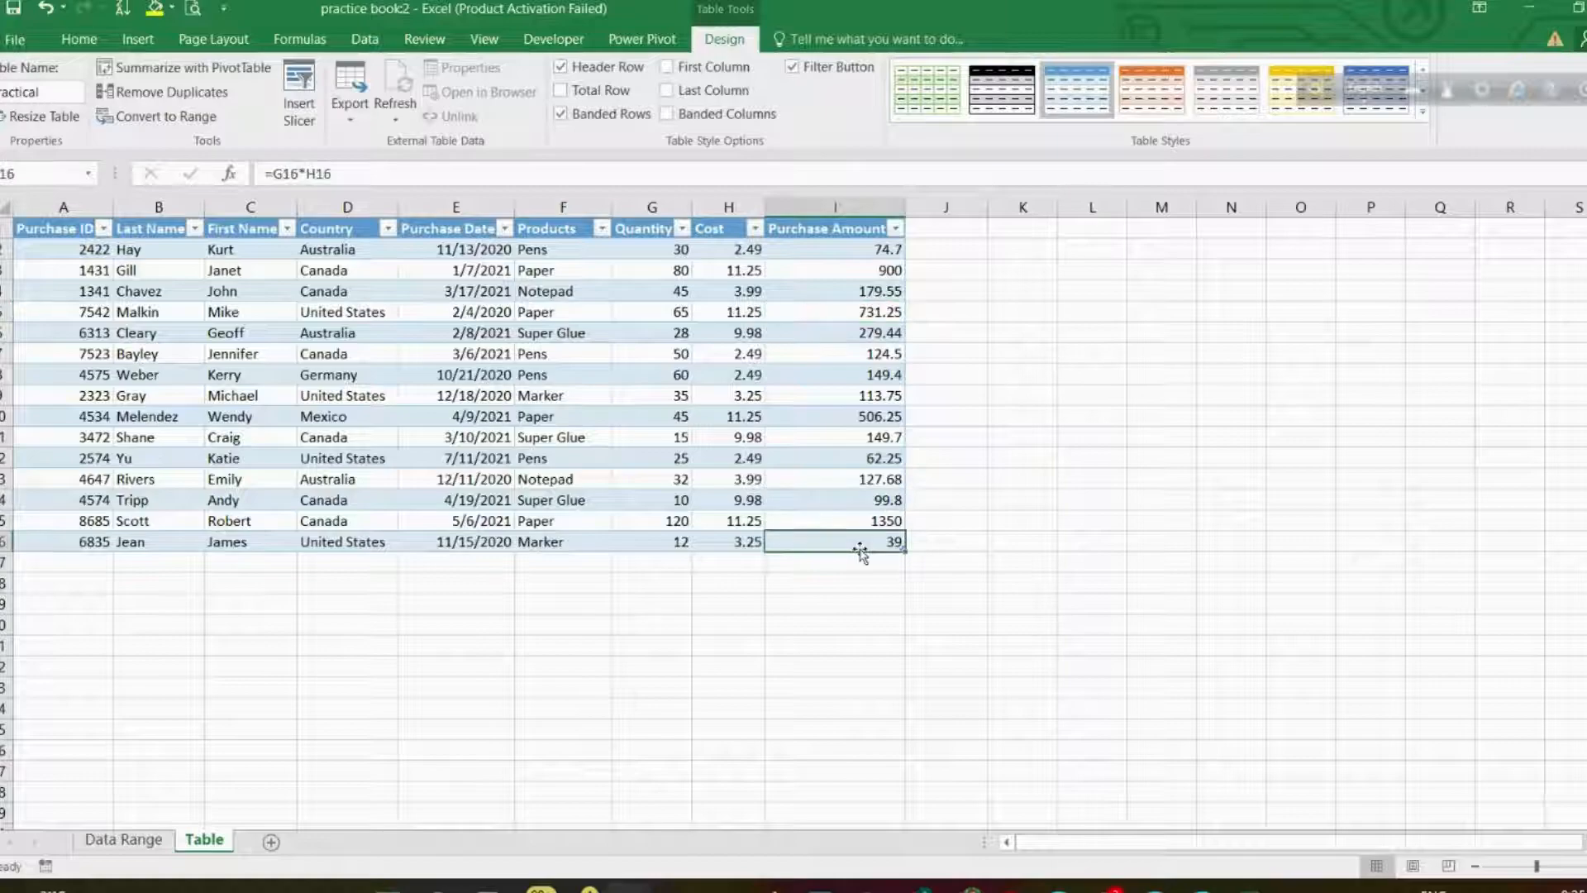
double_click(833, 540)
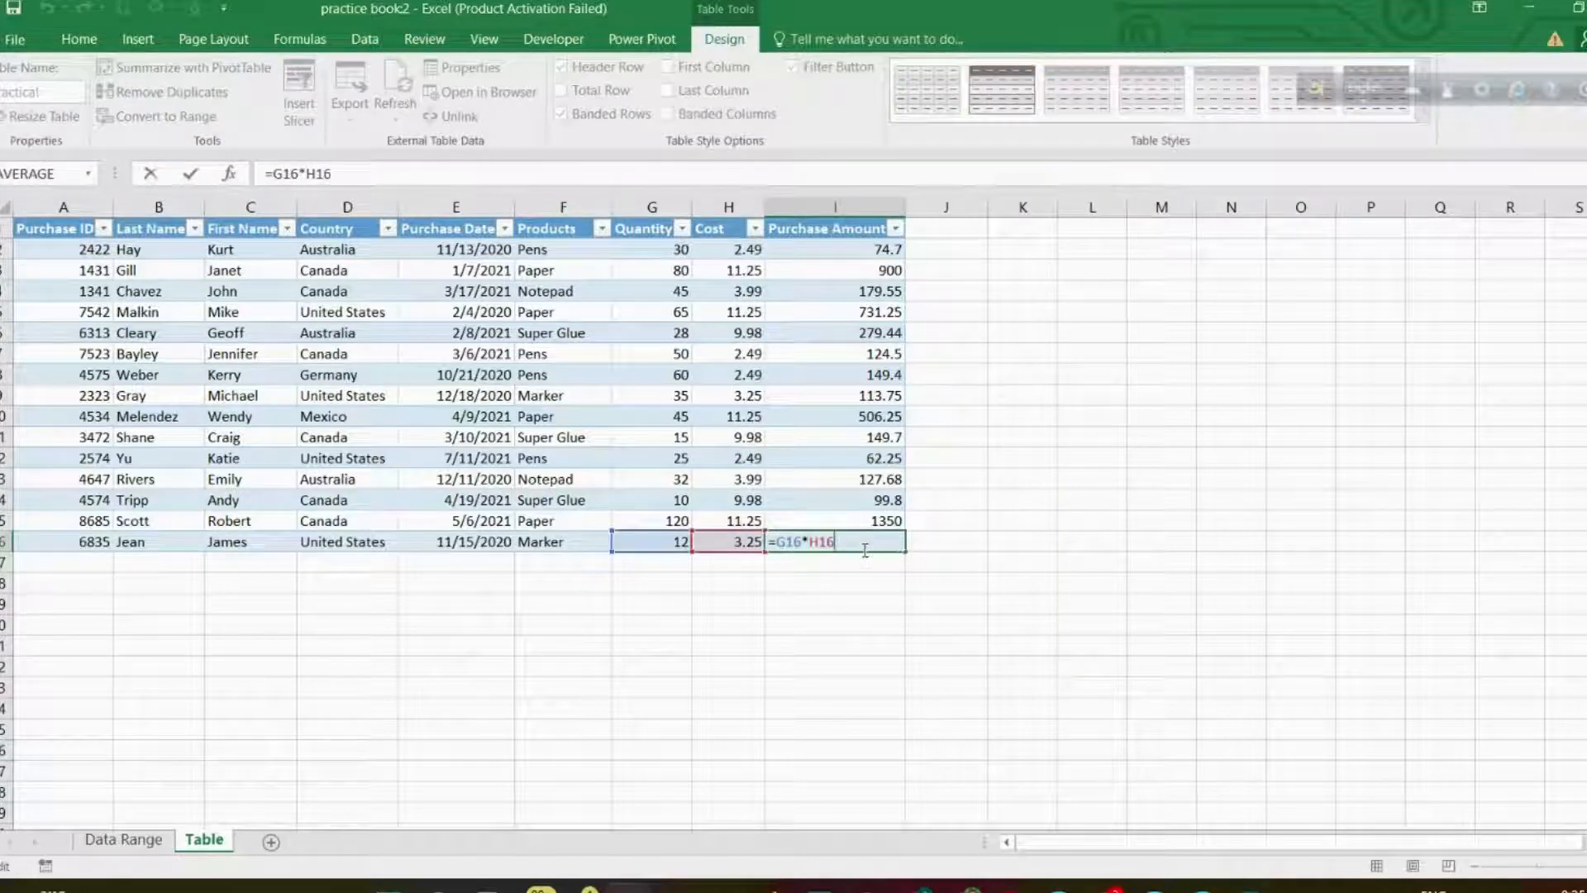
key(Return)
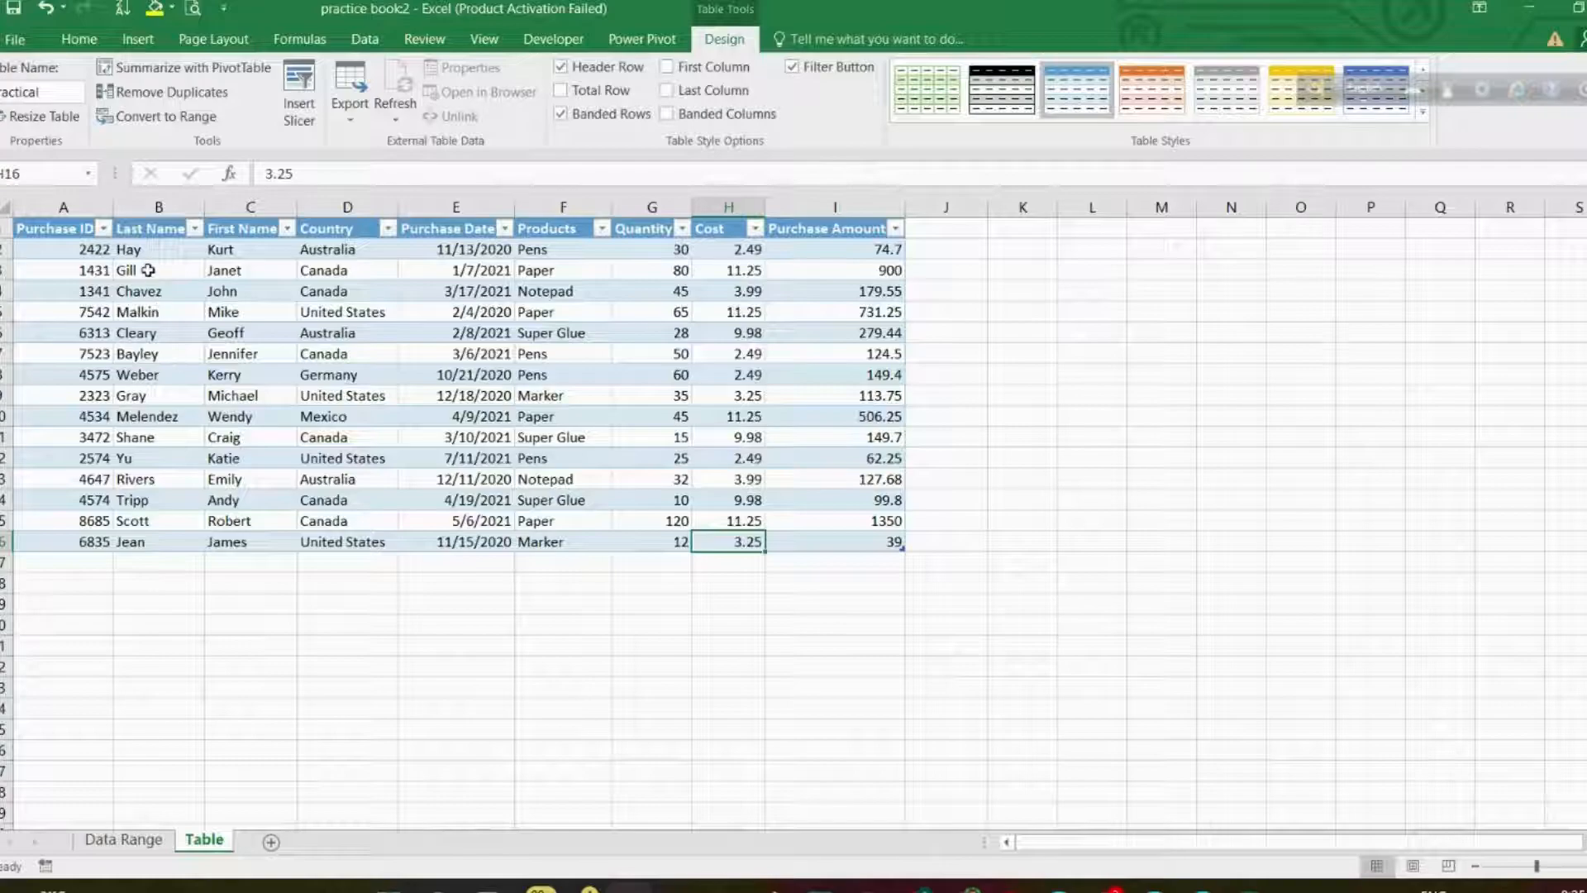
mouse_move(892, 653)
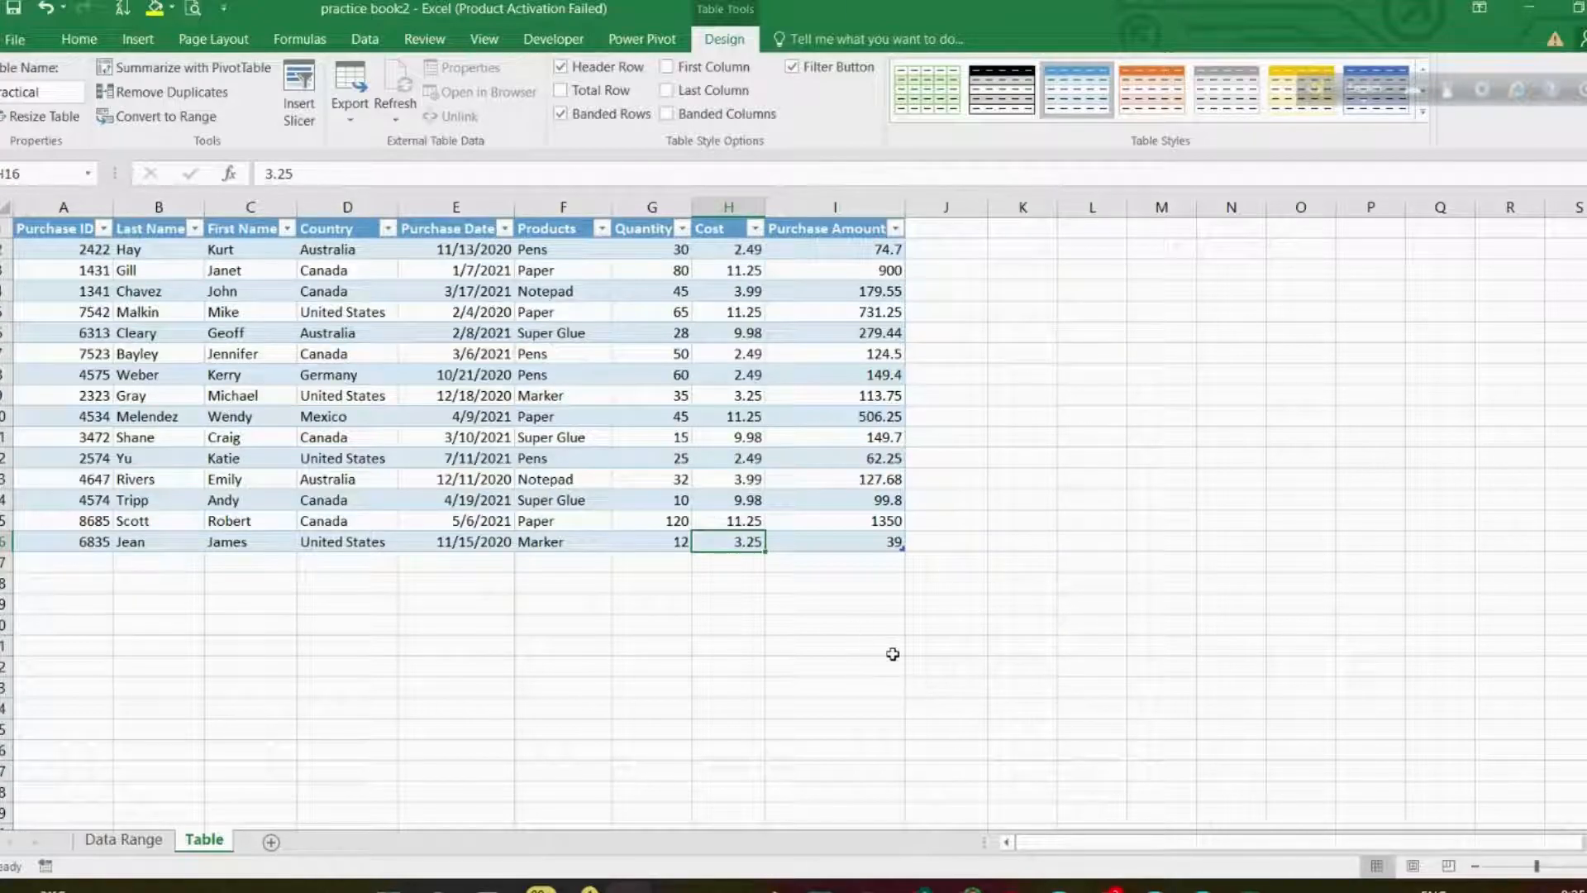
click(833, 521)
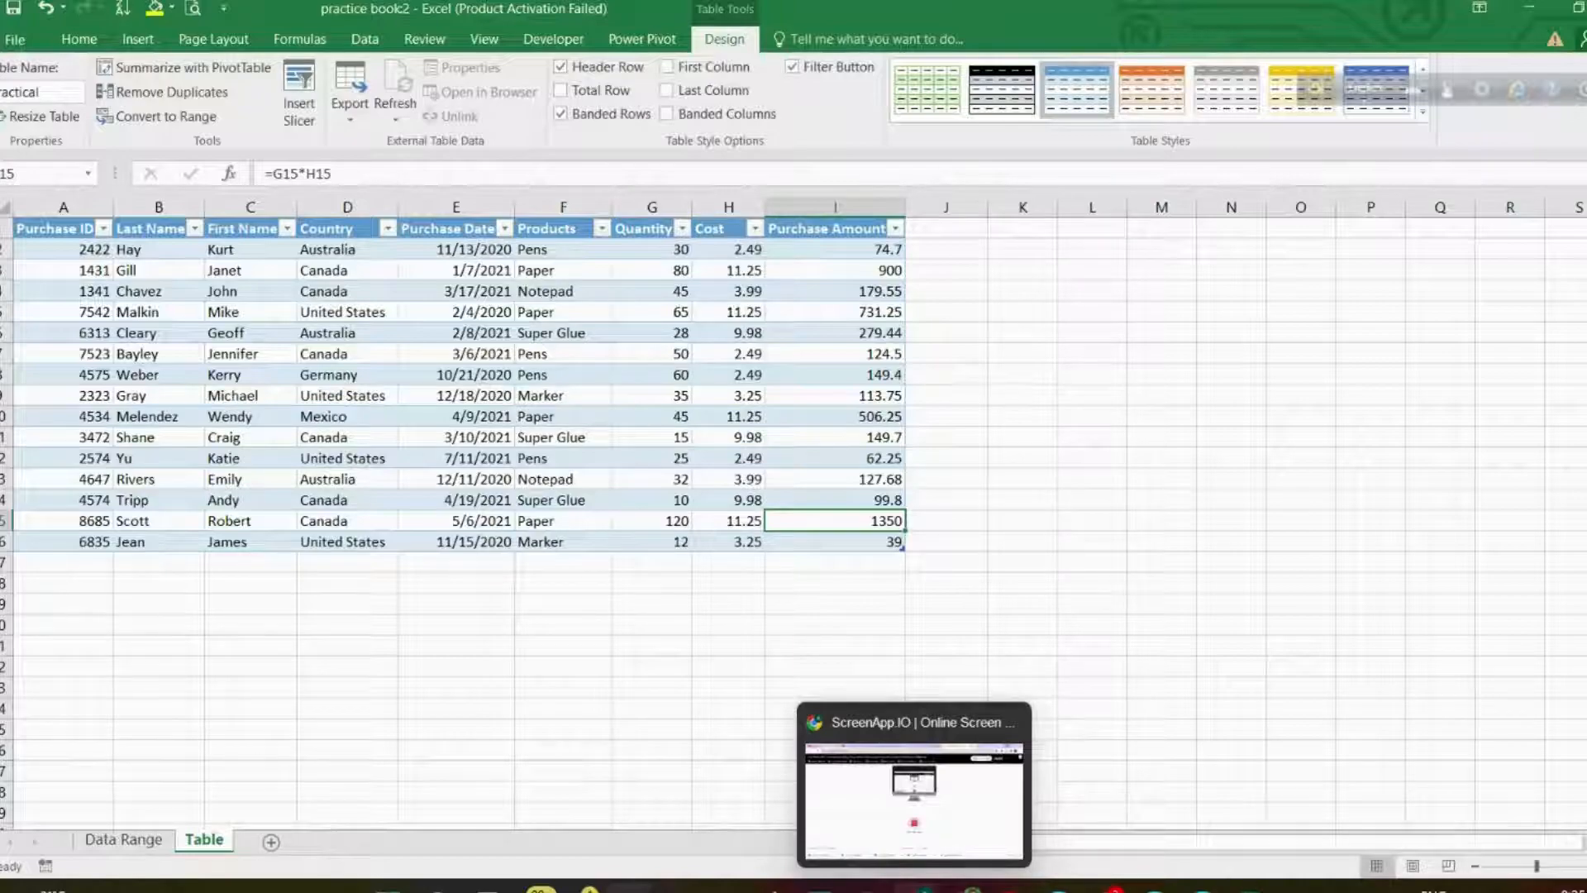
click(792, 66)
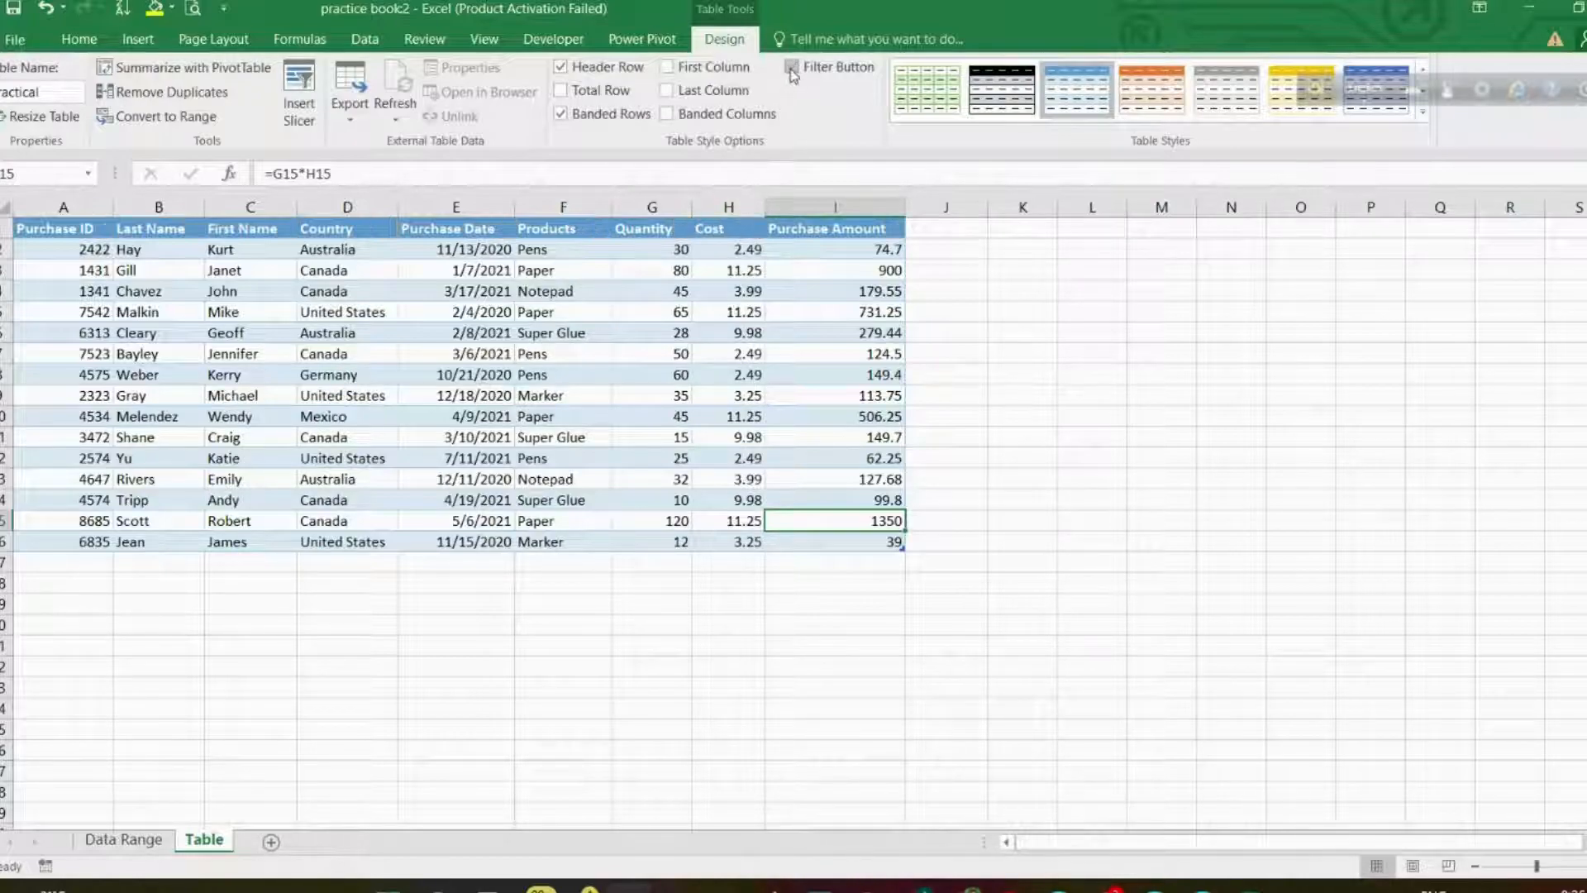
click(792, 66)
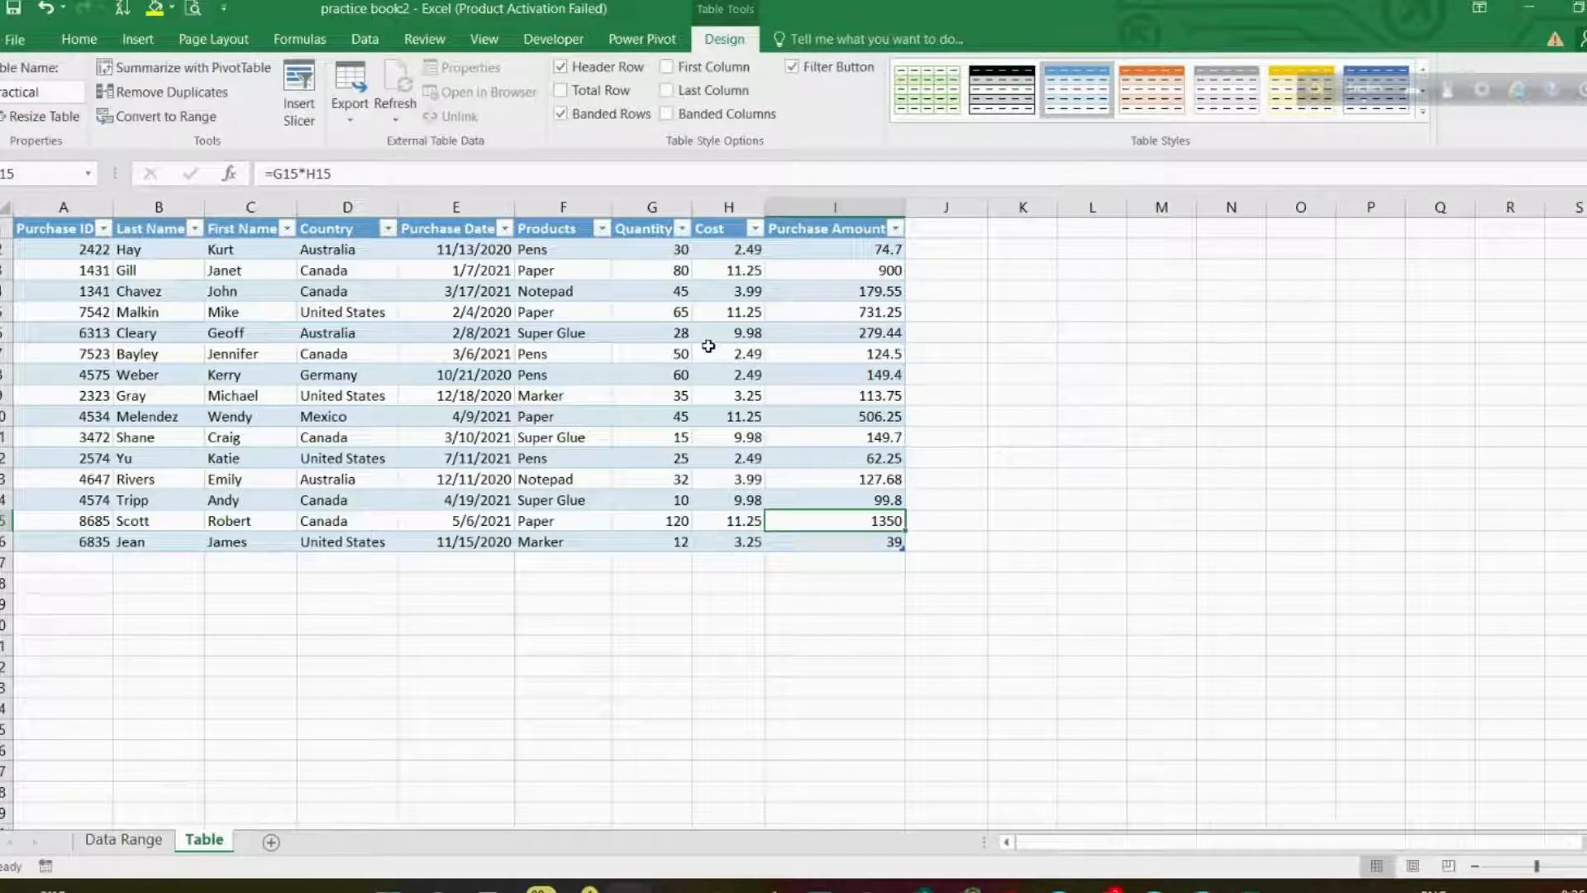
mouse_move(329, 278)
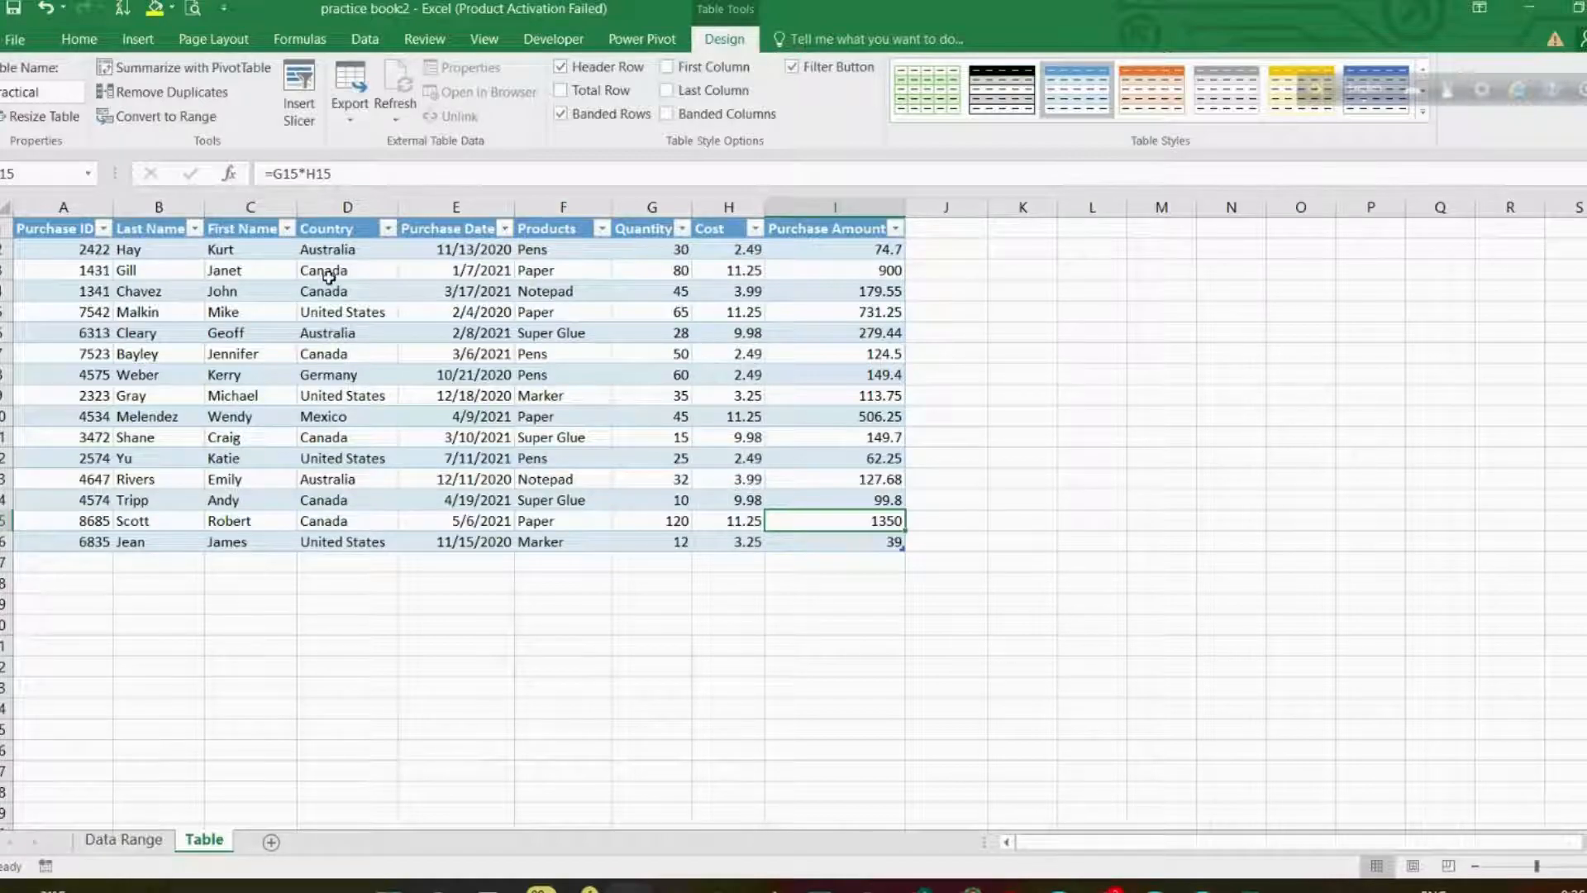
click(560, 89)
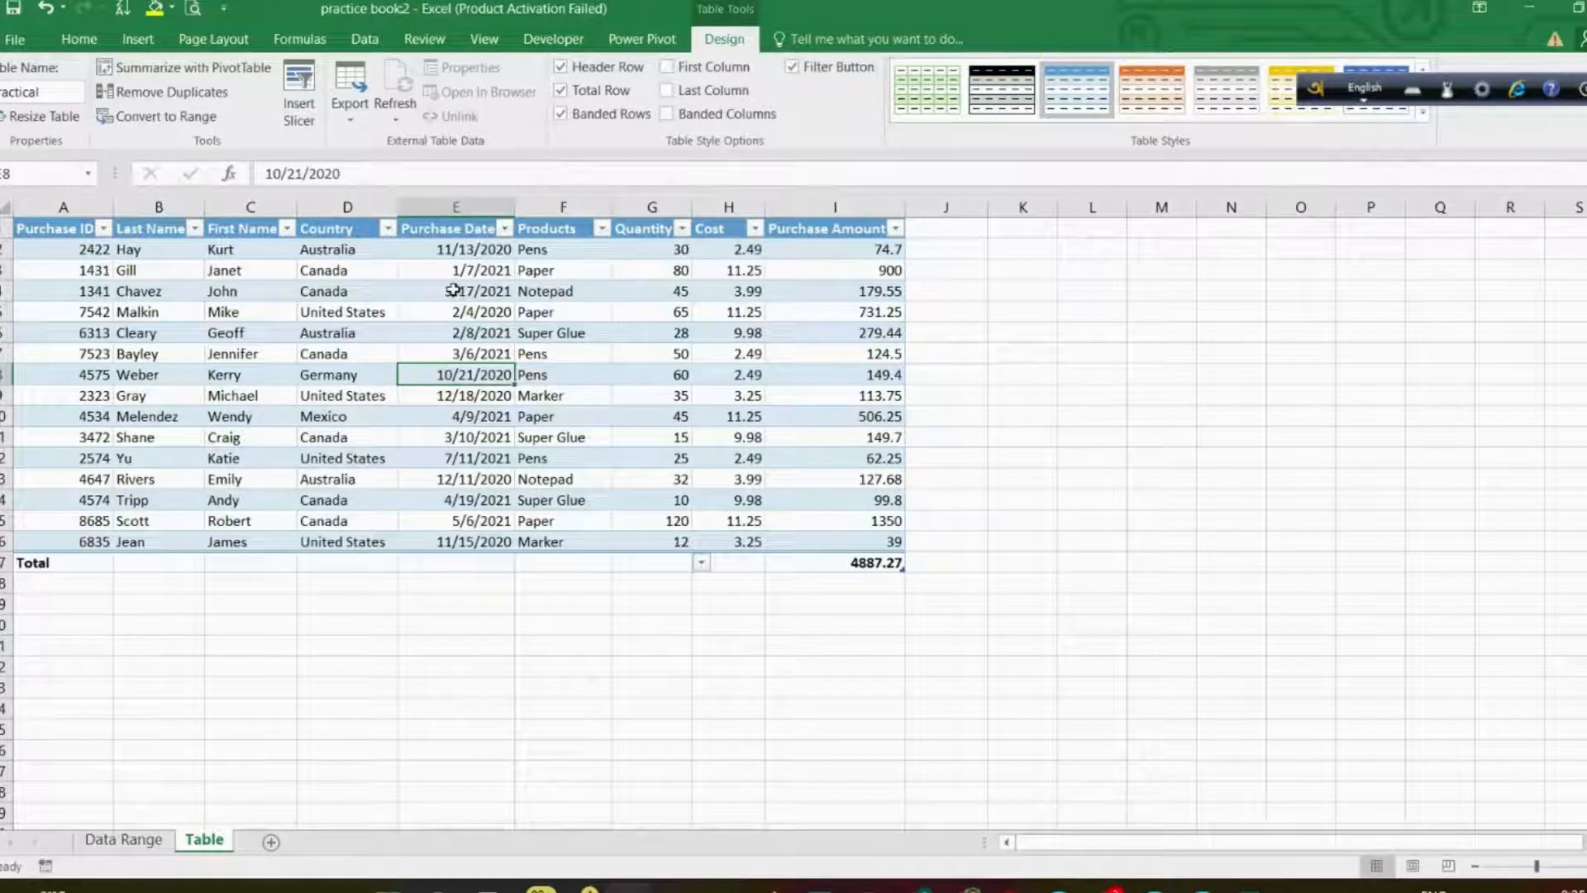
click(502, 228)
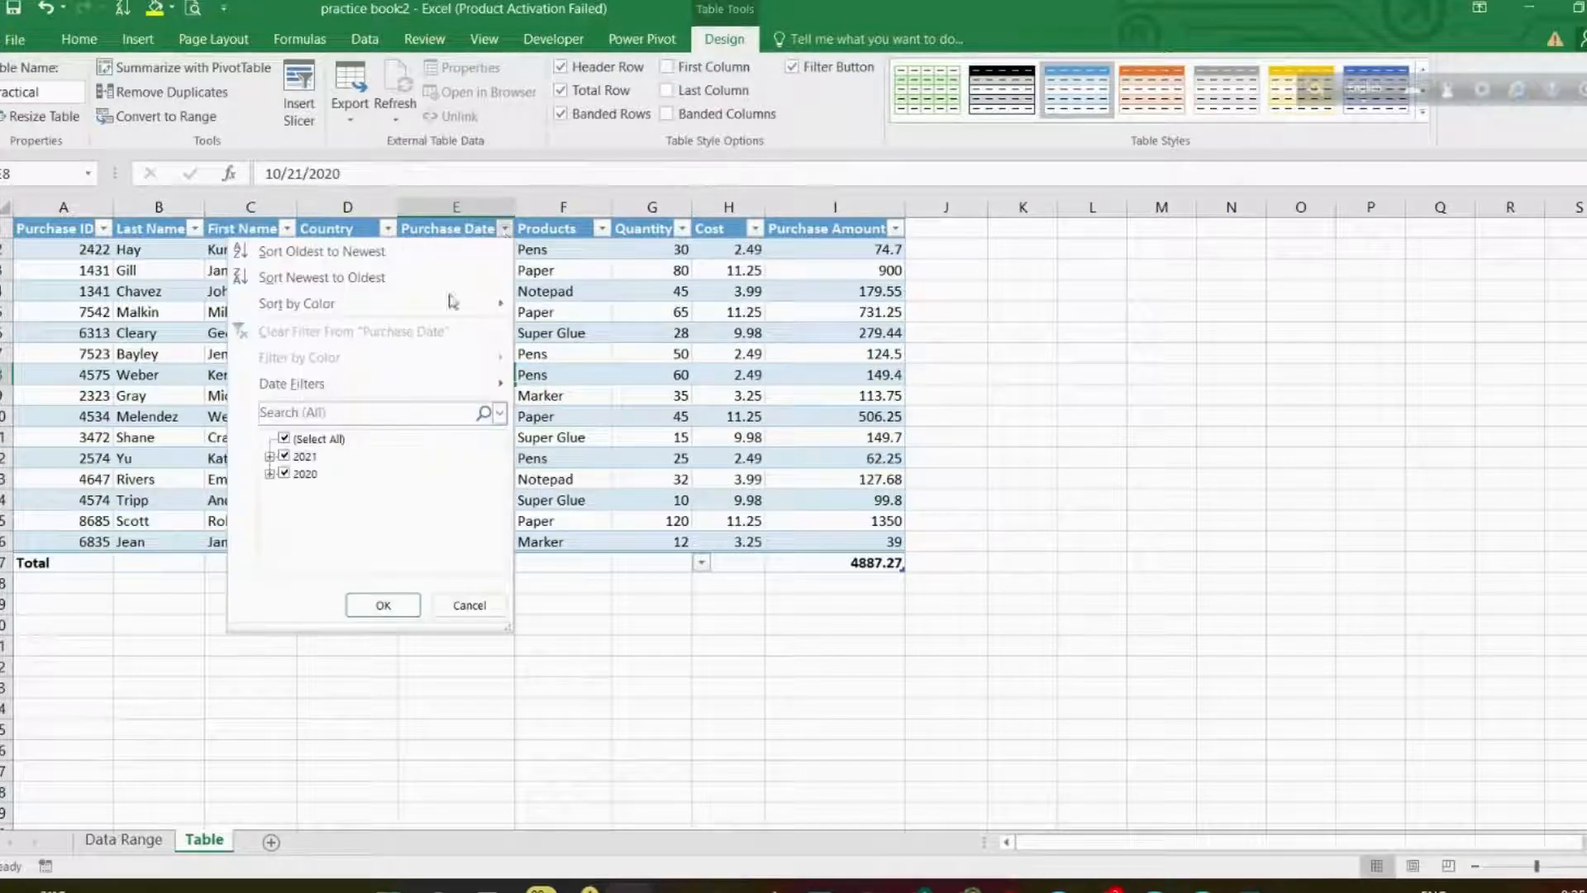
click(382, 605)
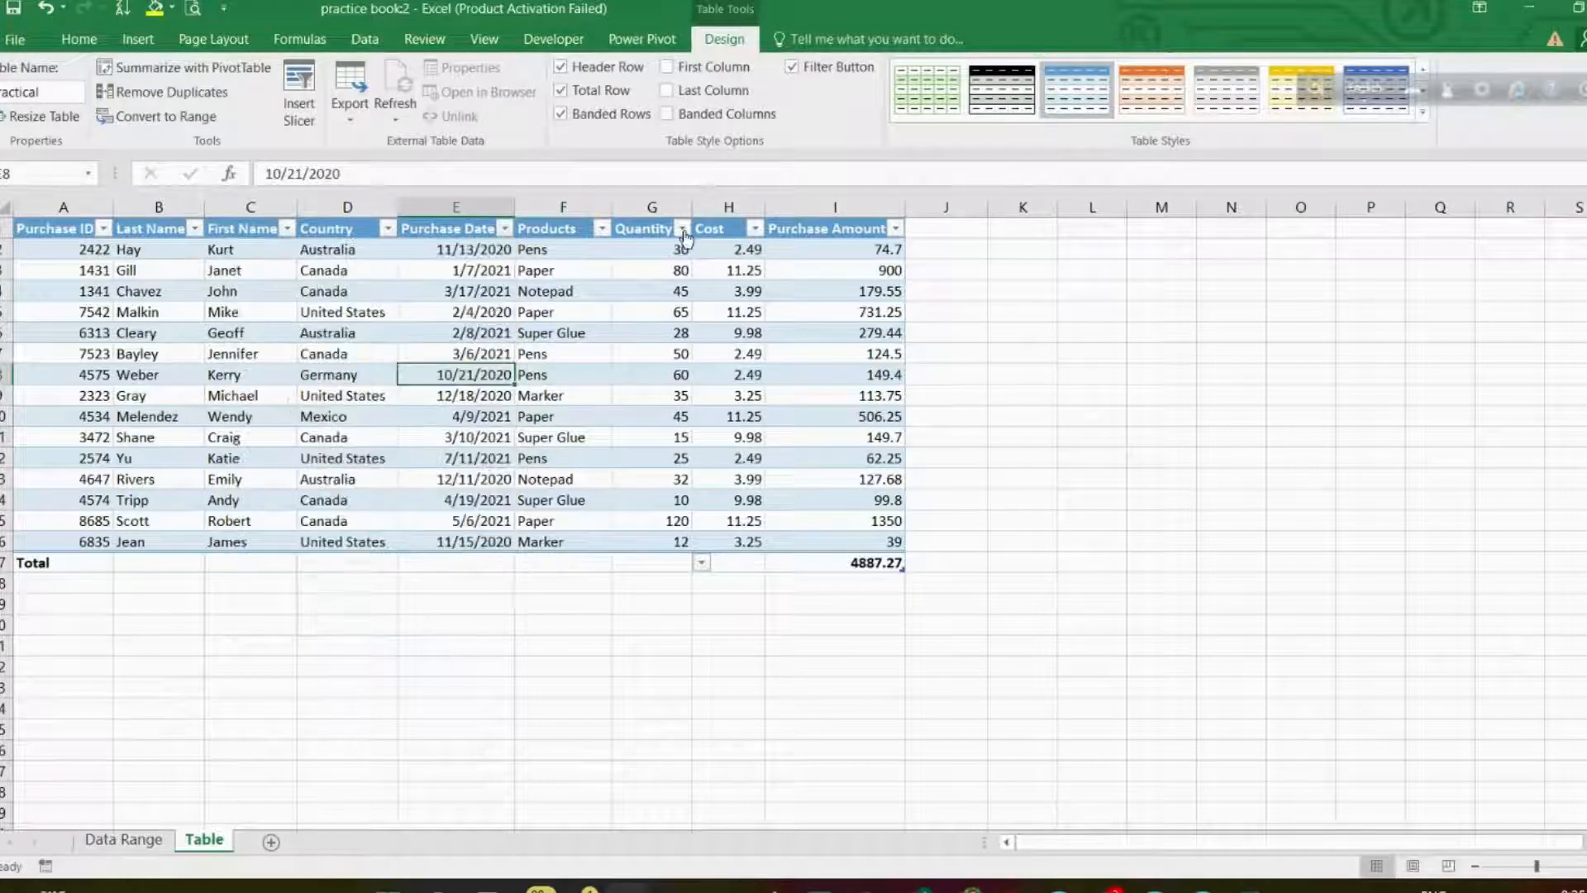
click(682, 229)
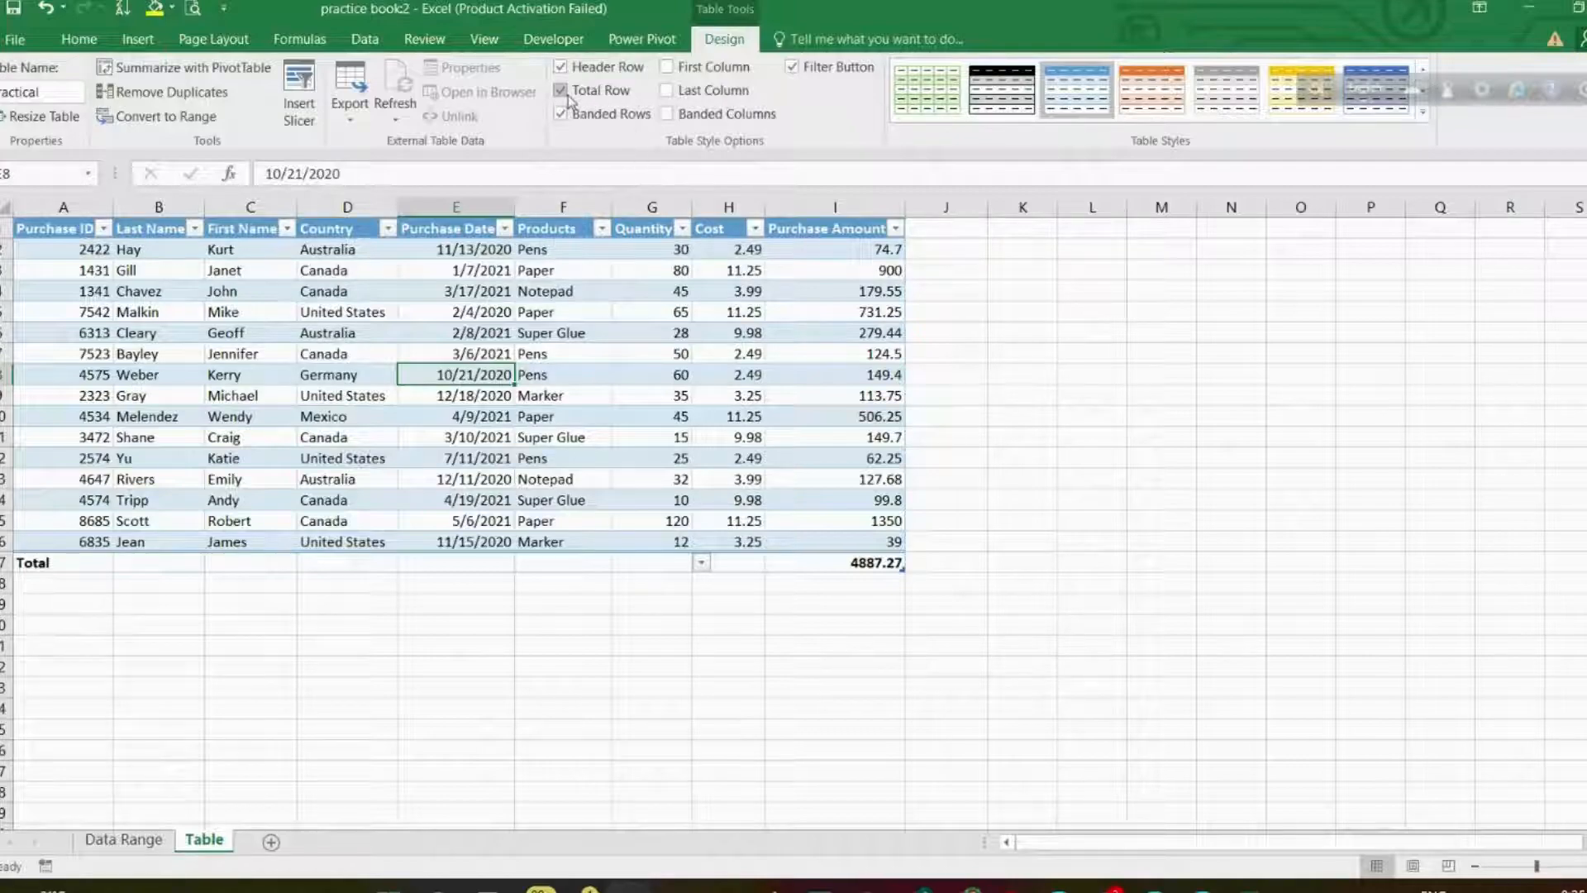
click(562, 89)
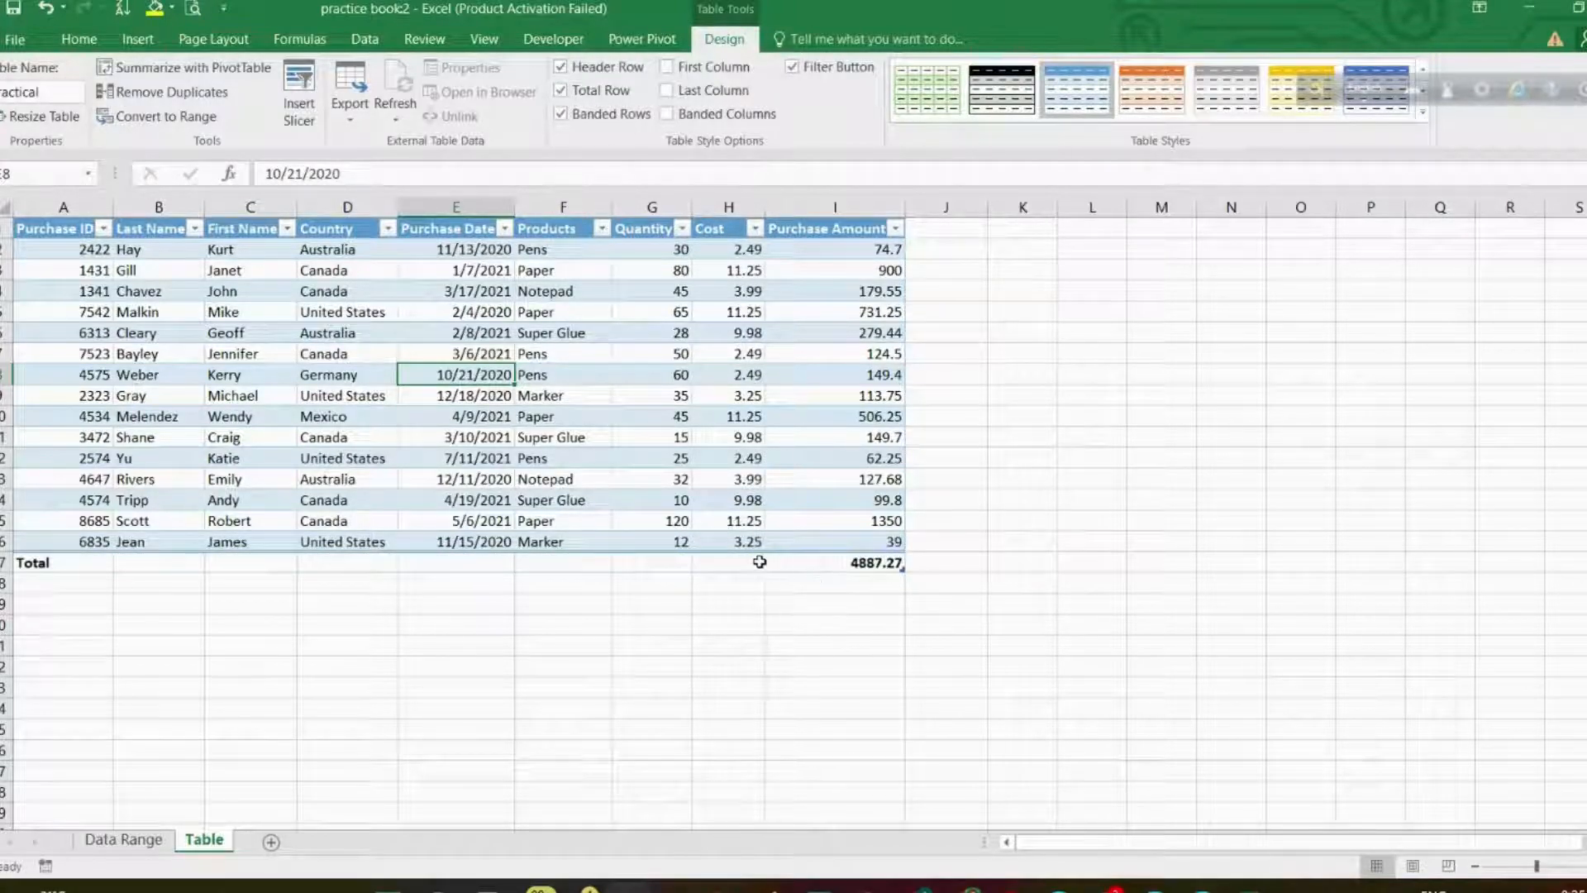
click(700, 563)
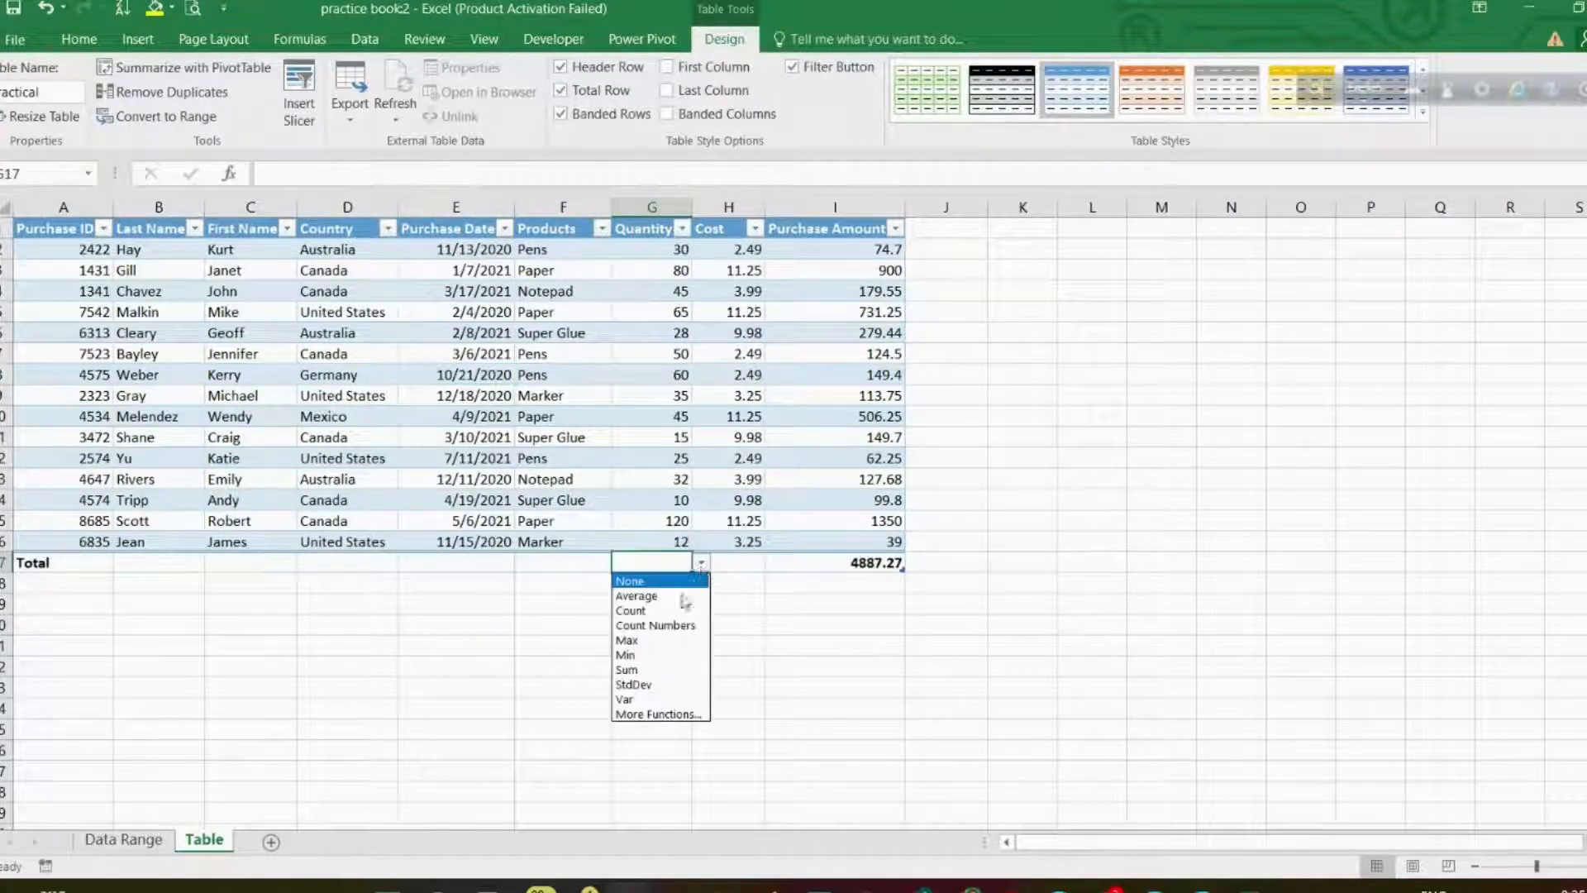
mouse_move(630, 610)
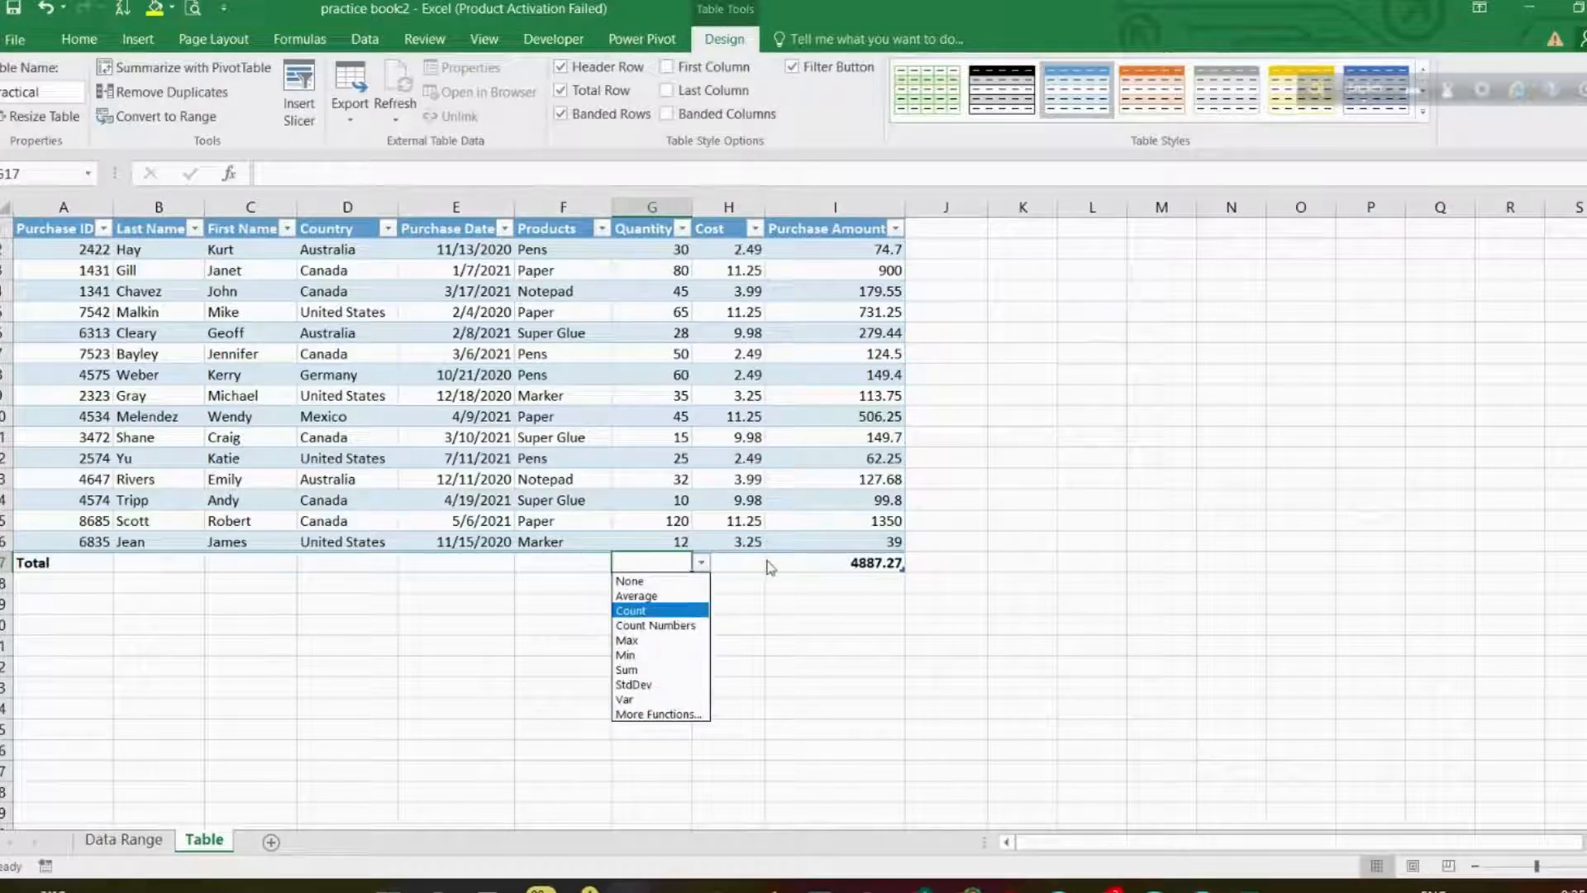
click(634, 595)
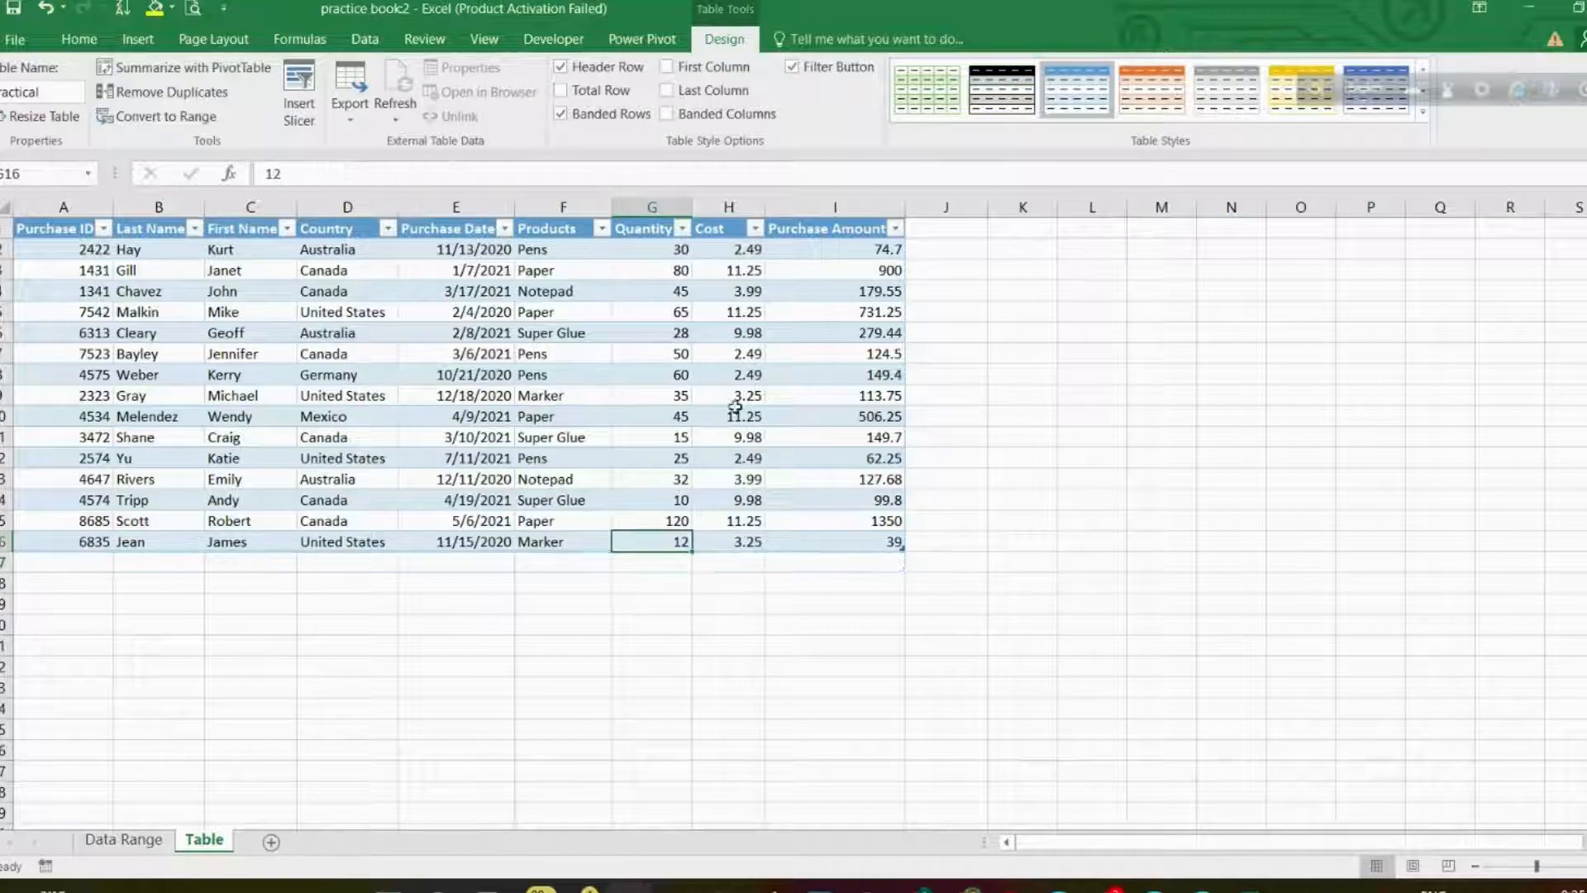
mouse_move(663, 498)
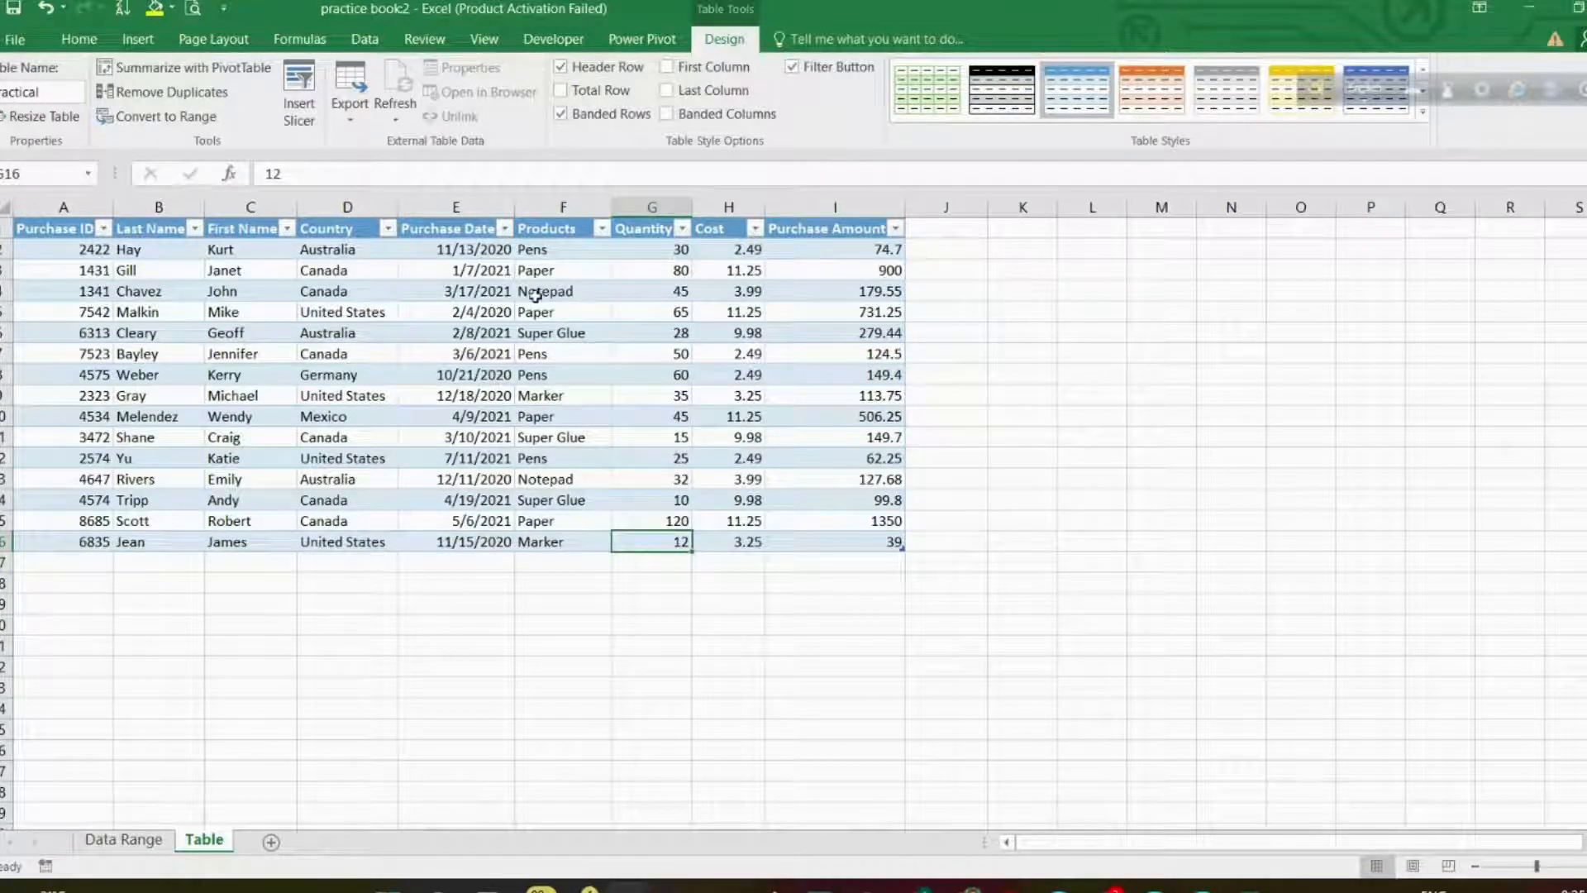
click(835, 312)
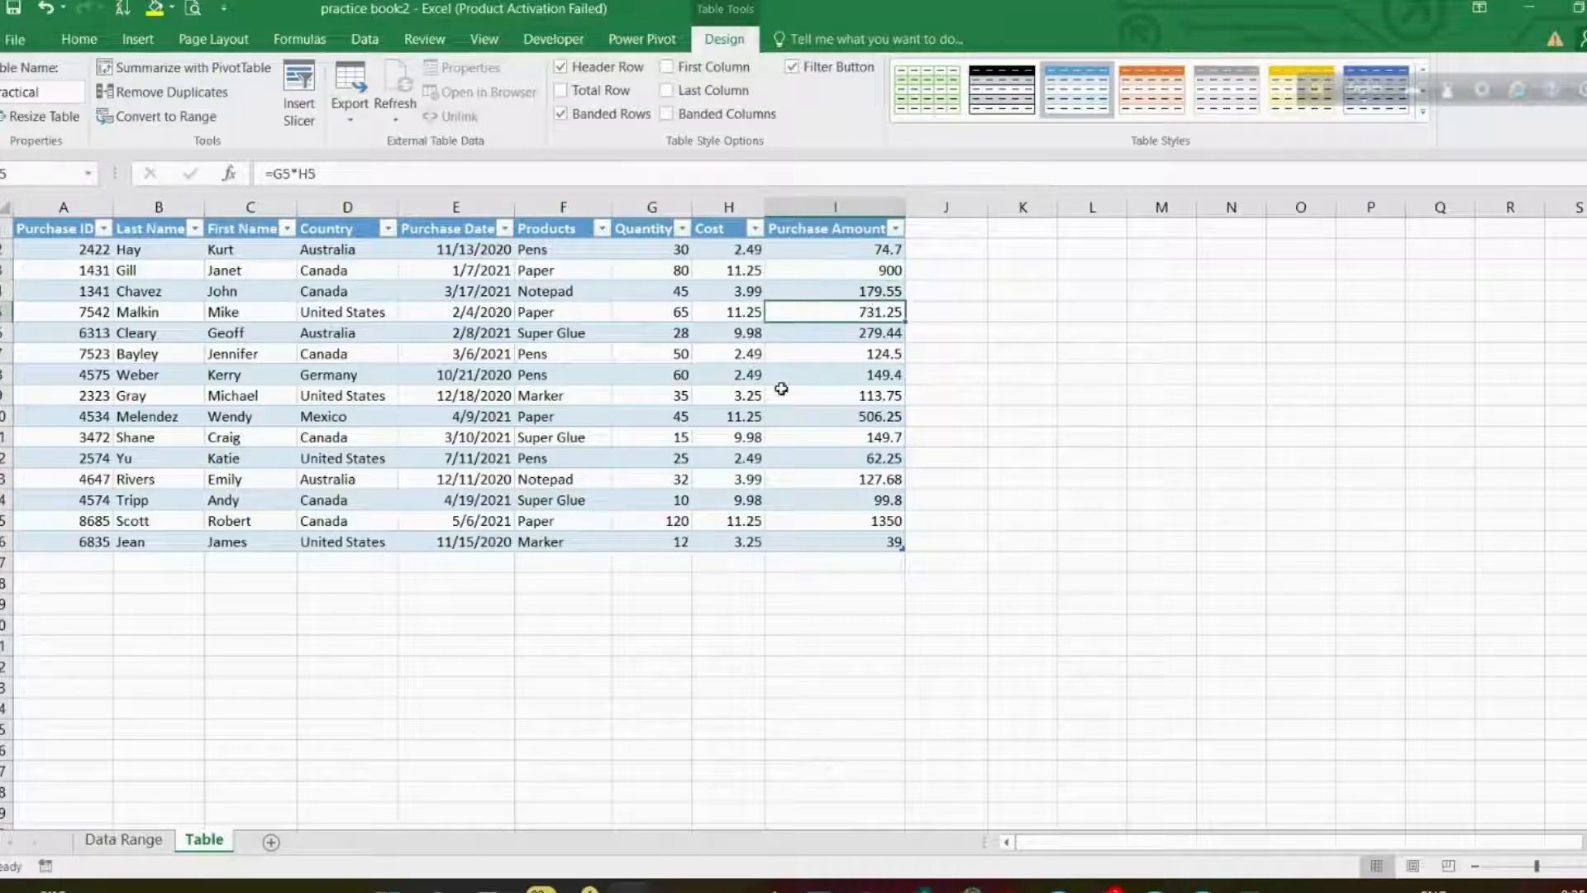
click(834, 542)
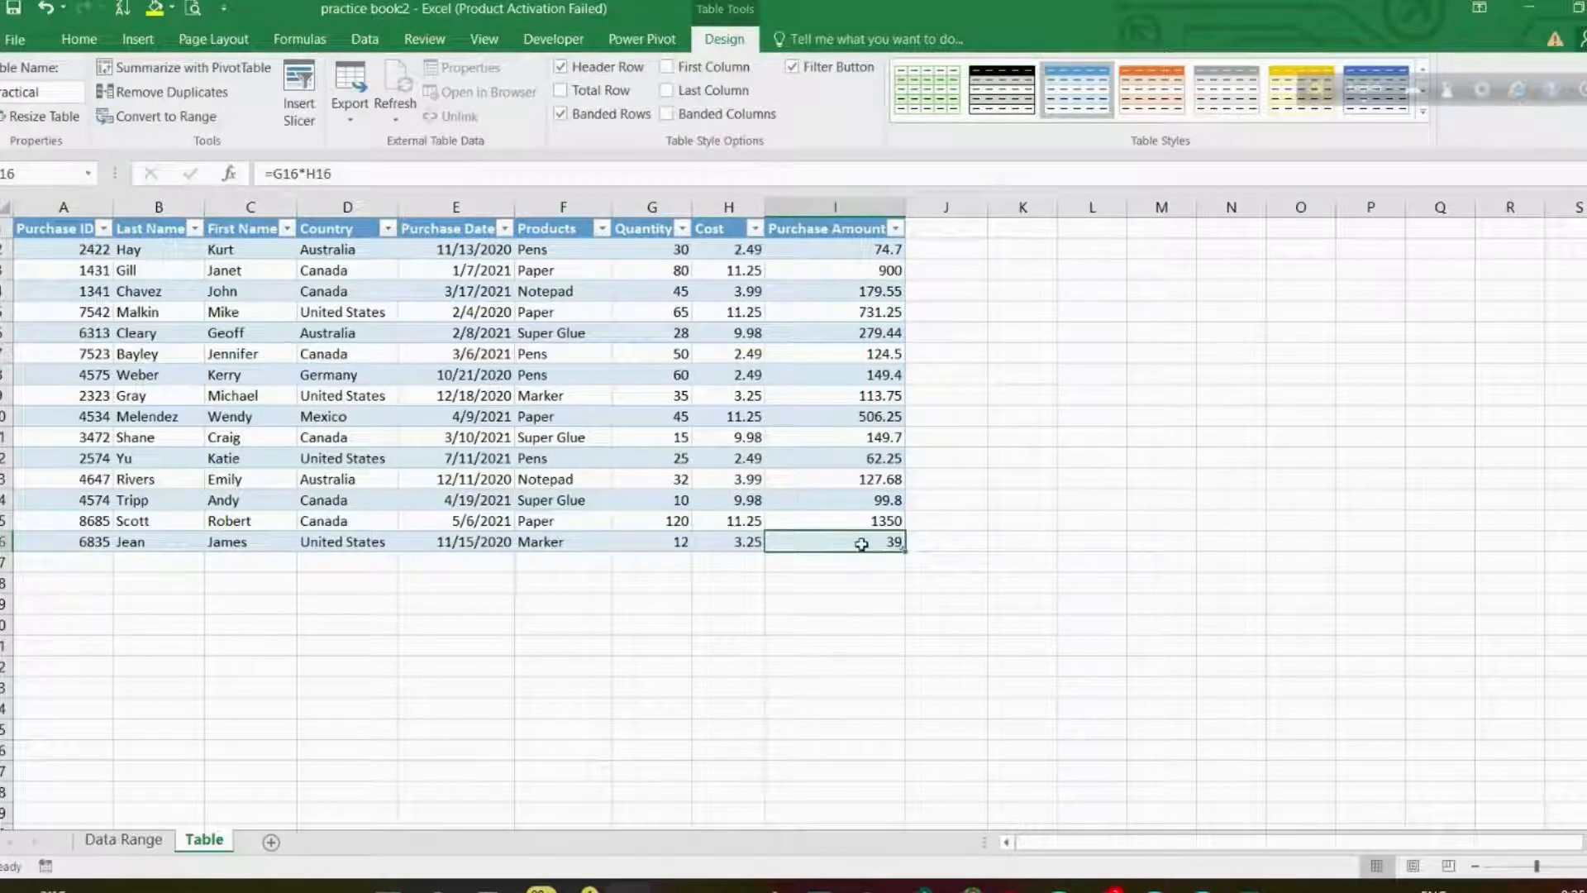
double_click(833, 542)
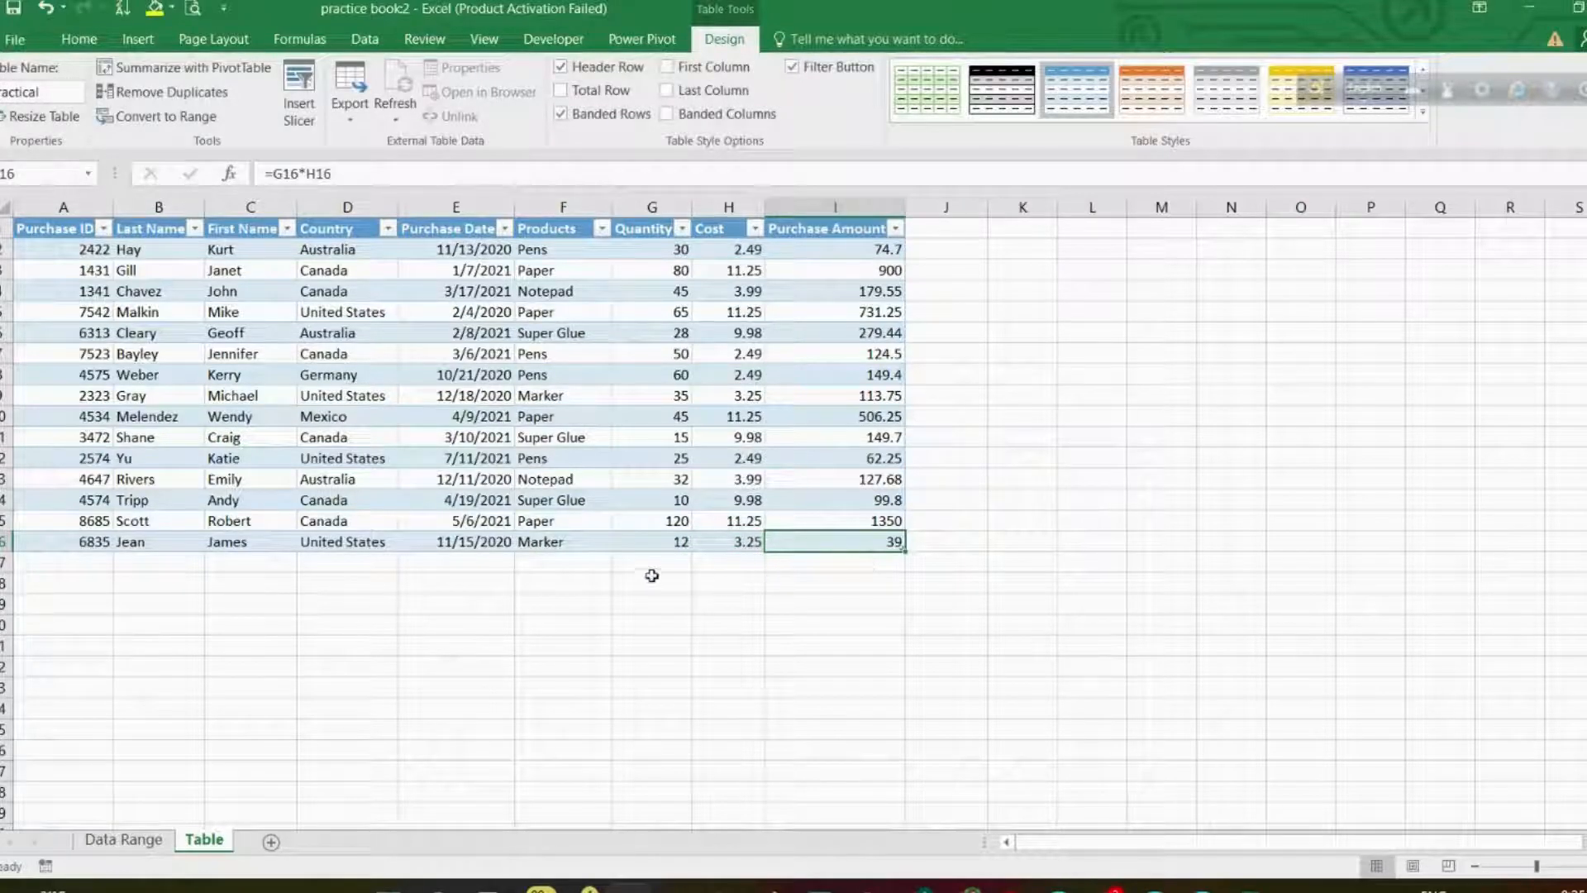
click(728, 540)
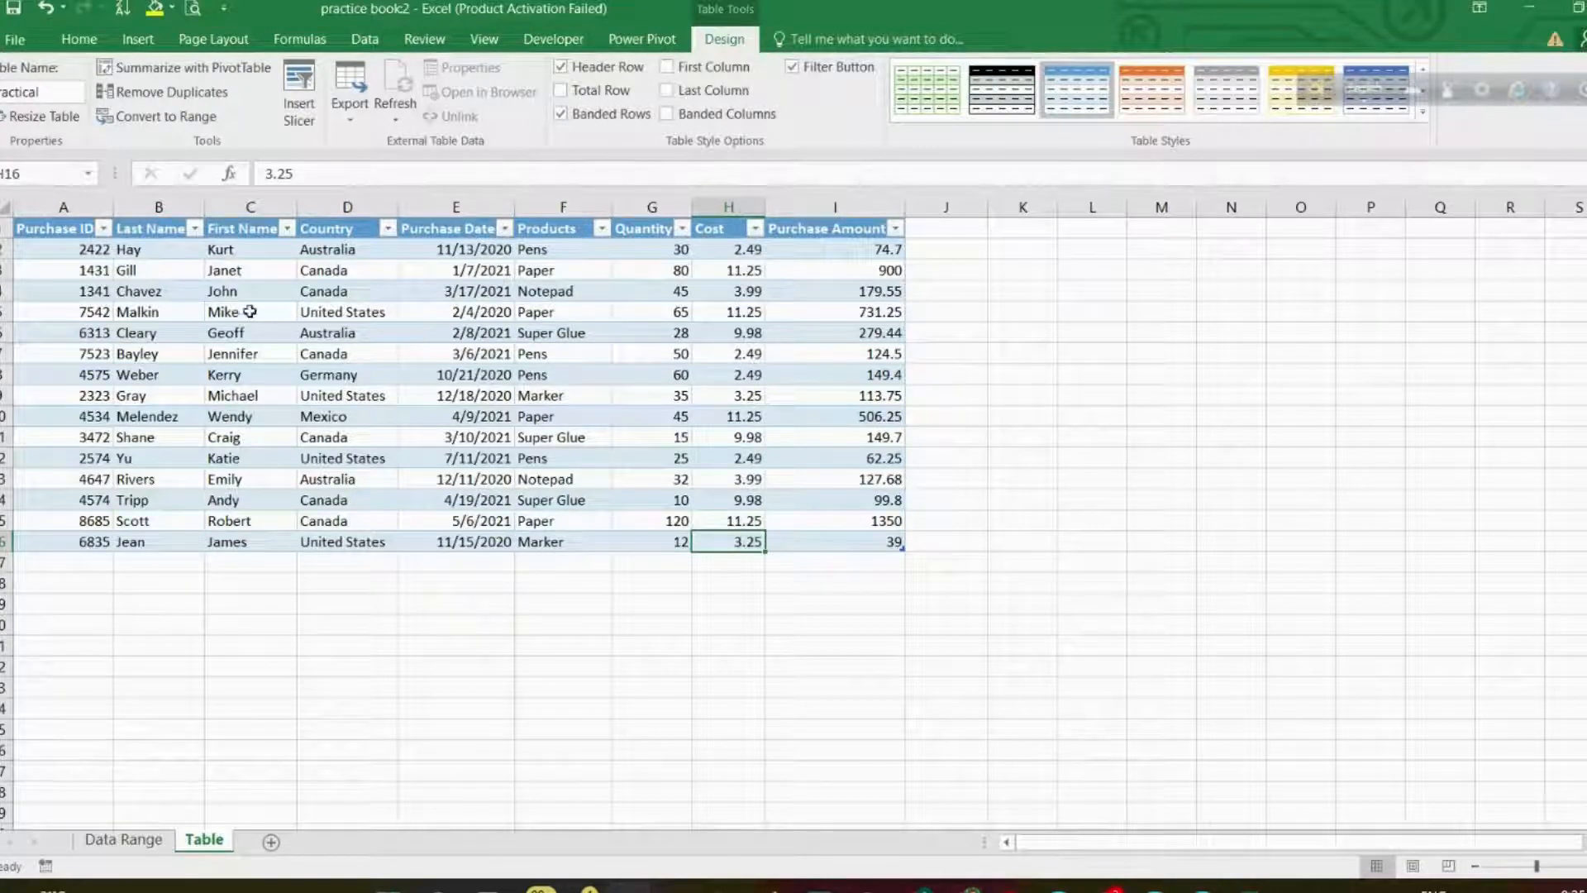
mouse_move(872, 529)
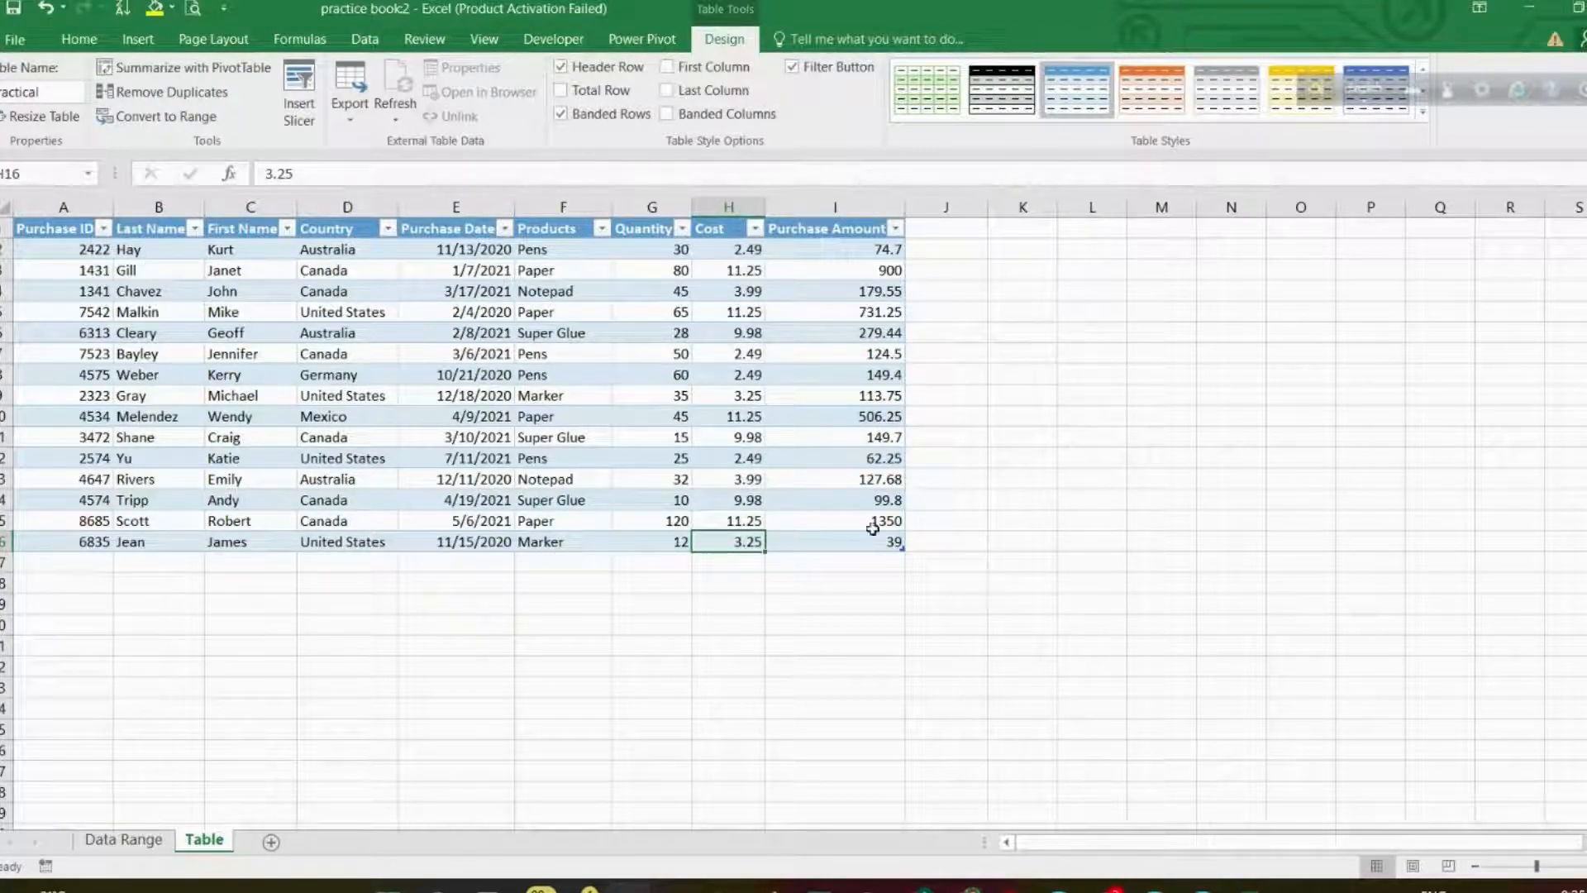
mouse_move(890, 609)
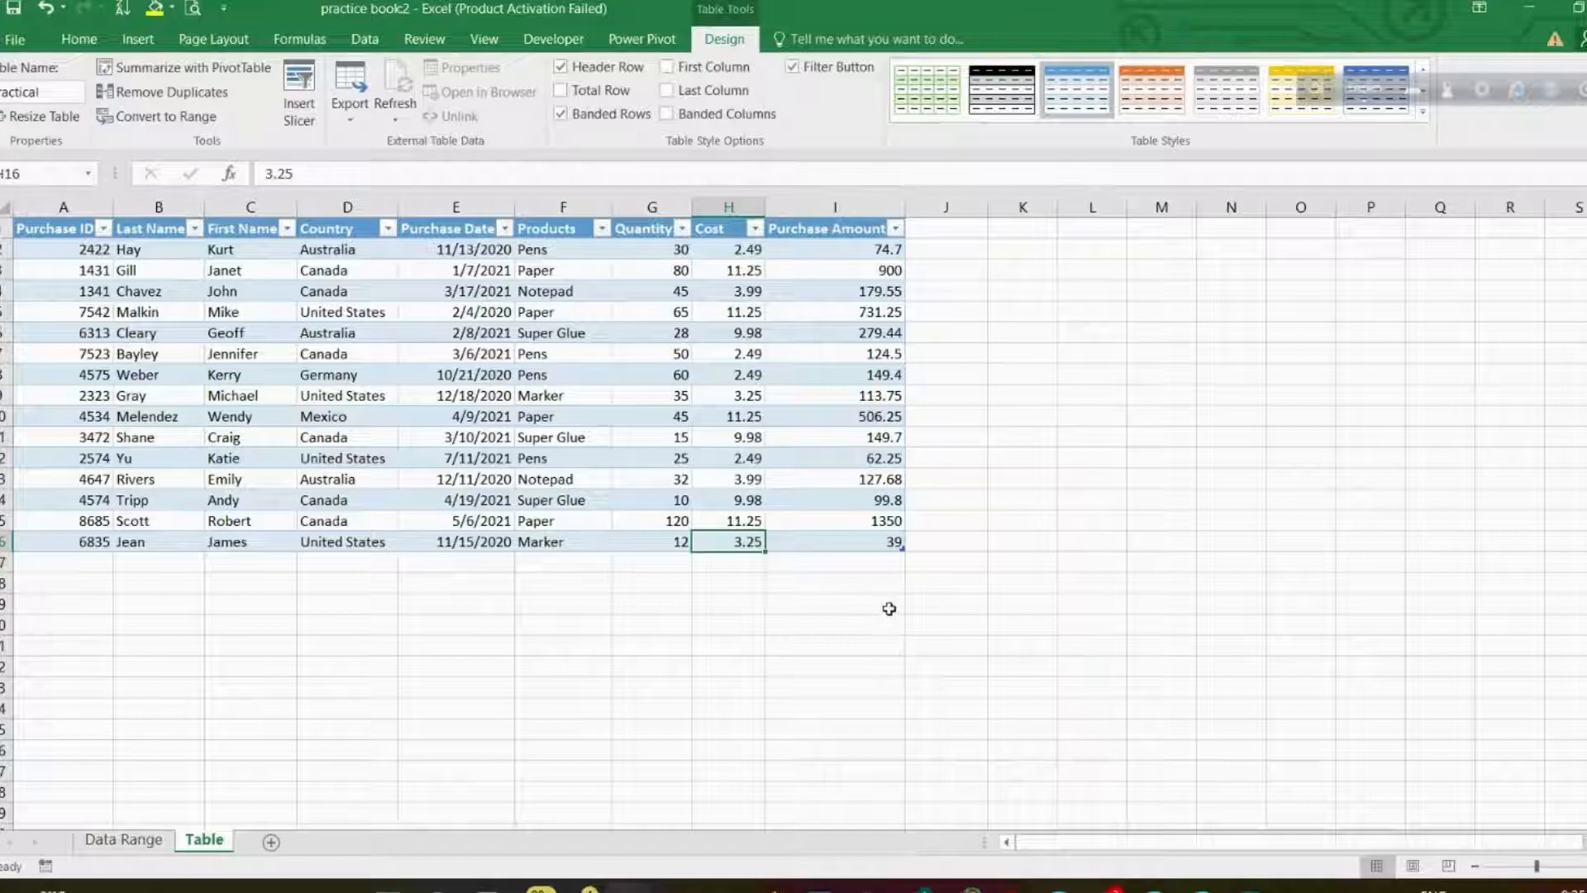
click(833, 521)
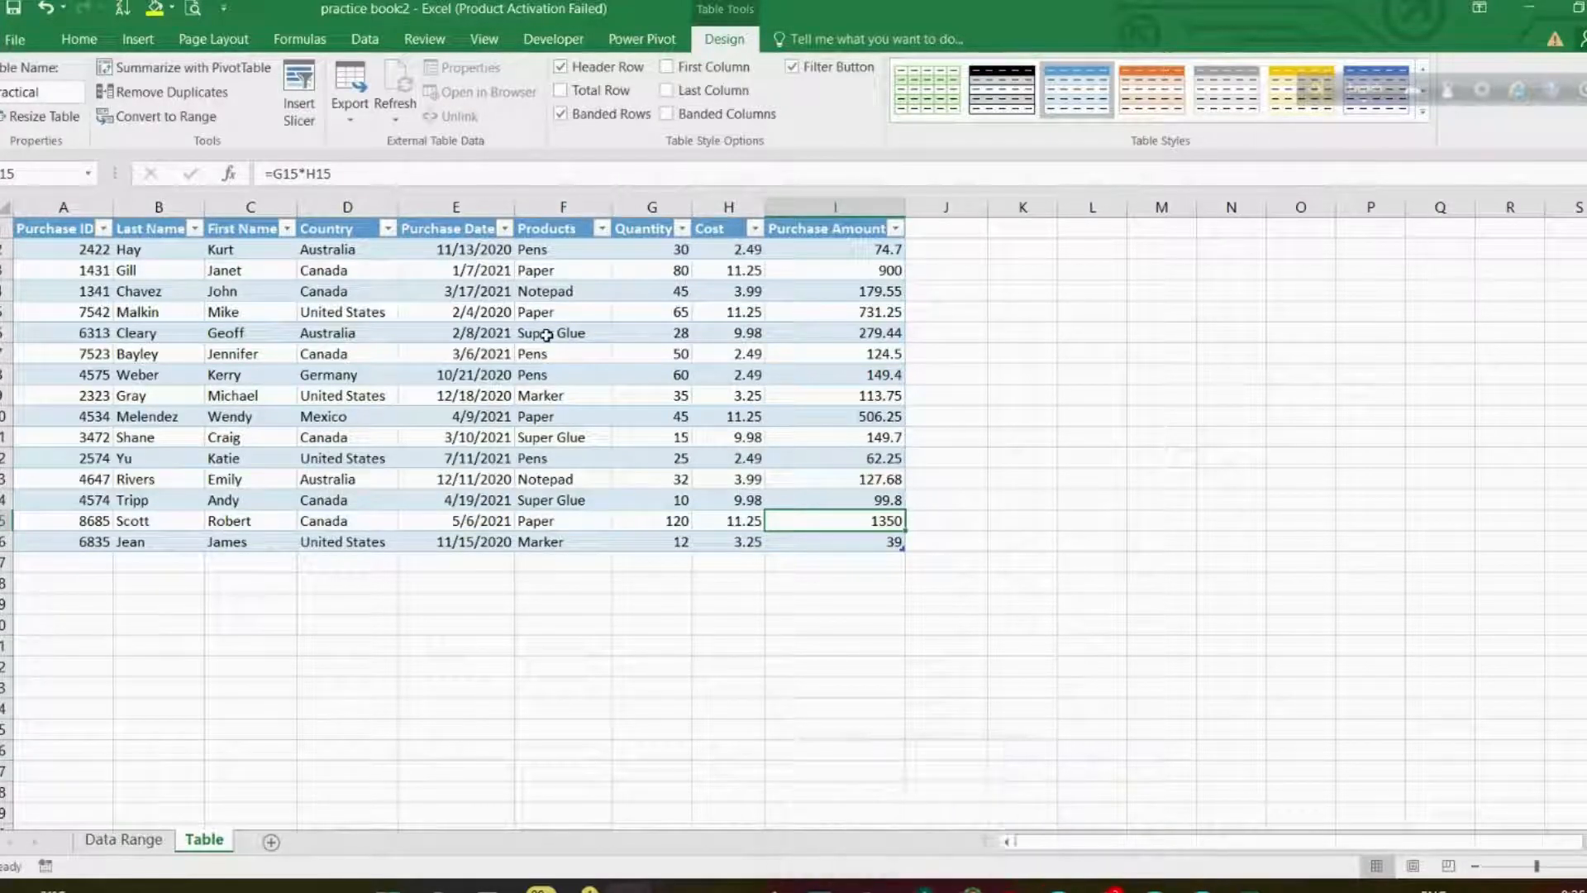
click(792, 67)
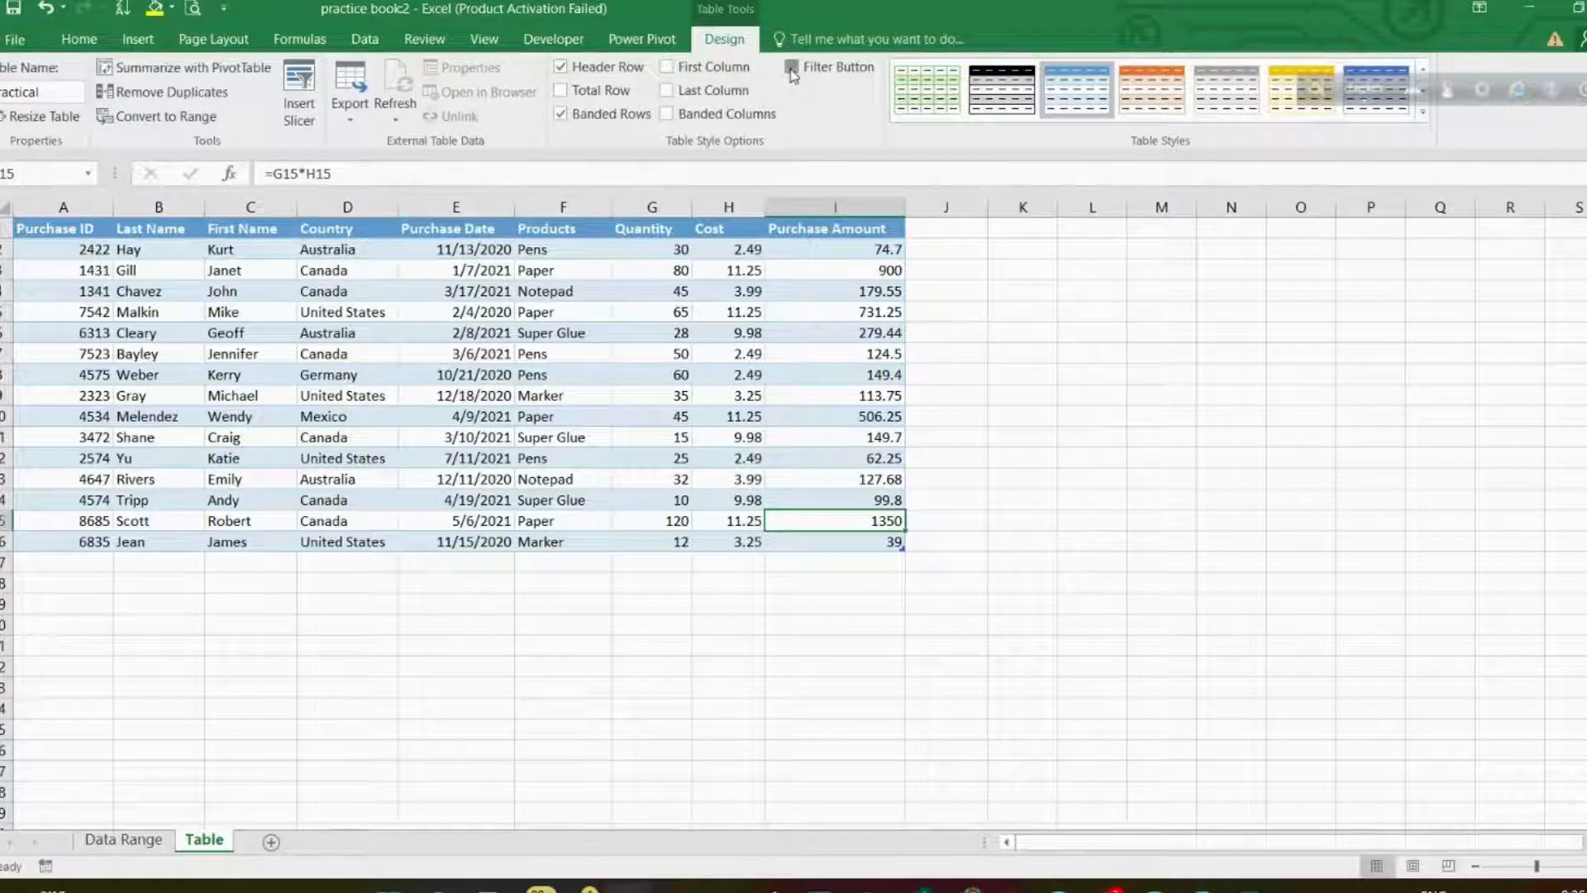
click(792, 67)
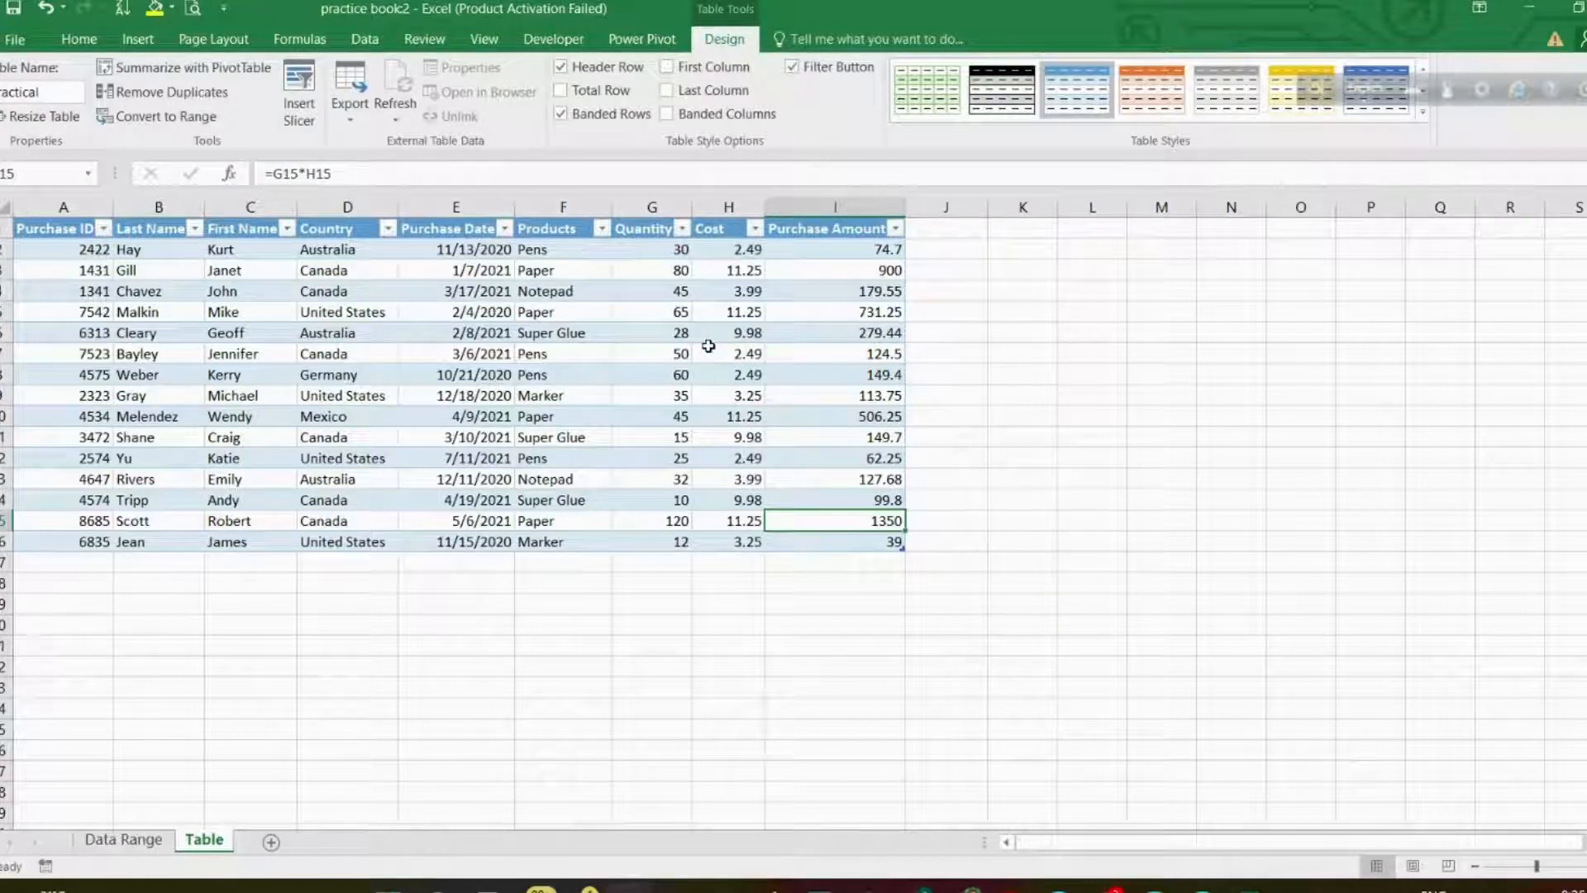
mouse_move(329, 278)
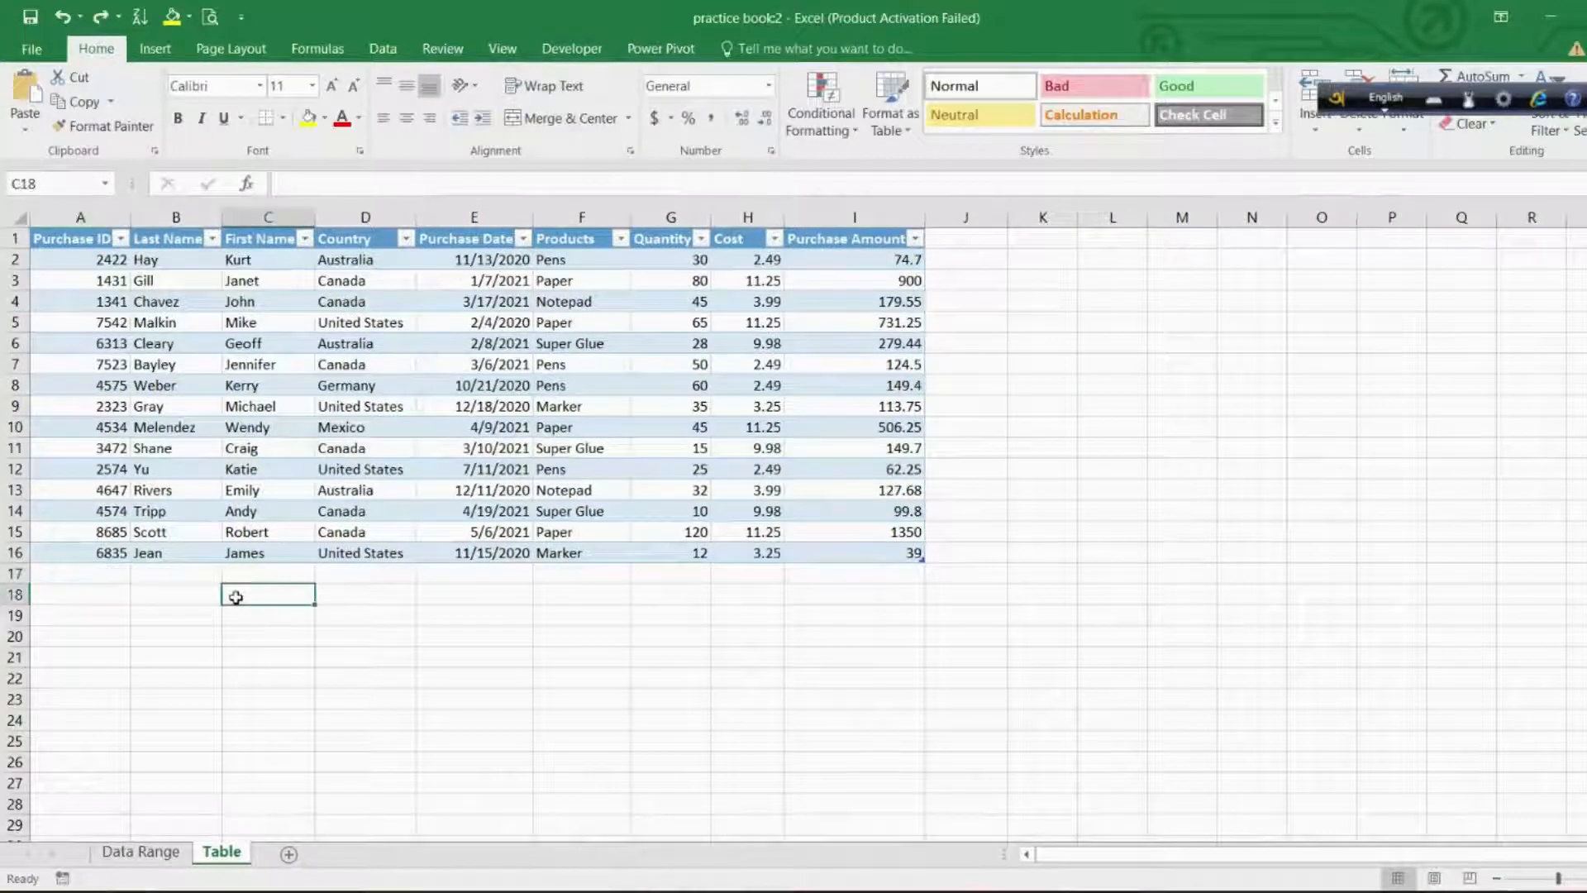
click(964, 240)
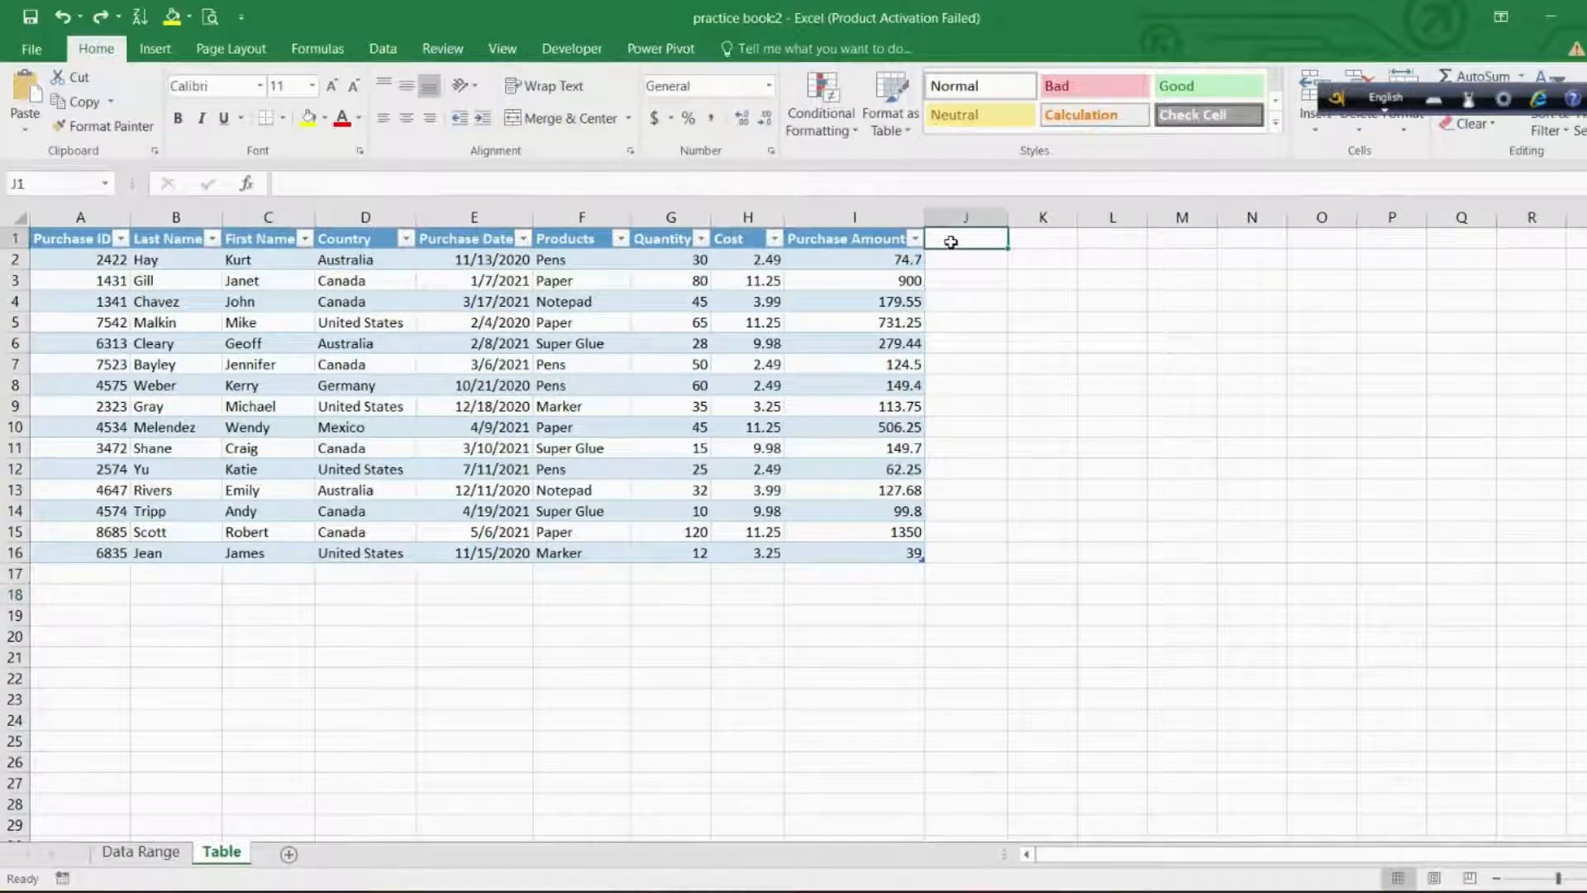
click(79, 573)
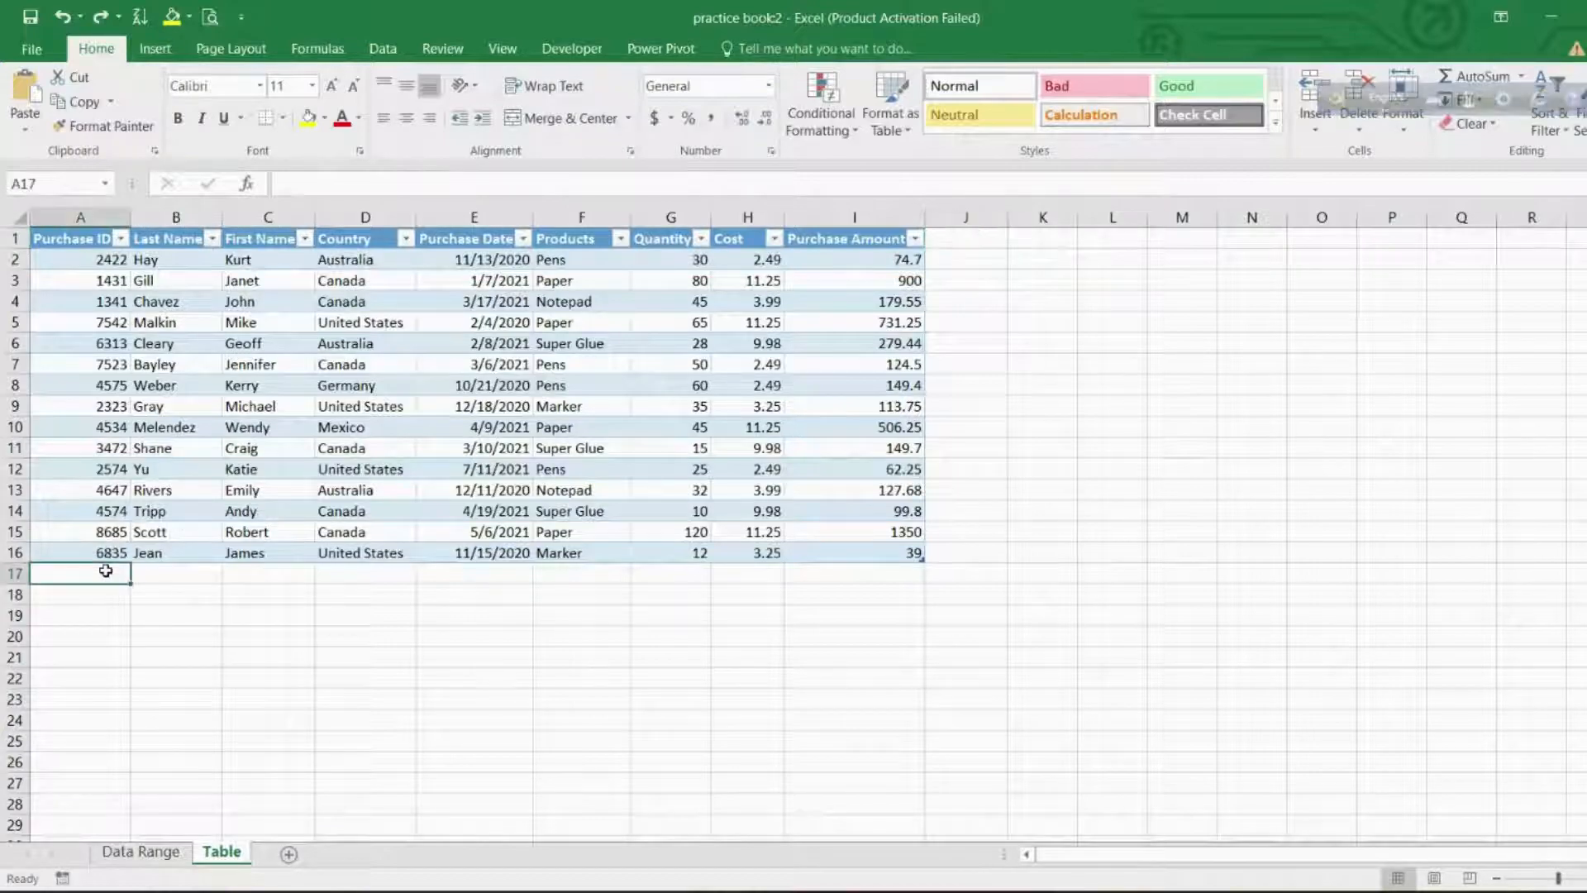
text(68)
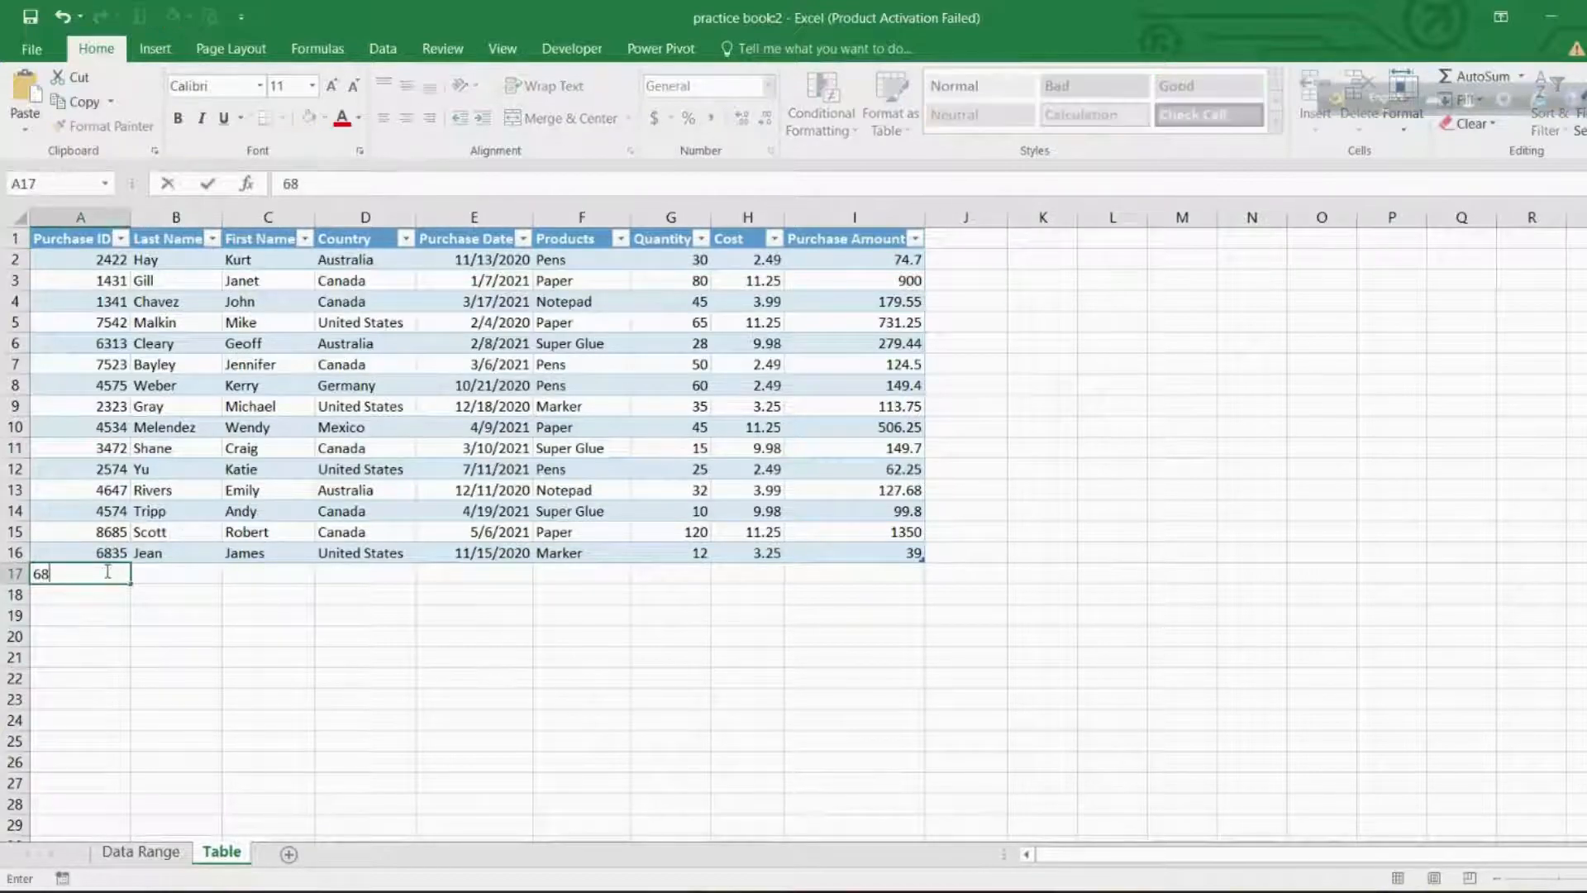
key(Return)
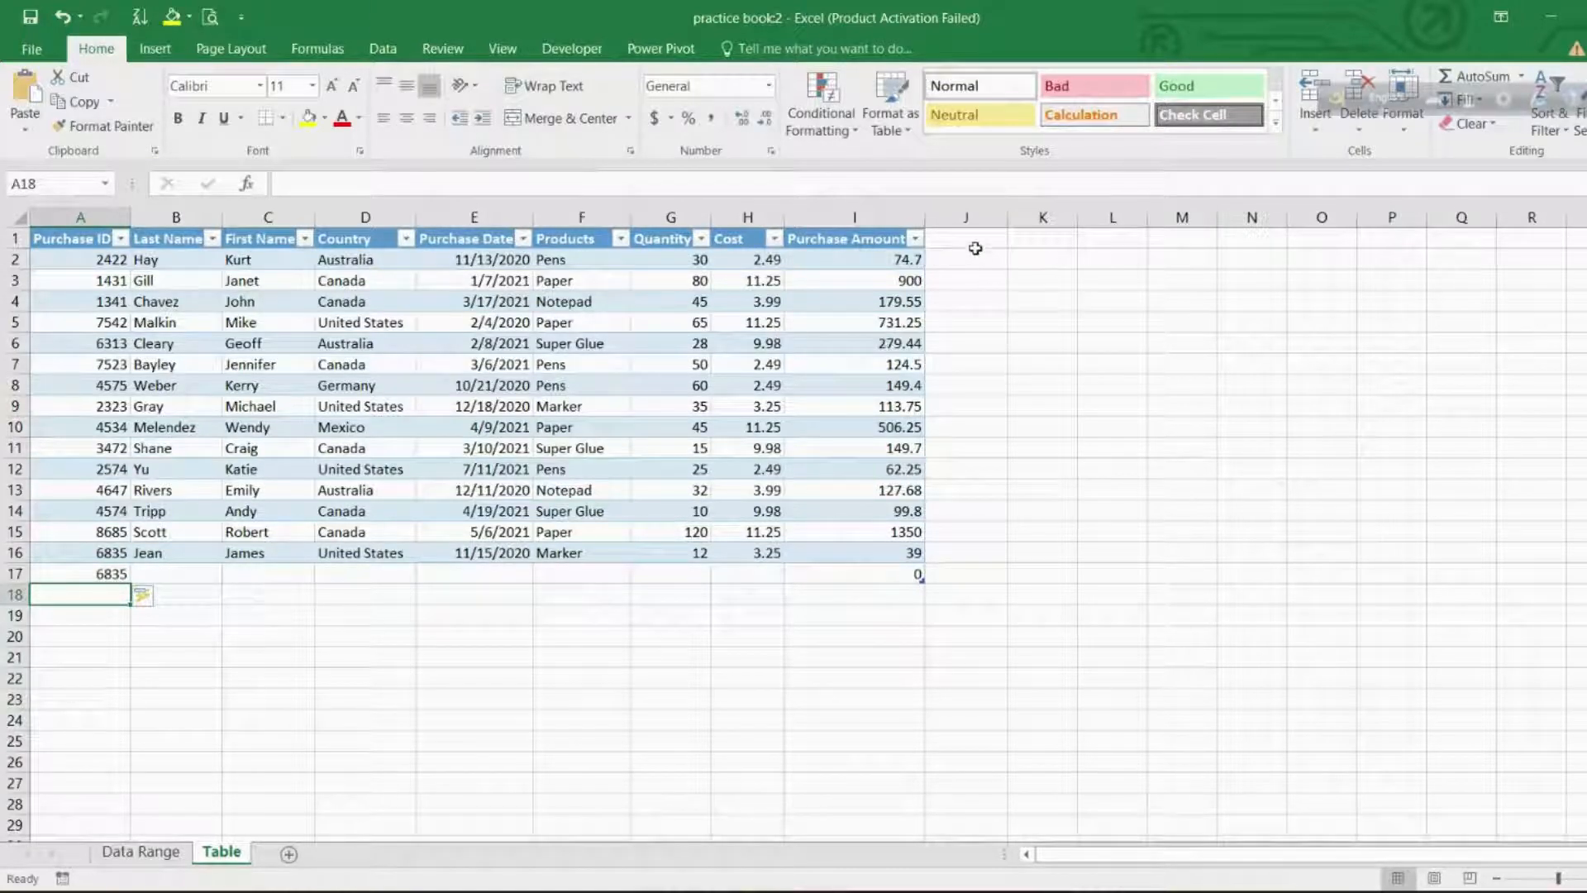
click(964, 239)
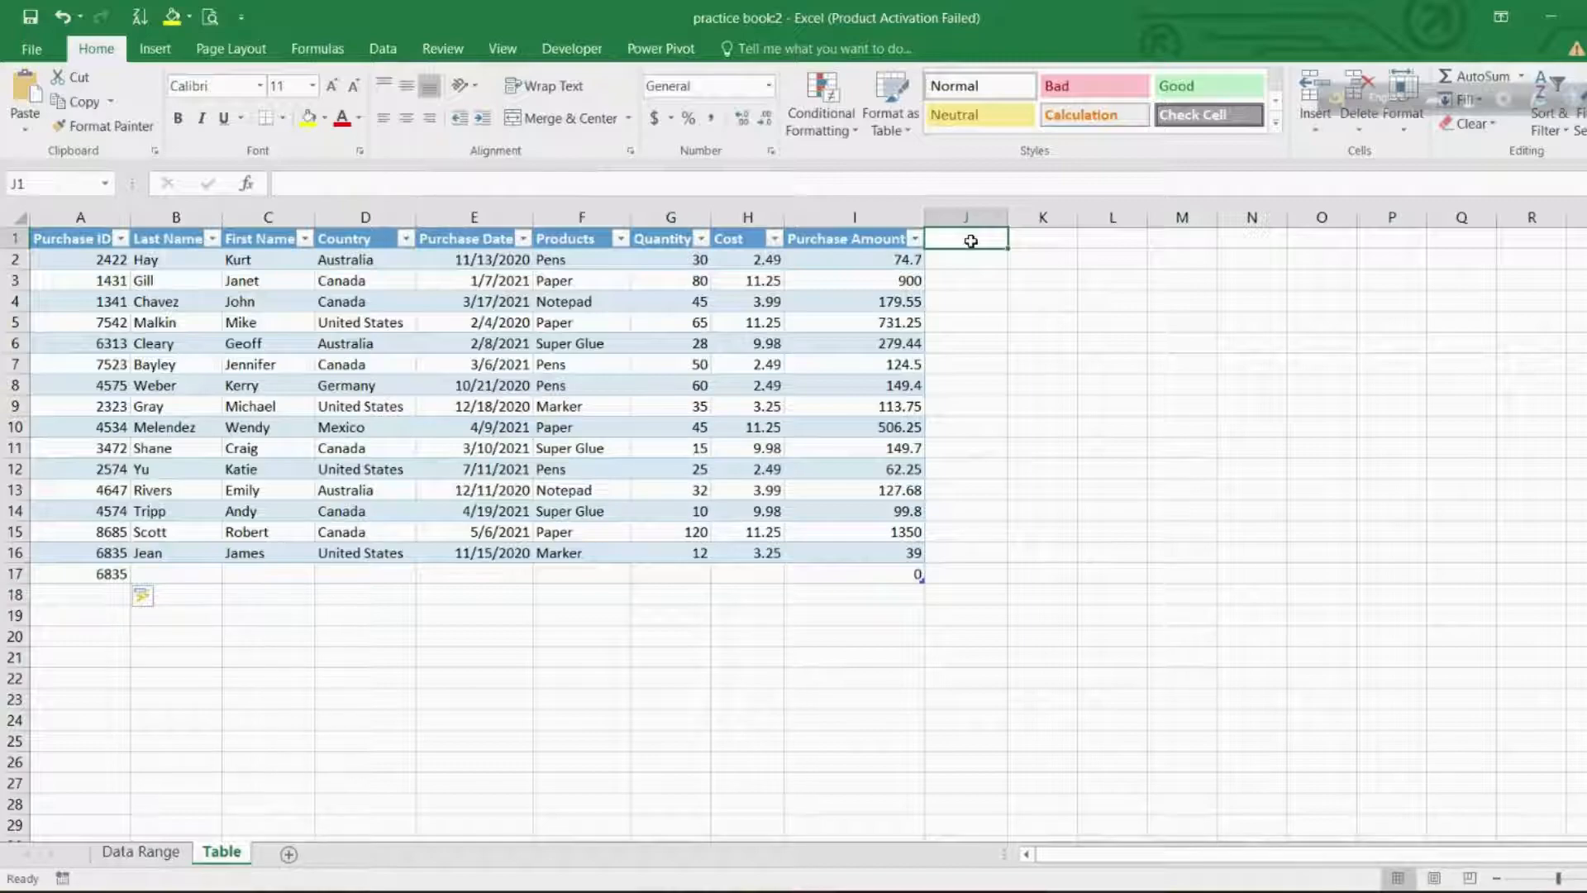
text(Orher)
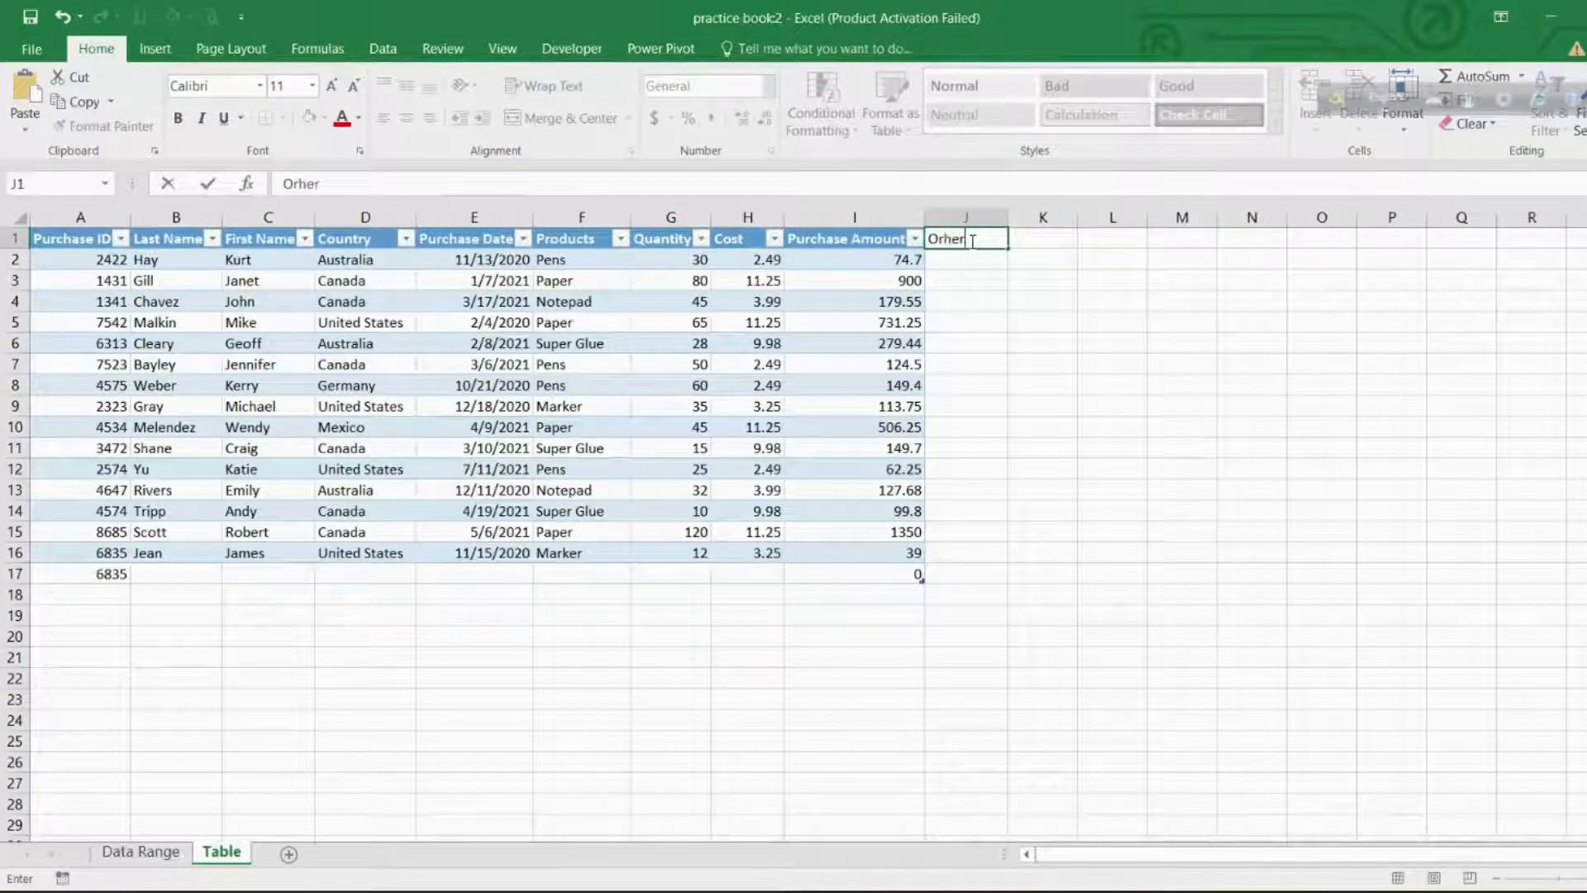
text(am)
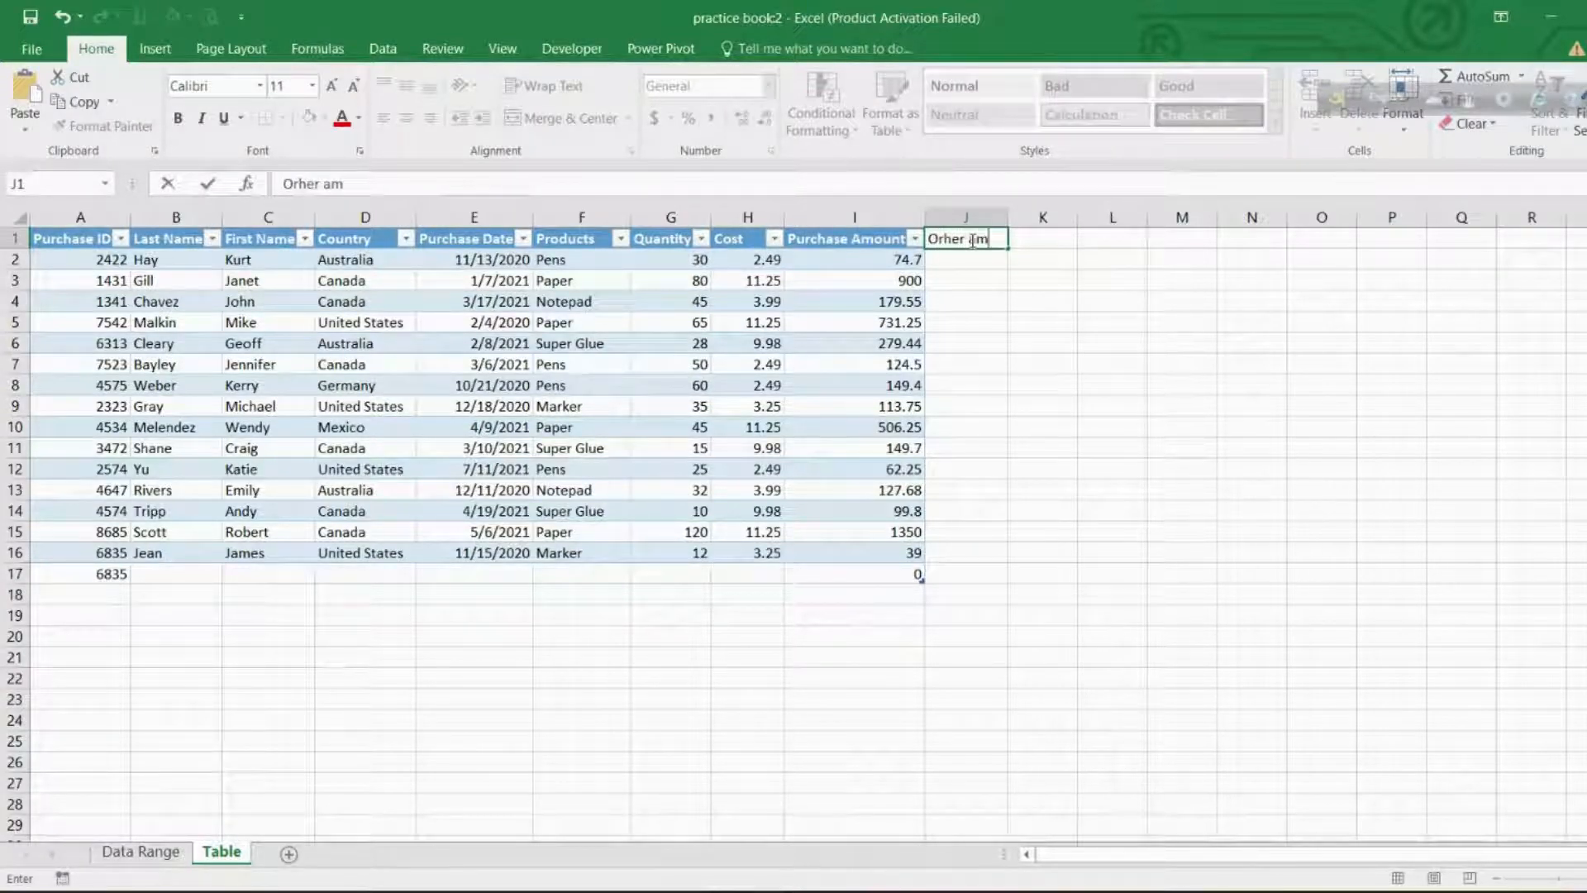
text(ount)
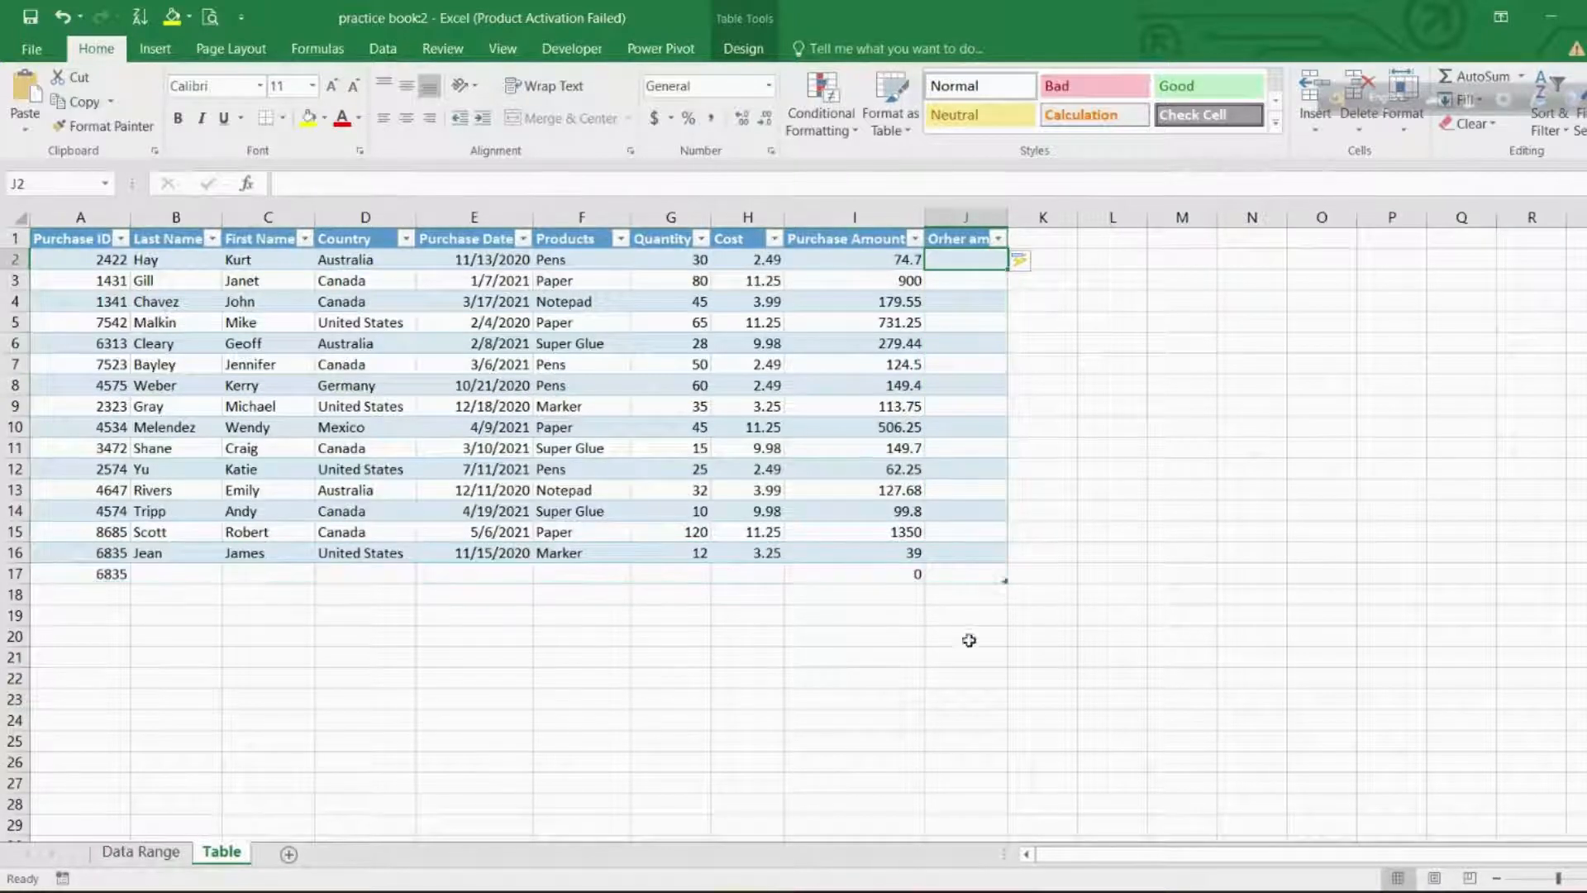
mouse_move(485, 562)
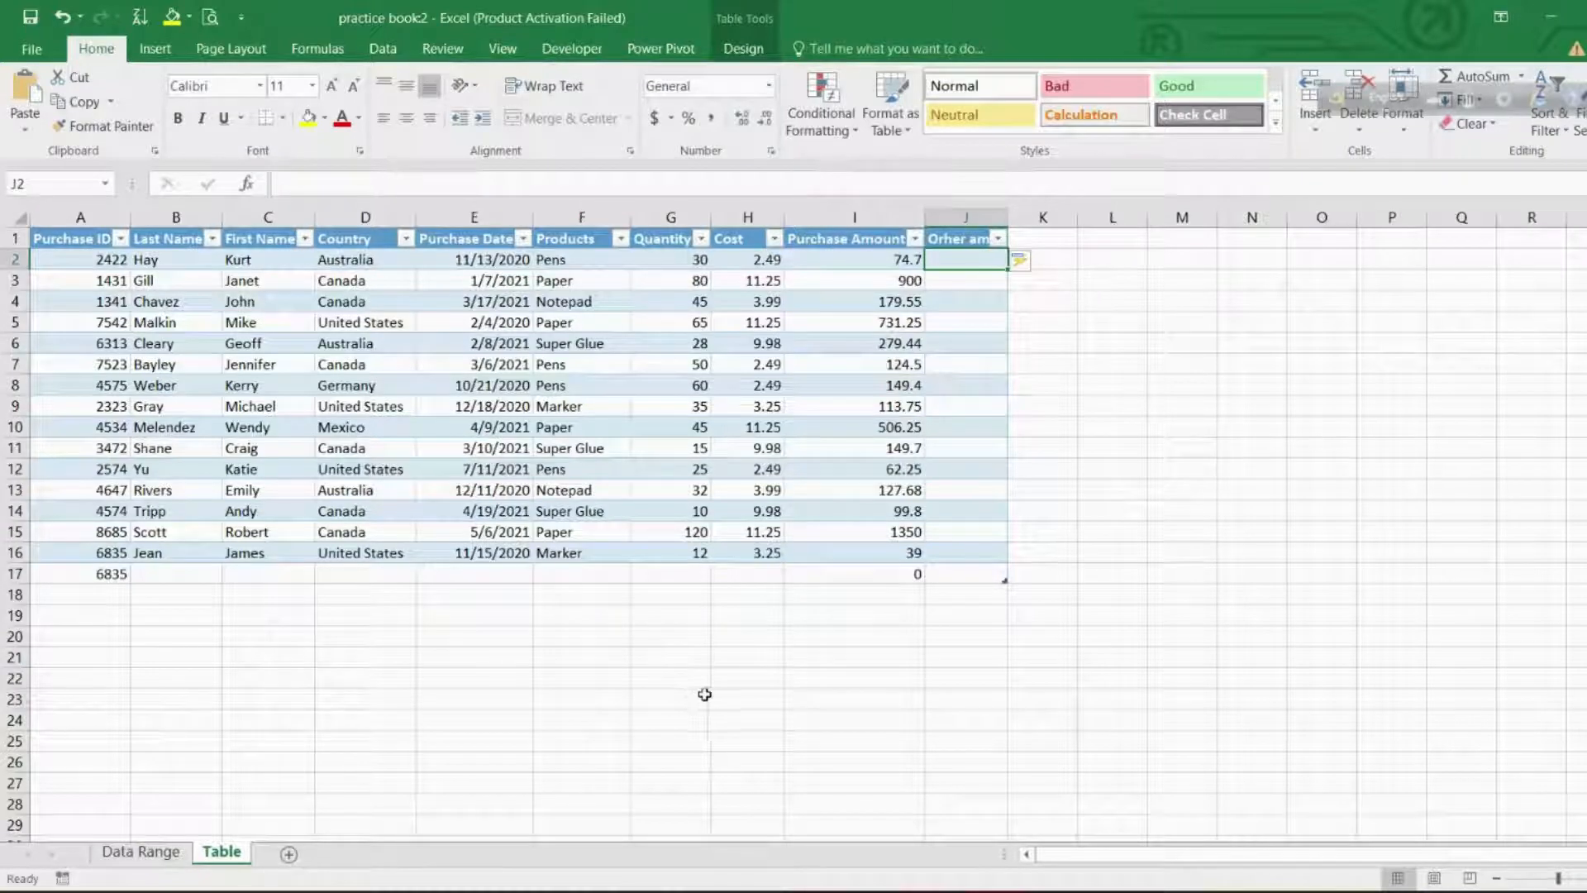
mouse_move(873, 834)
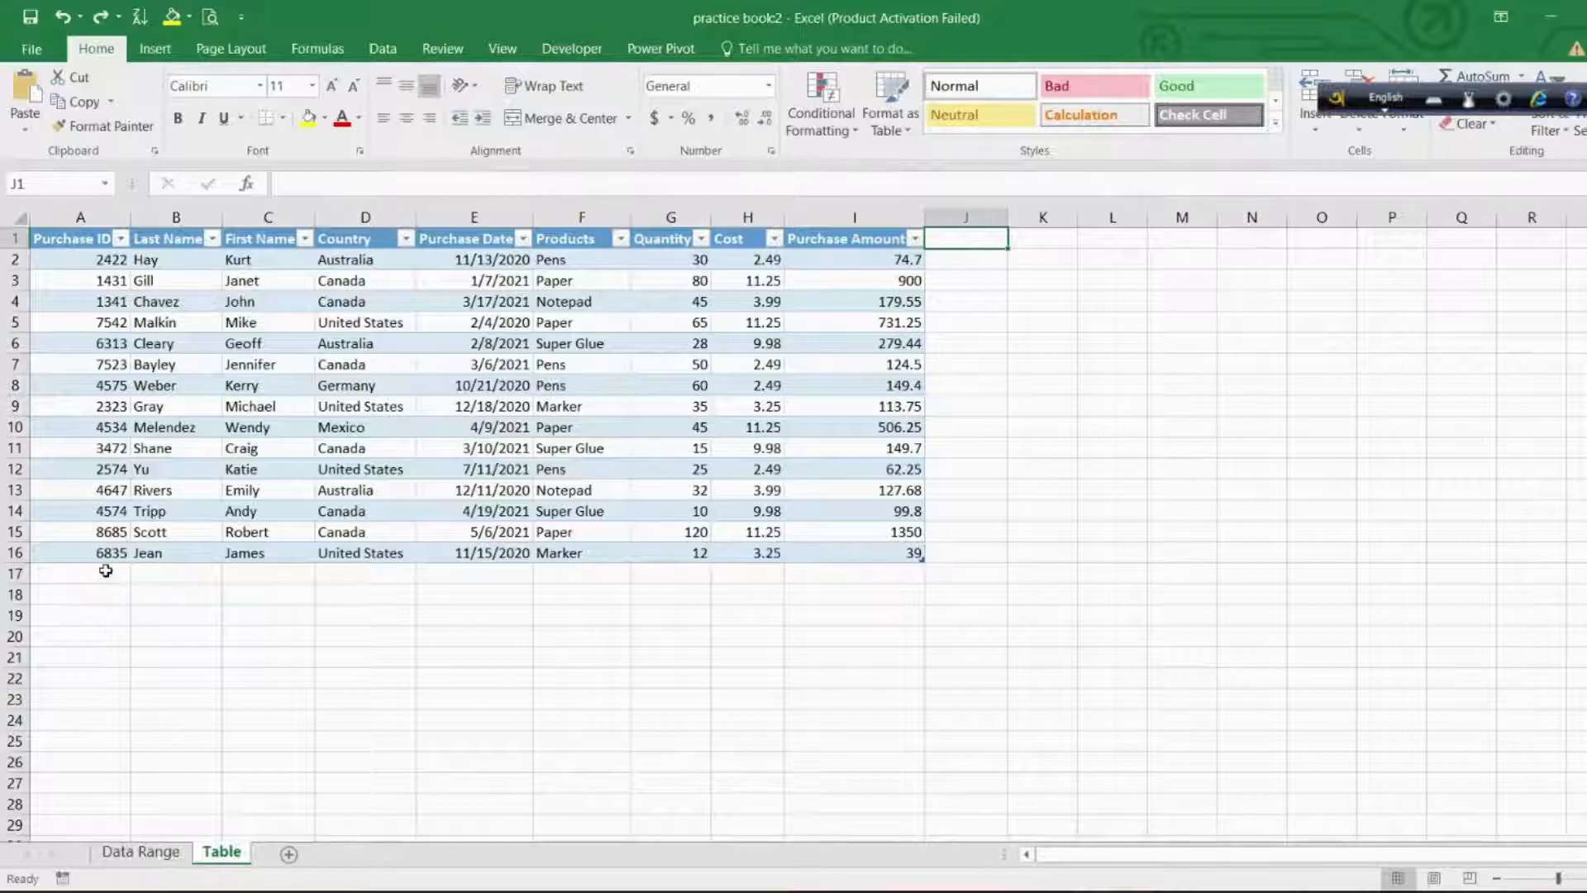
click(79, 574)
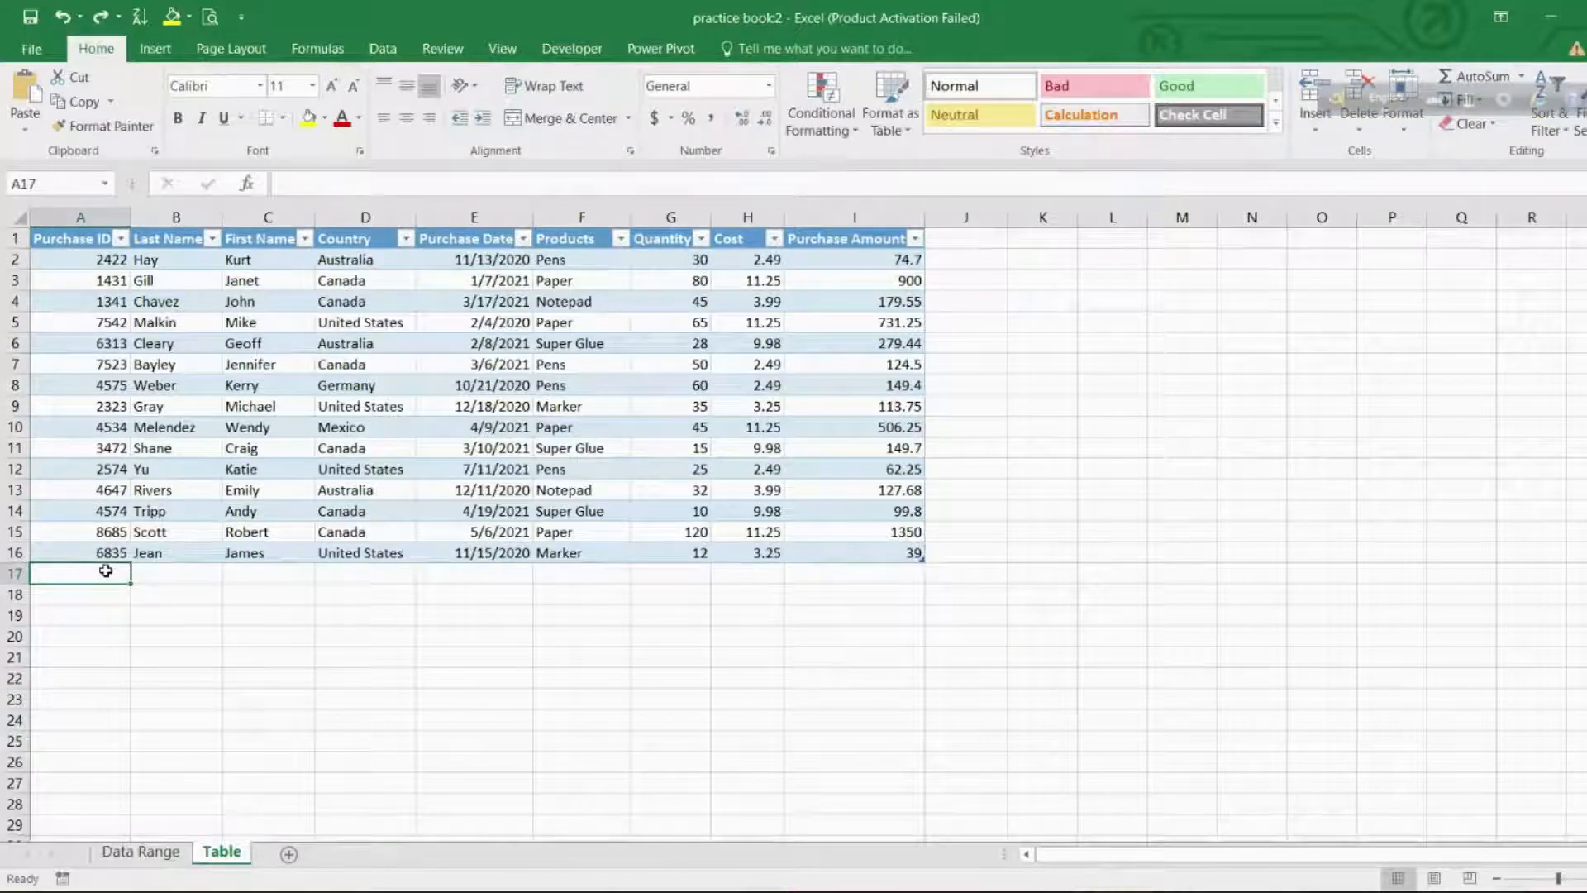
text(6835)
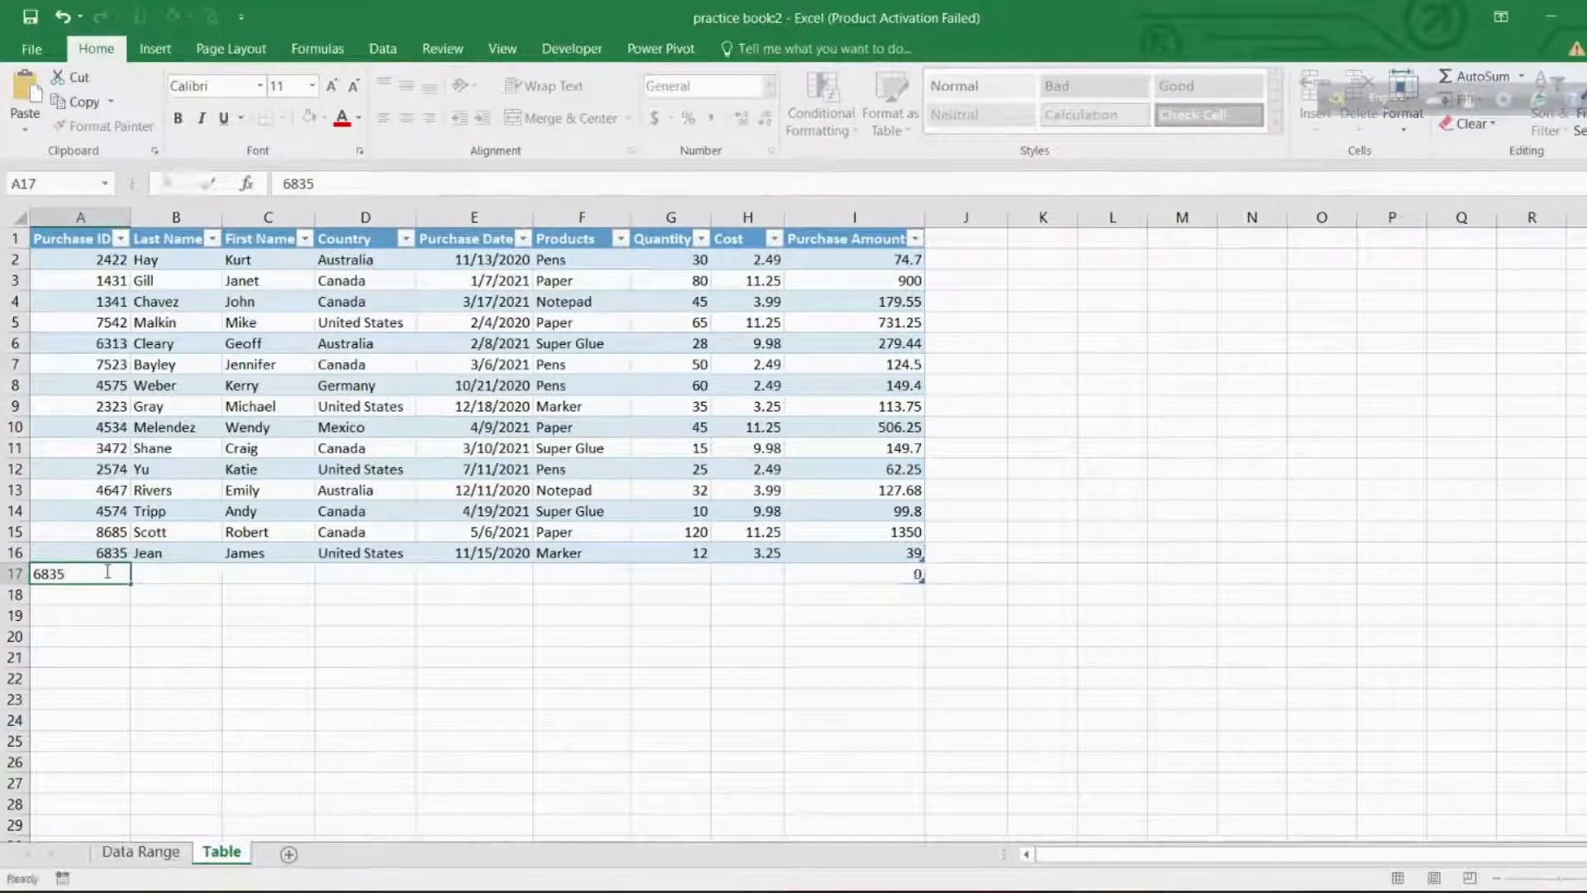
key(Return)
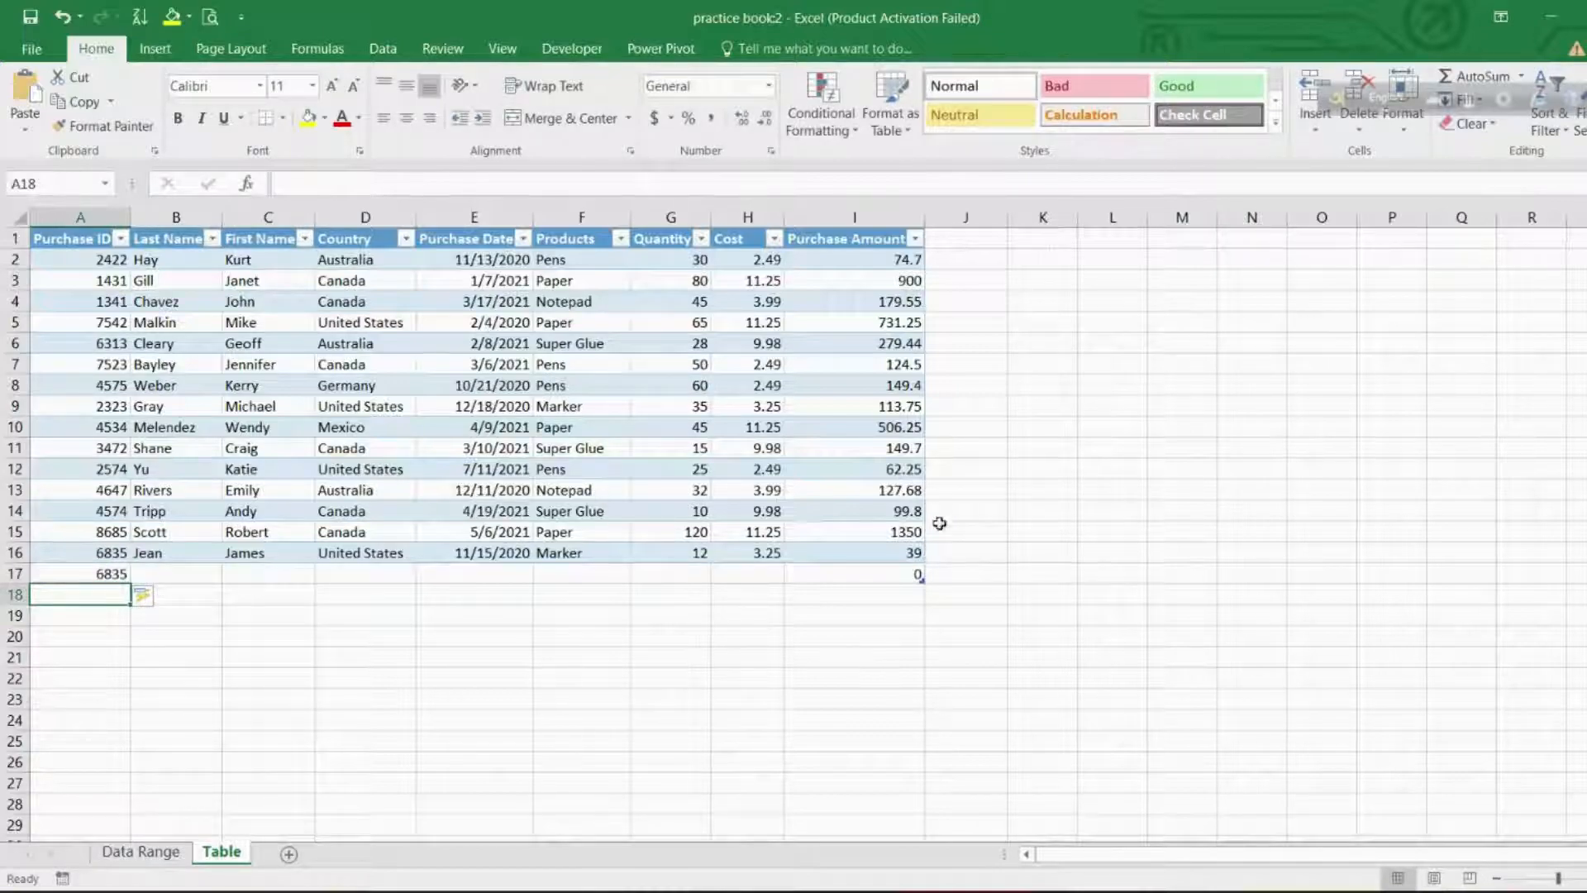
mouse_move(941, 307)
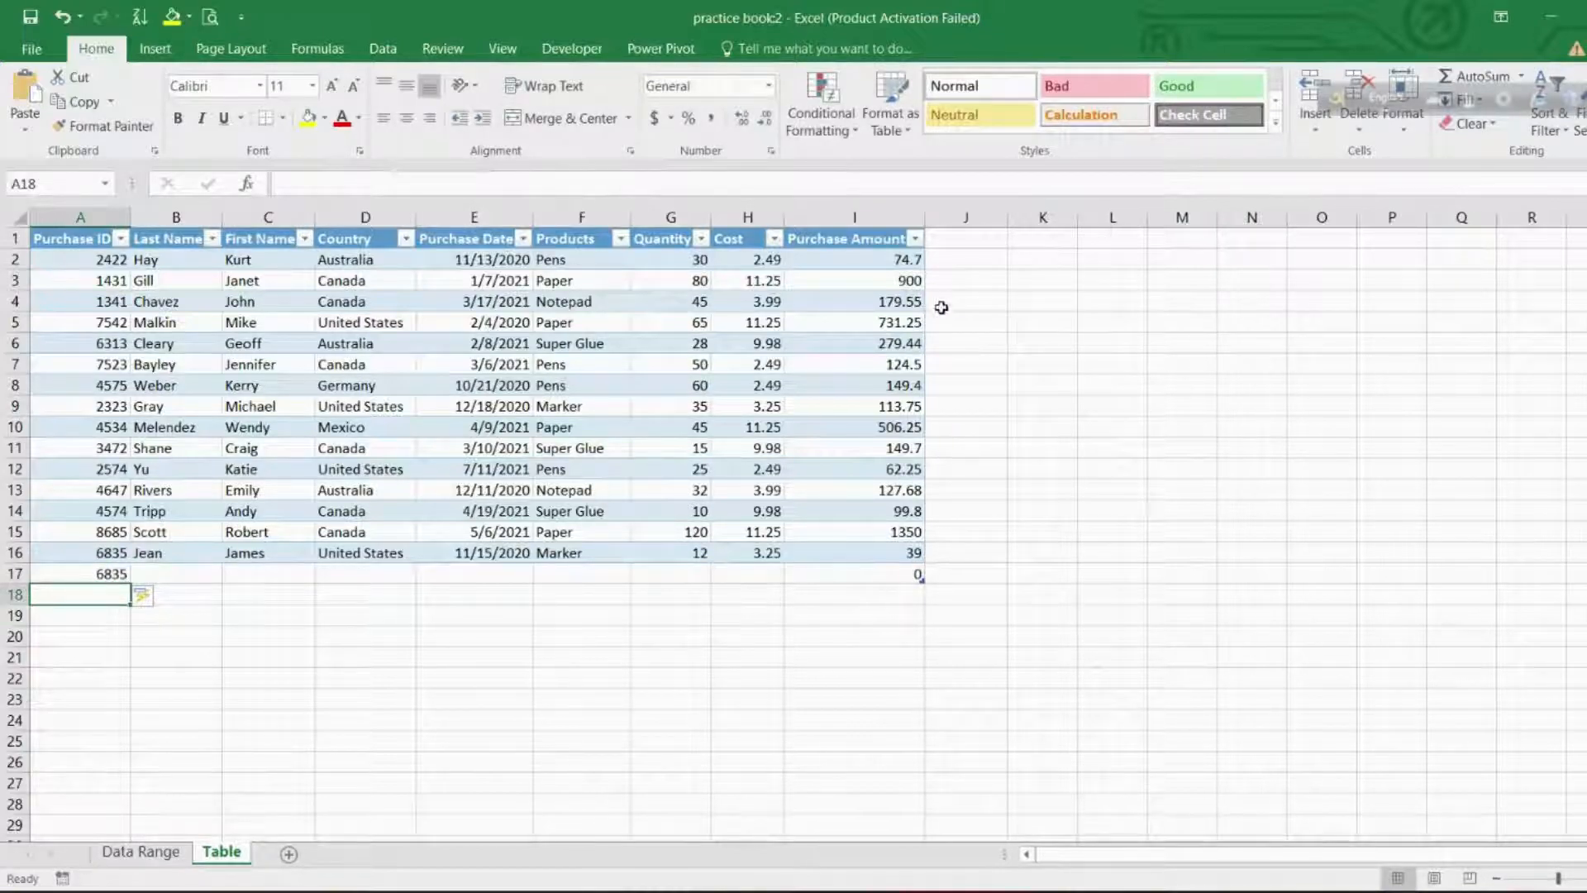
click(966, 240)
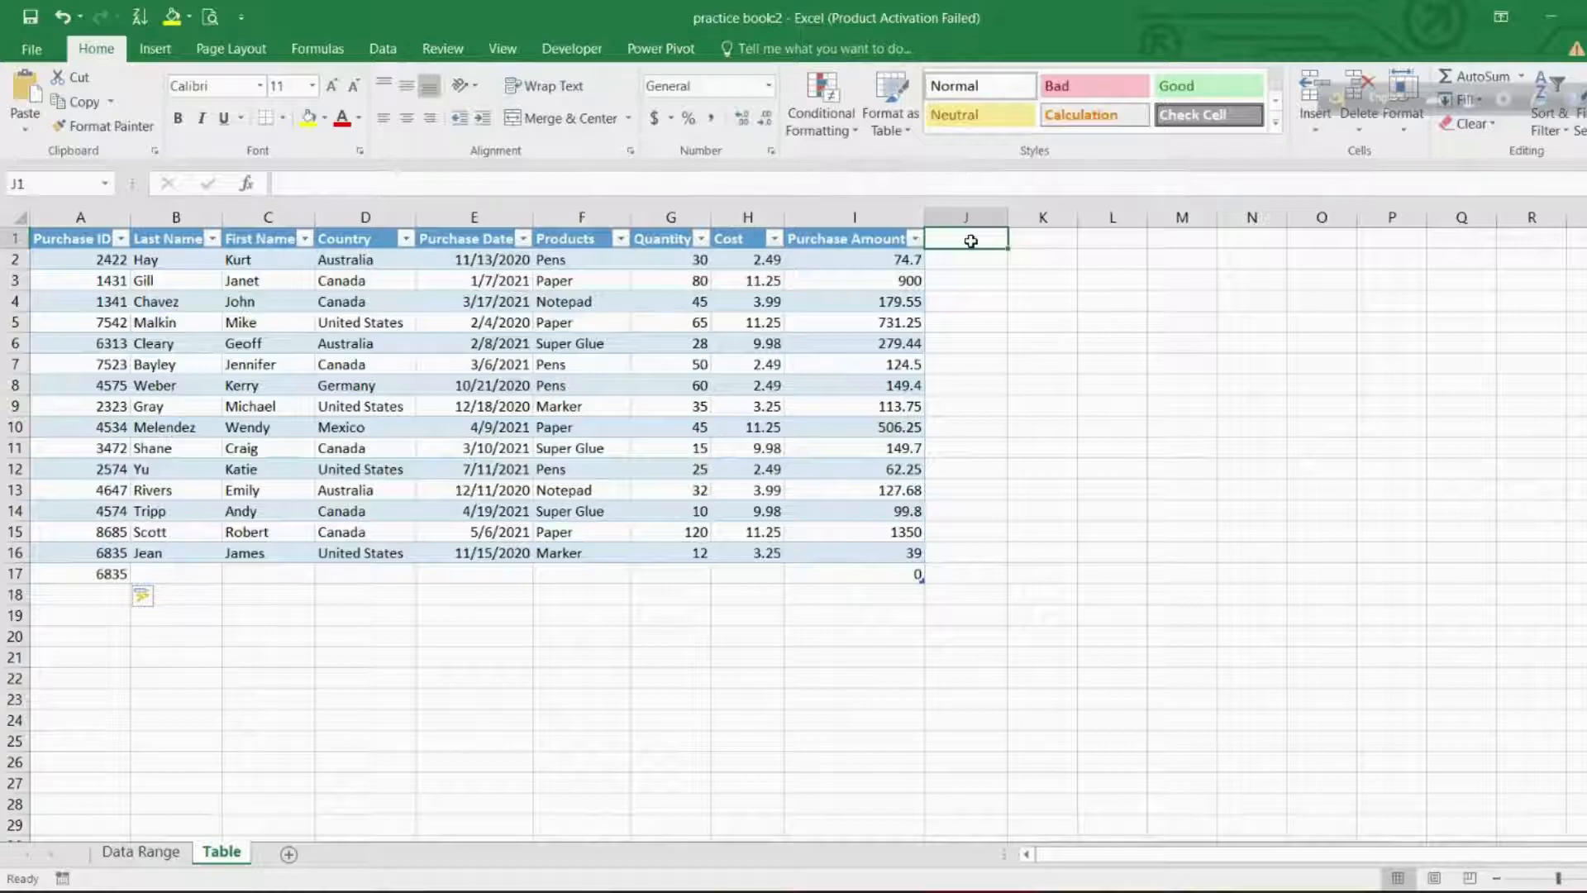
text(Or)
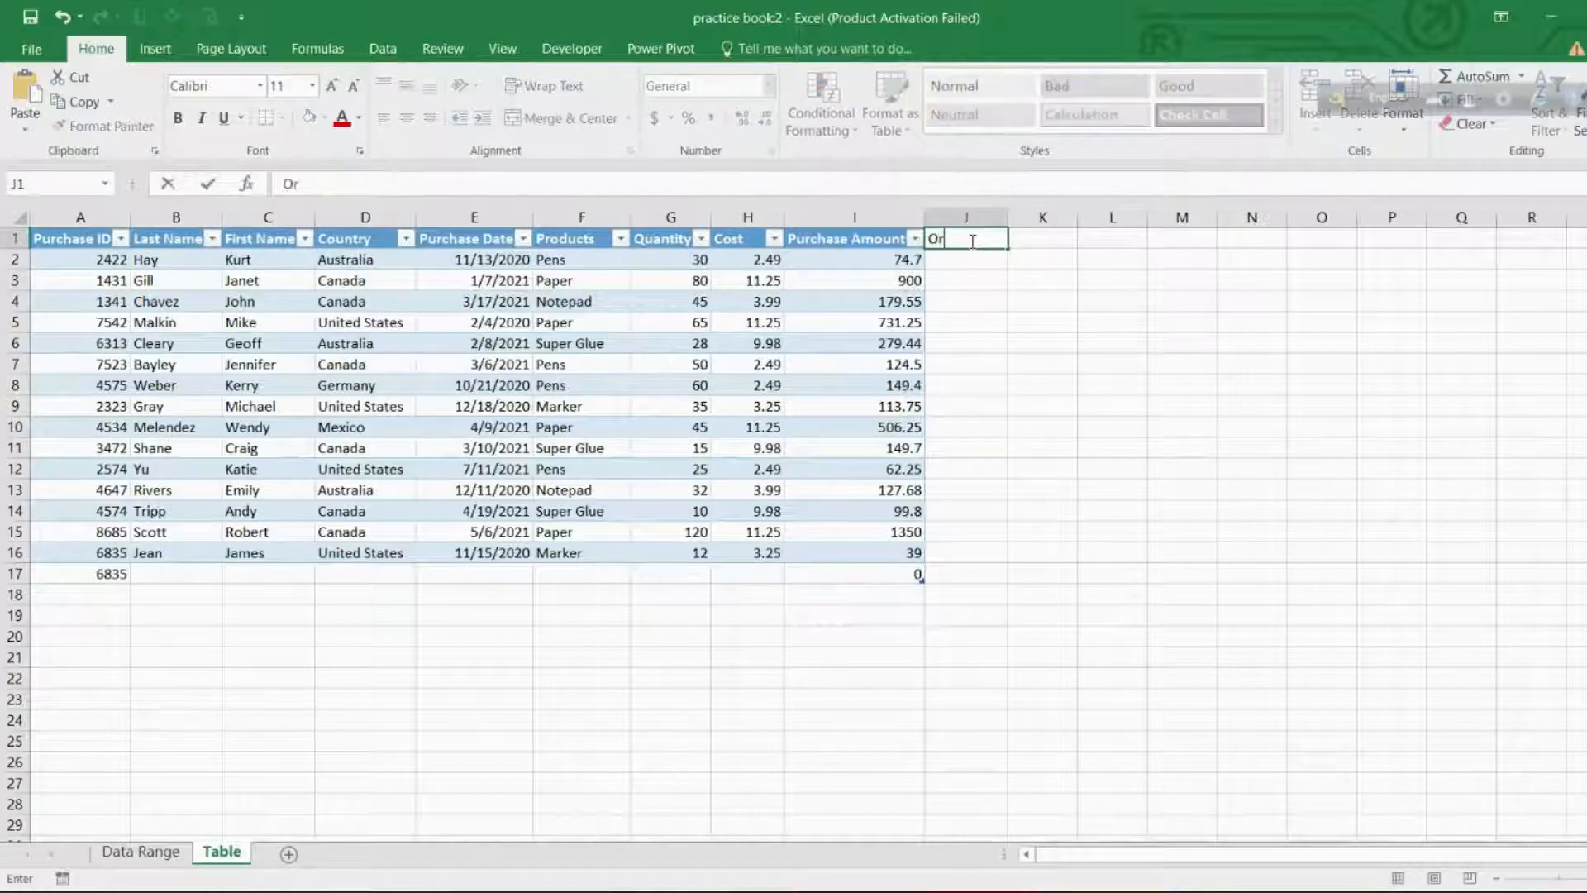
text(her)
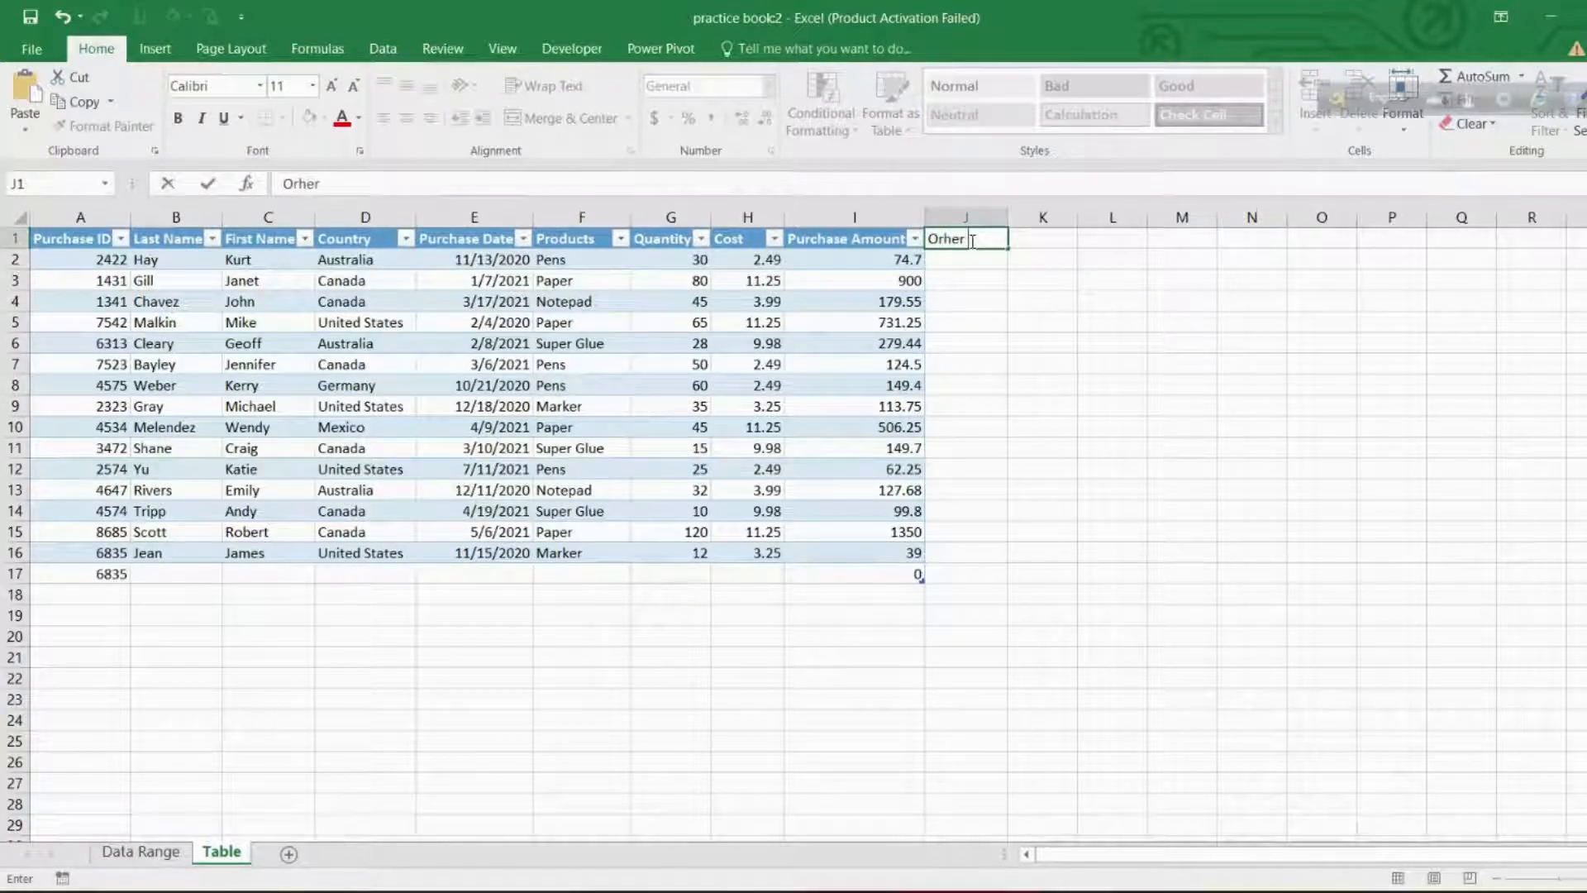
text(amount)
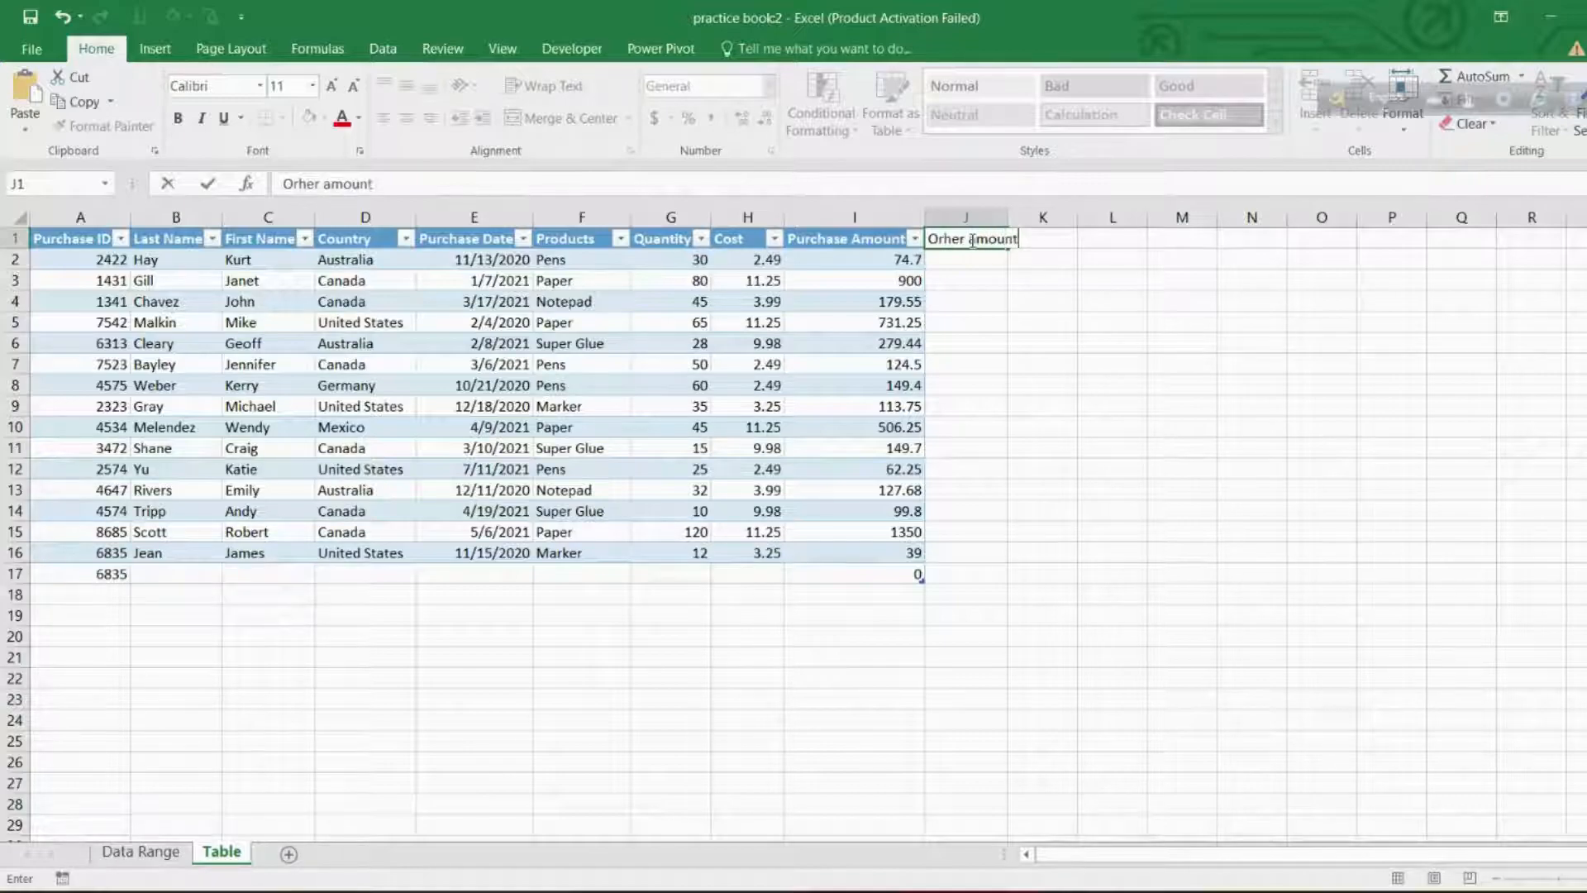
key(Return)
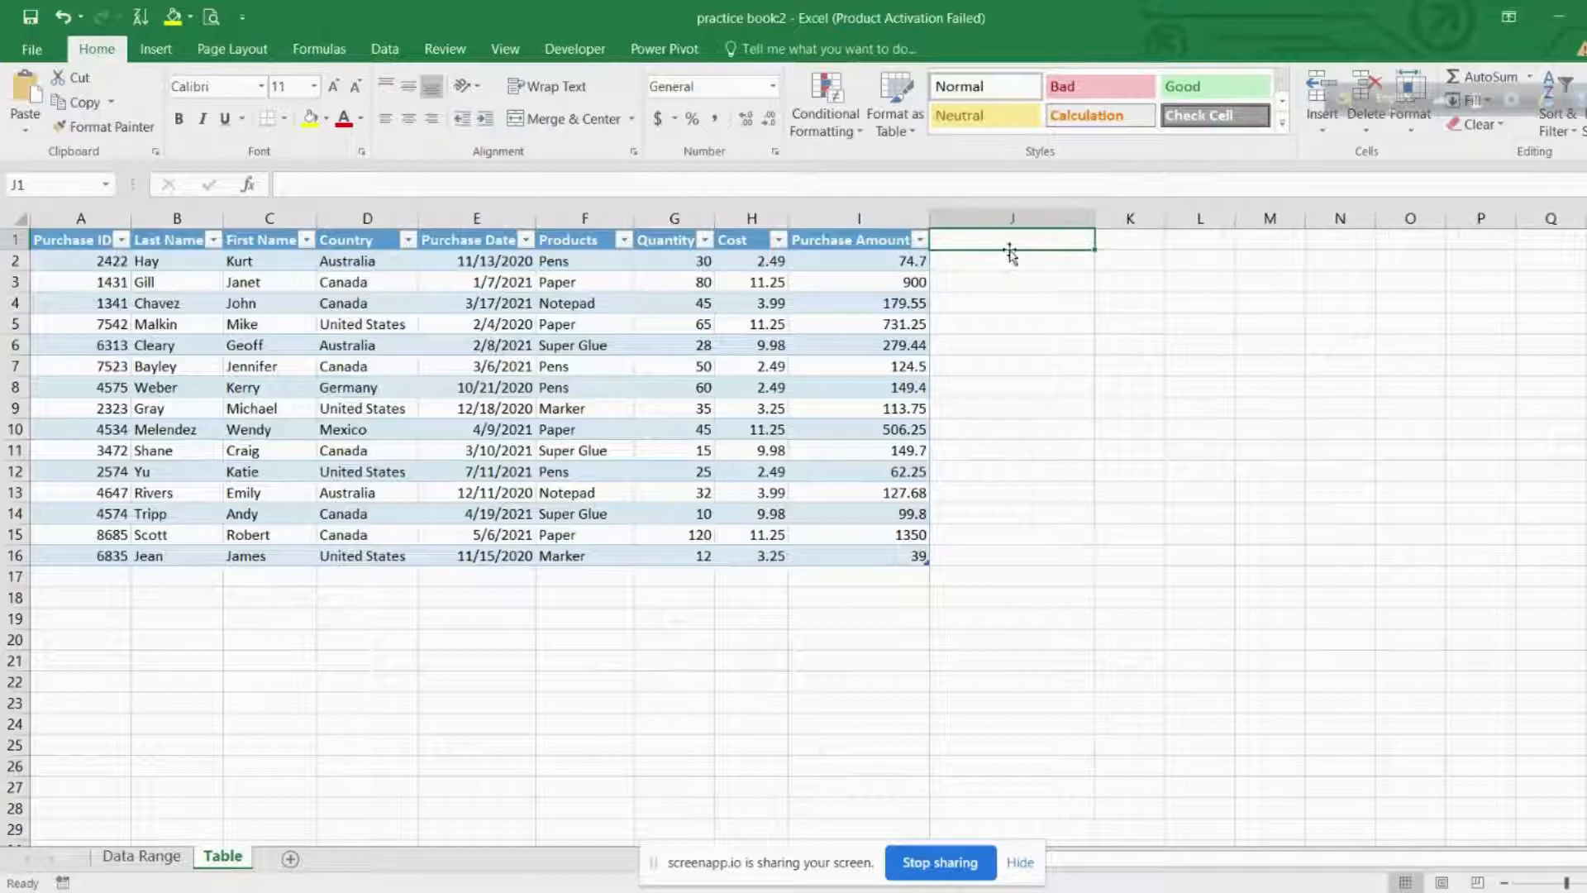
mouse_move(1003, 238)
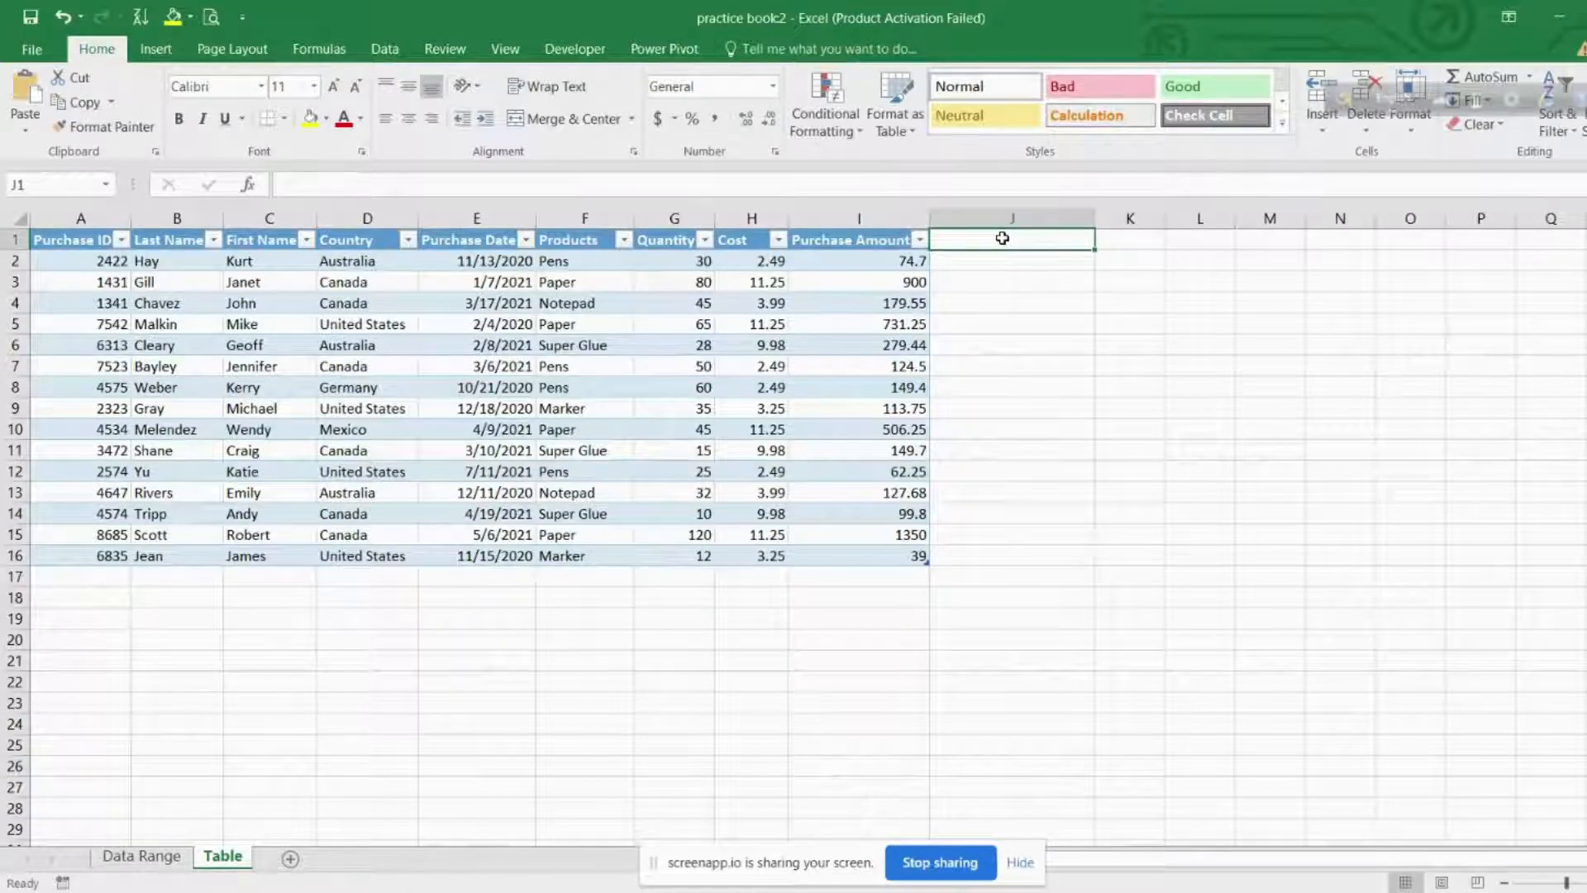
Add a new table column headed 'Category' in J1.
text(Ca)
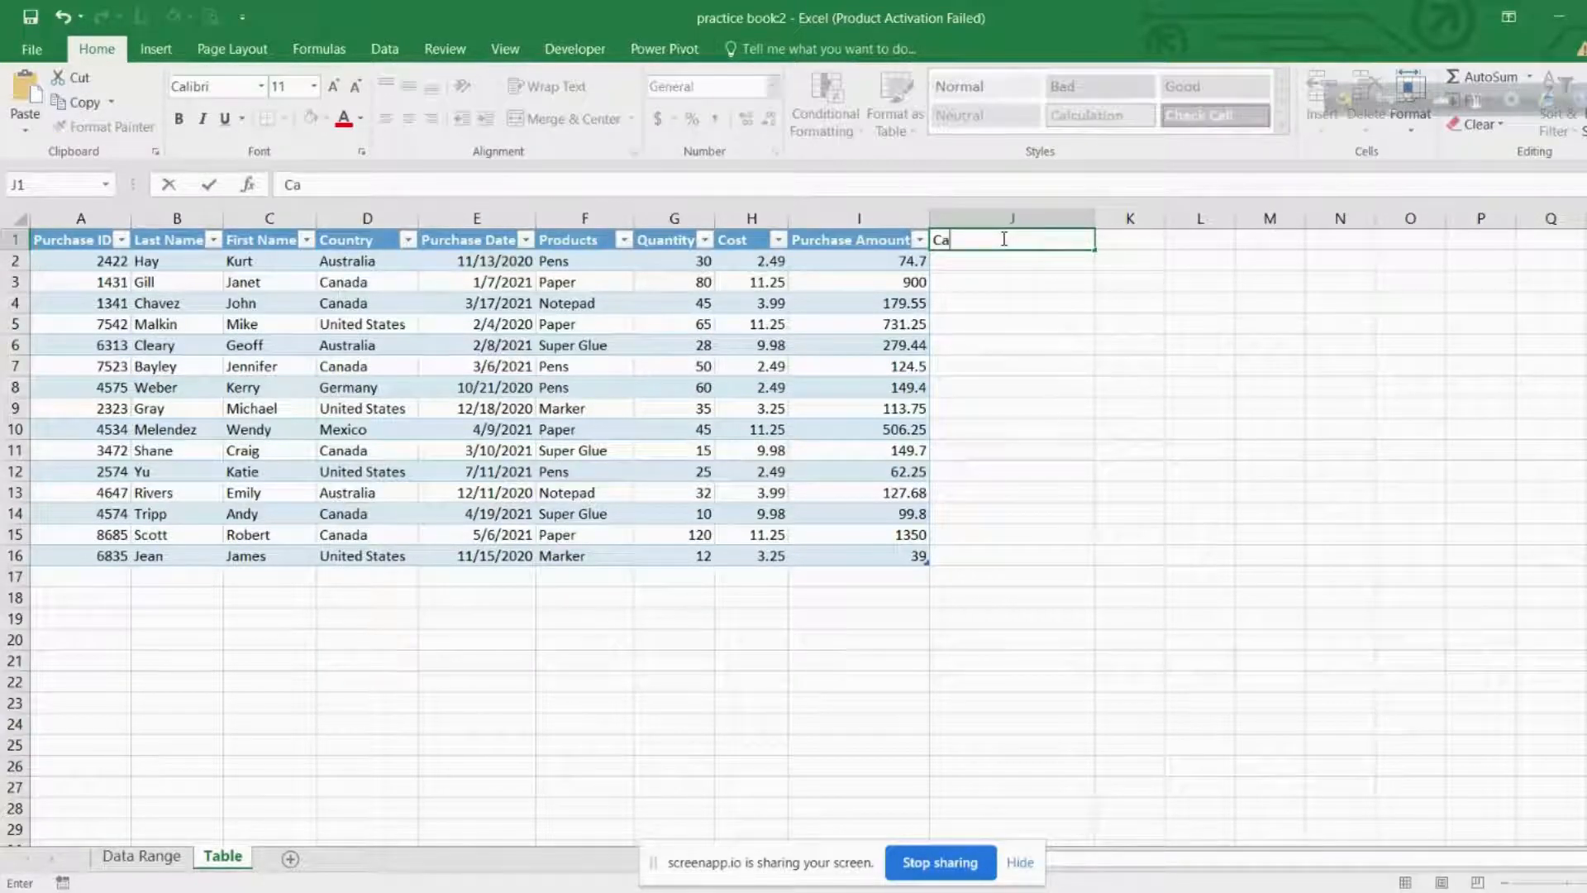
text(te)
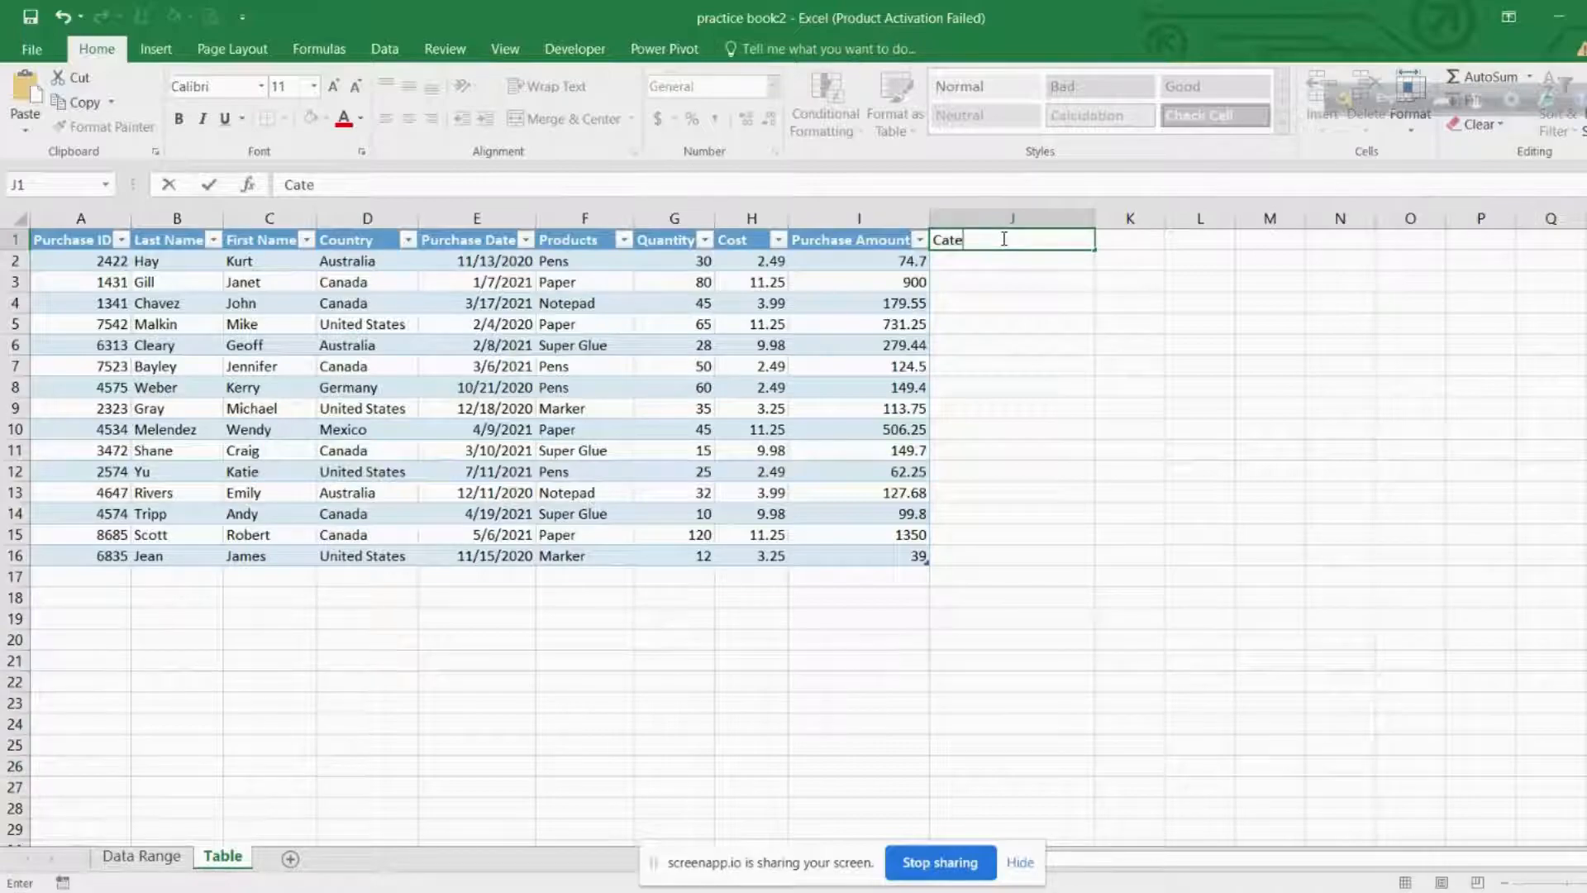
text(gory)
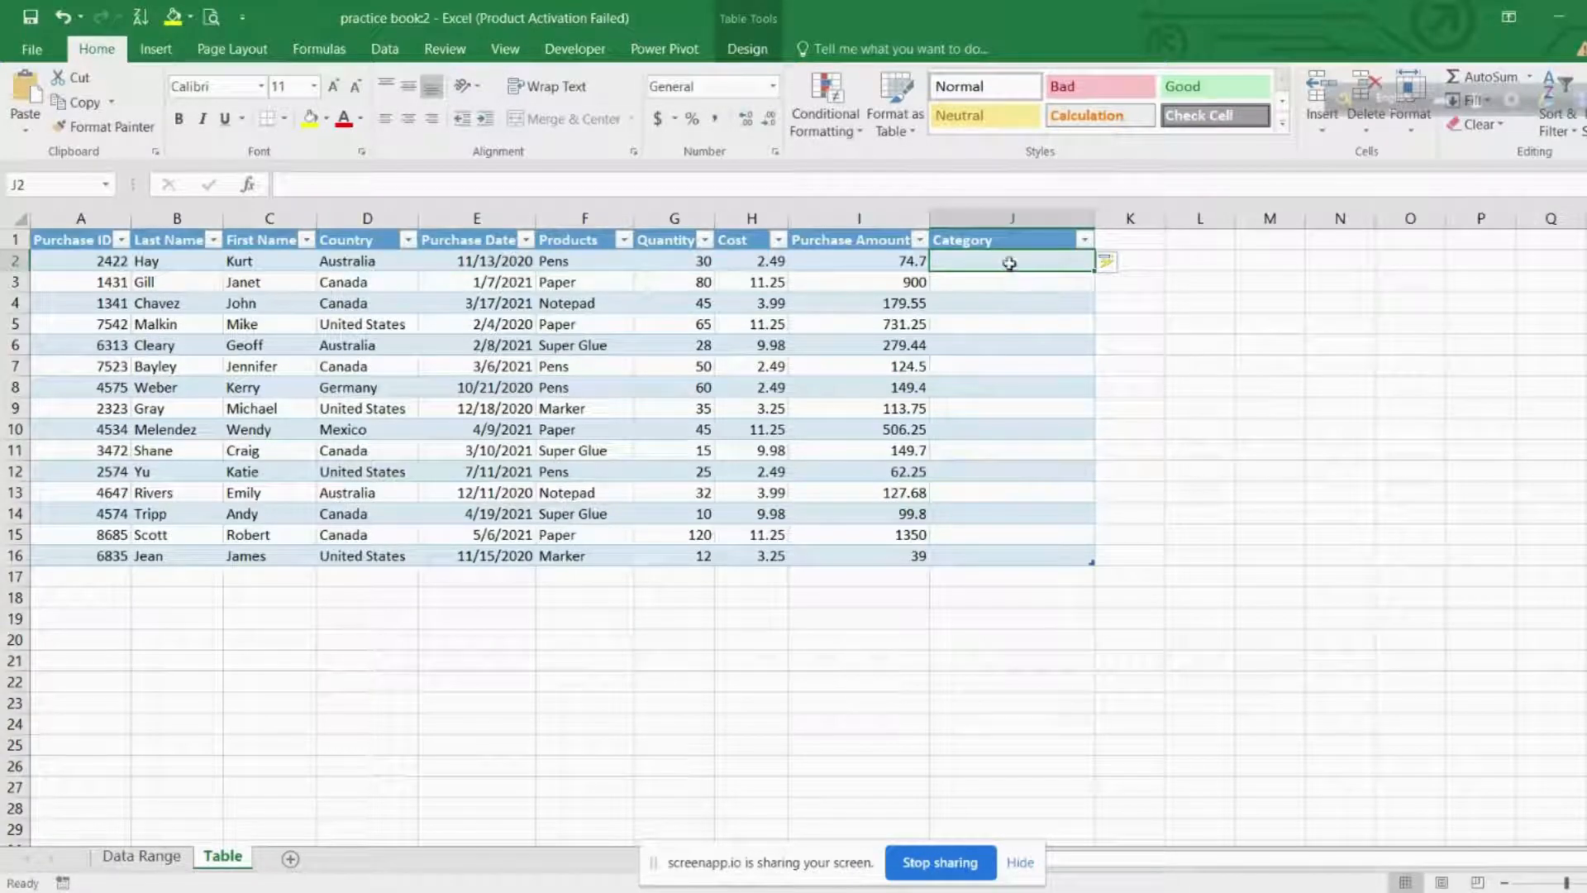
Enter a CONCATENATE formula in J2 joining each row's Last Name with Country.
text(=)
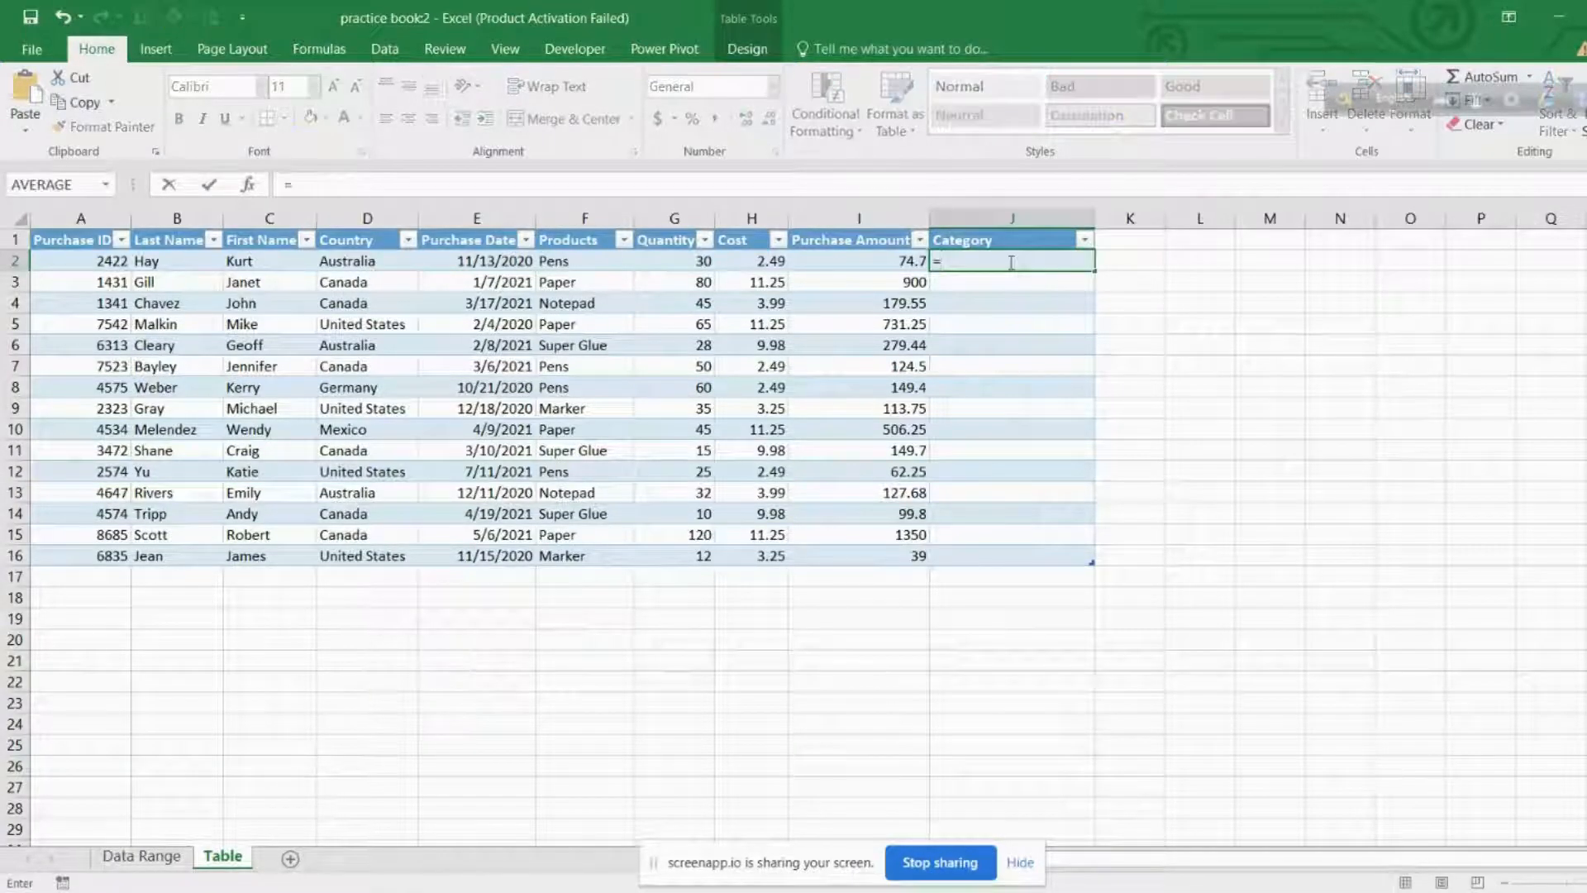
text(con)
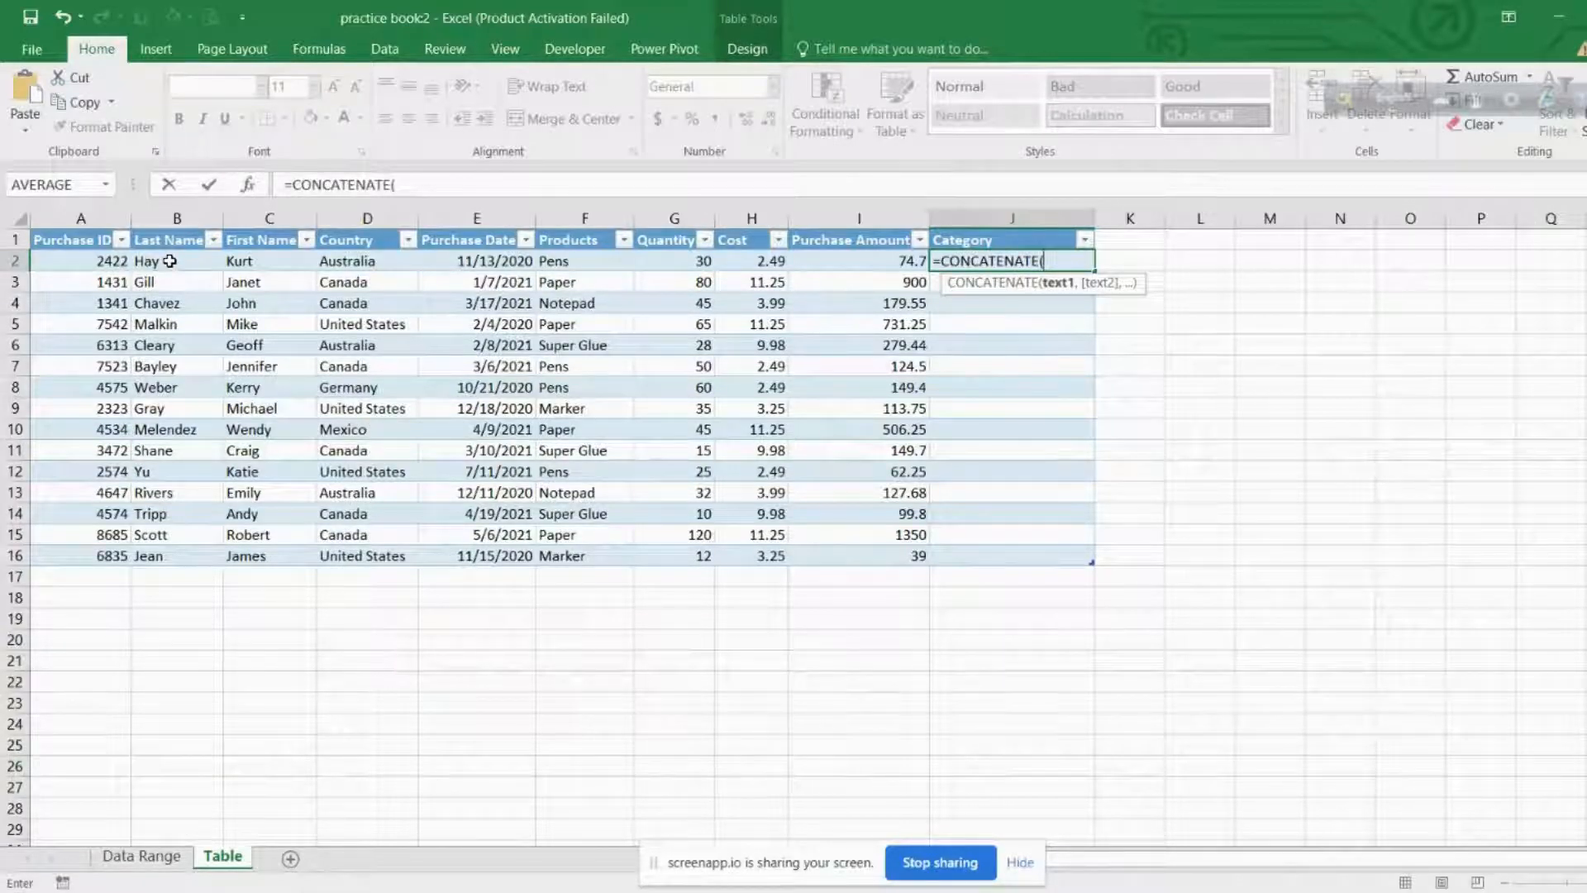
click(177, 260)
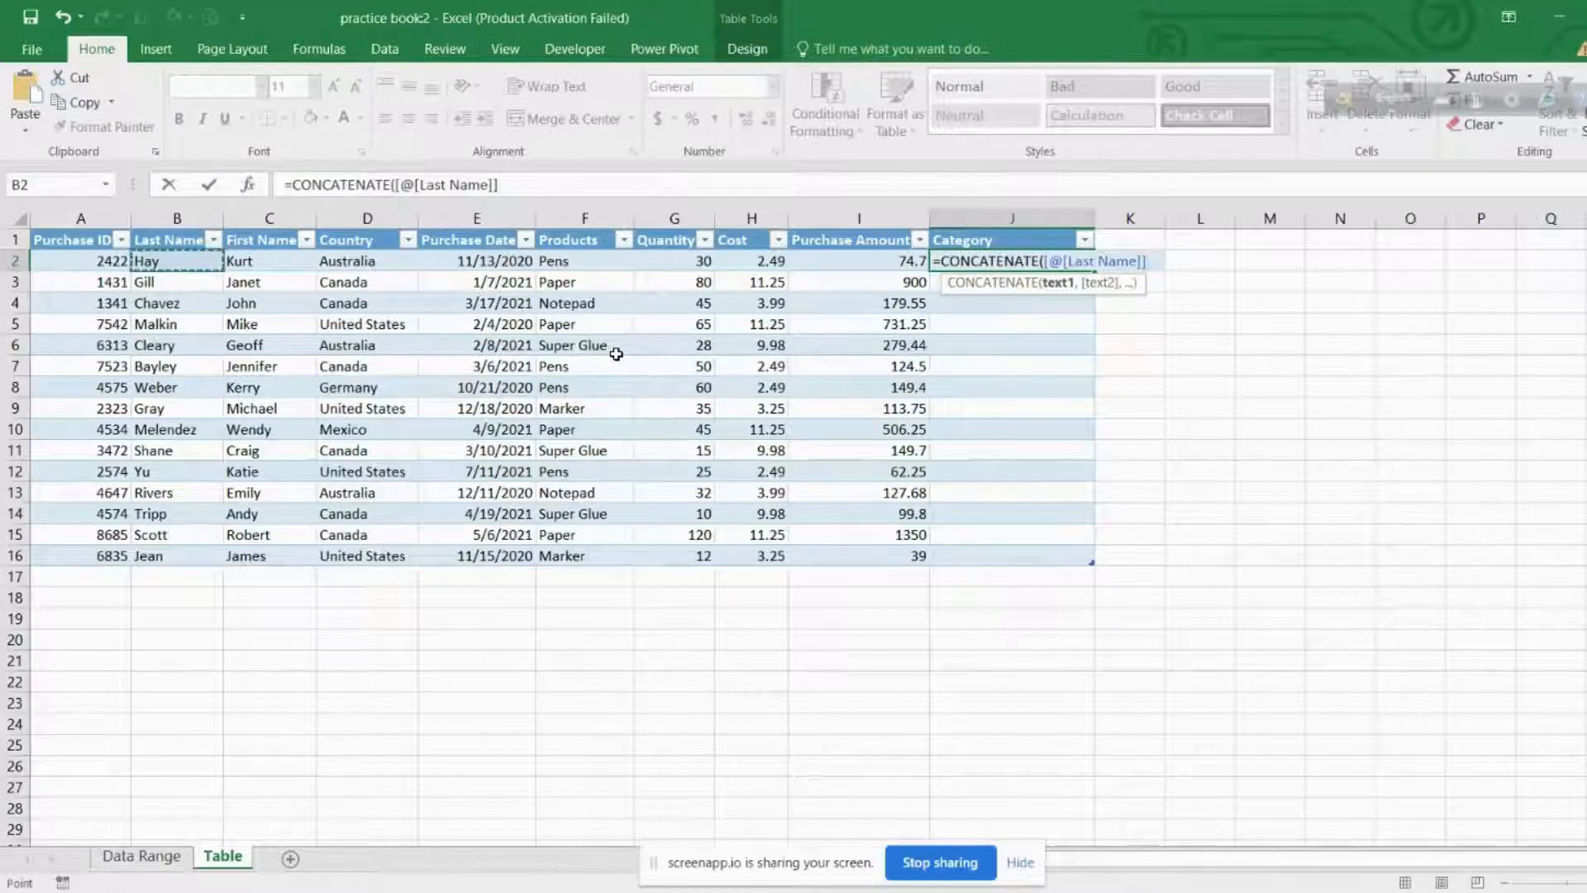
text(,[@Country]))
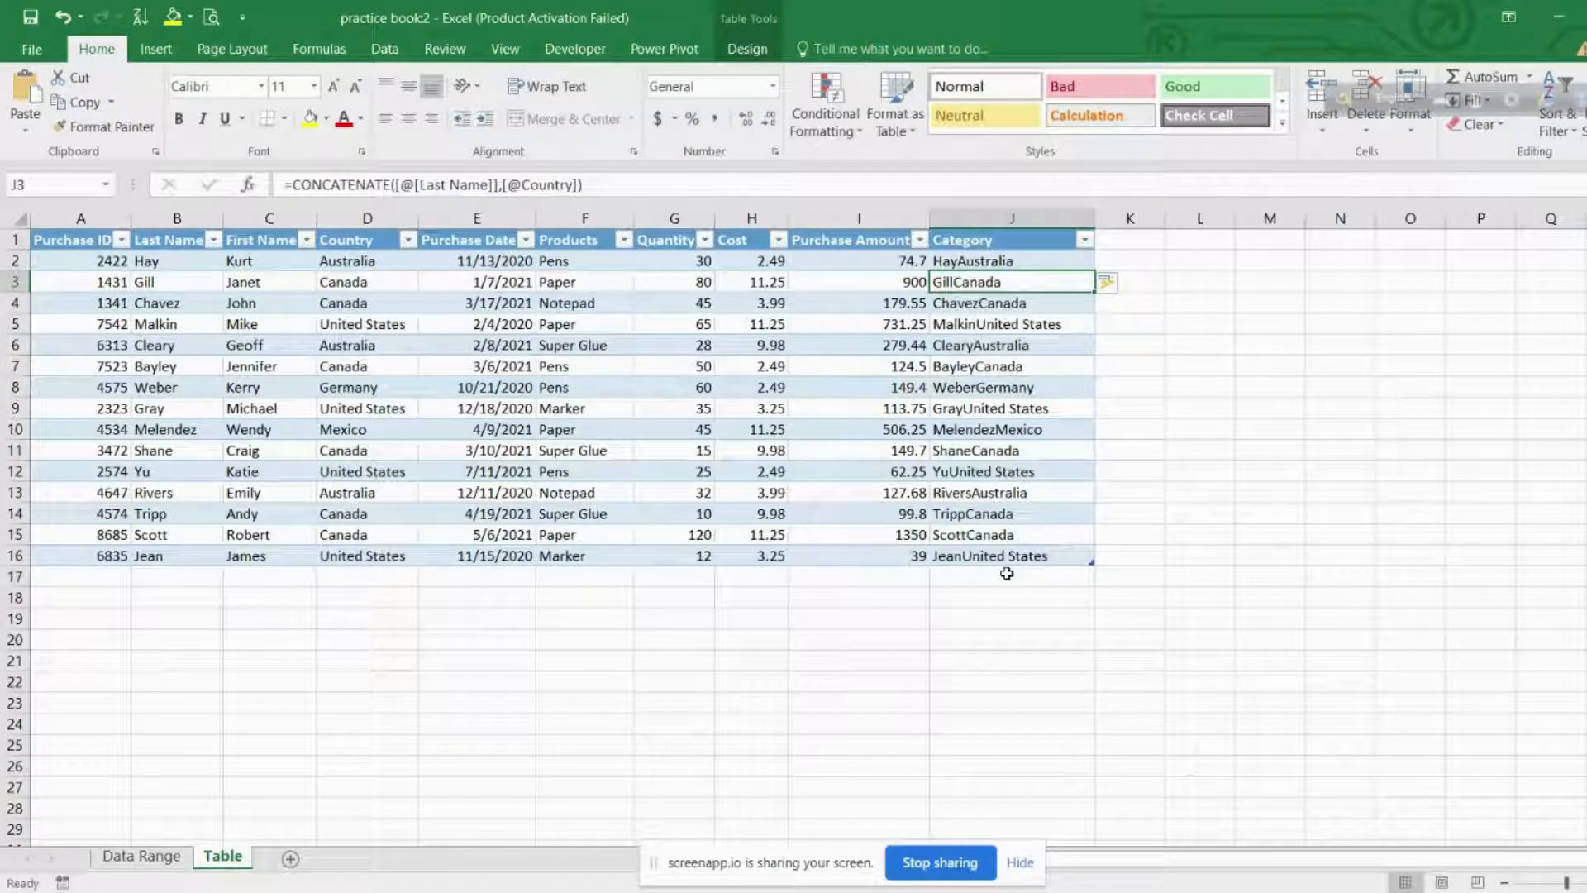
mouse_move(83, 605)
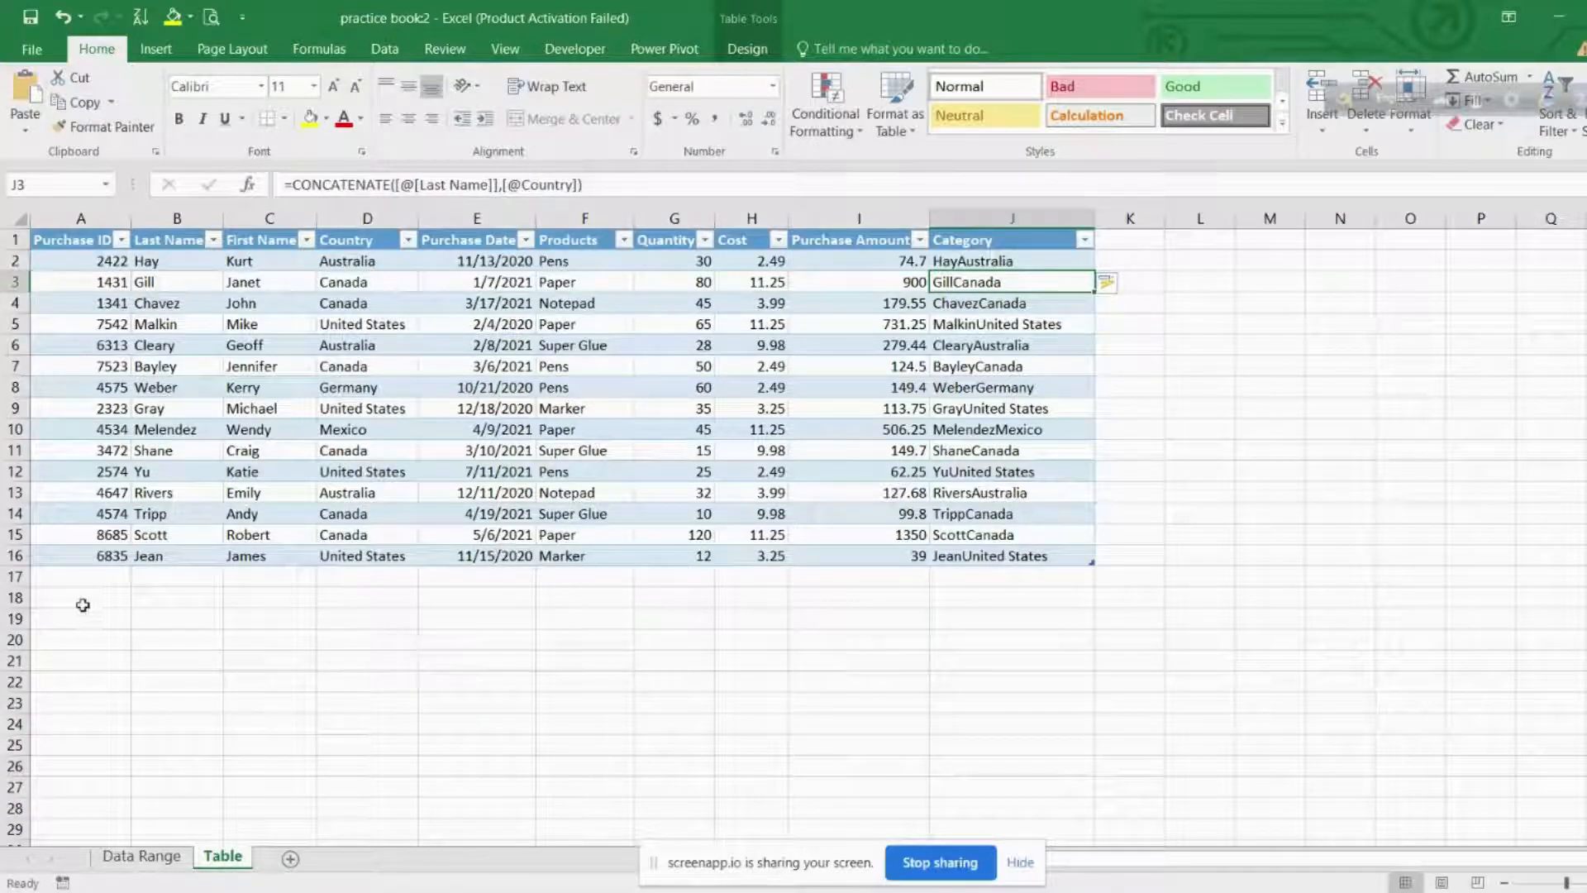
Format the Purchase Amount values I2:I16 as Currency.
click(81, 576)
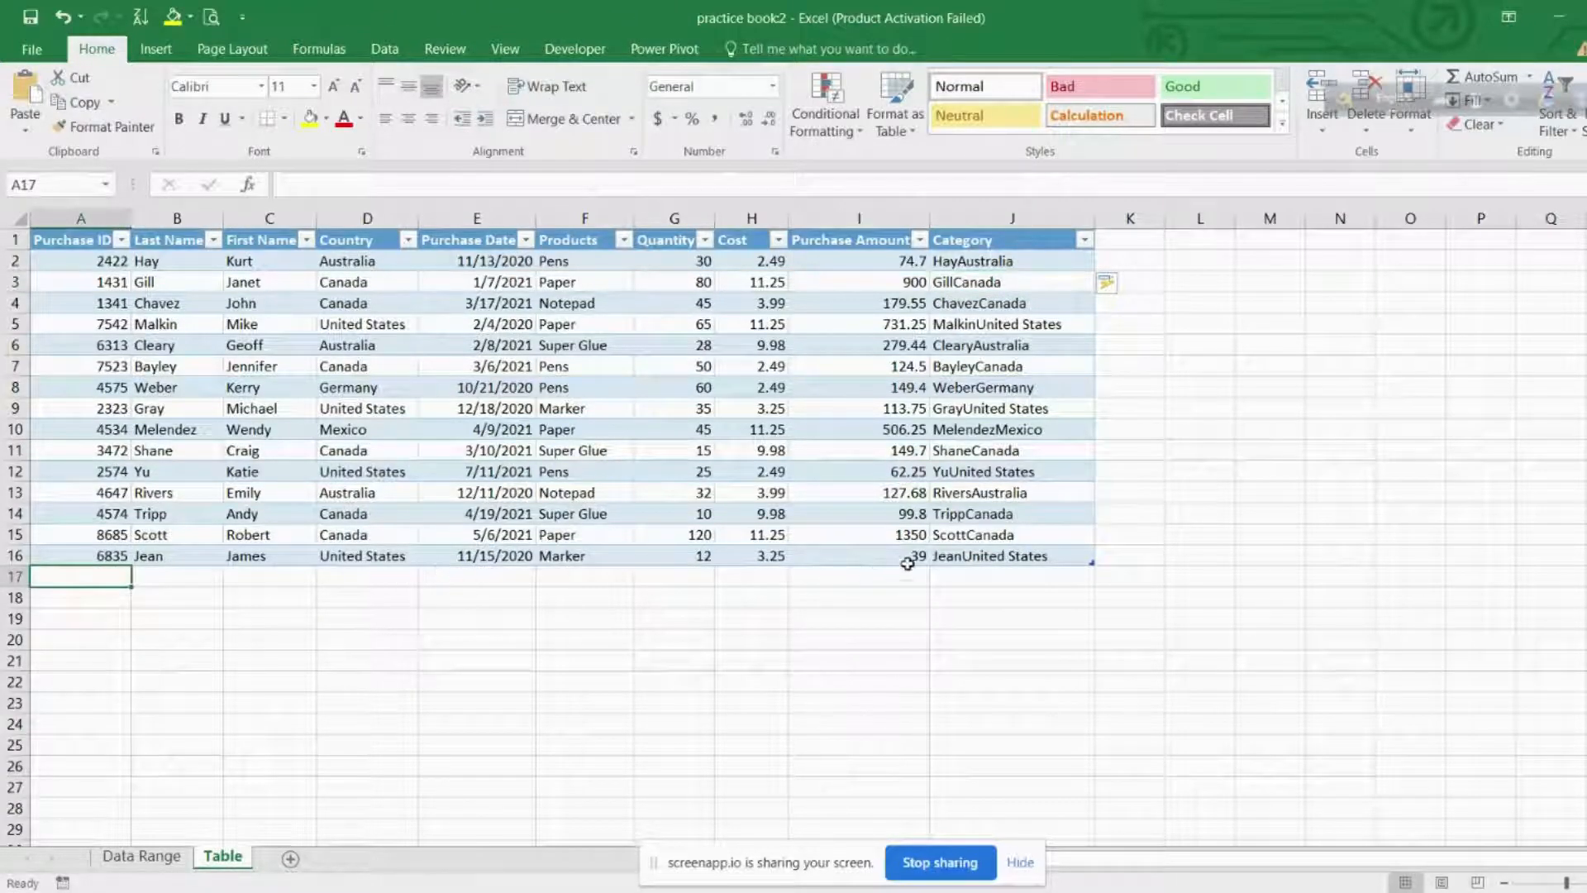
click(673, 576)
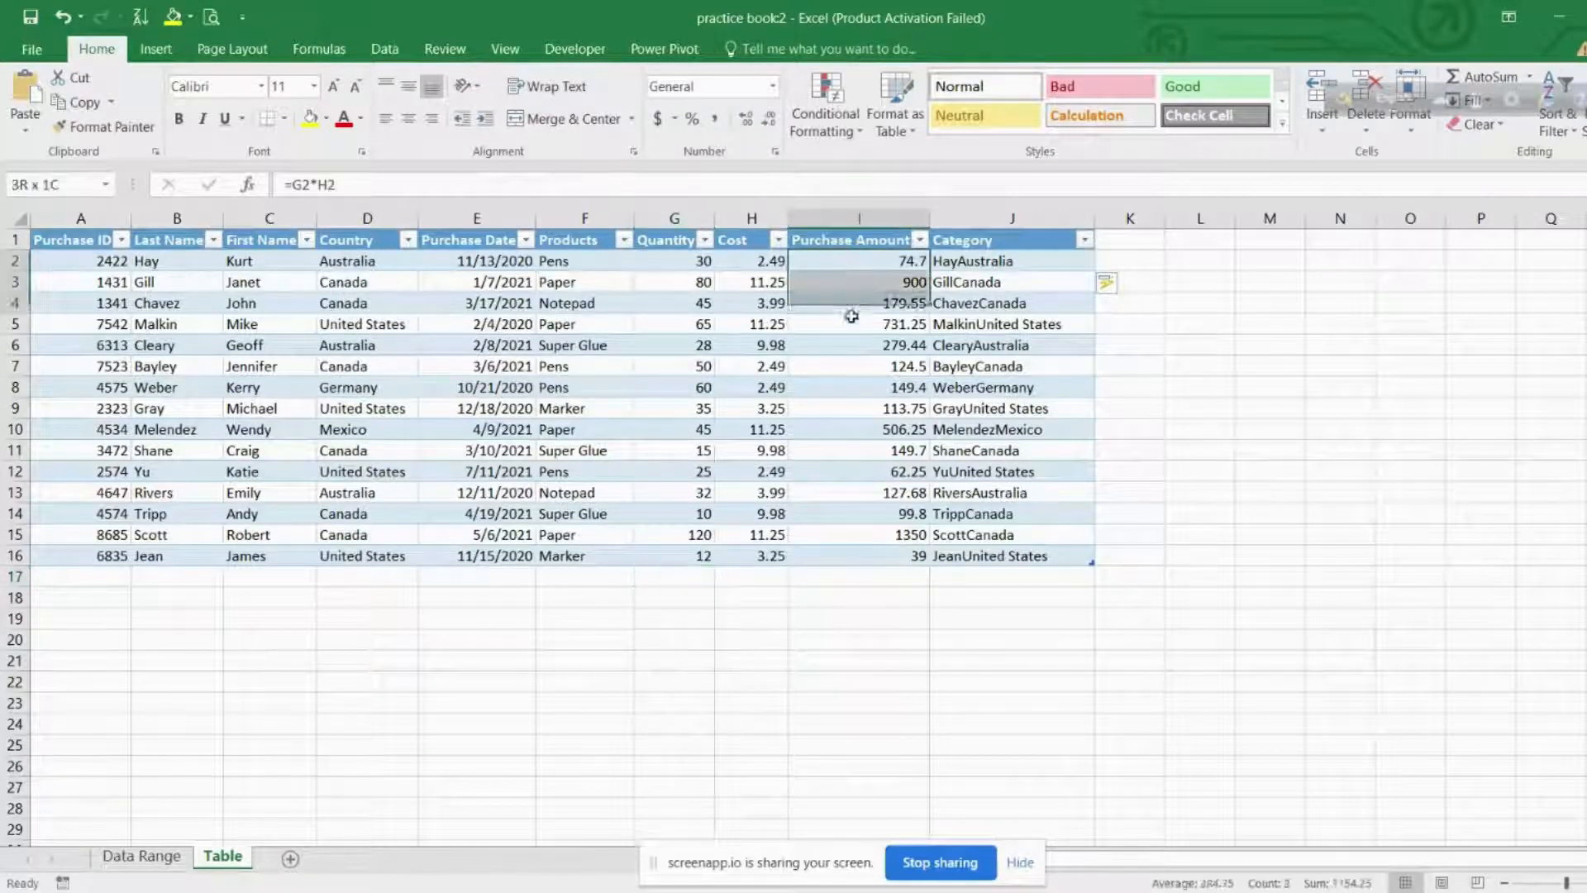
click(860, 238)
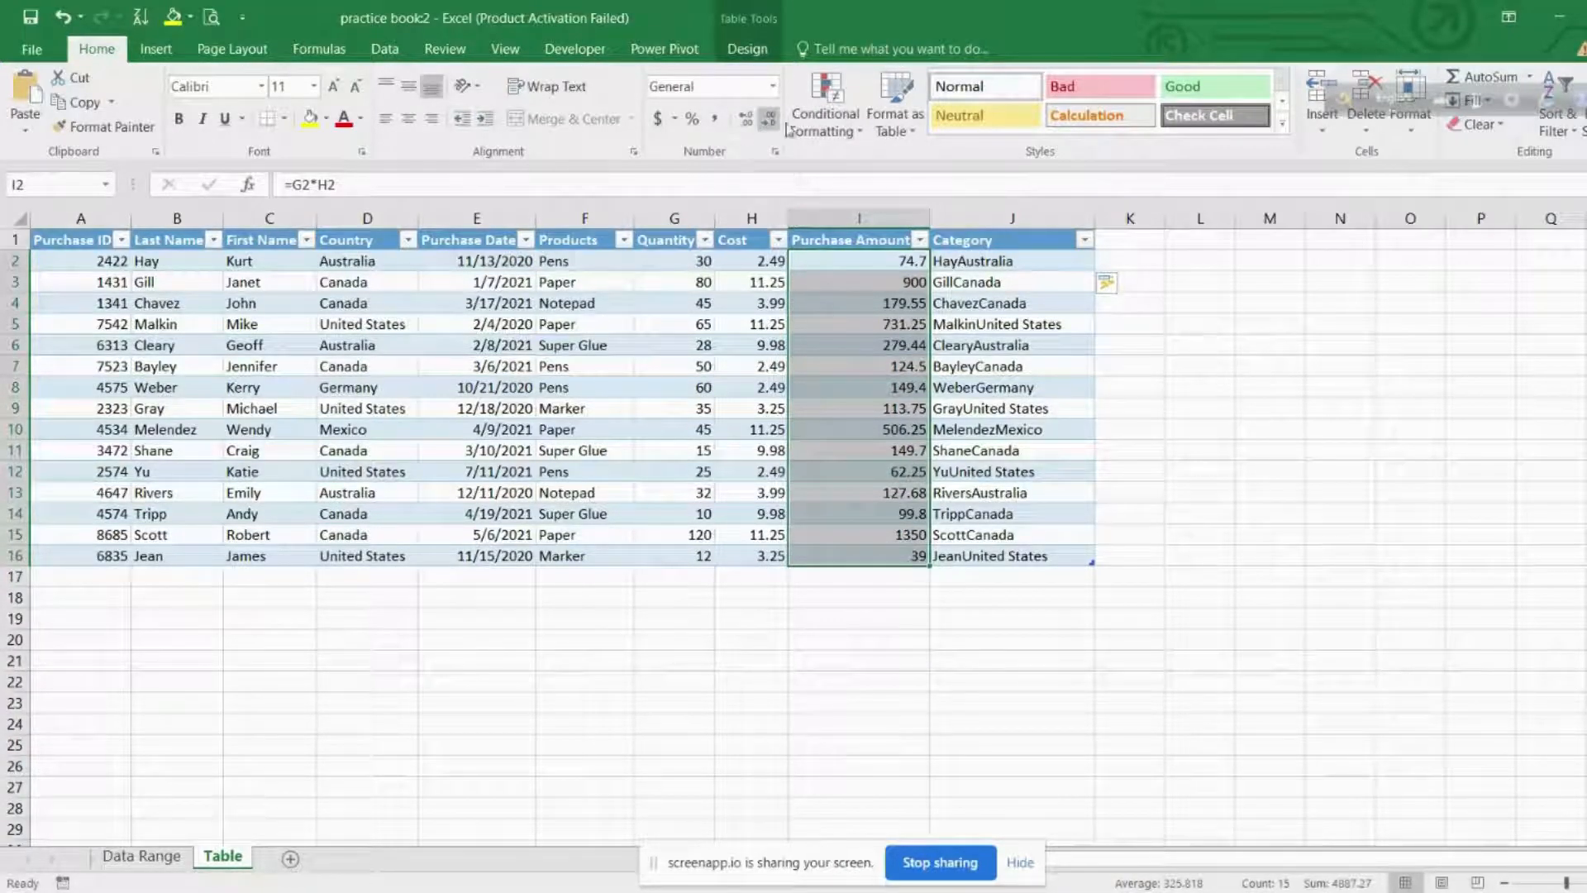
mouse_move(823, 101)
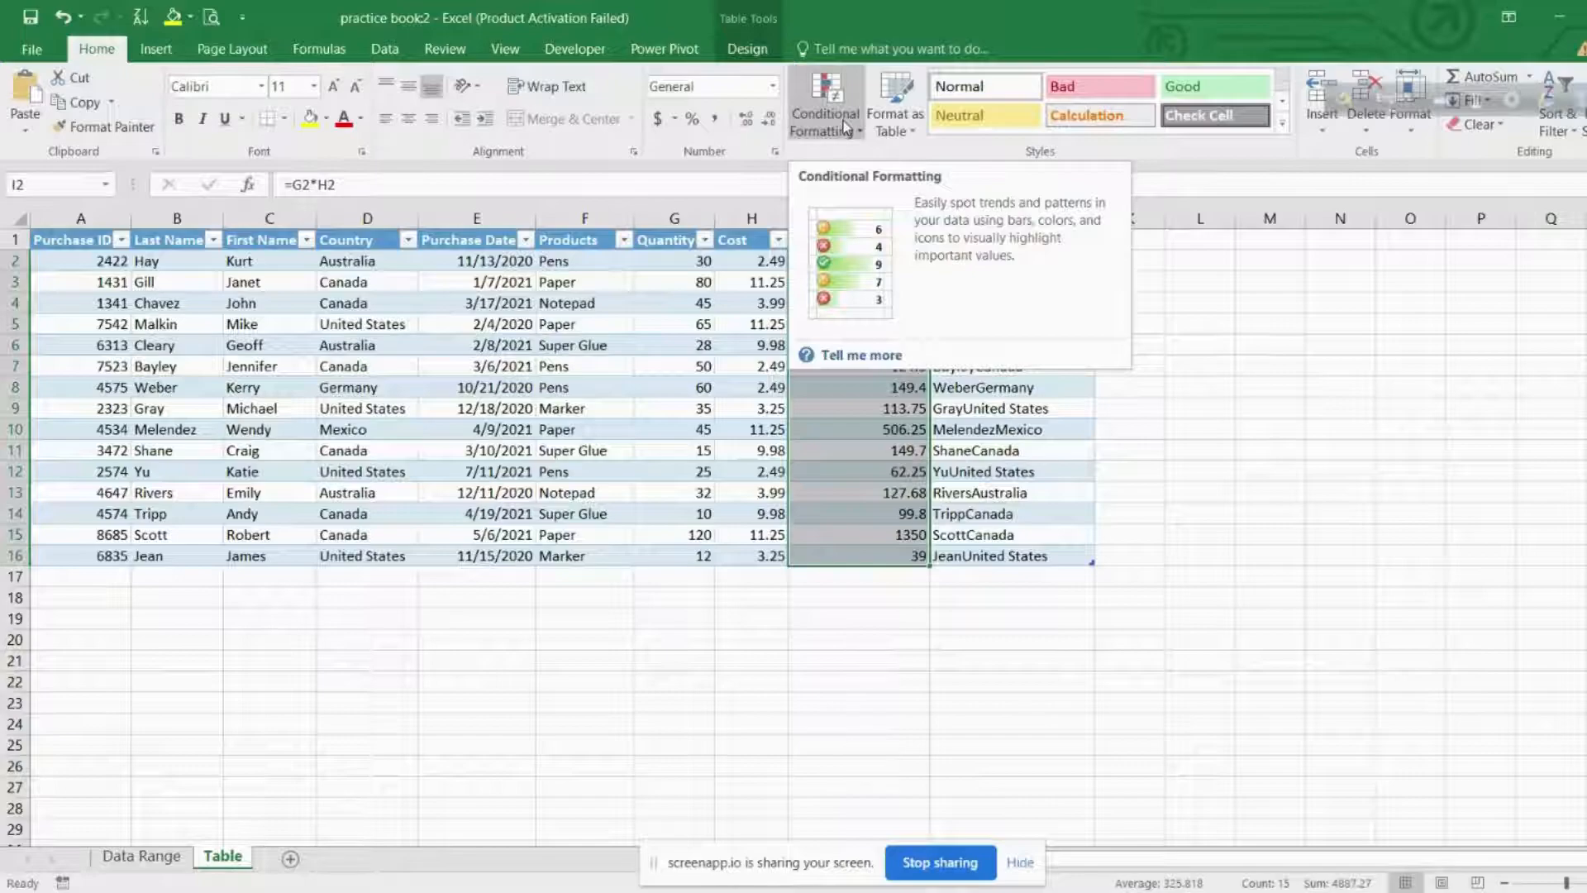
click(774, 86)
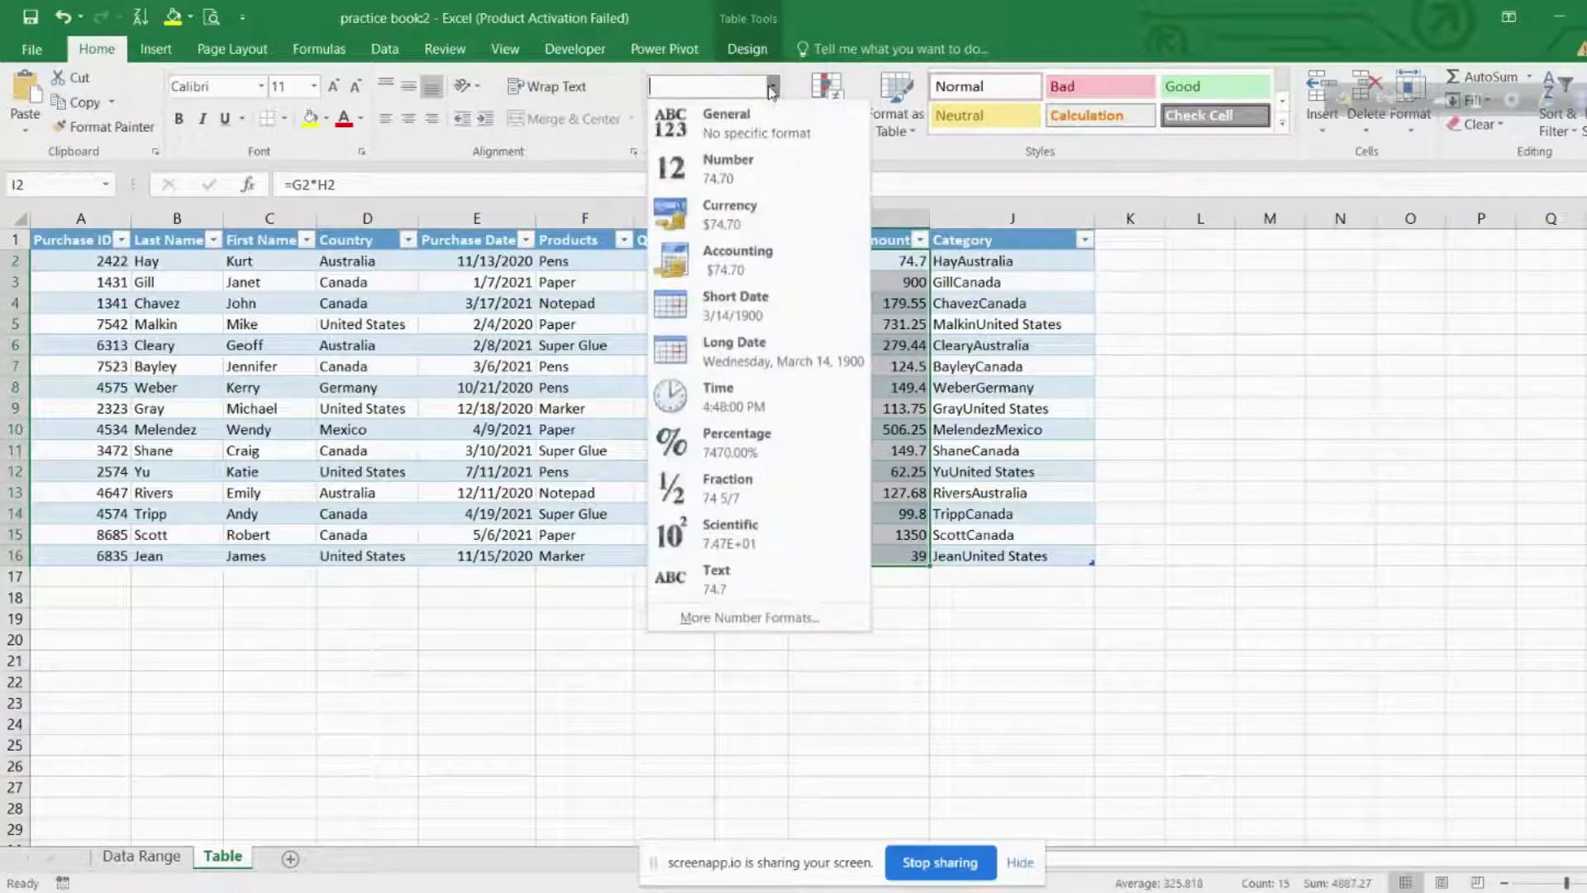
click(729, 214)
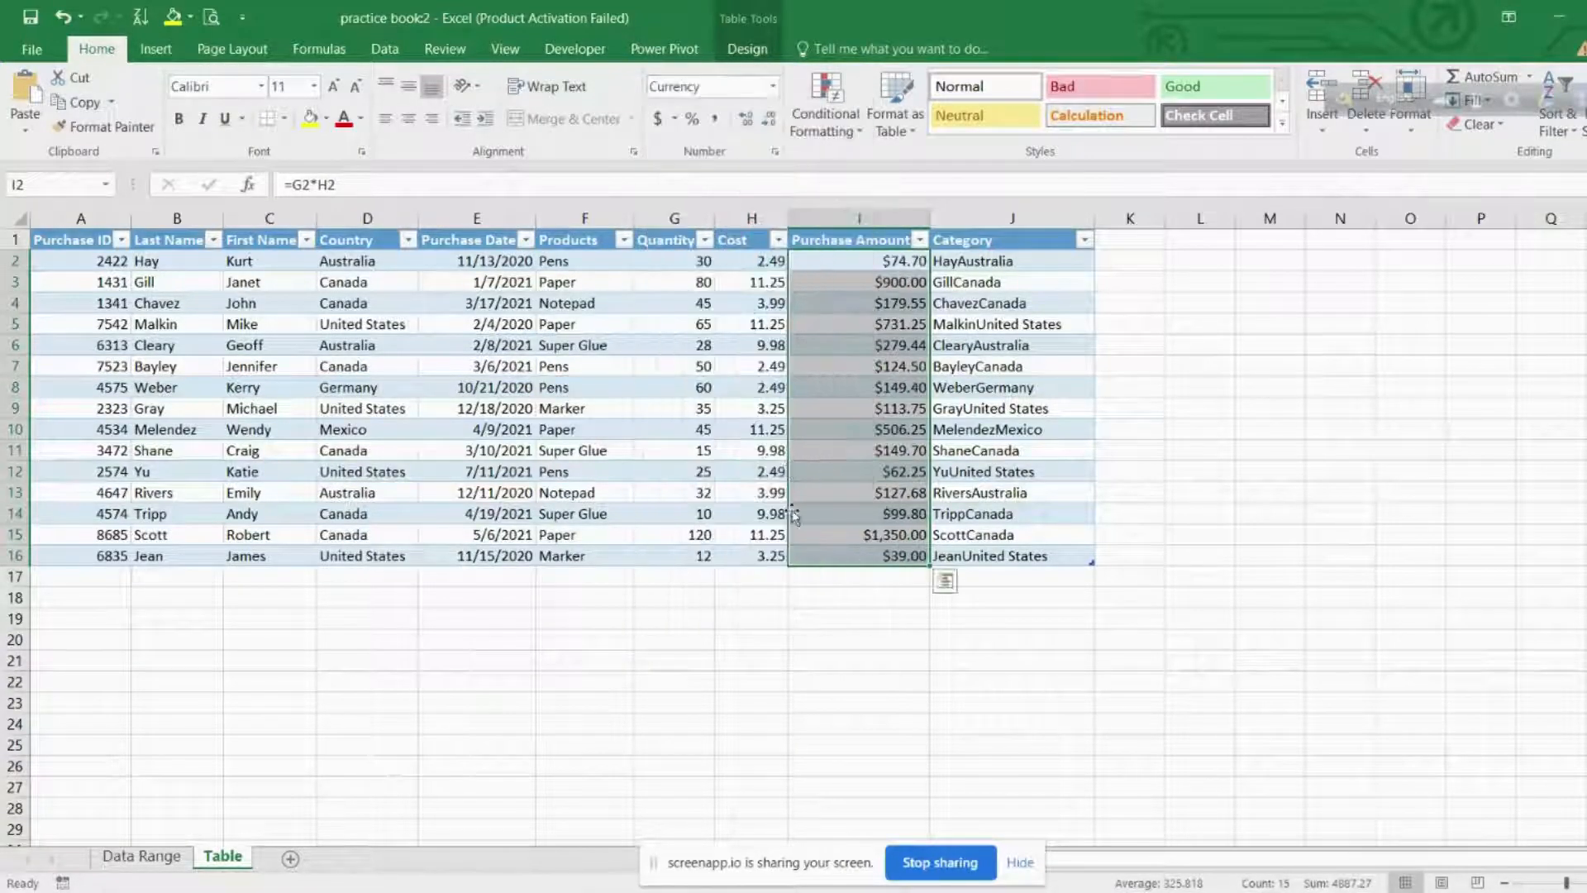
Start a new table row 17 with Purchase ID 6588.
click(79, 576)
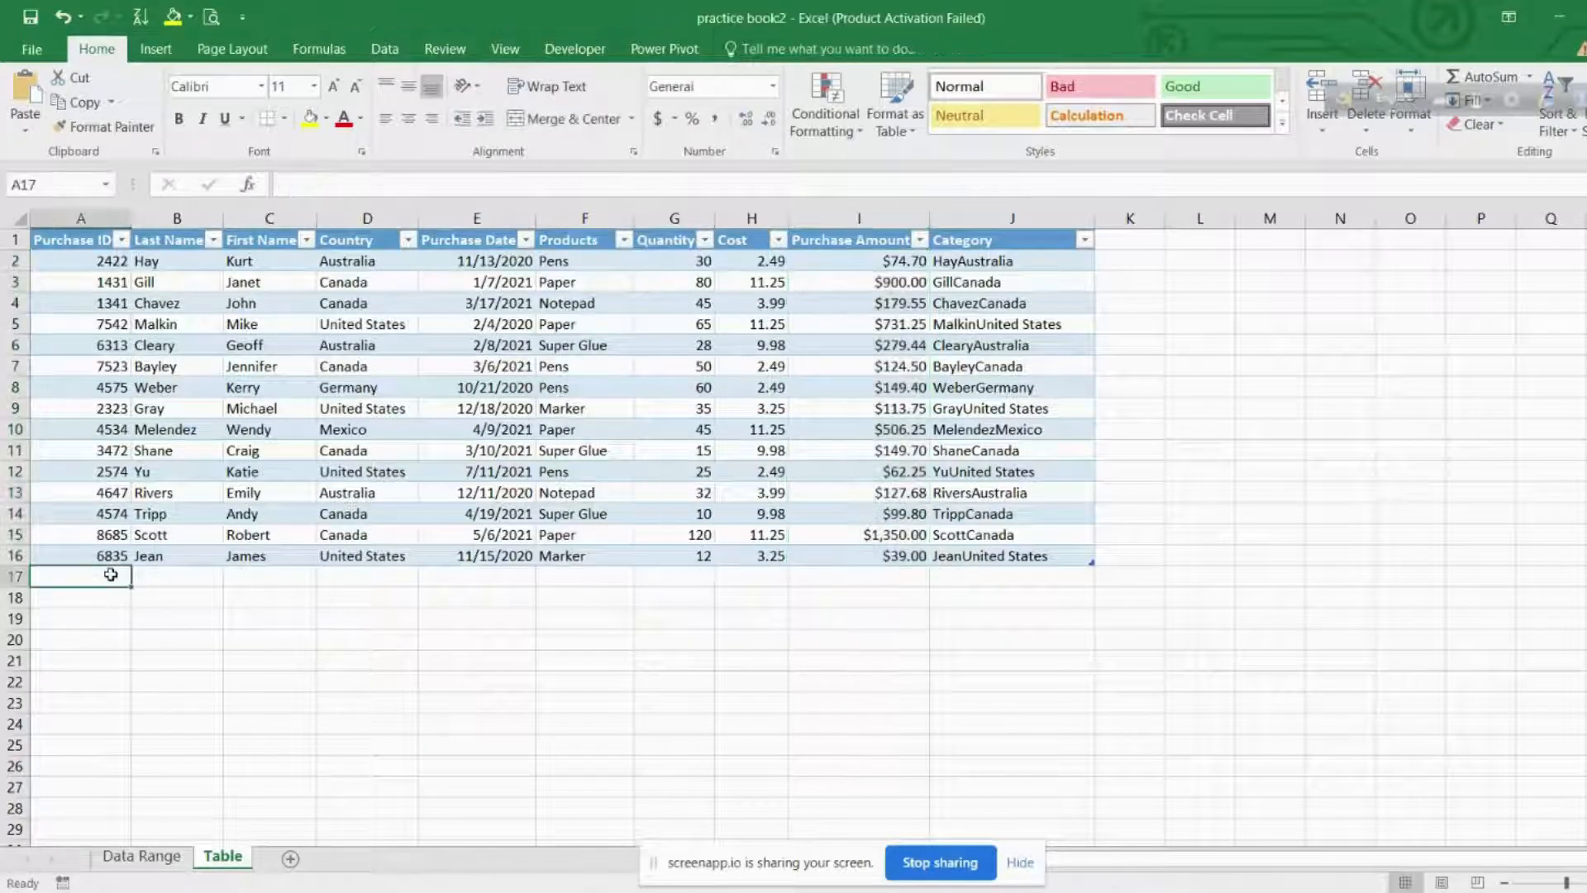
text(6)
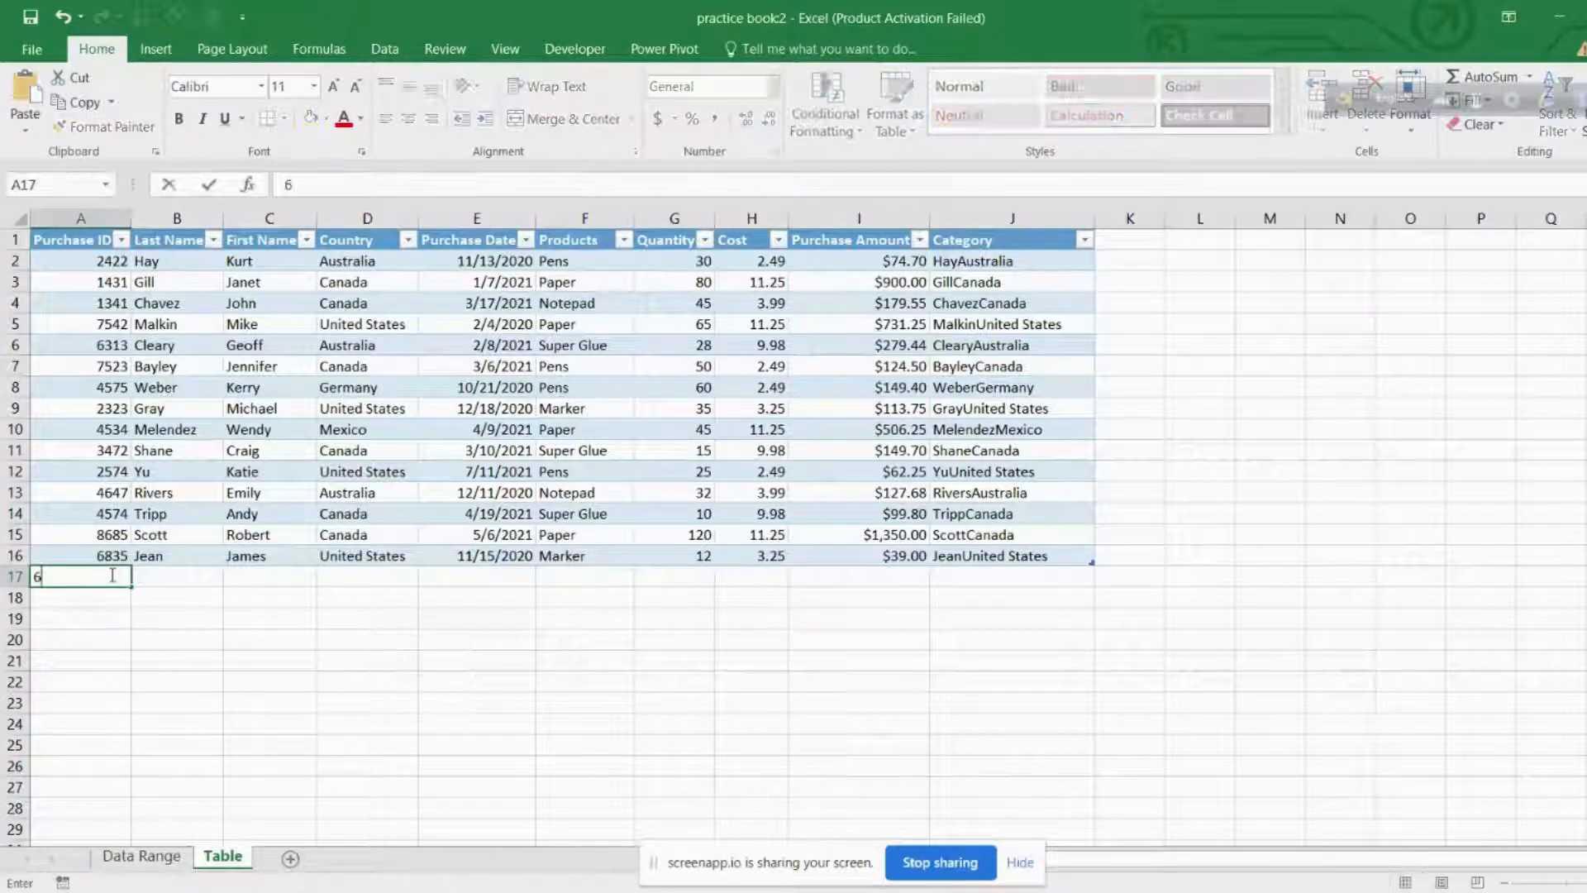
text(588)
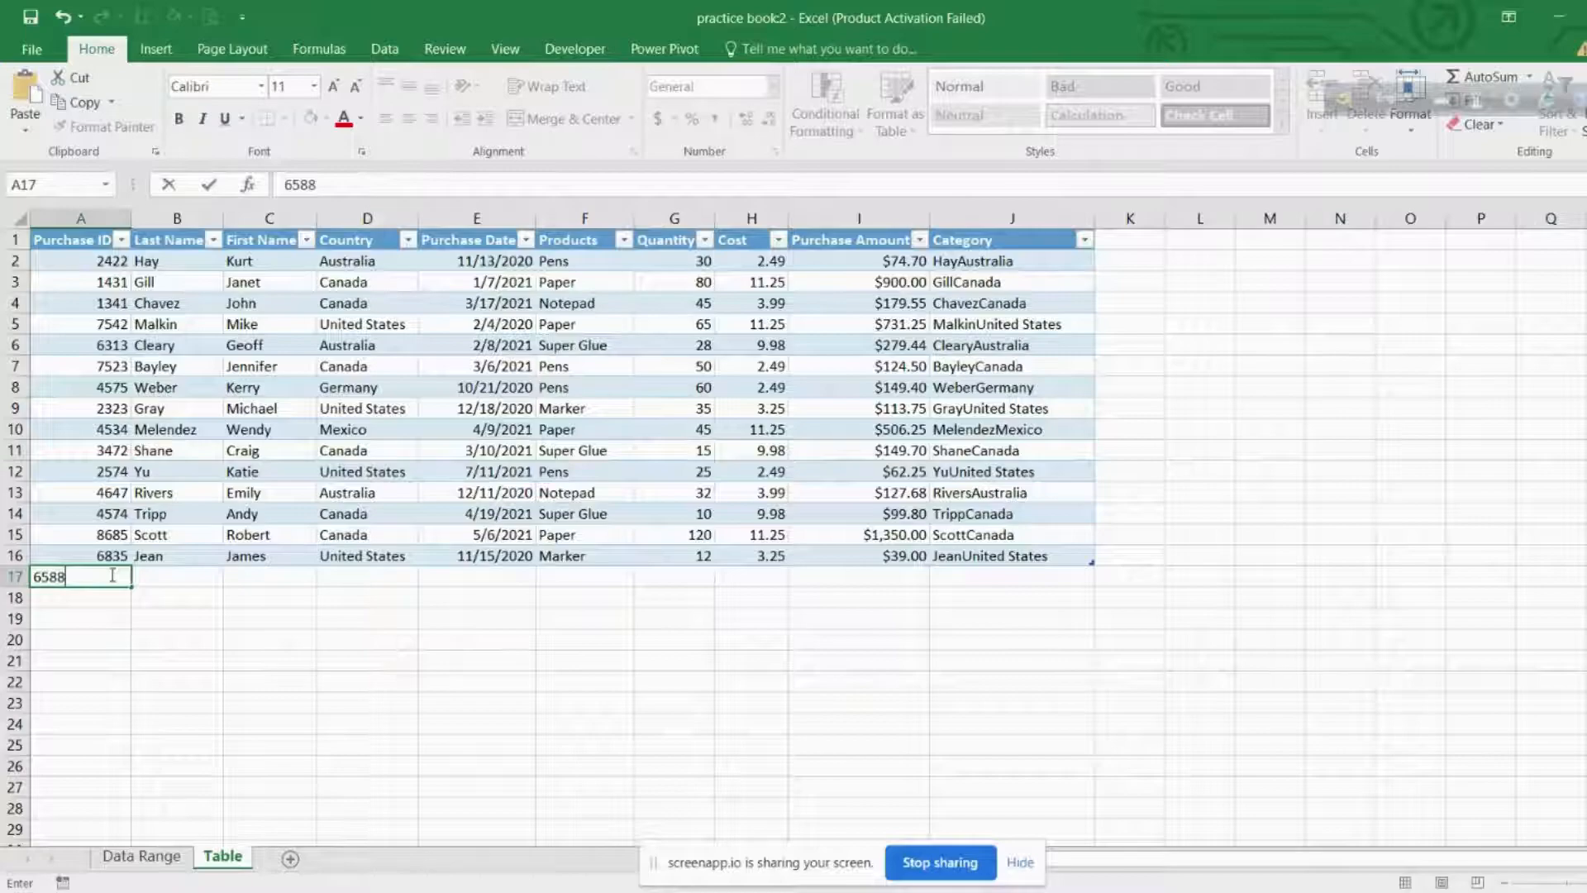
key(Return)
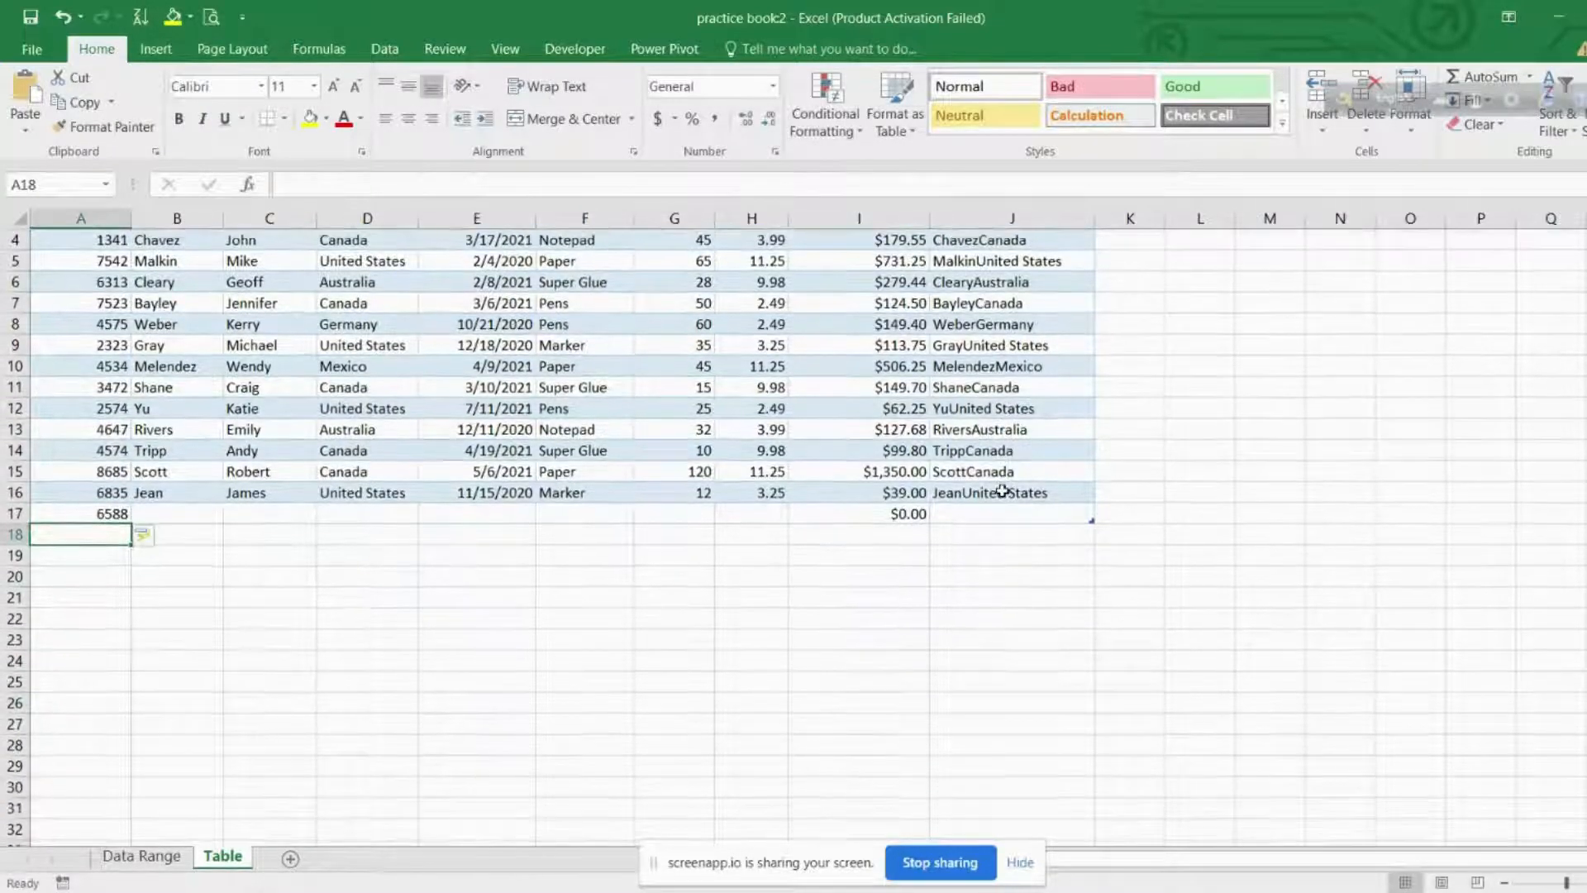
scroll(up, 3)
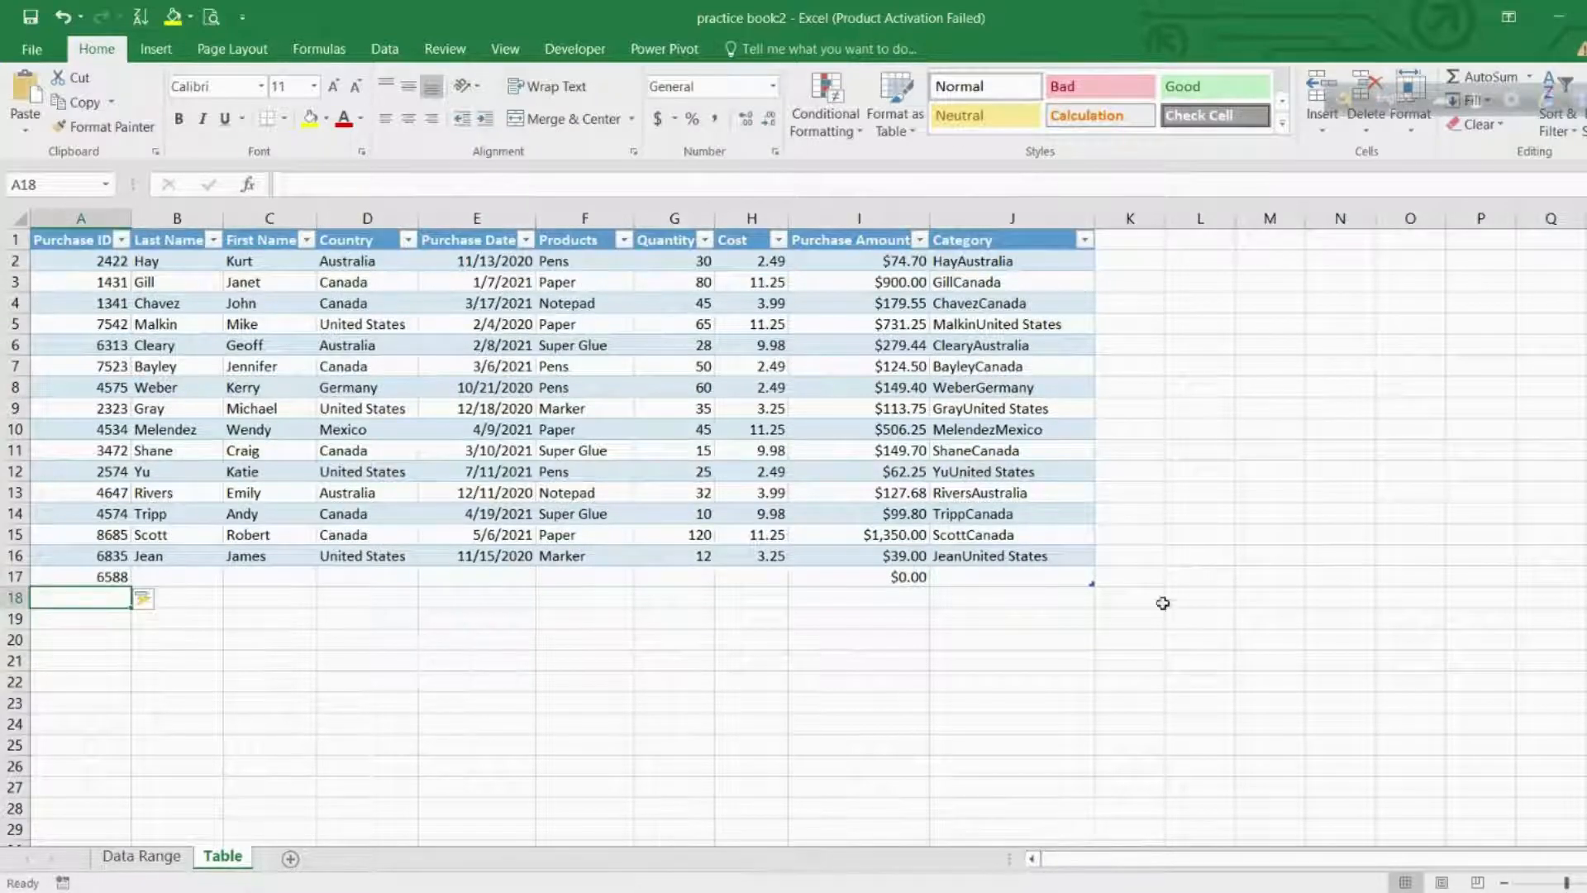
mouse_move(1106, 490)
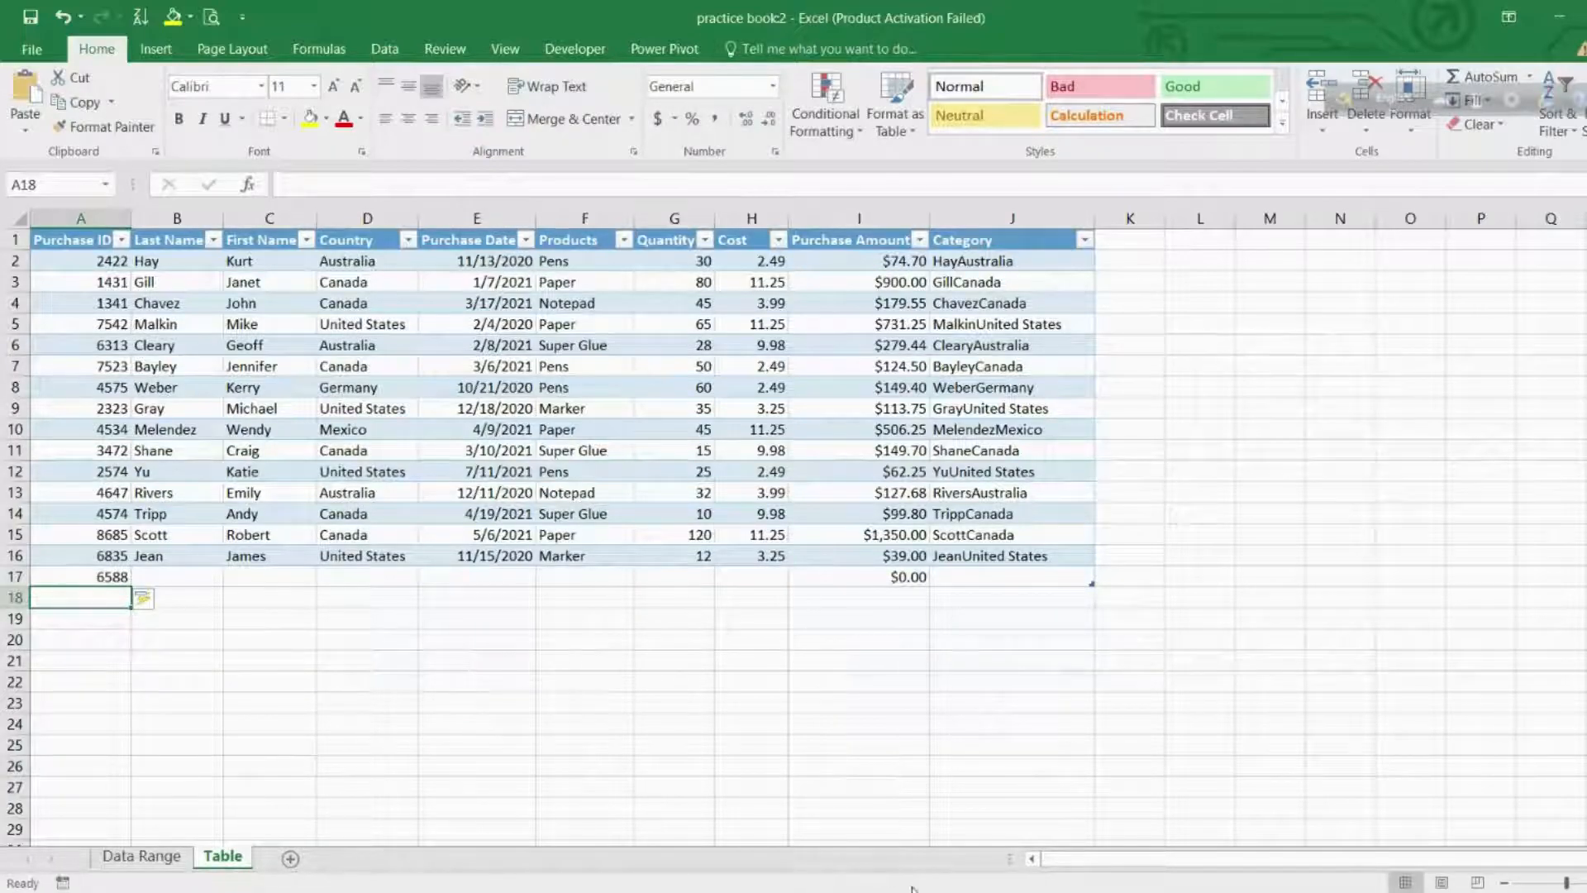
click(1164, 18)
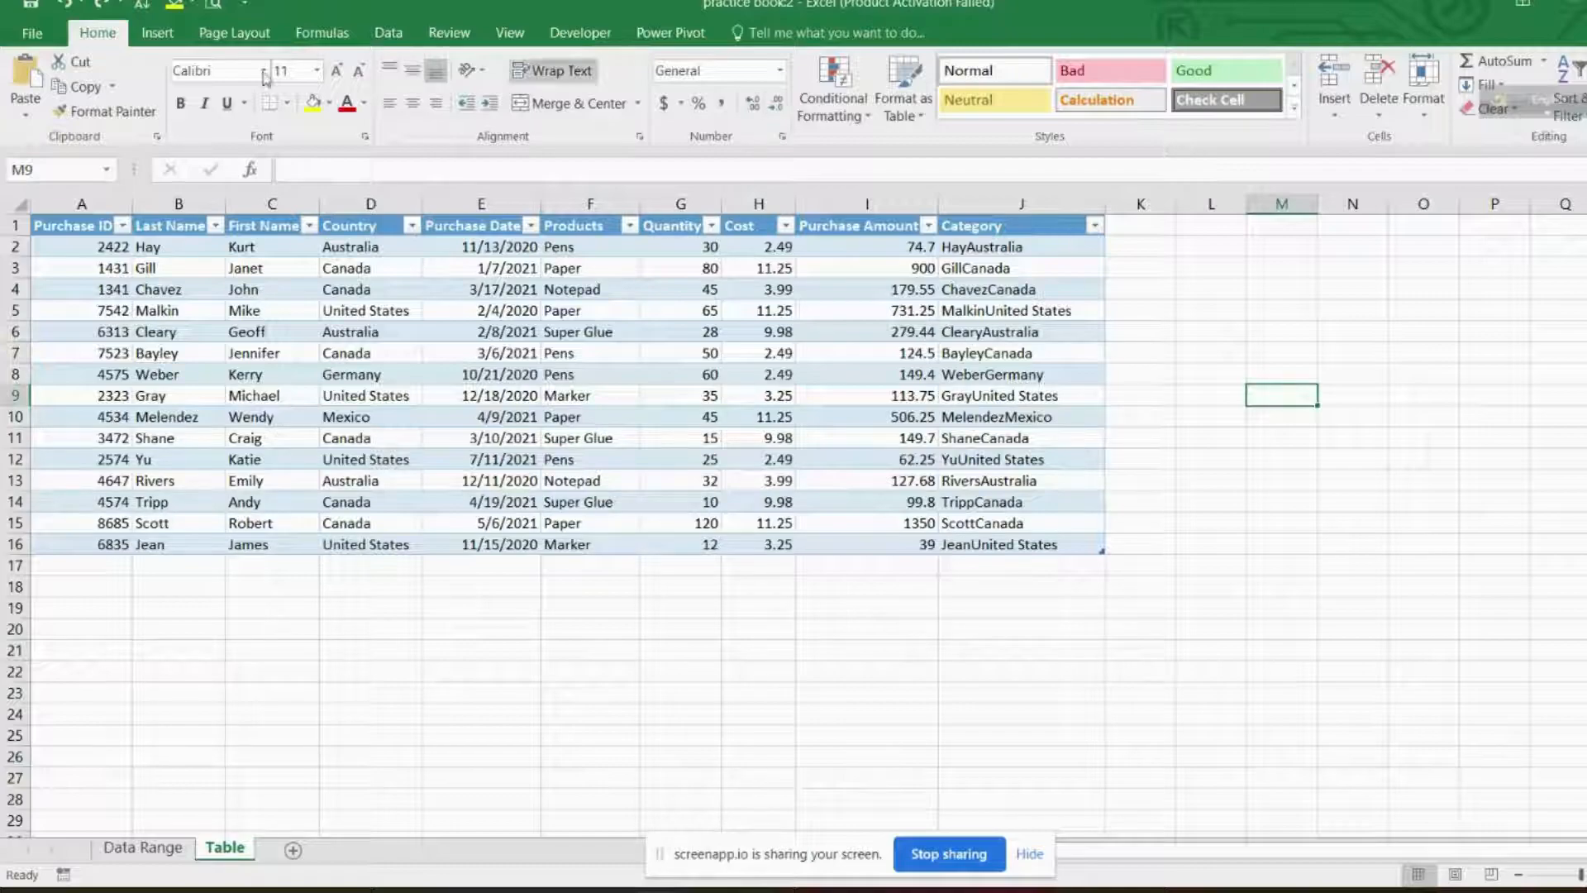
Insert a PivotChart & PivotTable from the purchase table on the existing worksheet at N4.
click(158, 33)
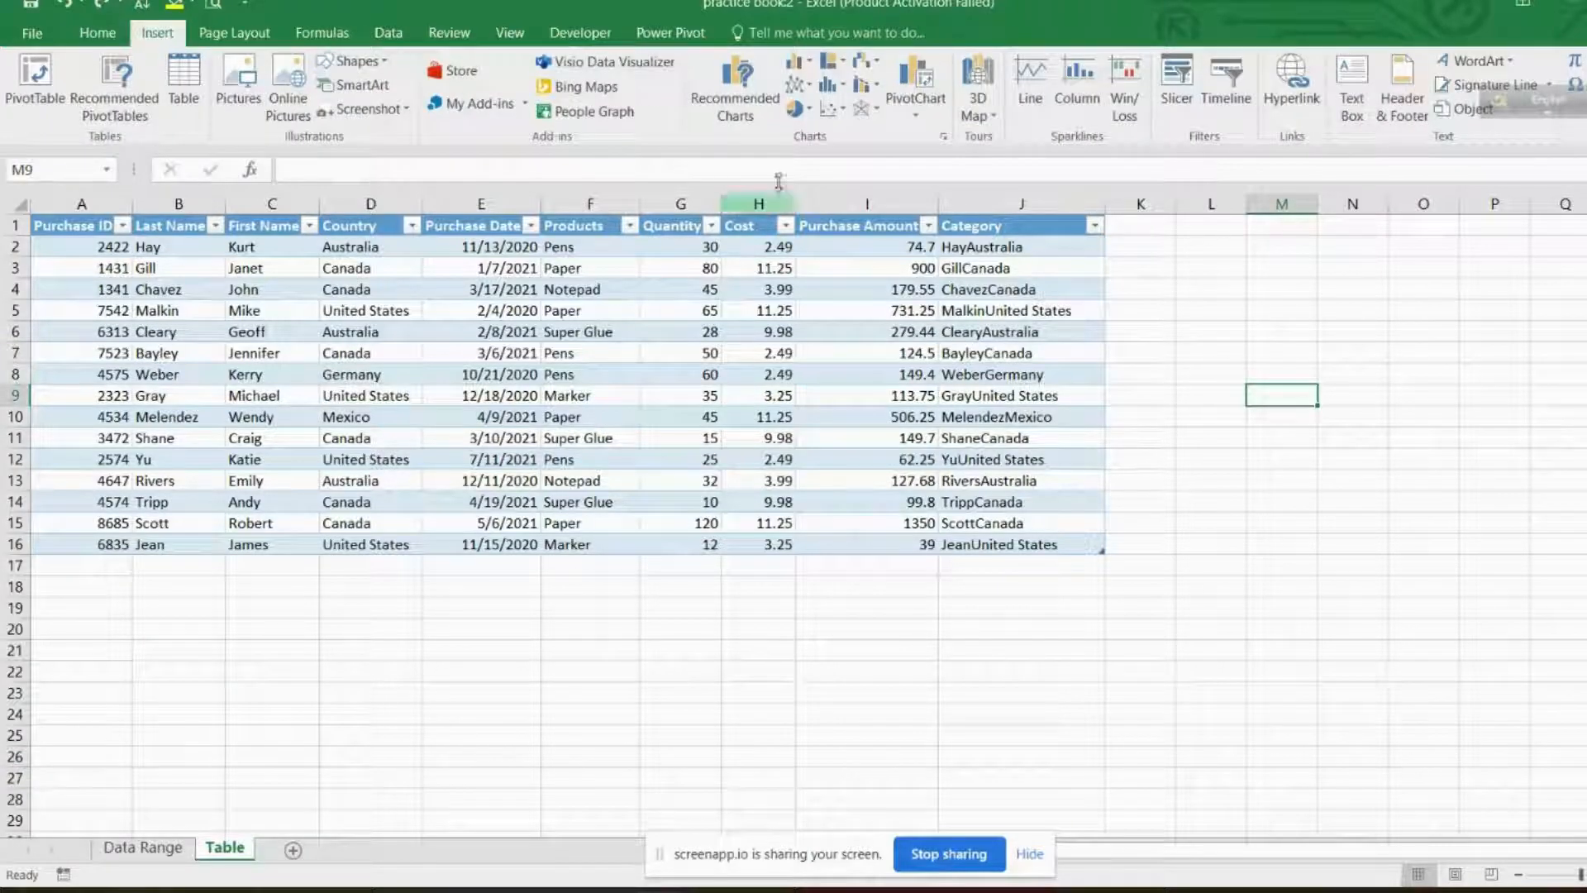
click(914, 85)
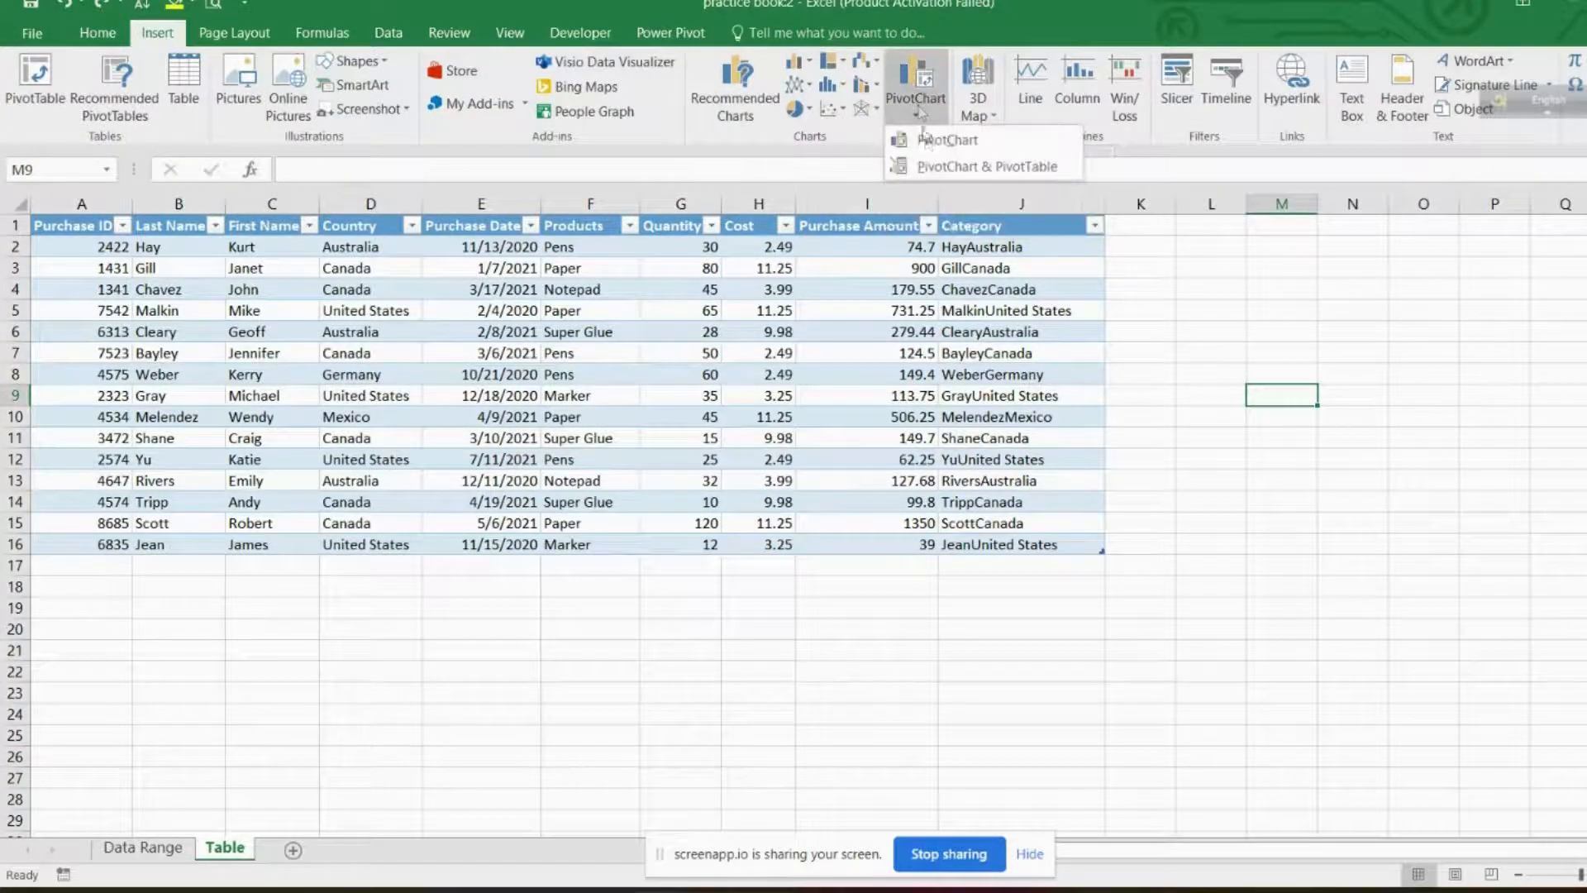
click(946, 139)
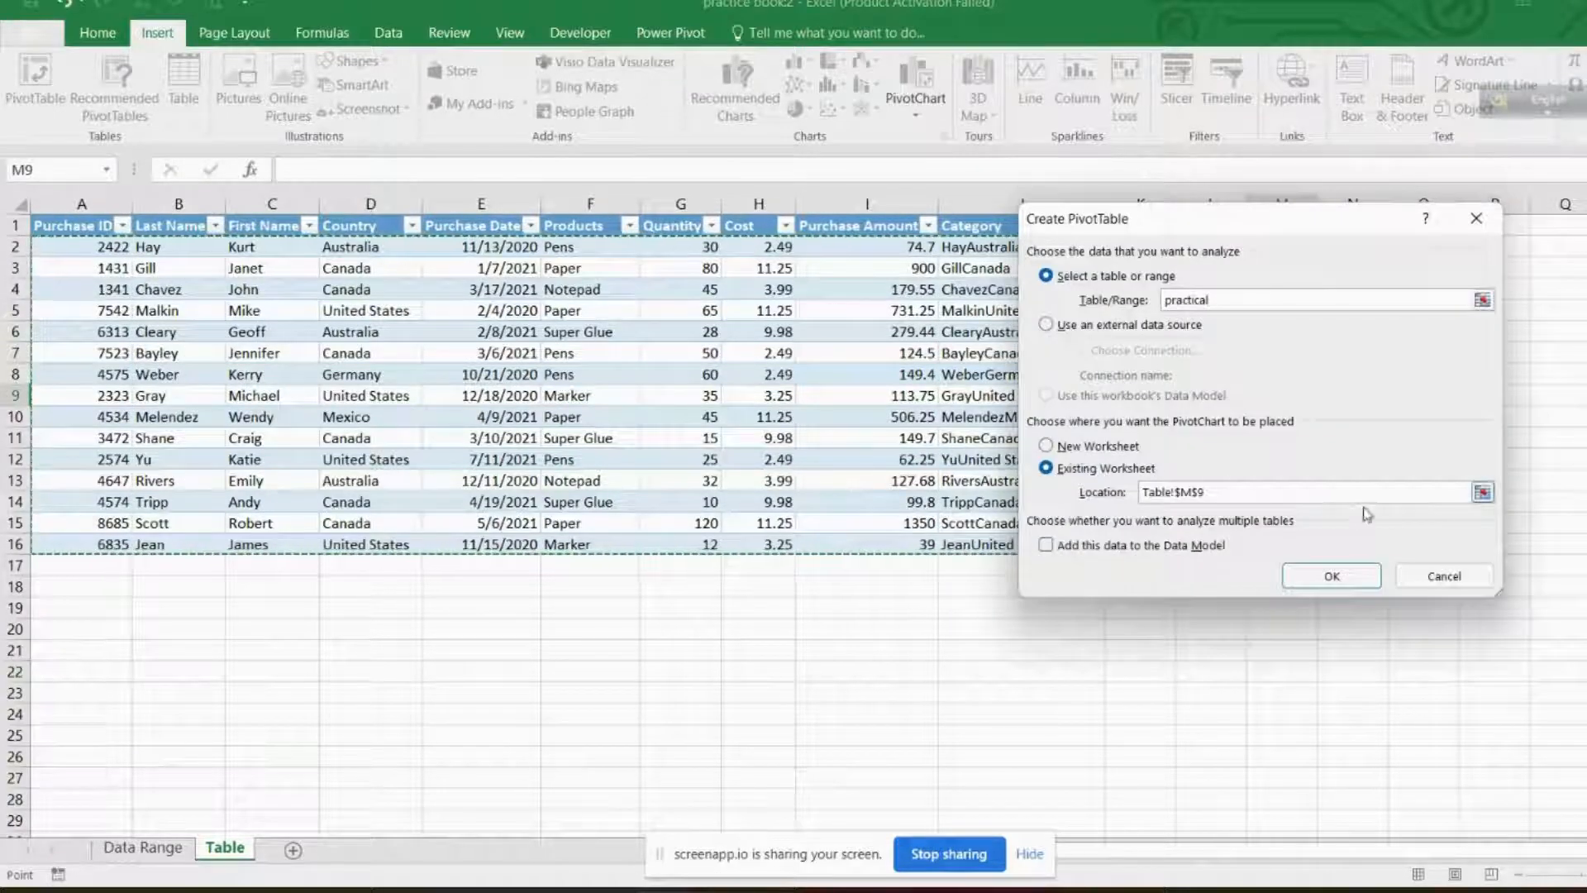
click(1482, 493)
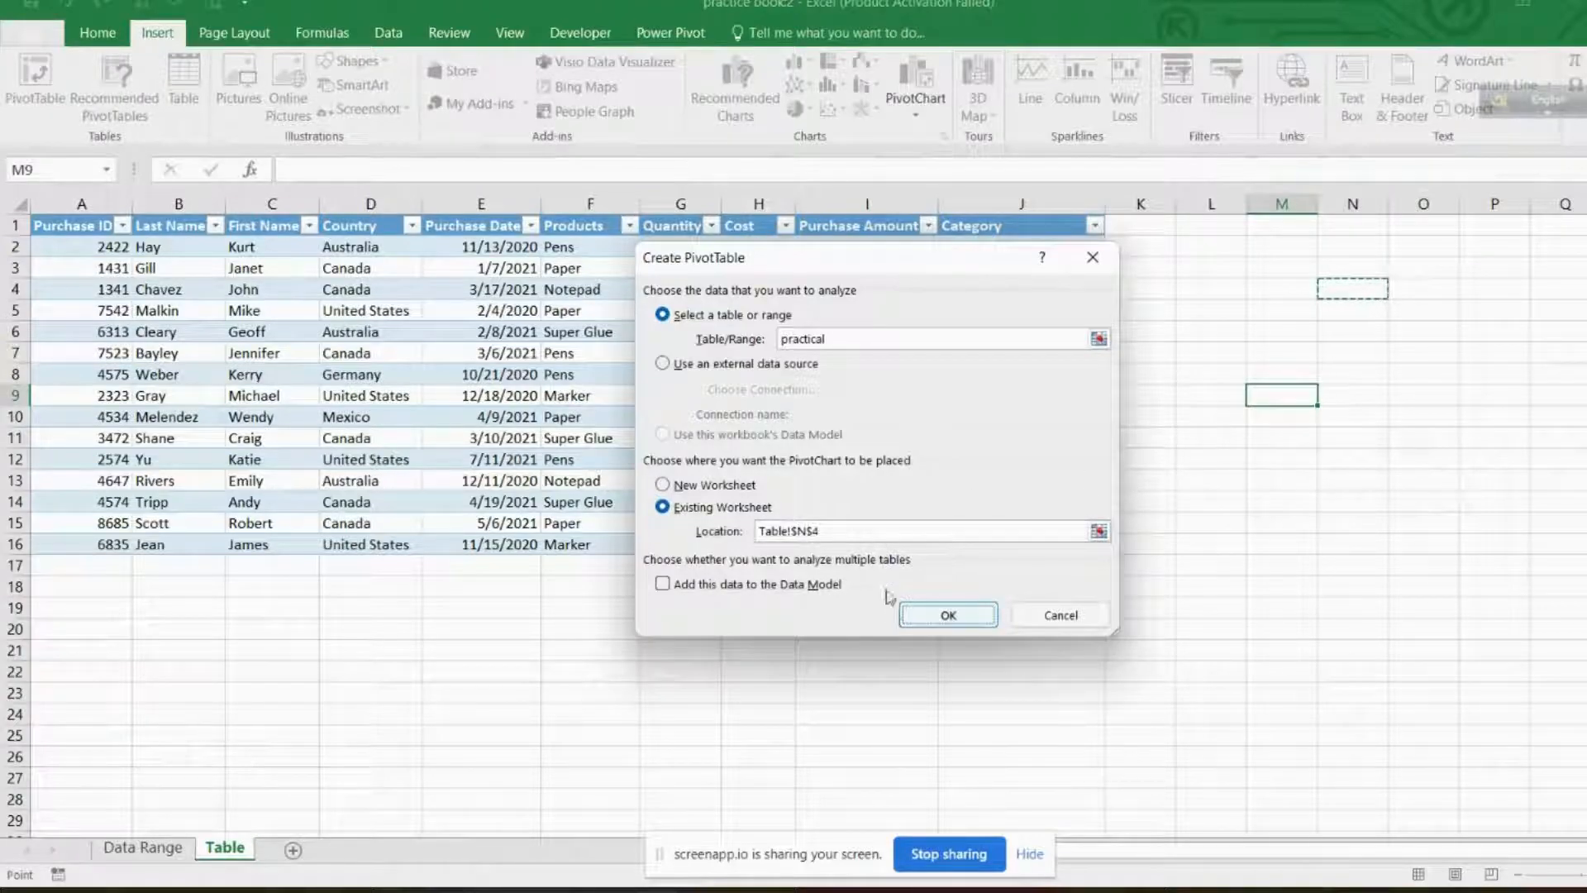
click(946, 615)
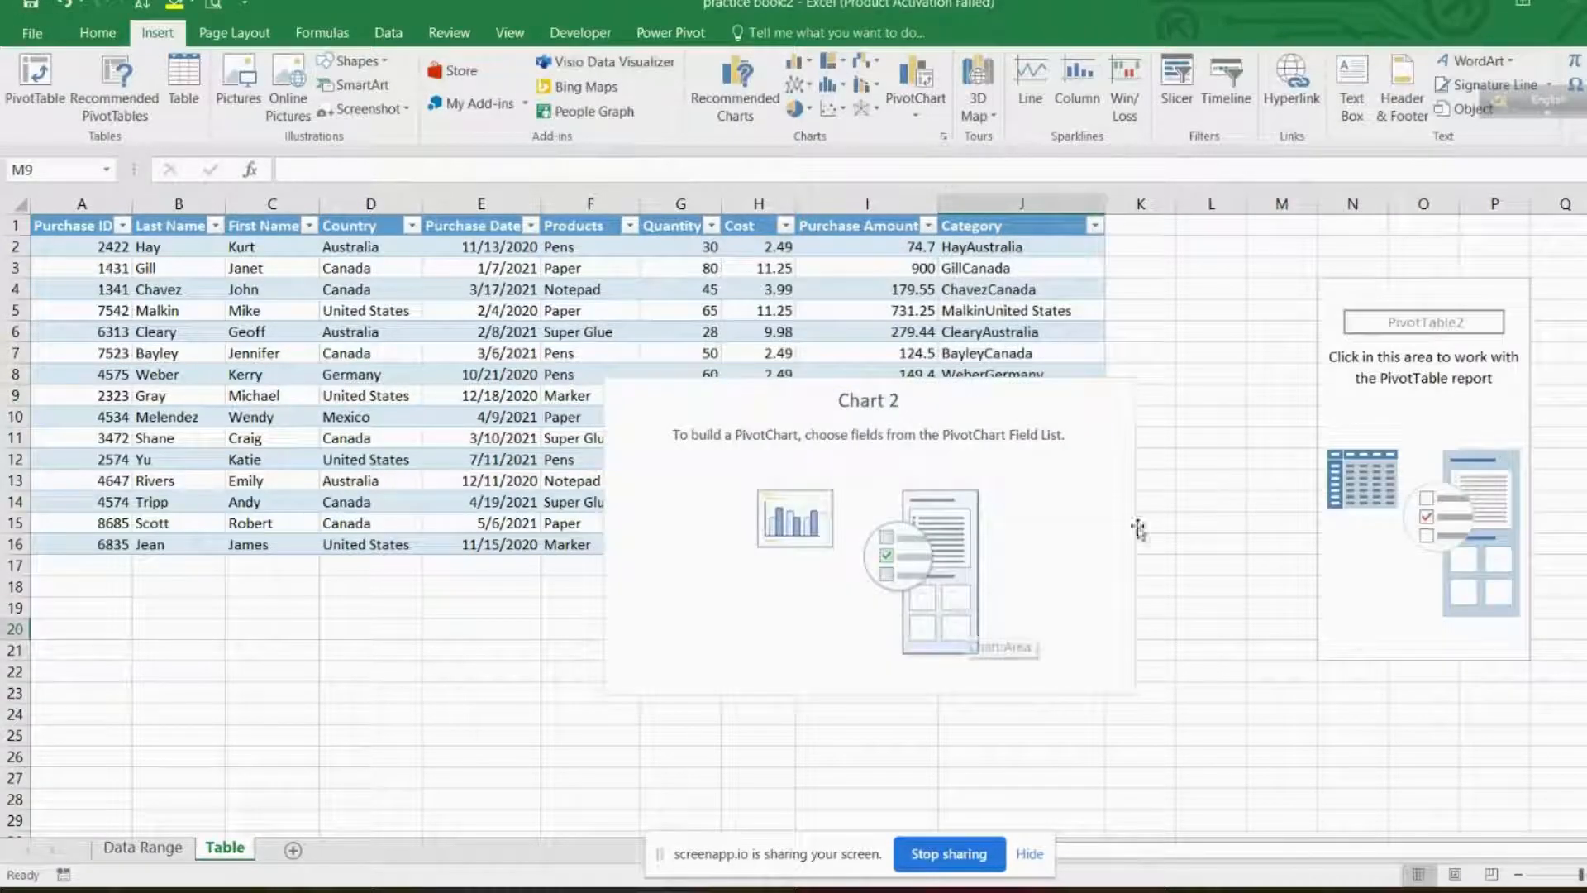
mouse_move(941, 648)
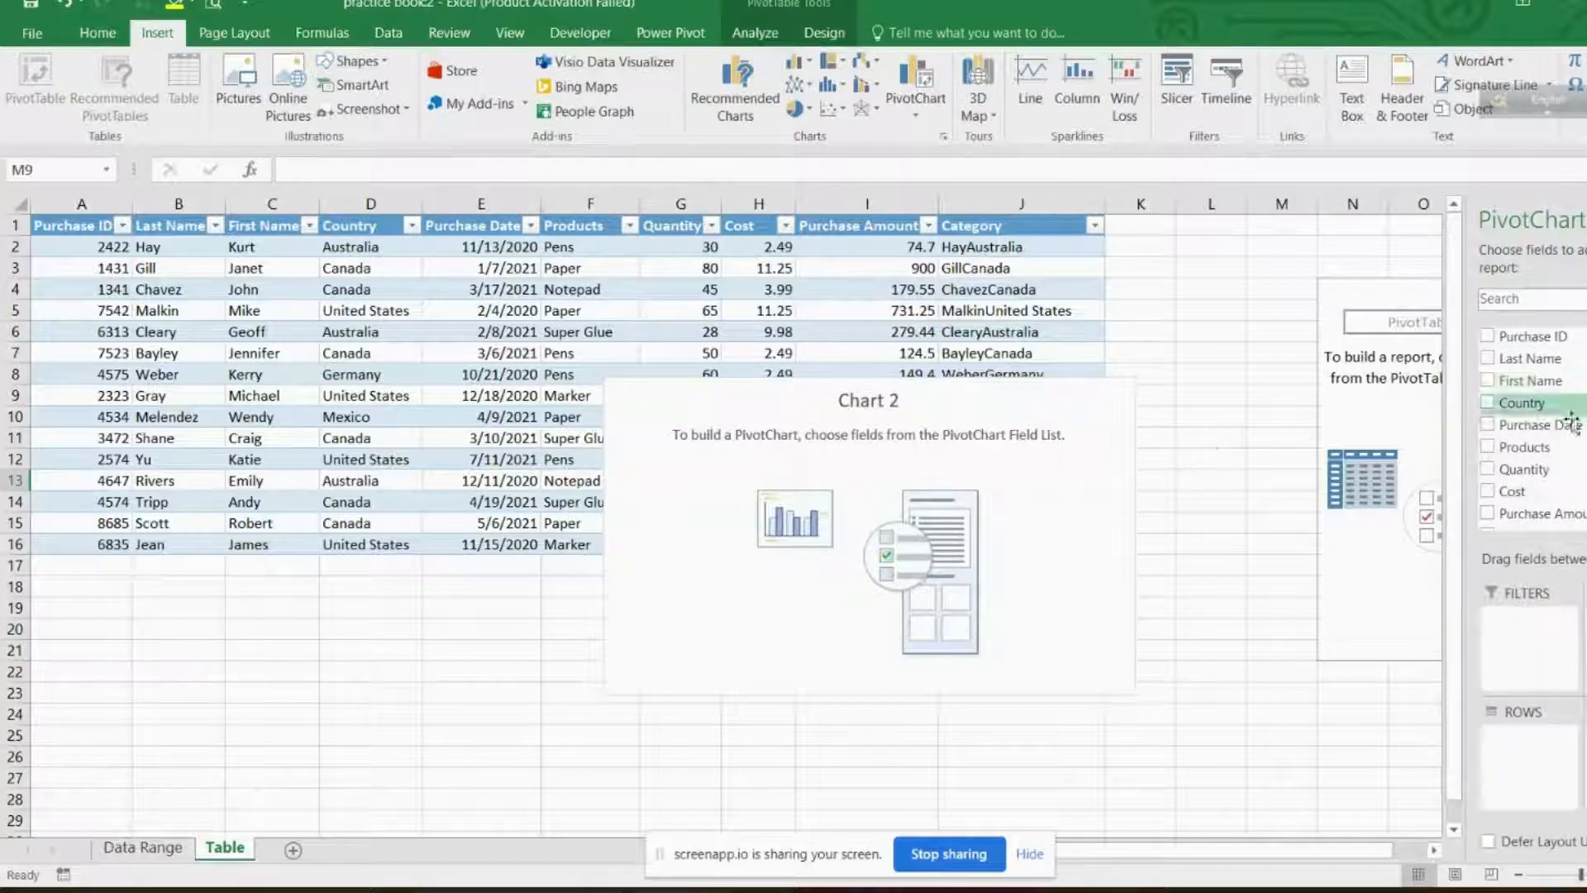
mouse_move(1527, 448)
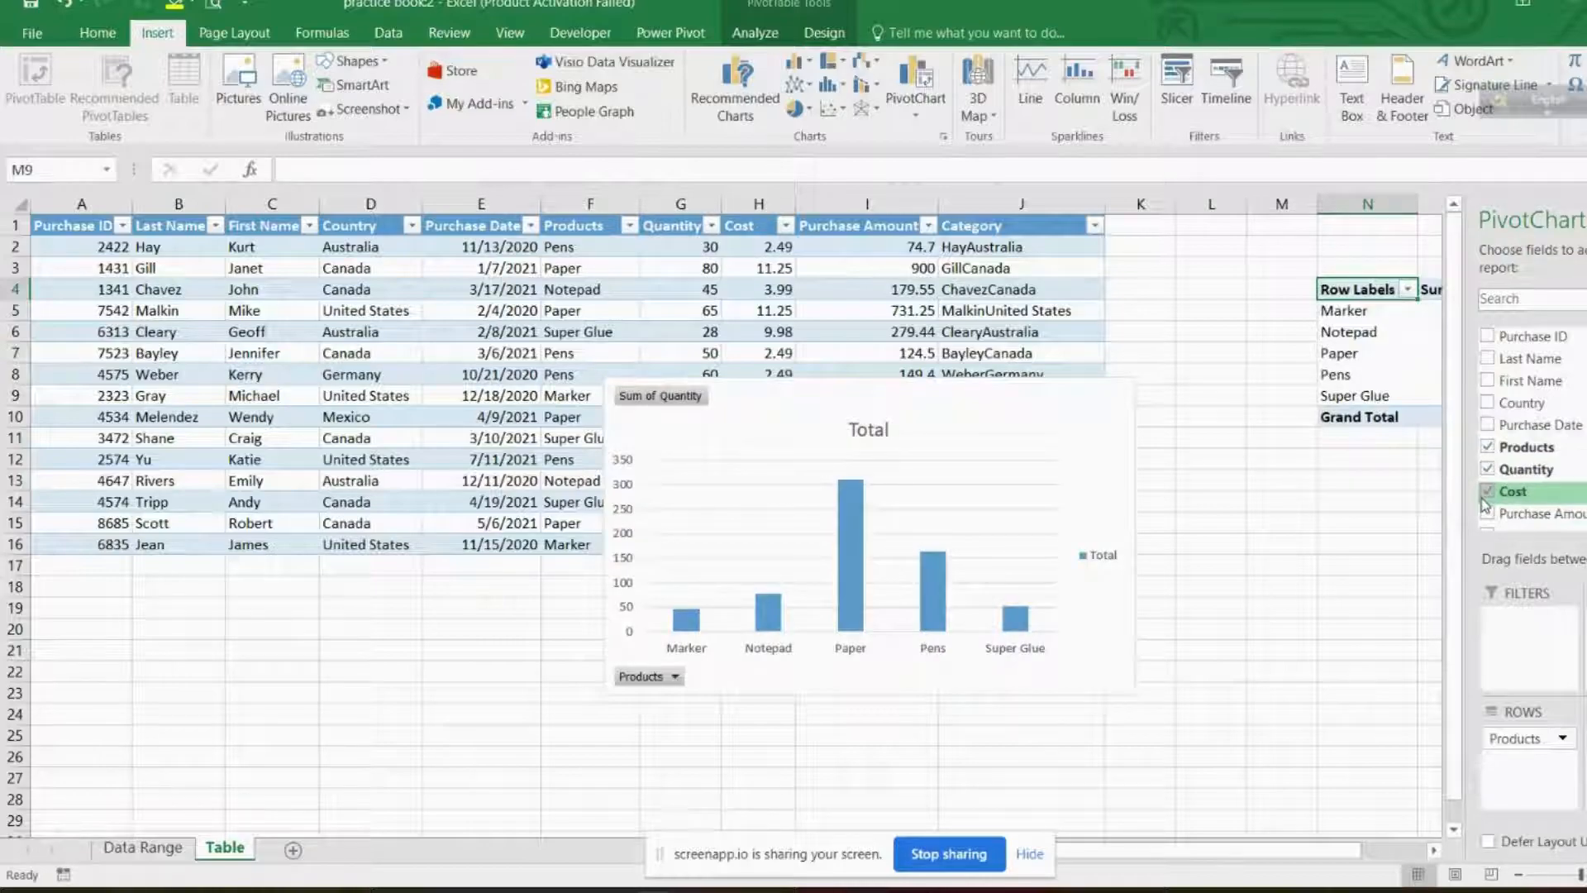
Add Country, Purchase Date and Last Name fields to the PivotChart breakdown.
click(1489, 402)
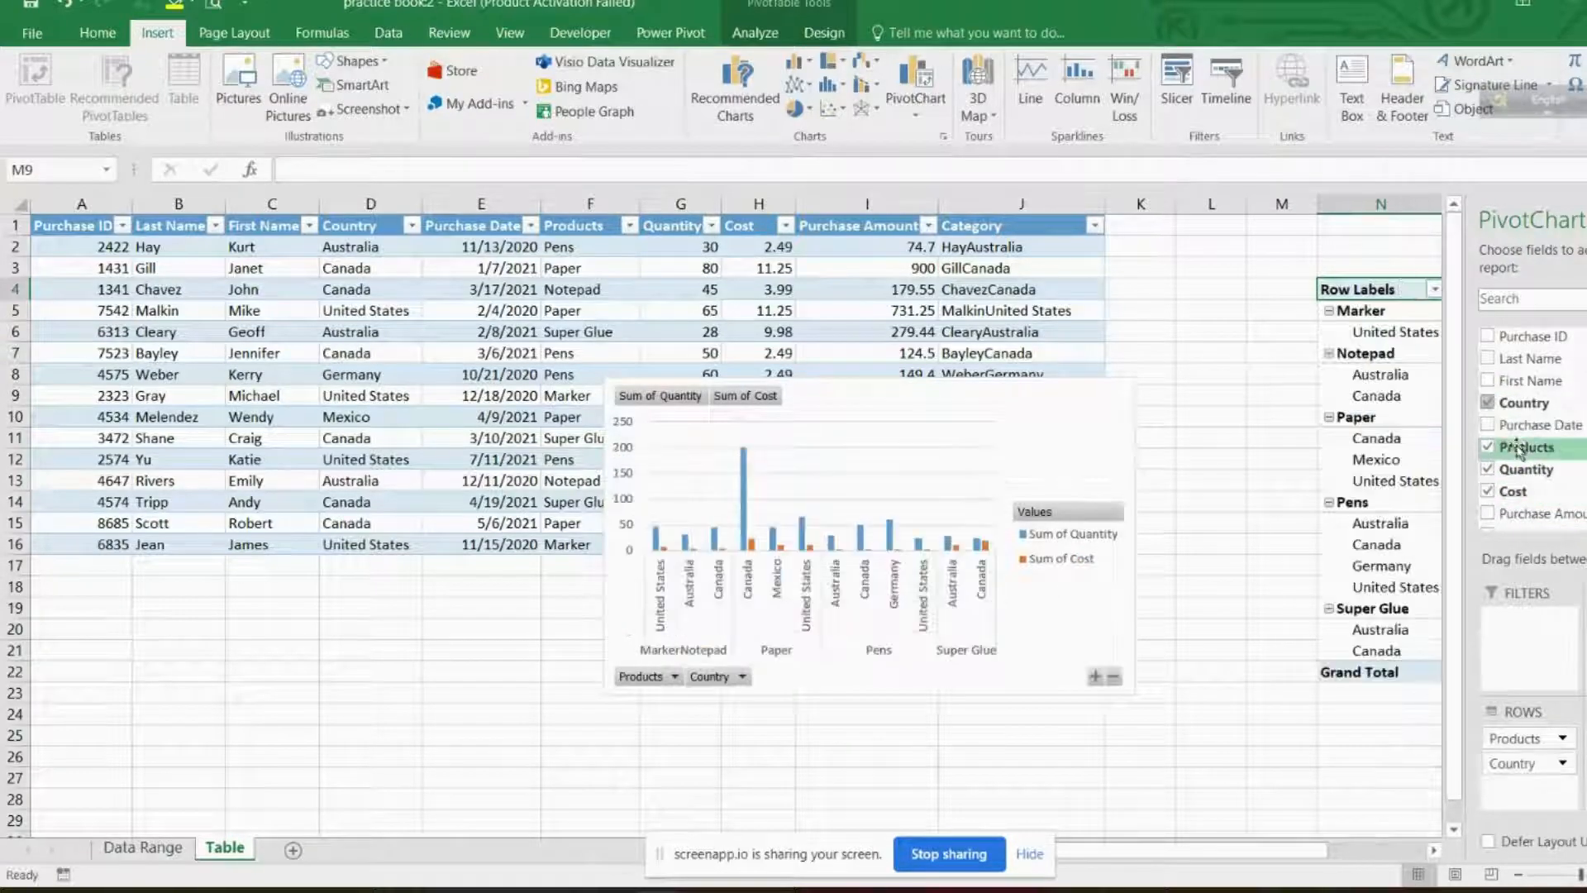
click(1488, 424)
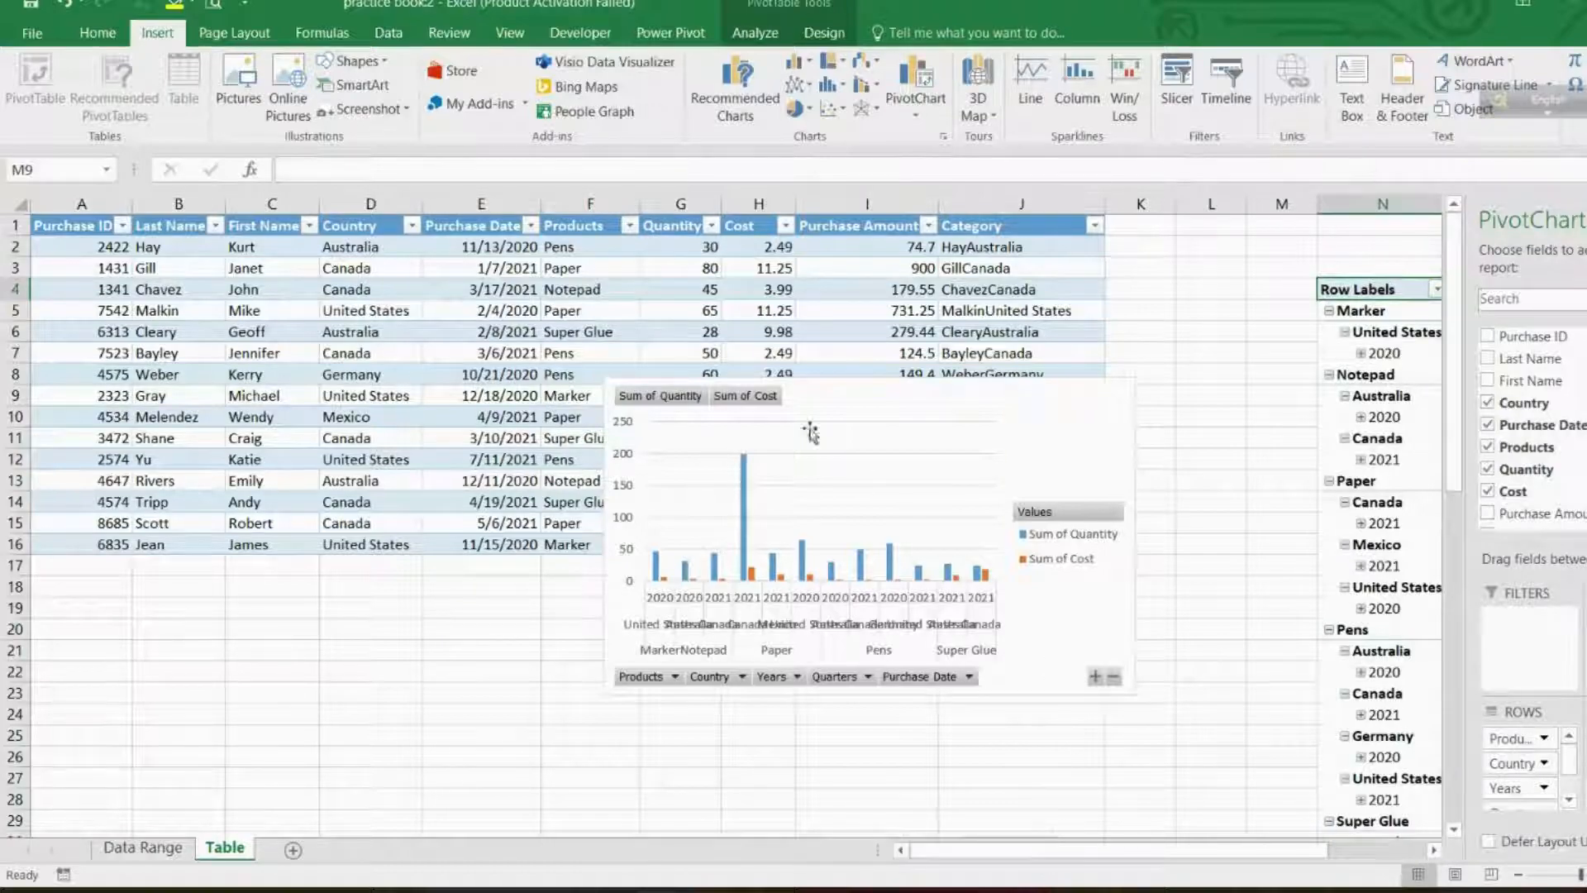
click(1488, 359)
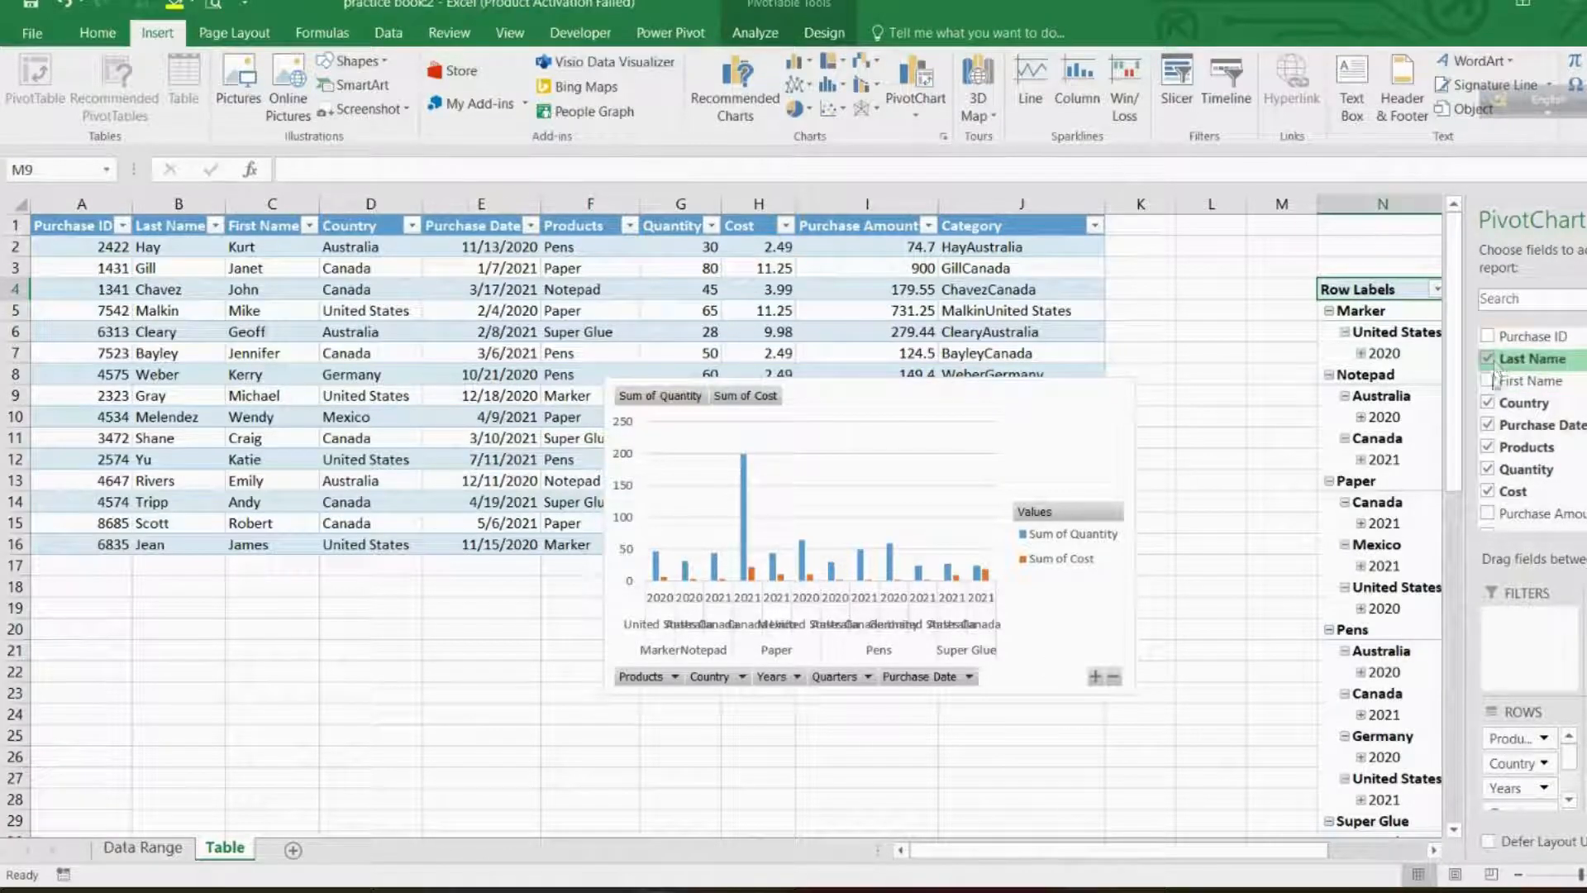
click(1528, 359)
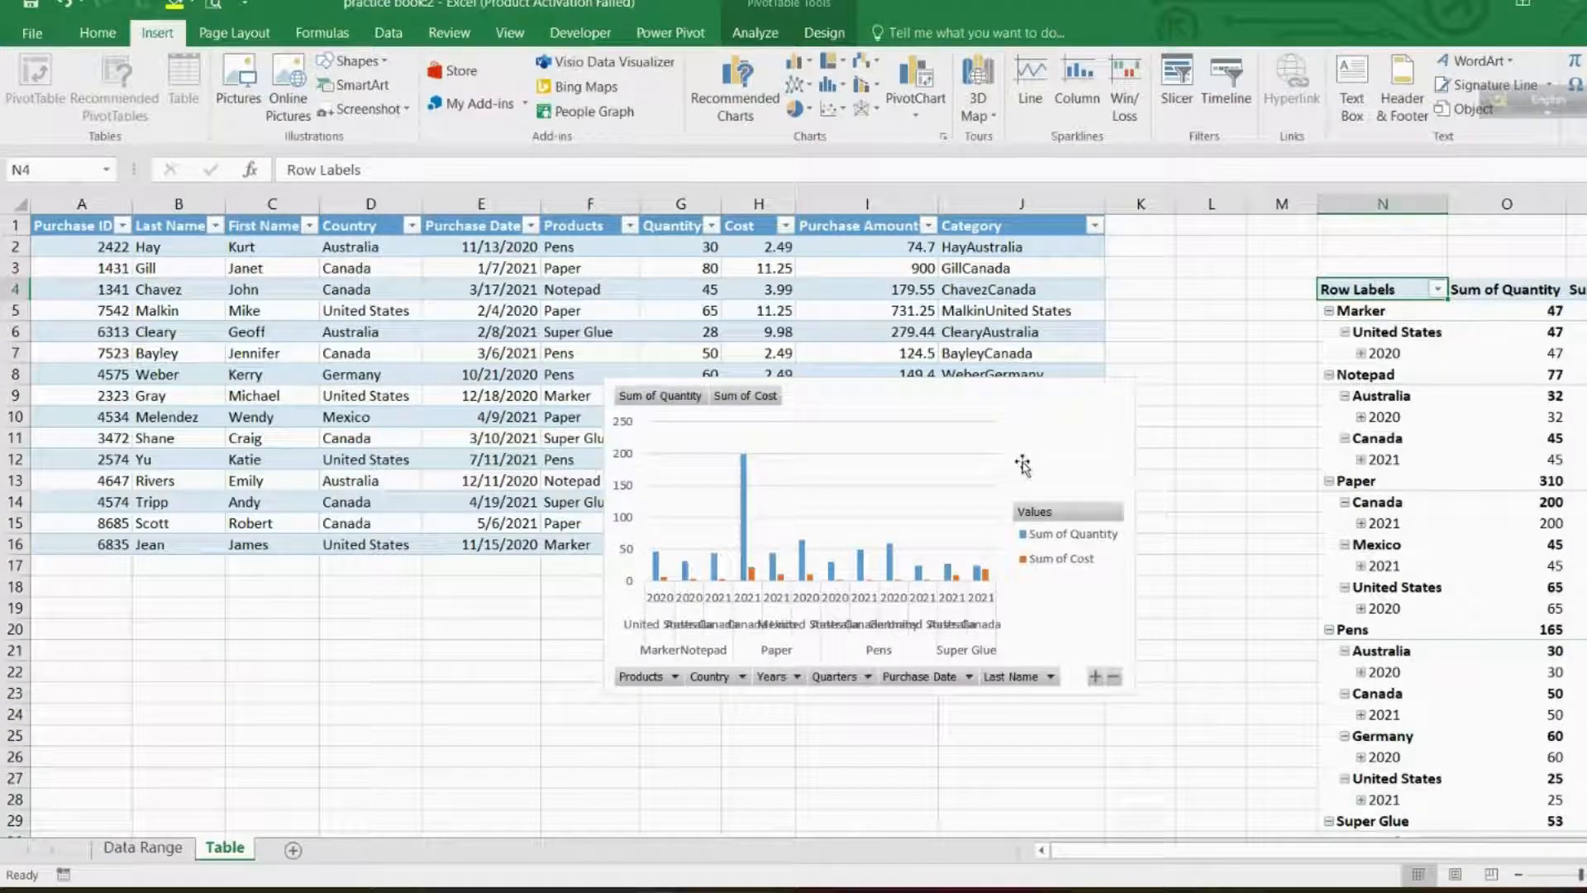
mouse_move(1264, 500)
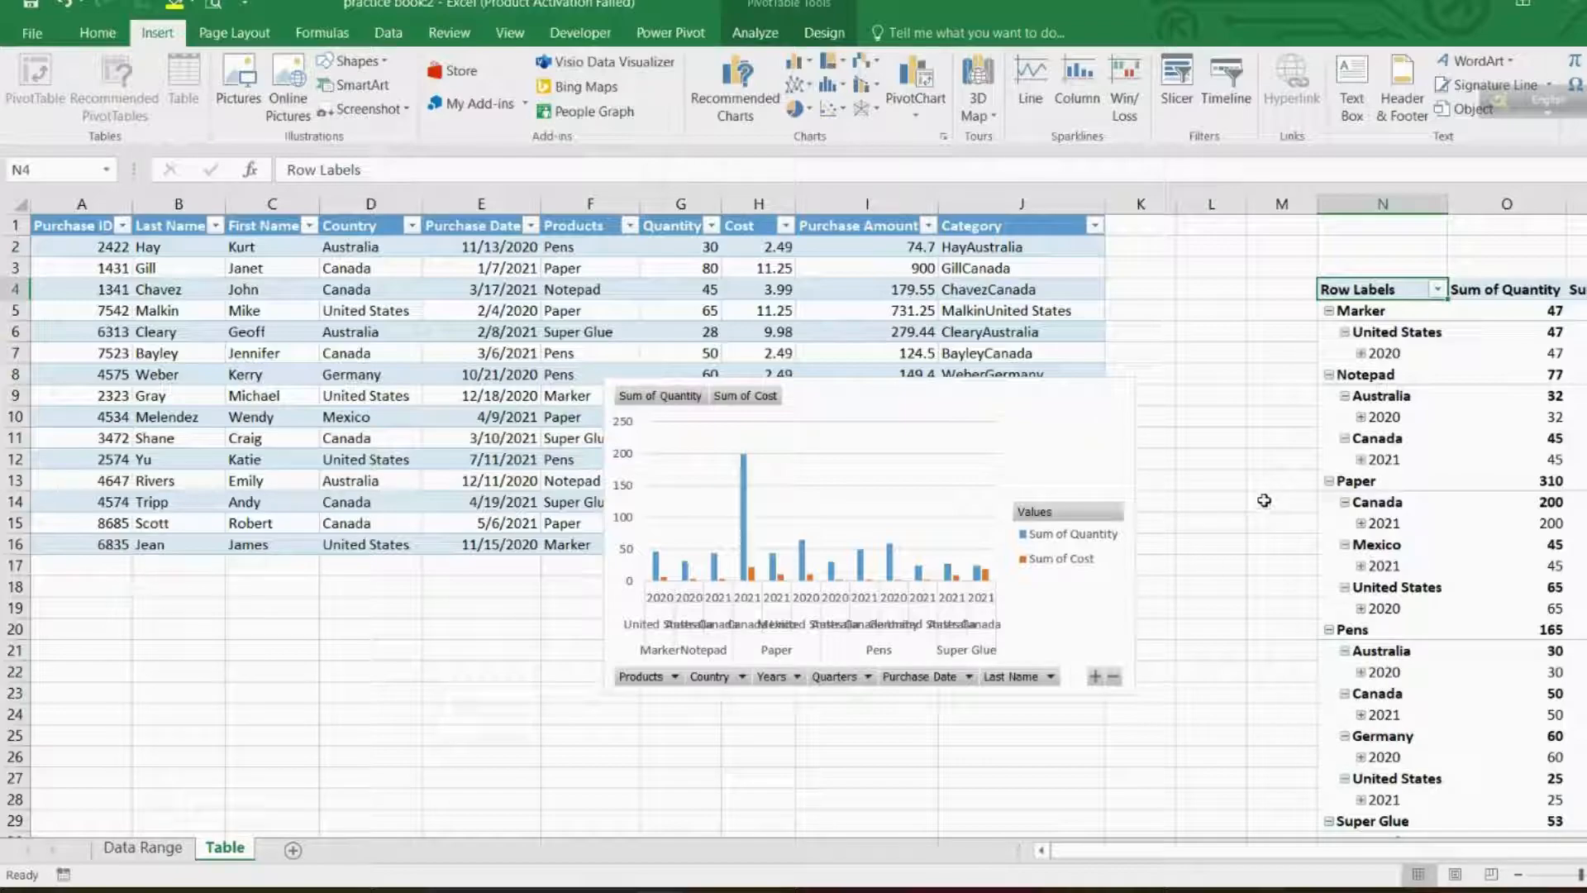